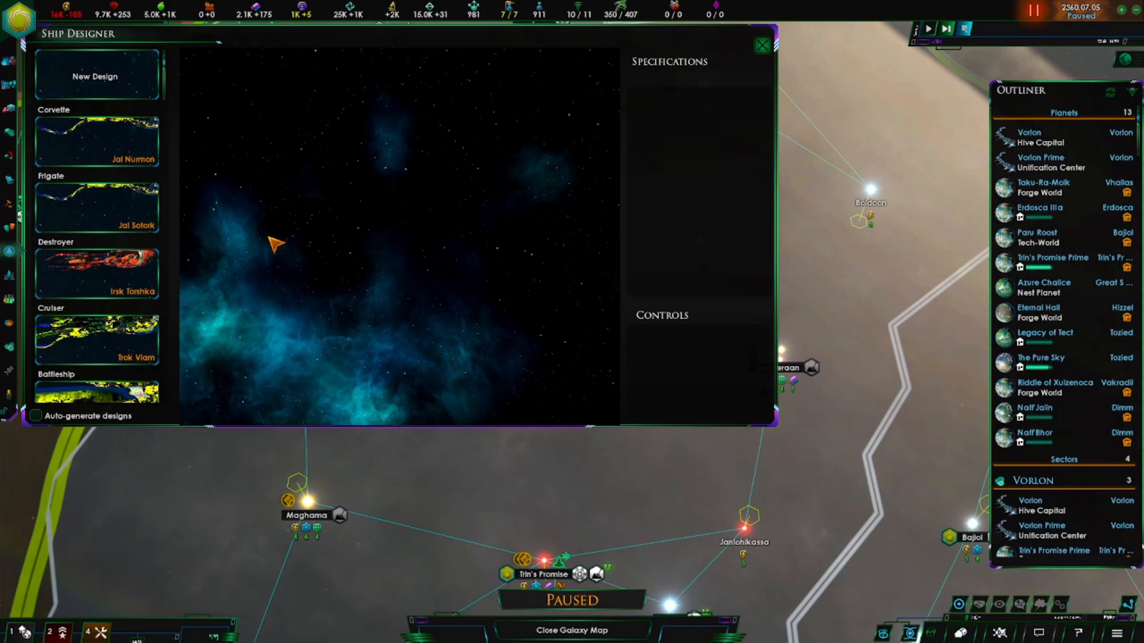
pyautogui.moveTo(431, 195)
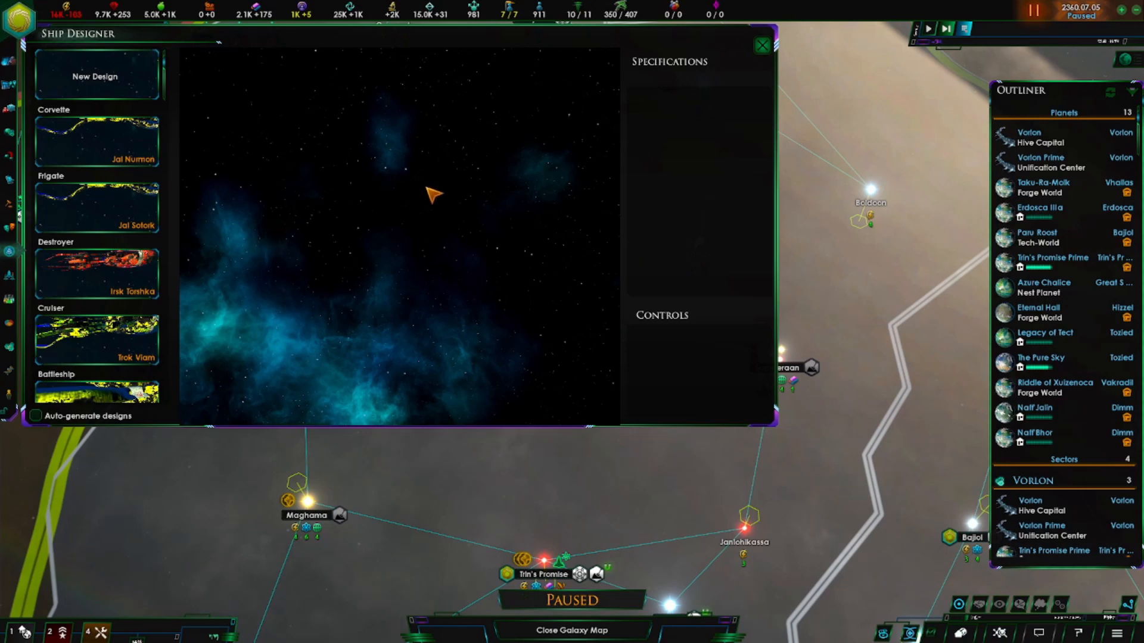
pyautogui.moveTo(298, 323)
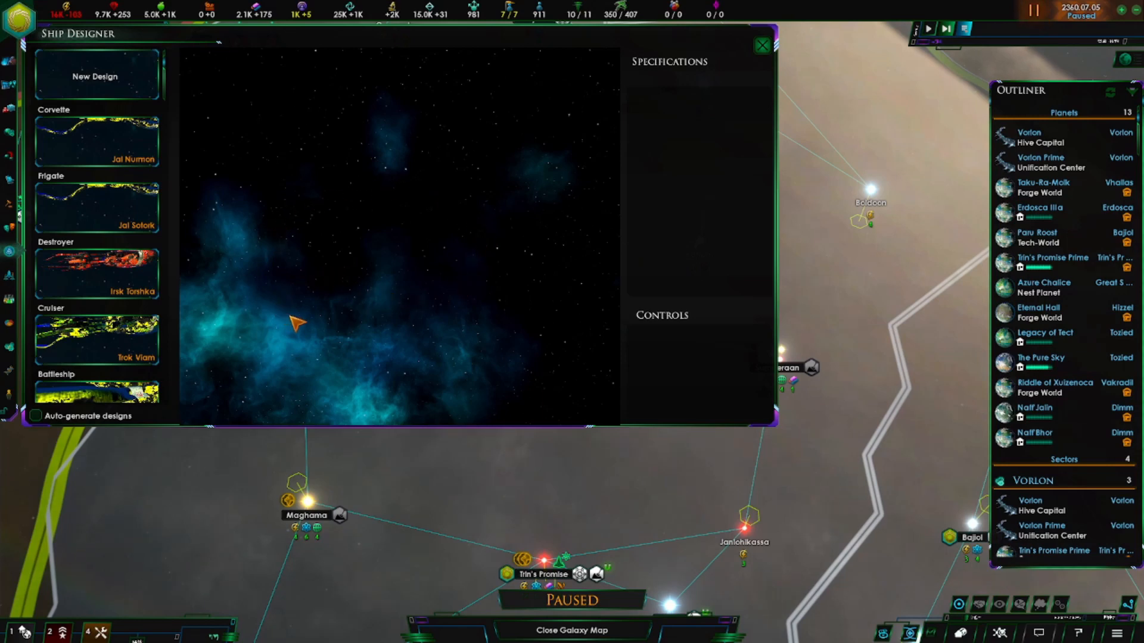
pyautogui.moveTo(443, 256)
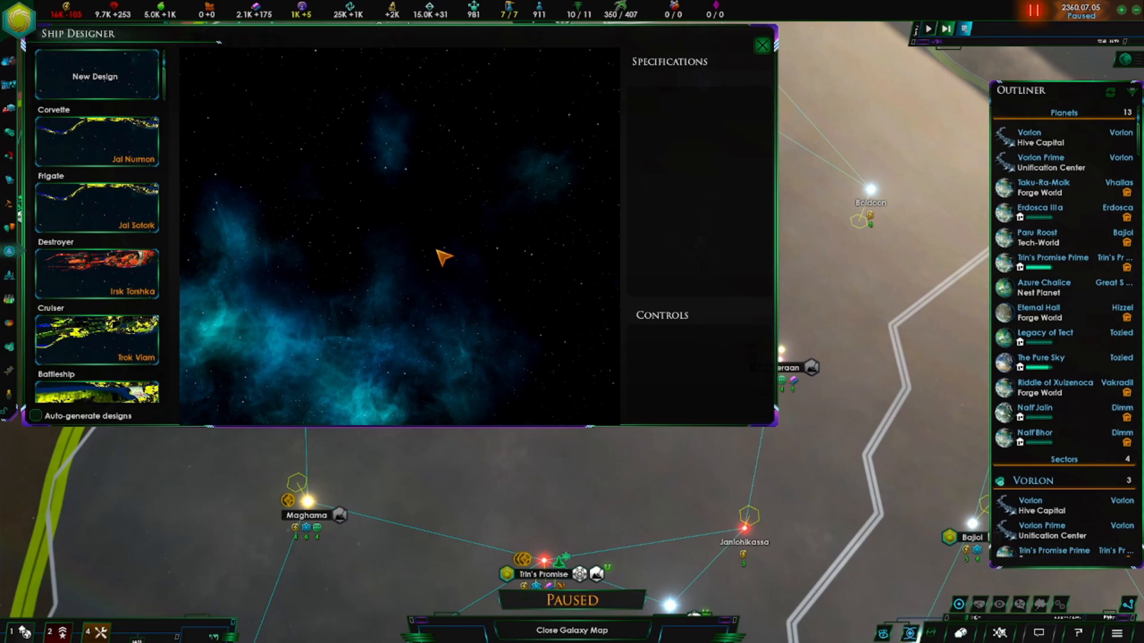
pyautogui.moveTo(97, 140)
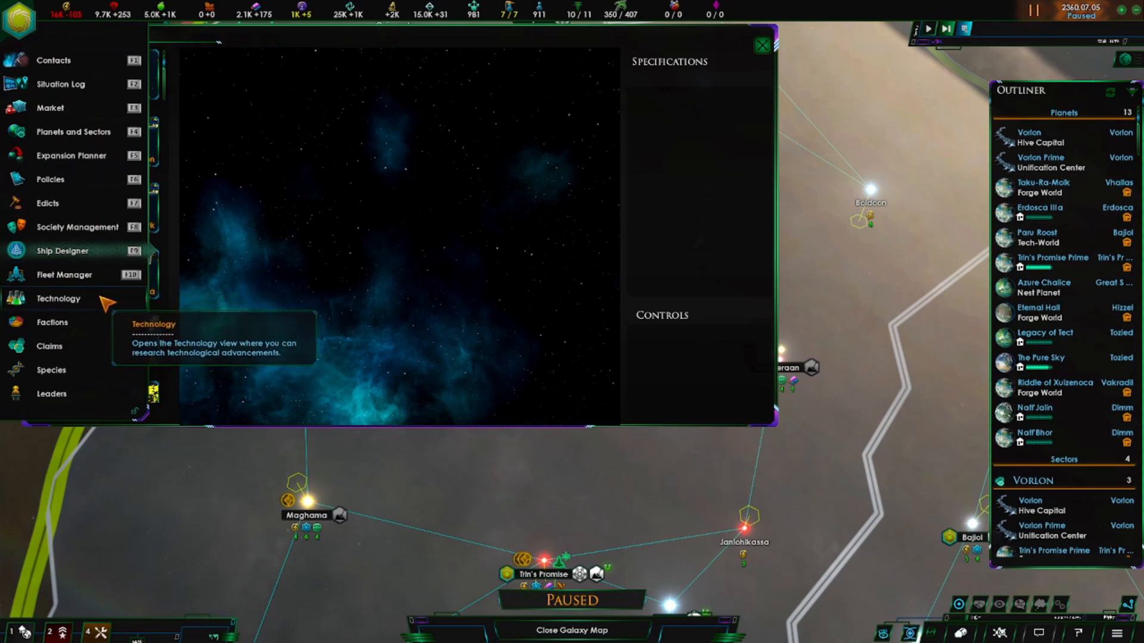
# Load the Jal Nurmon corvette design from the Ship Designer's design list.
pyautogui.click(62, 250)
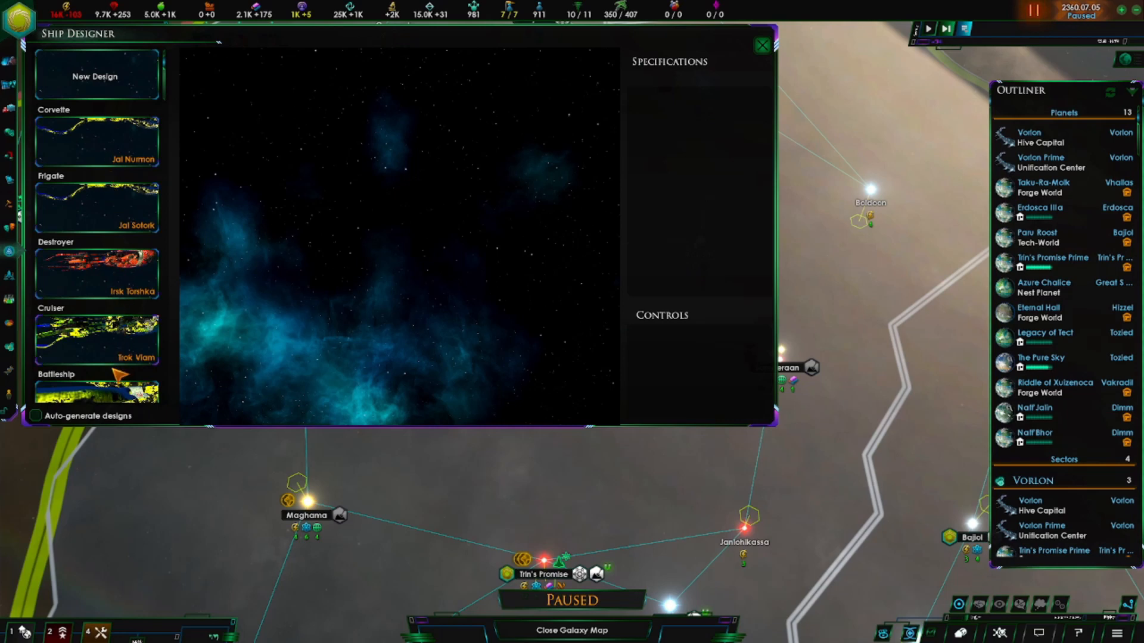
pyautogui.moveTo(188, 166)
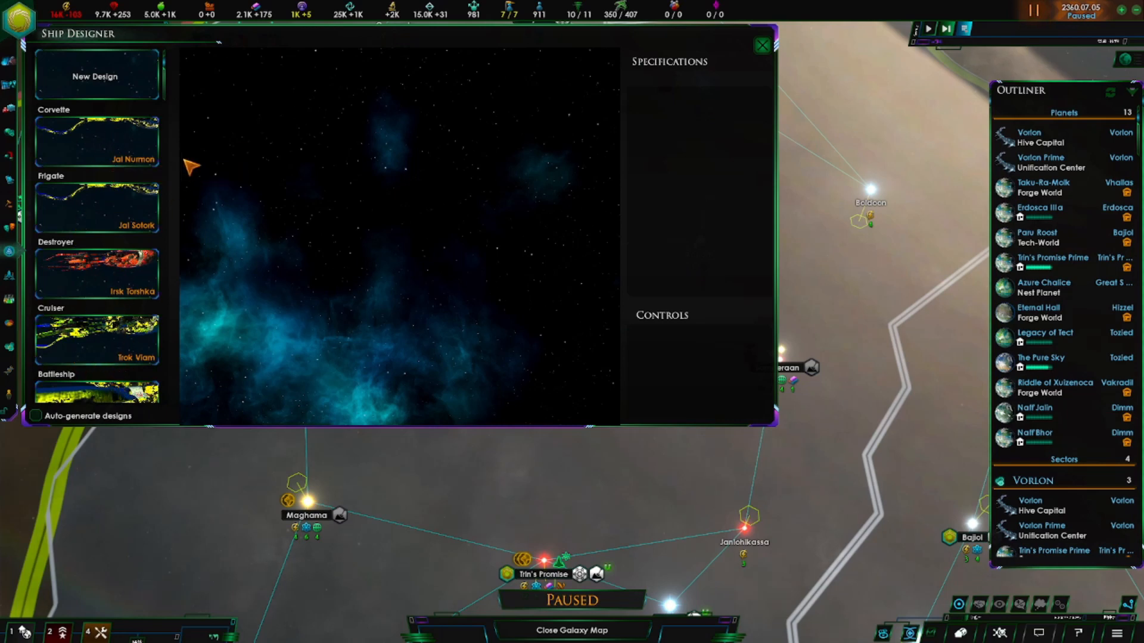
pyautogui.moveTo(165, 146)
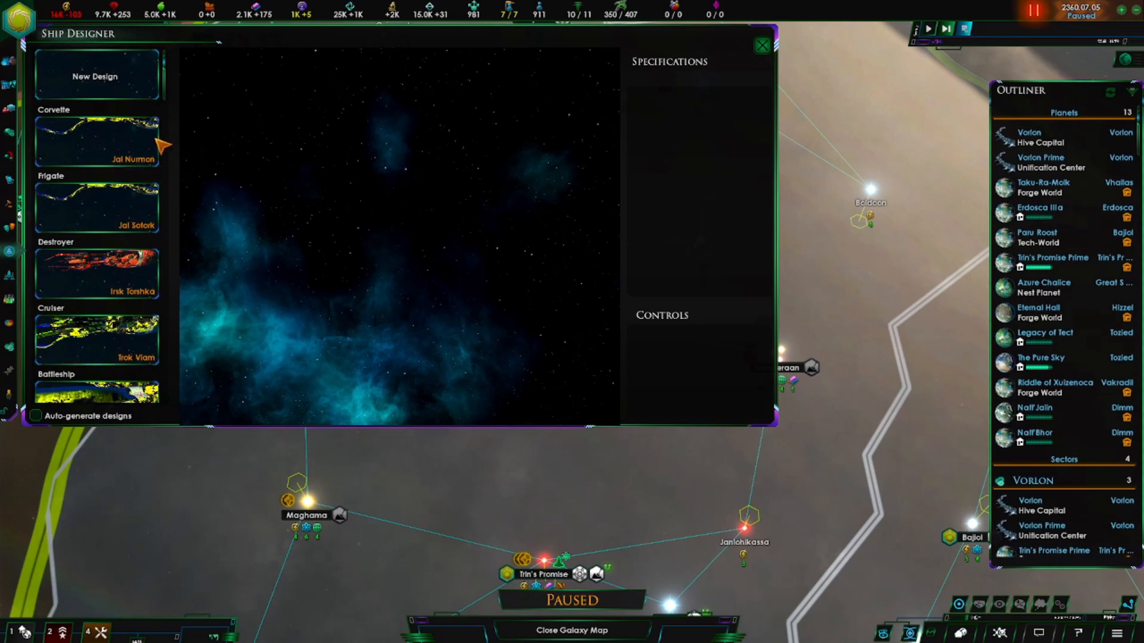
pyautogui.moveTo(131, 143)
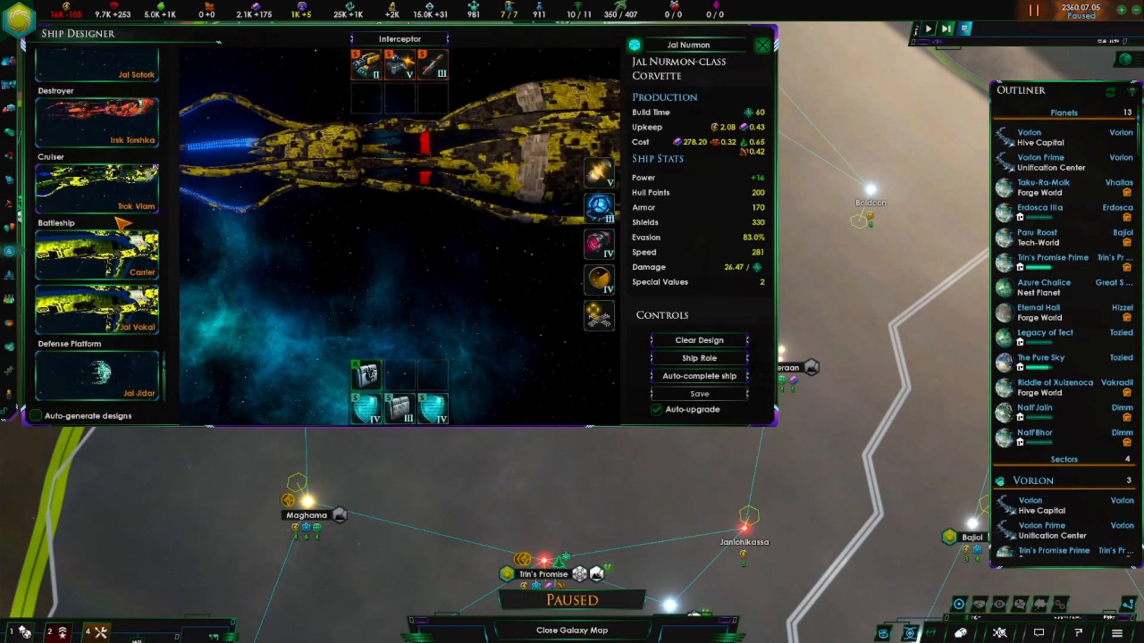
pyautogui.click(97, 376)
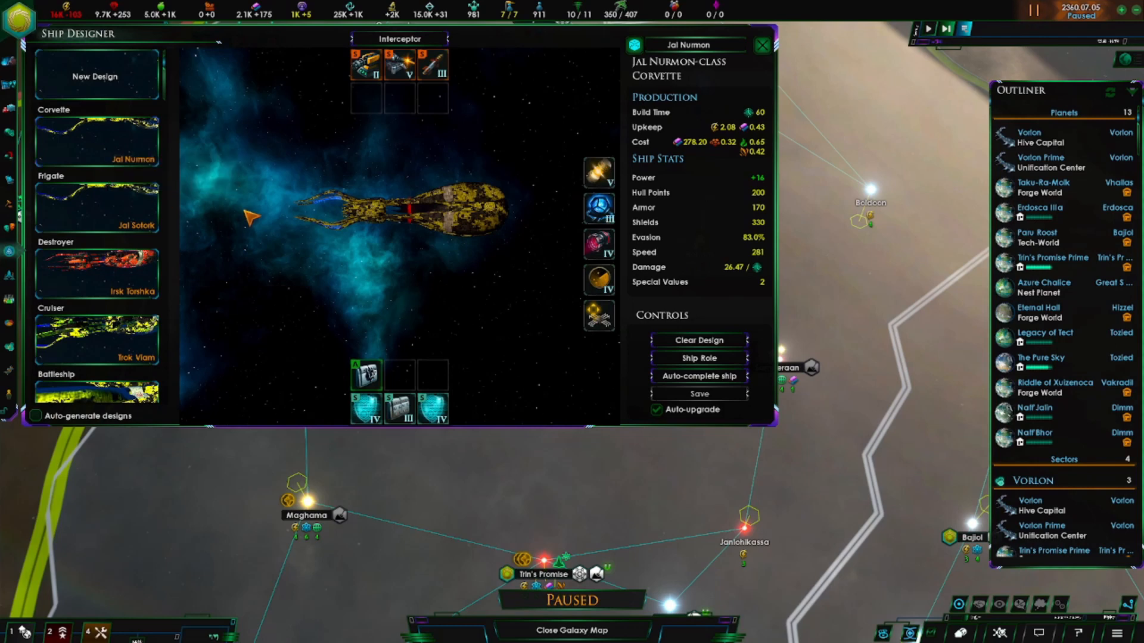
pyautogui.moveTo(402, 220)
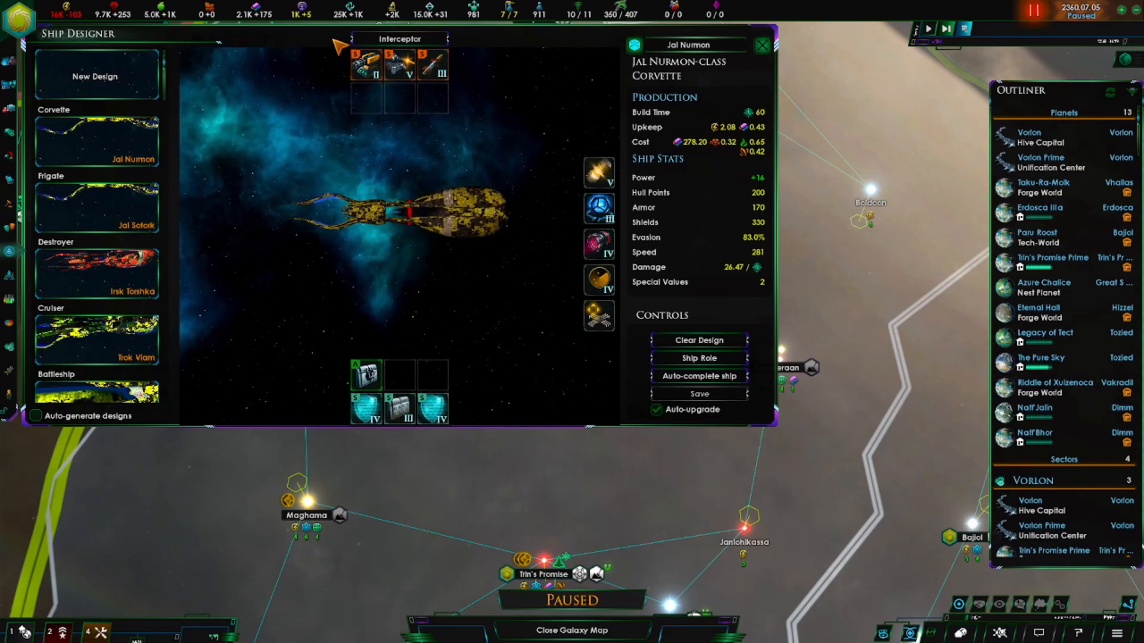
pyautogui.moveTo(405, 124)
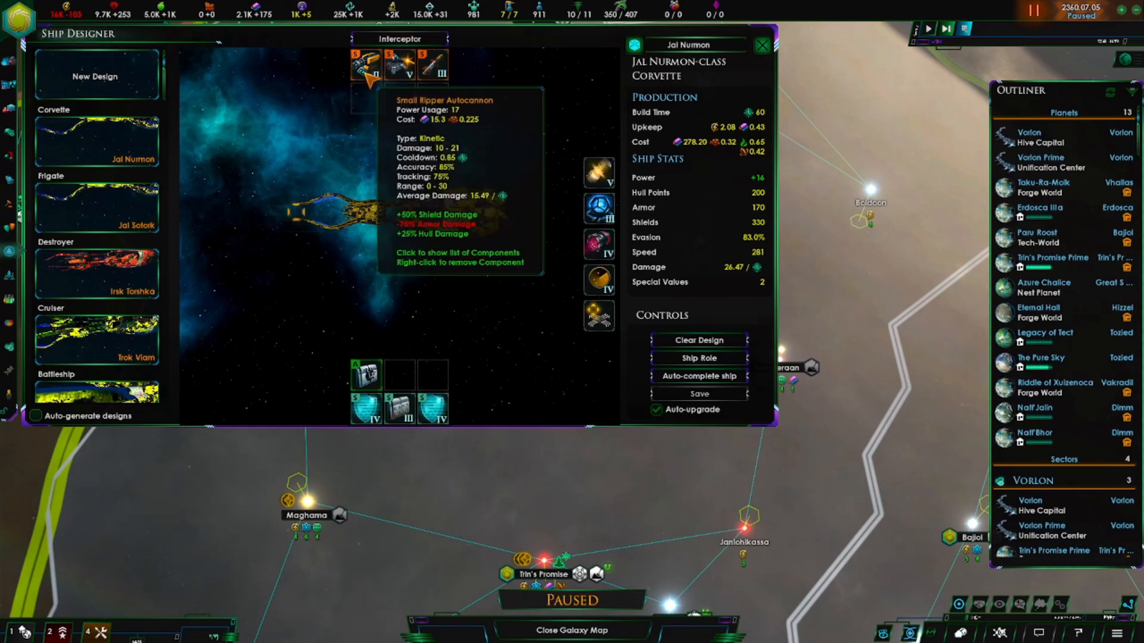
# Show the lasers, railguns, autocannons and missiles available for a corvette weapon slot.
pyautogui.click(365, 64)
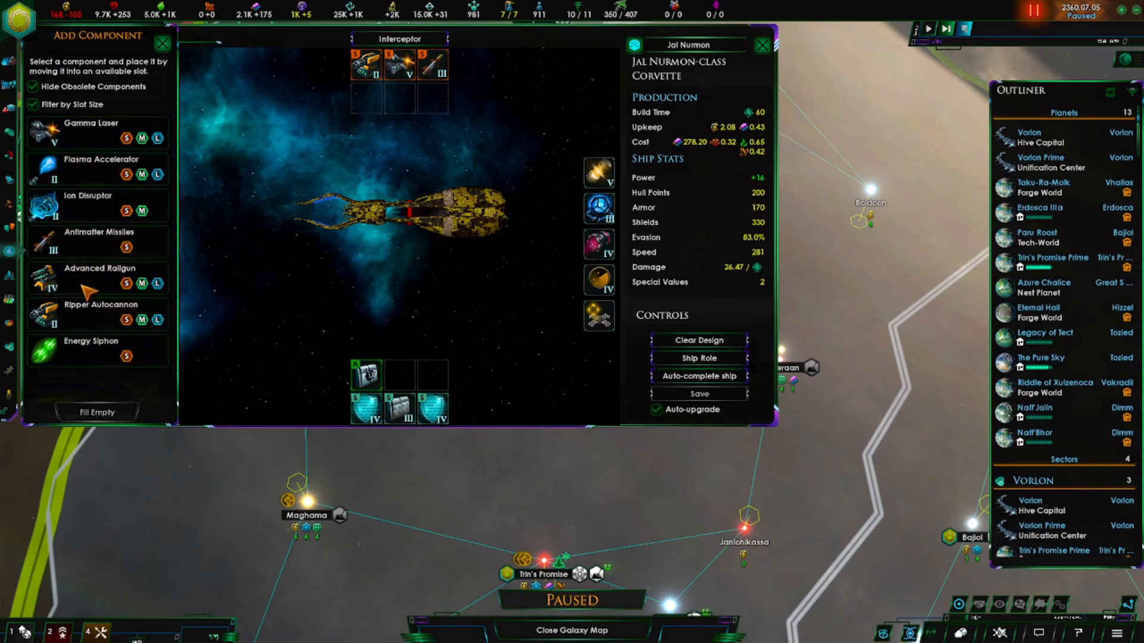
pyautogui.moveTo(69, 291)
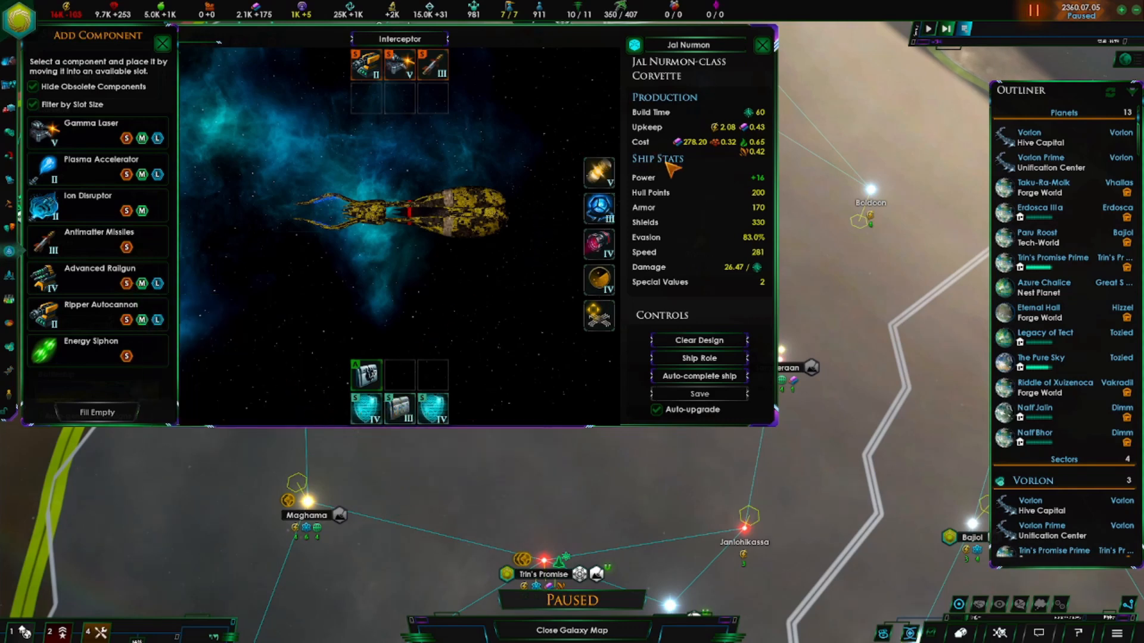
pyautogui.moveTo(764, 201)
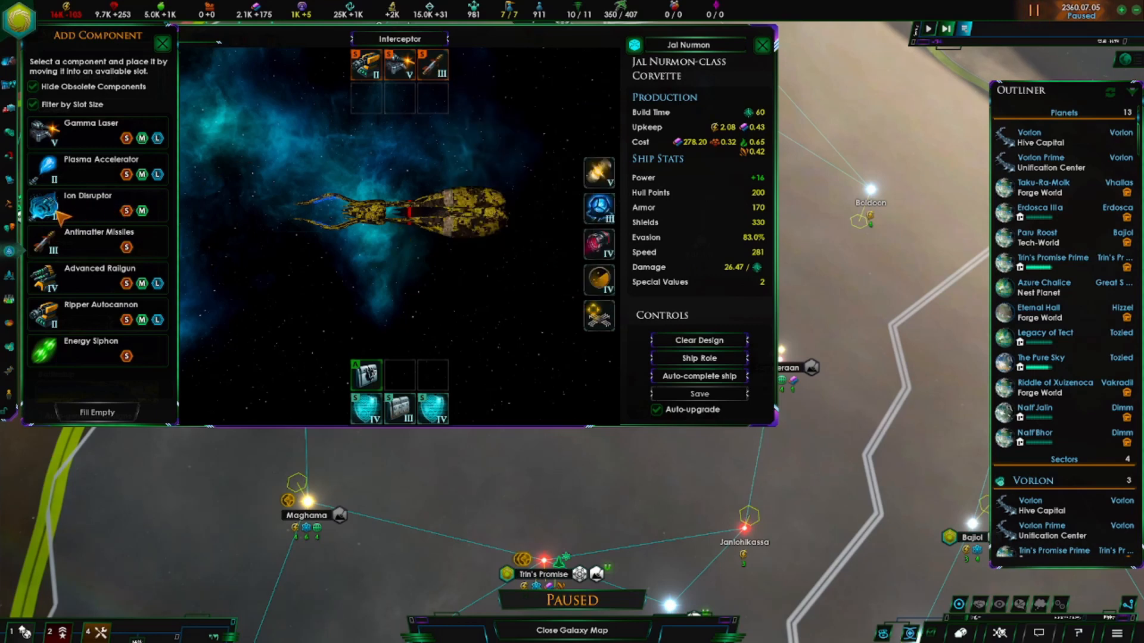
pyautogui.moveTo(88, 204)
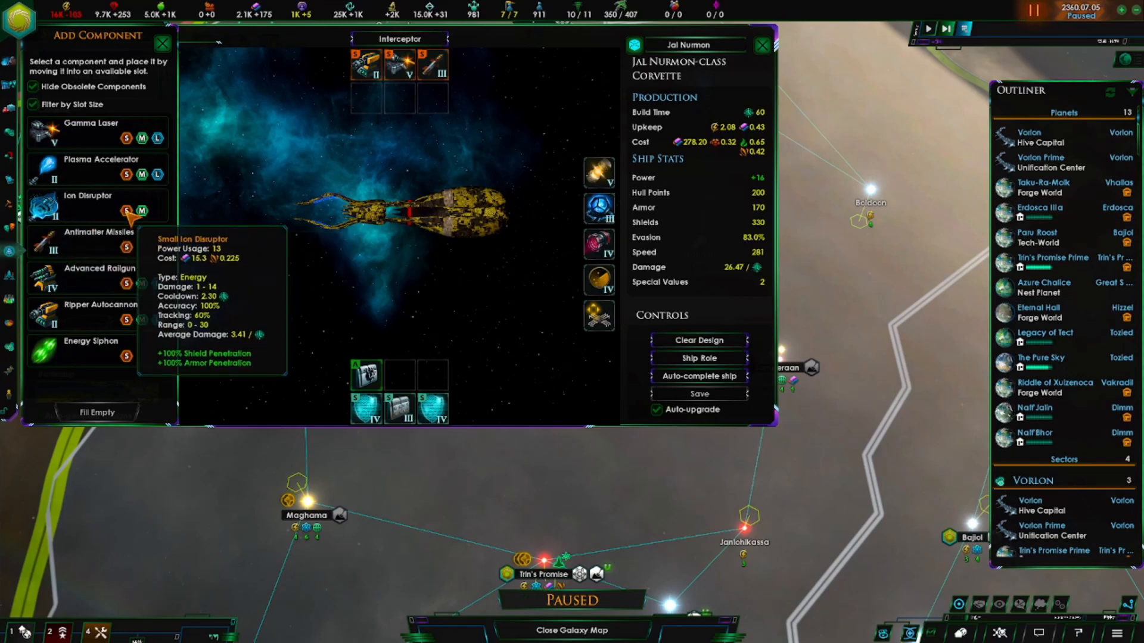
pyautogui.moveTo(516, 209)
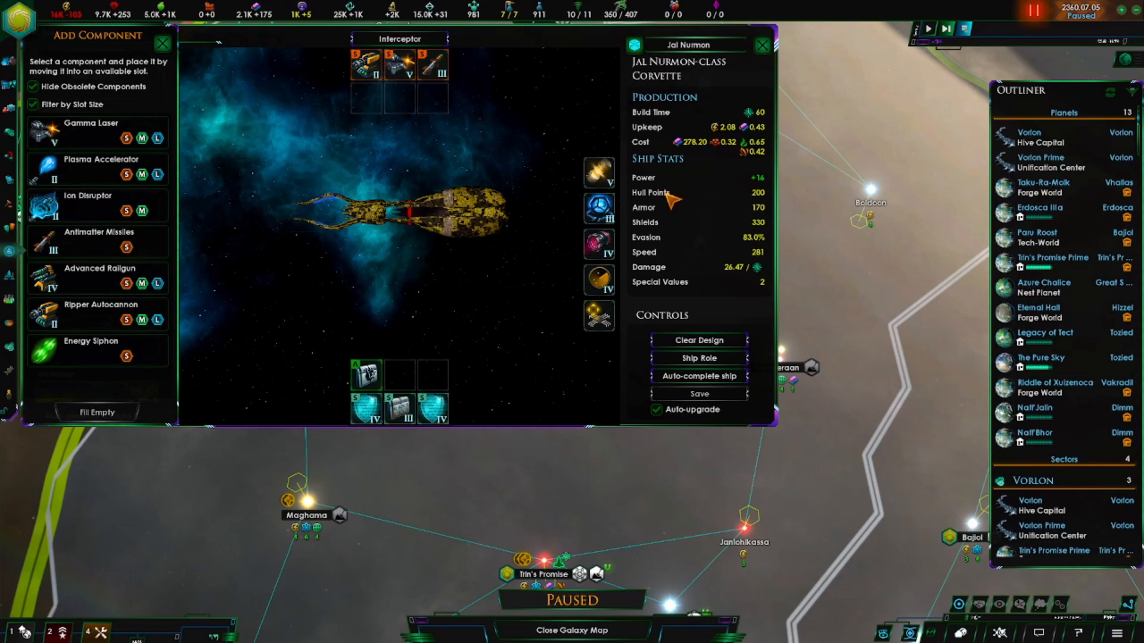
pyautogui.moveTo(130, 217)
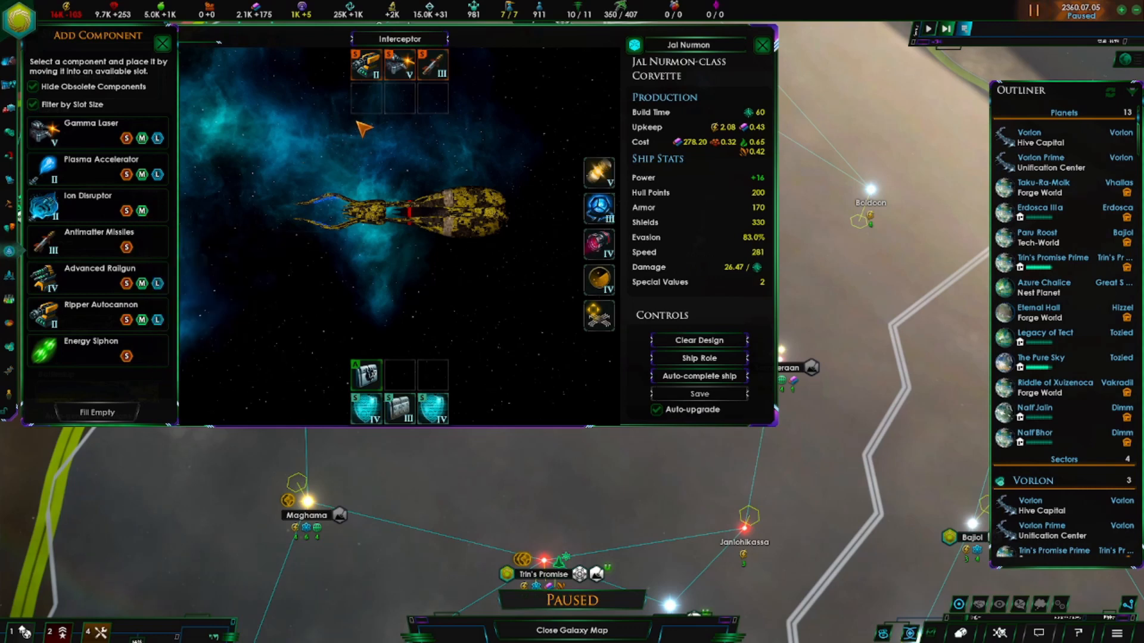
pyautogui.moveTo(125, 284)
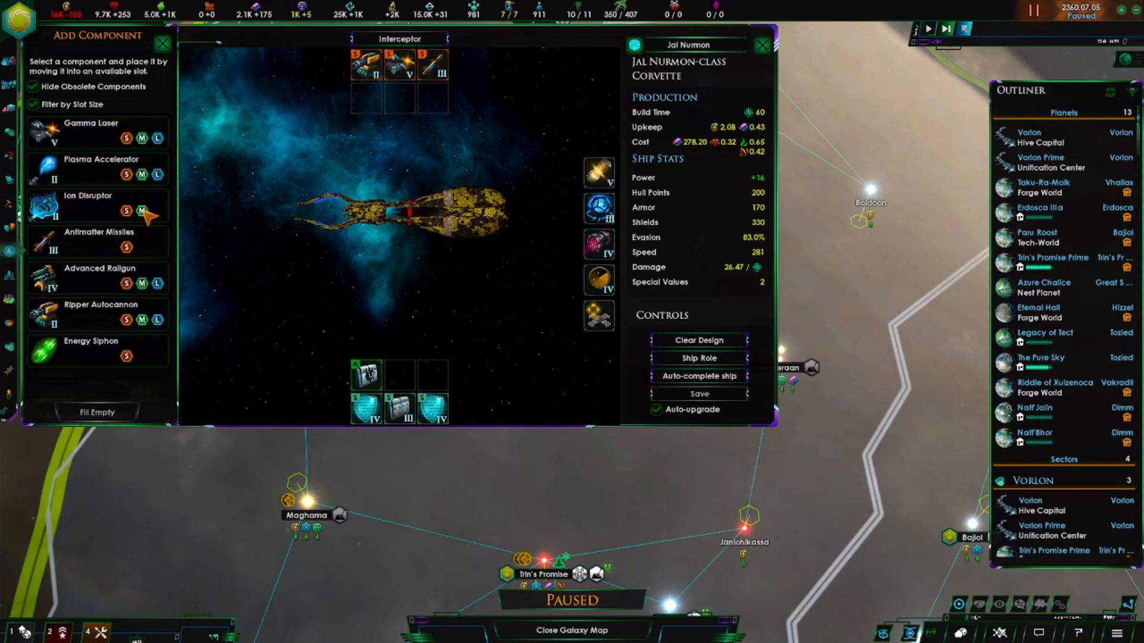
pyautogui.moveTo(126, 211)
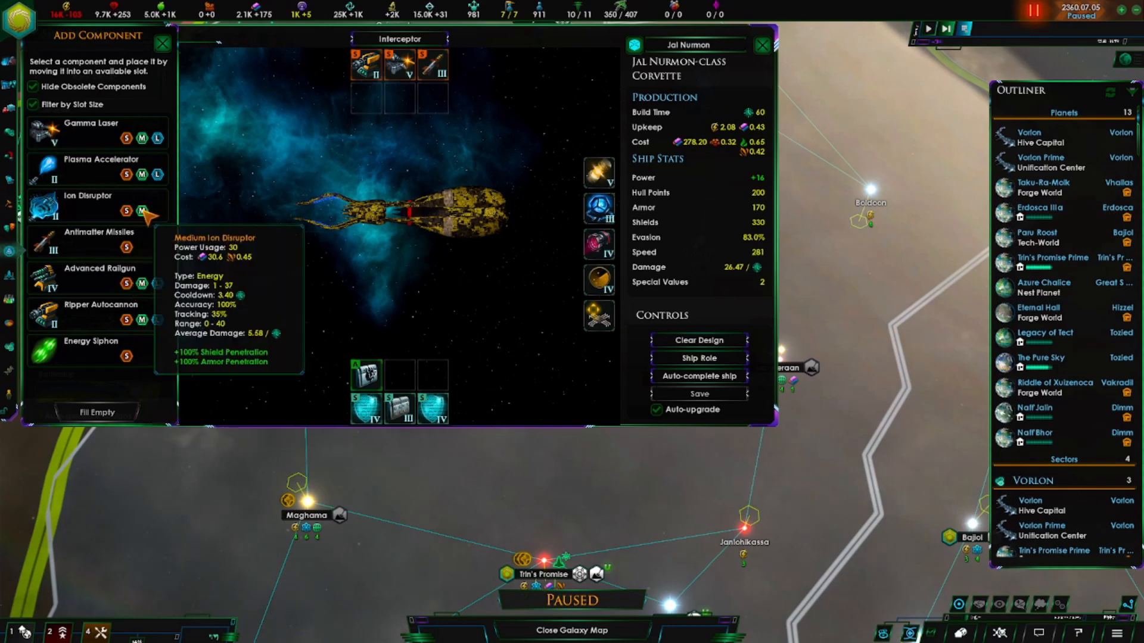
pyautogui.moveTo(149, 285)
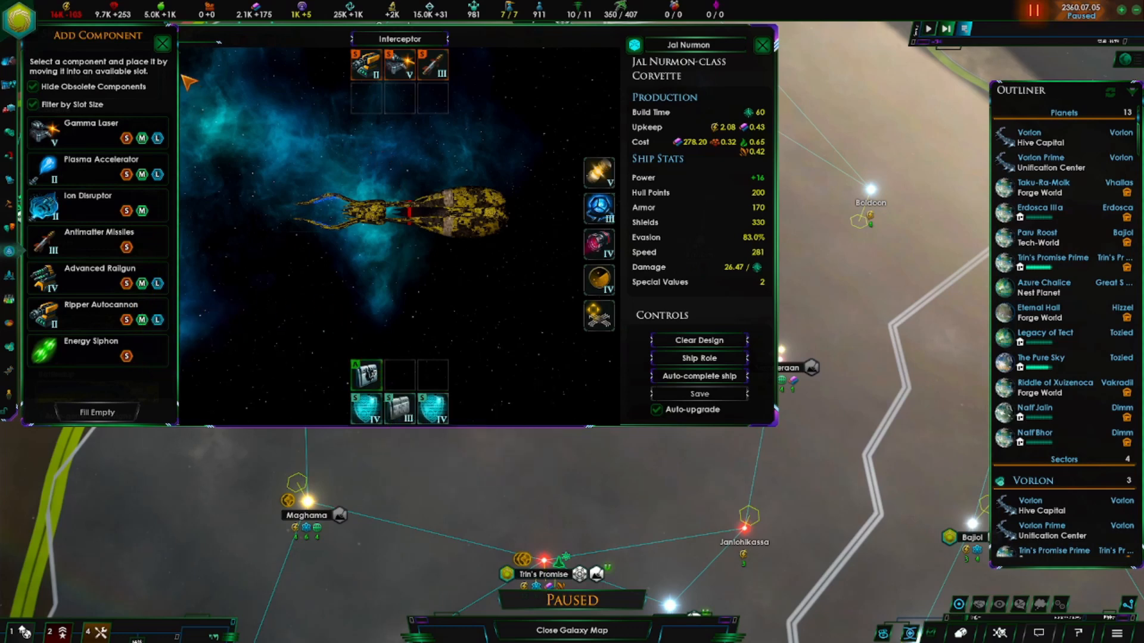
pyautogui.moveTo(195, 285)
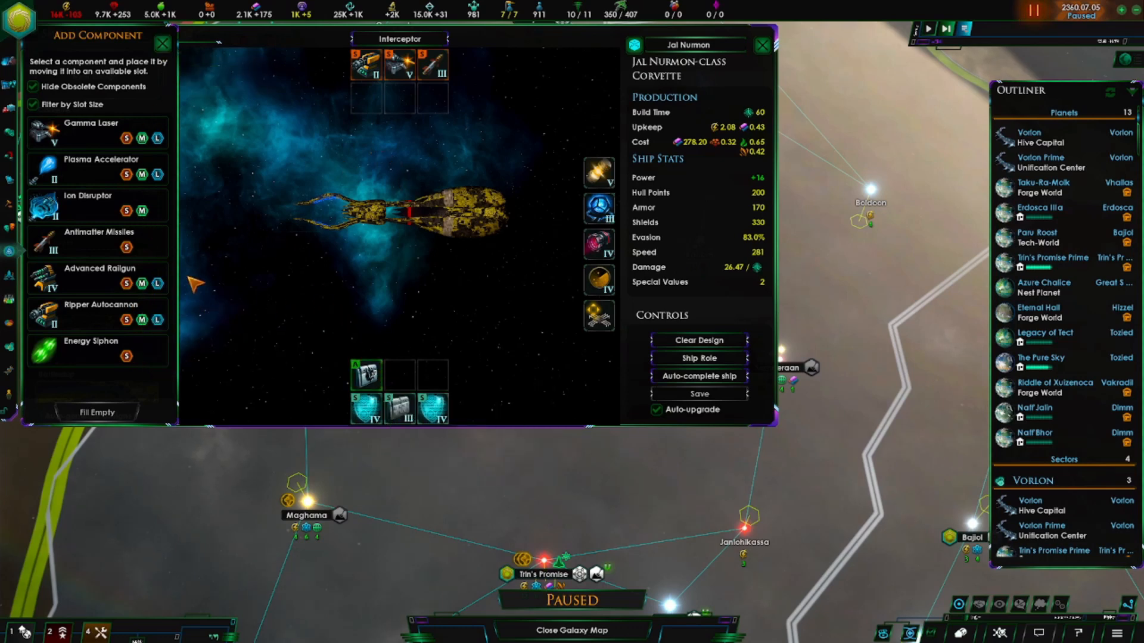
pyautogui.moveTo(140, 134)
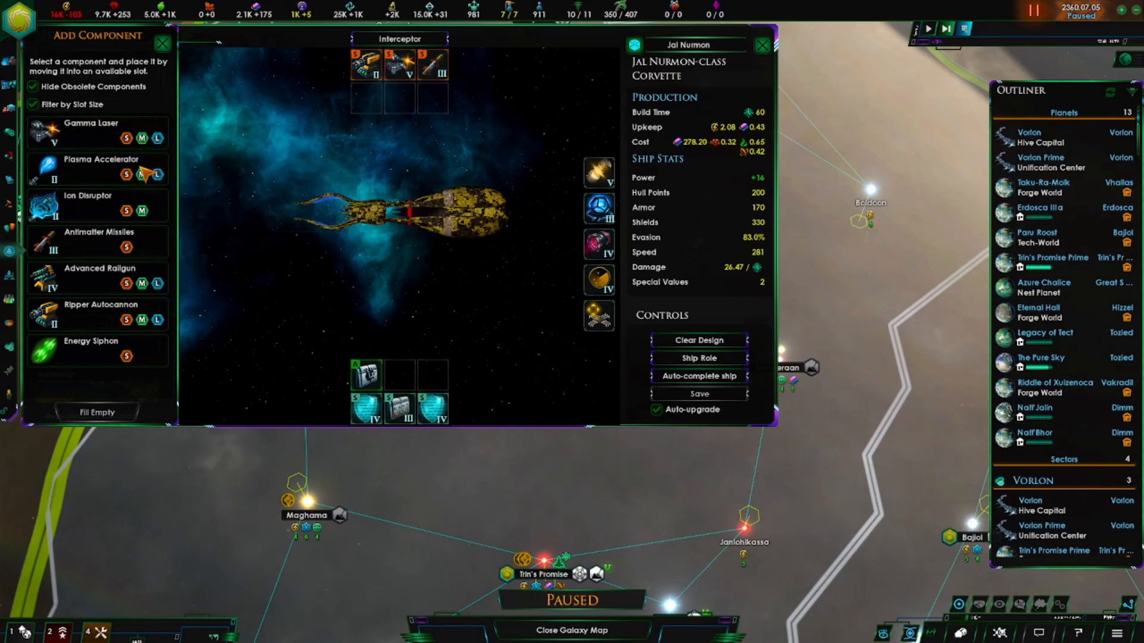
pyautogui.moveTo(142, 283)
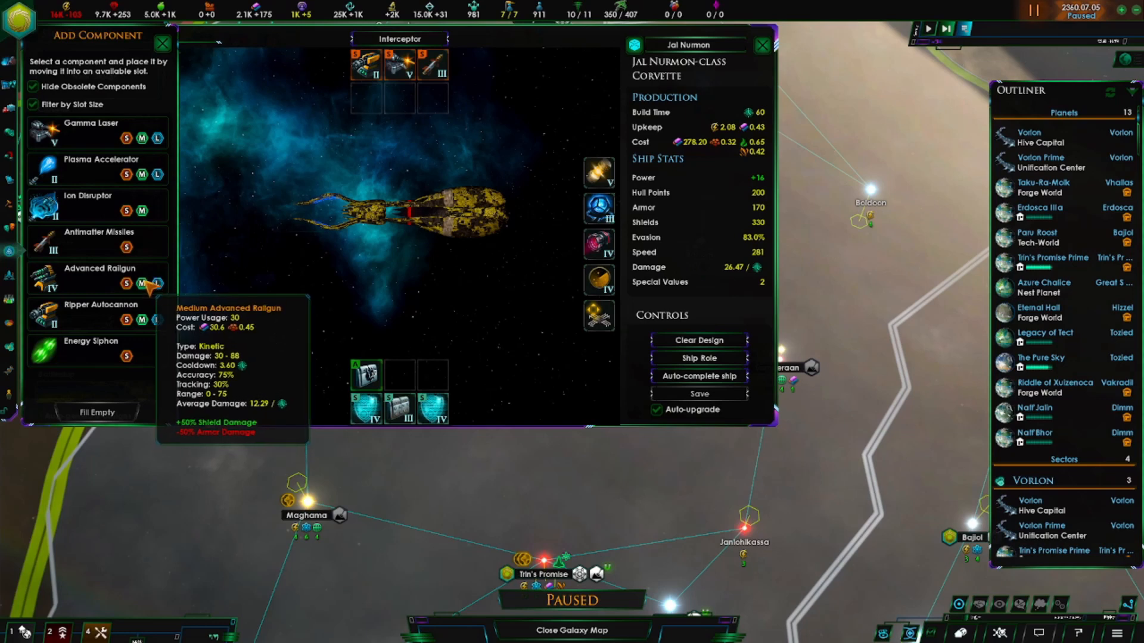
pyautogui.moveTo(143, 215)
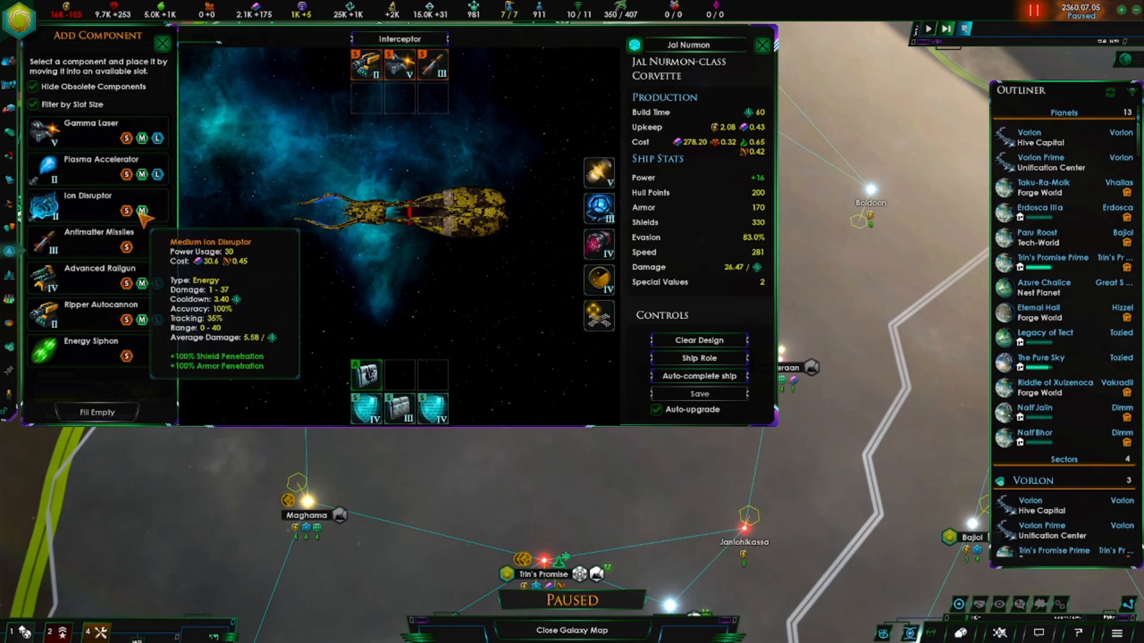
pyautogui.moveTo(142, 173)
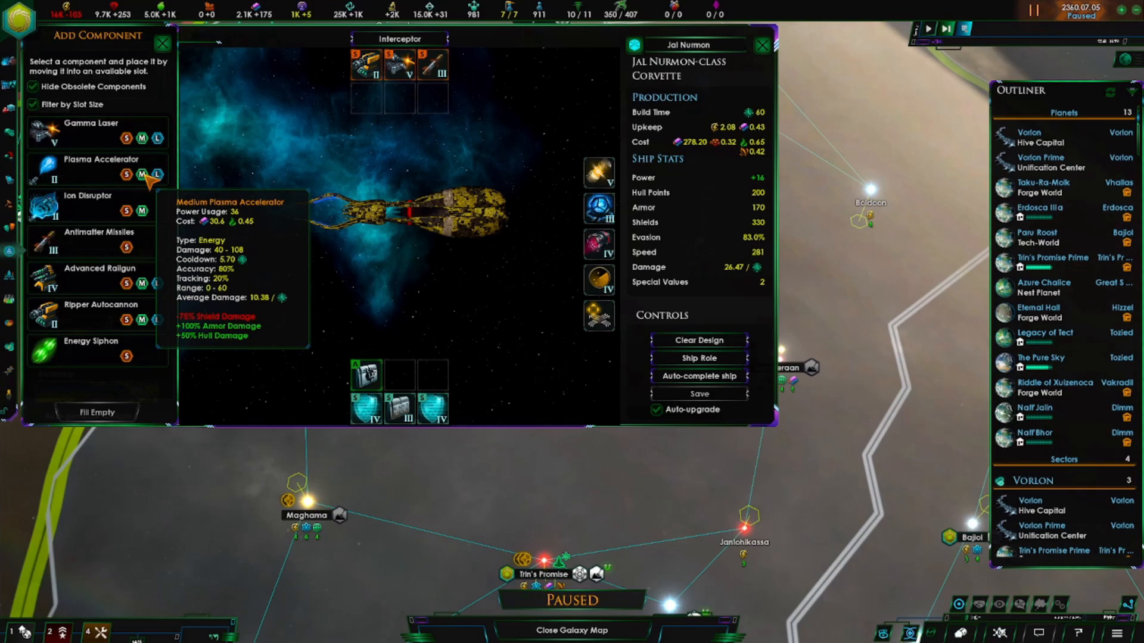
pyautogui.moveTo(146, 277)
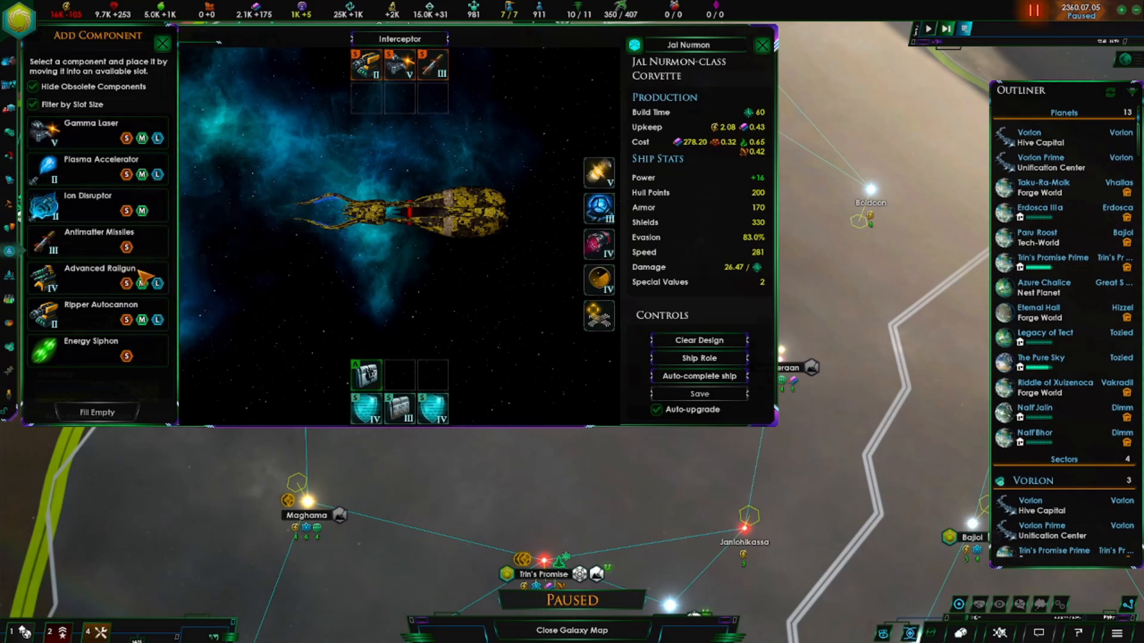
pyautogui.moveTo(143, 283)
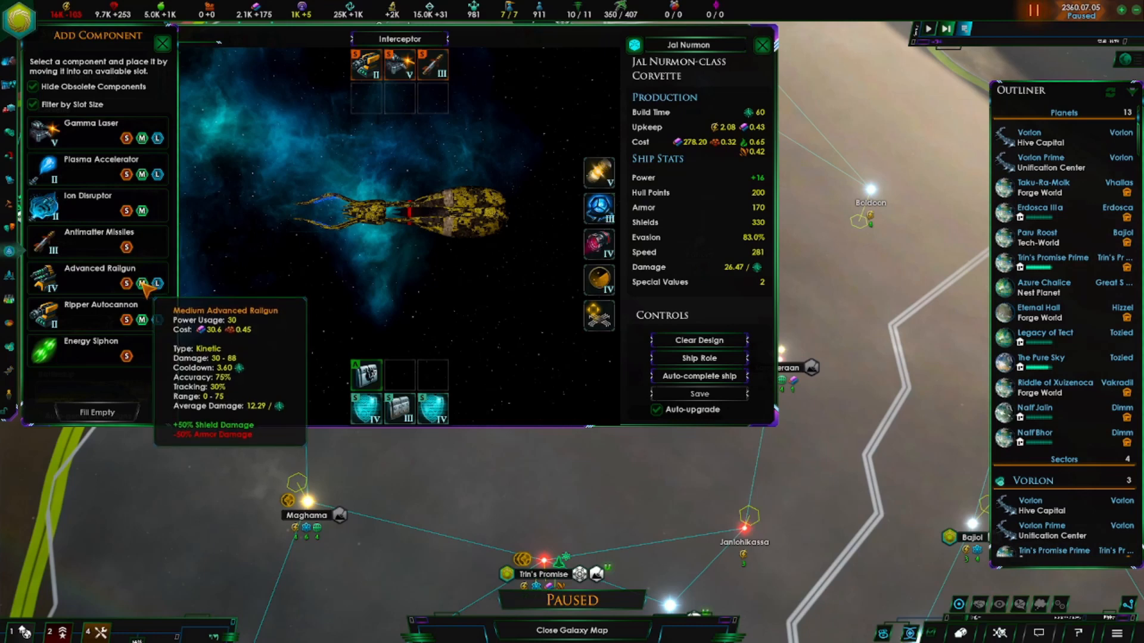
pyautogui.moveTo(156, 137)
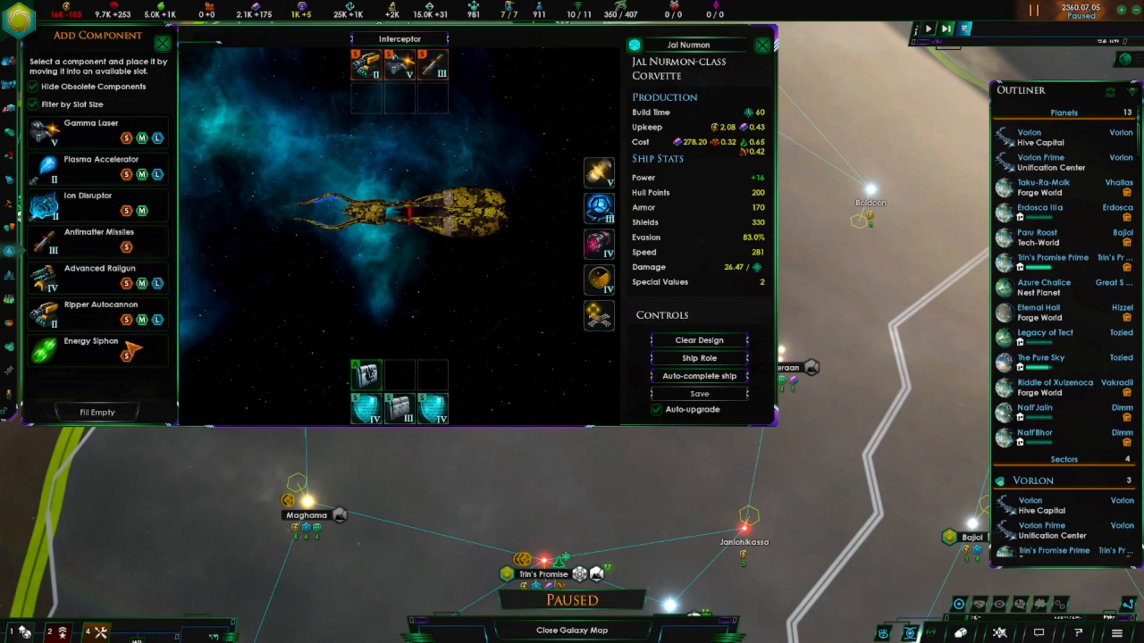
pyautogui.moveTo(125, 358)
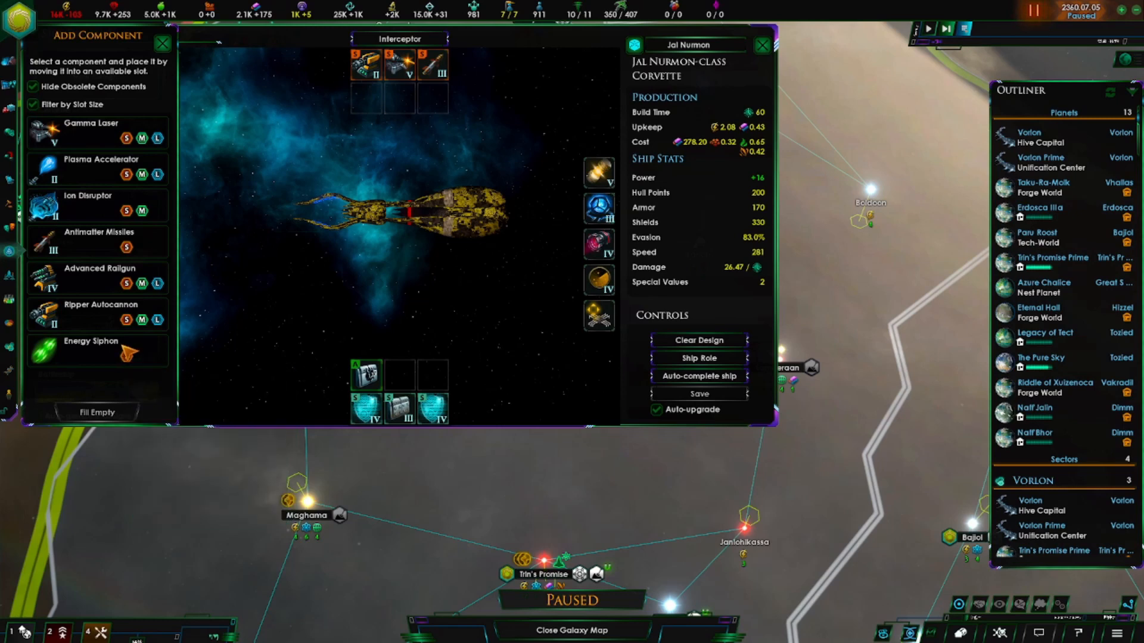
pyautogui.moveTo(95, 351)
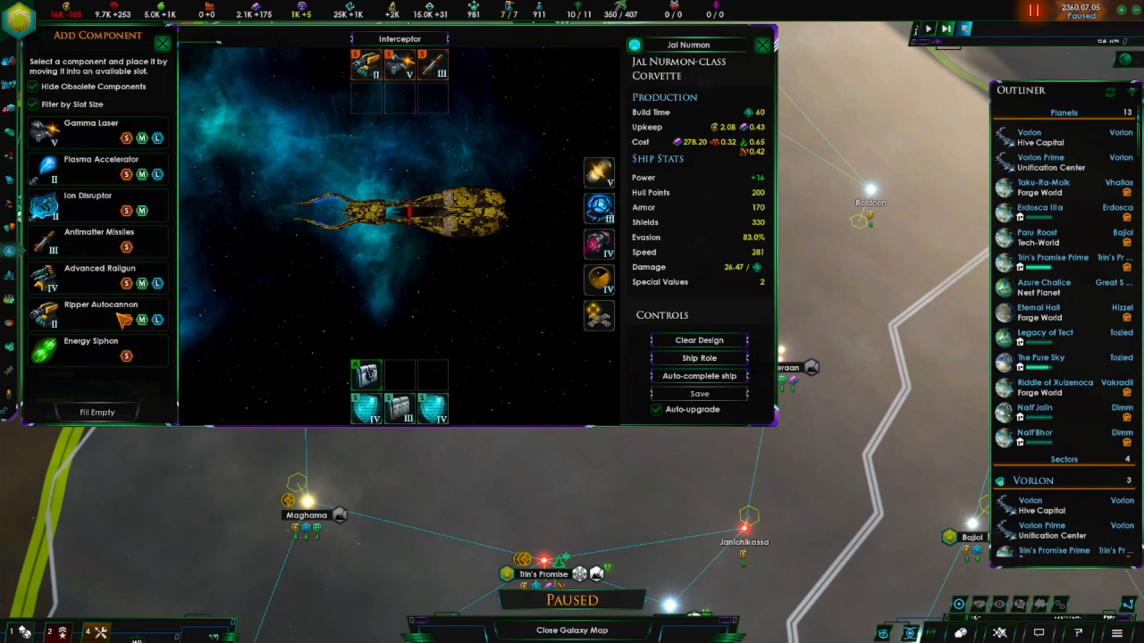
pyautogui.moveTo(102, 277)
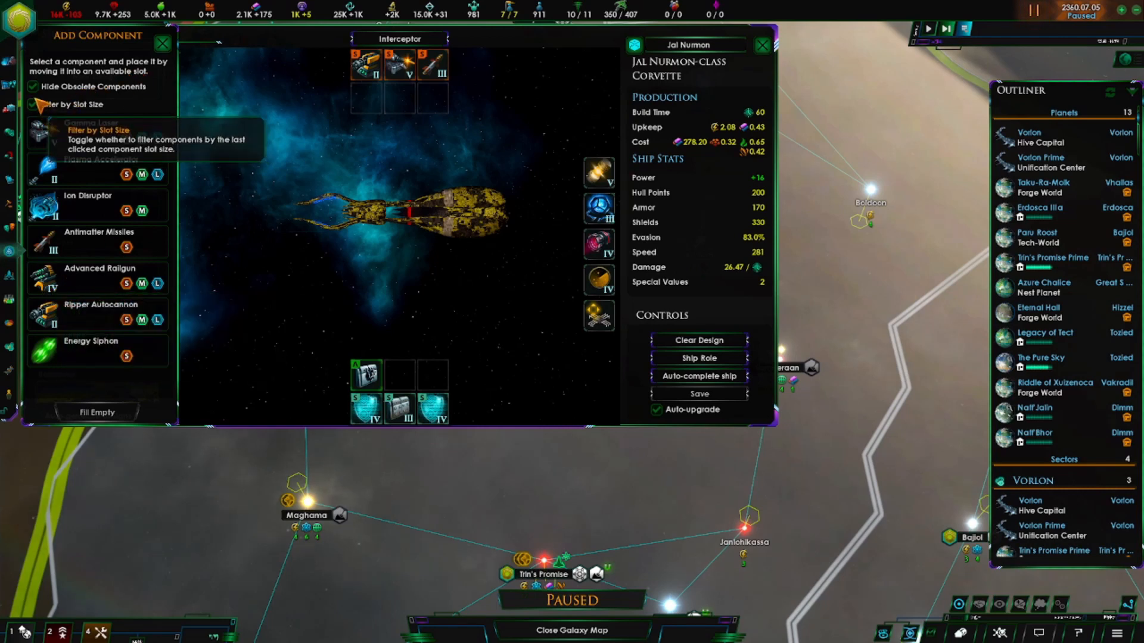
# Show obsolete weapons briefly, then hide them so only gamma lasers and advanced railguns remain.
pyautogui.click(32, 103)
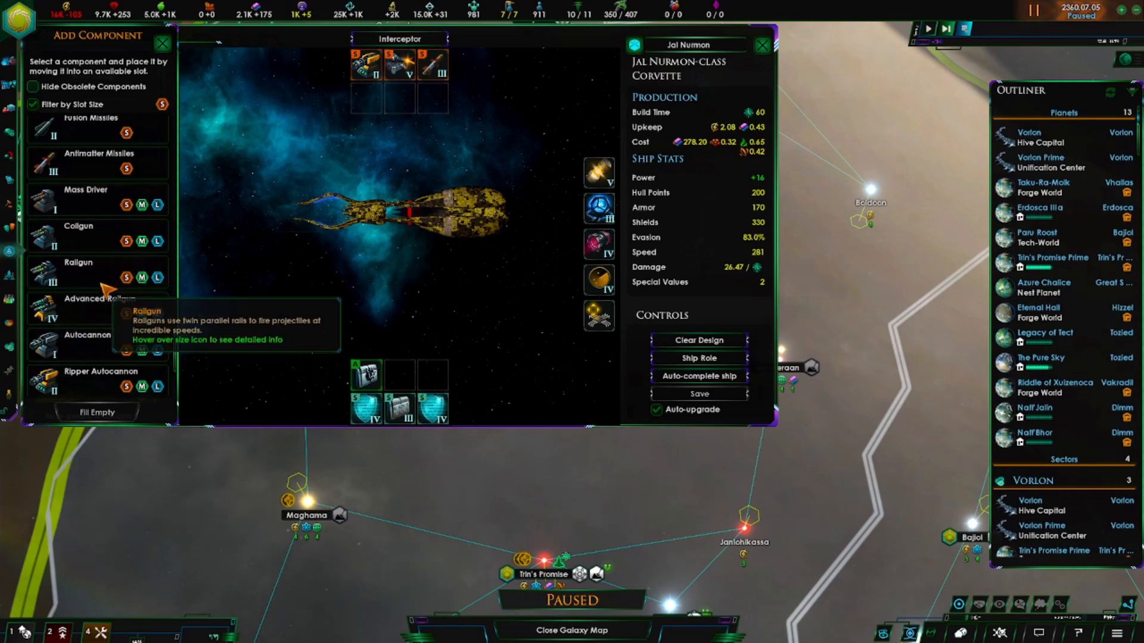
pyautogui.click(32, 86)
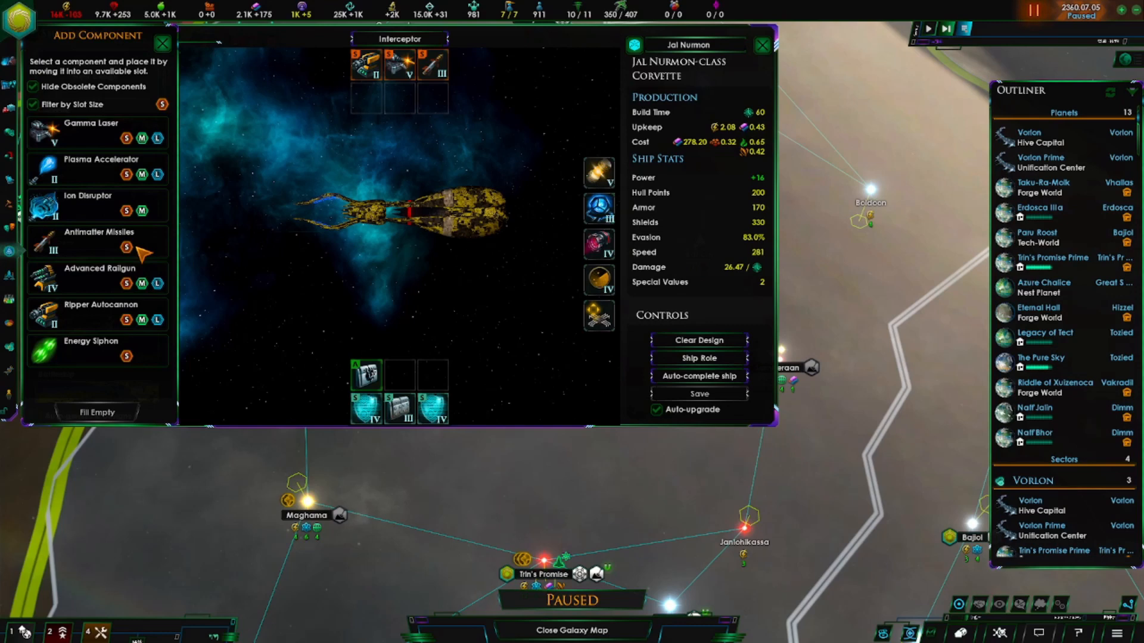
pyautogui.moveTo(143, 281)
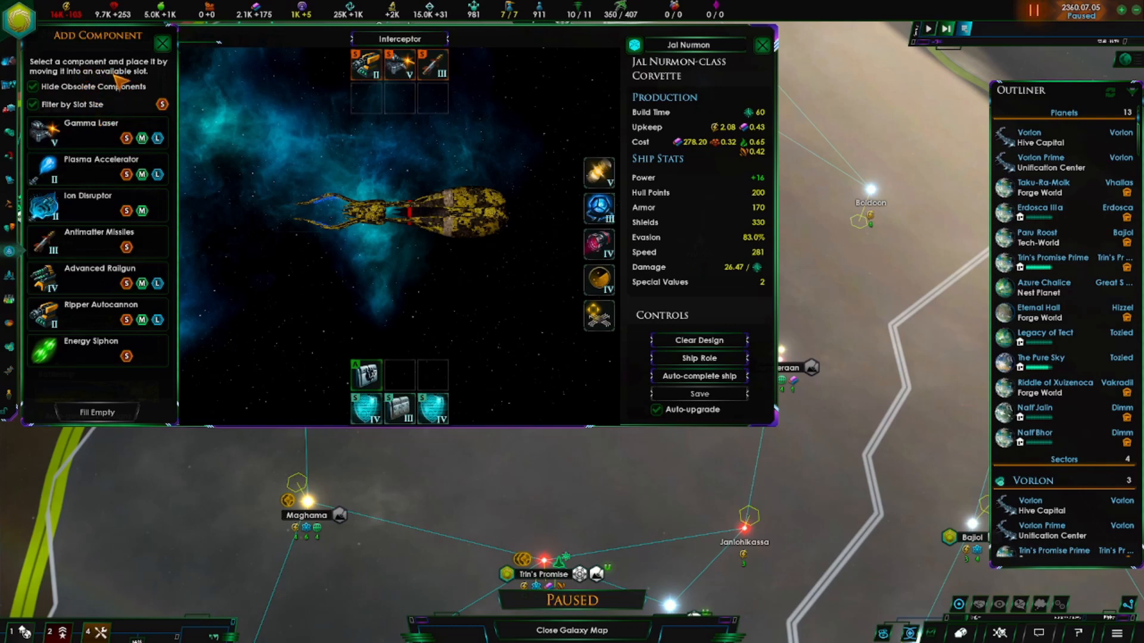
pyautogui.moveTo(437, 332)
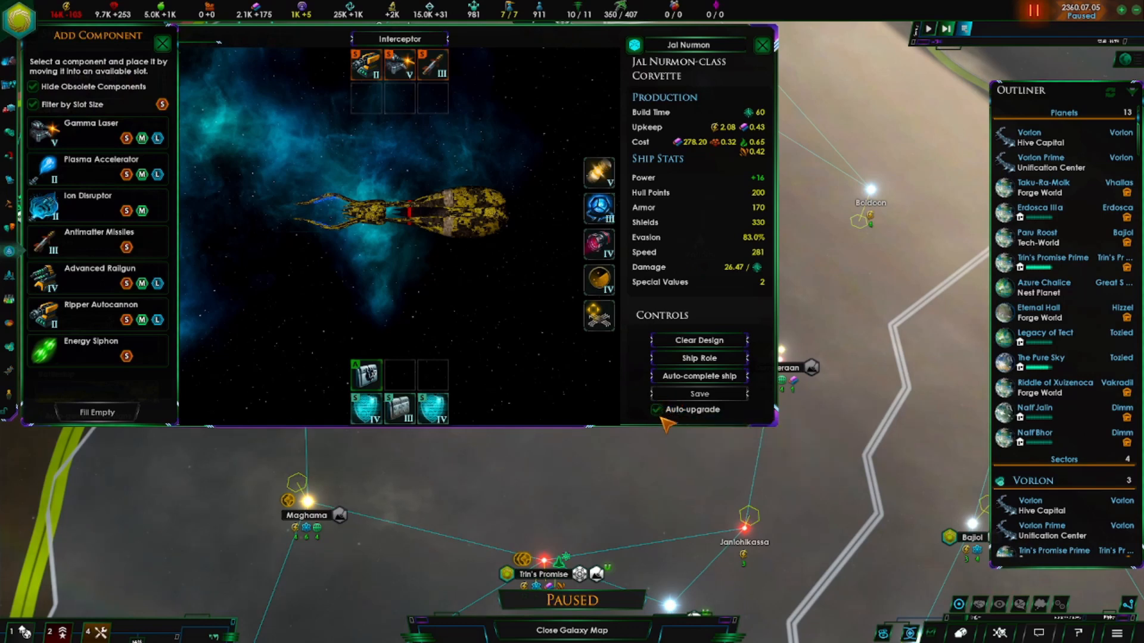
pyautogui.moveTo(691, 410)
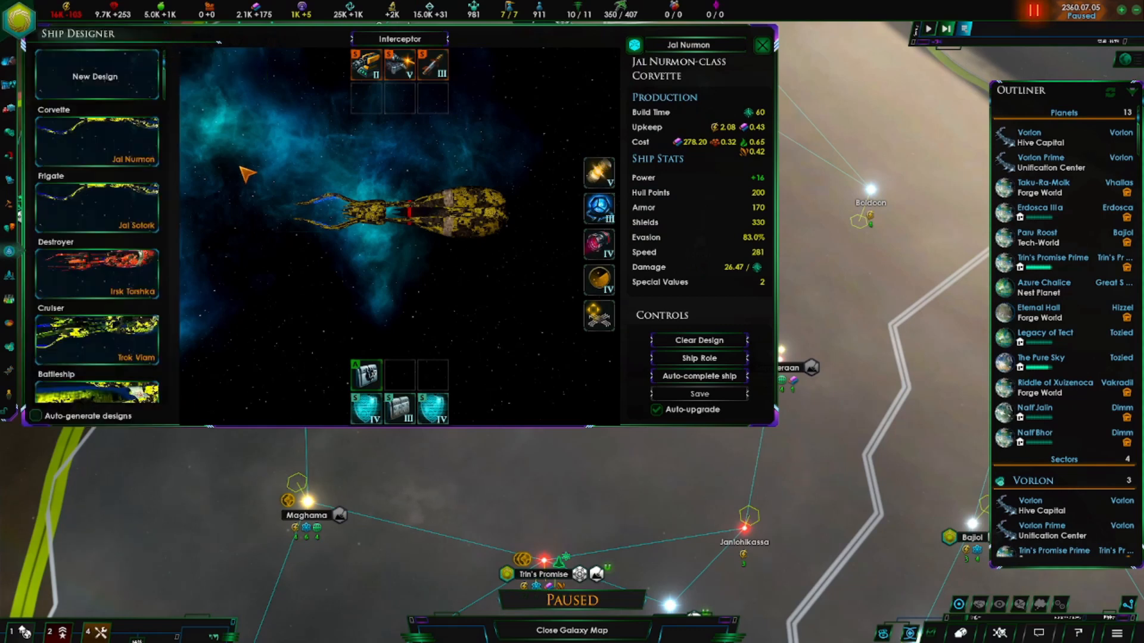
pyautogui.moveTo(454, 195)
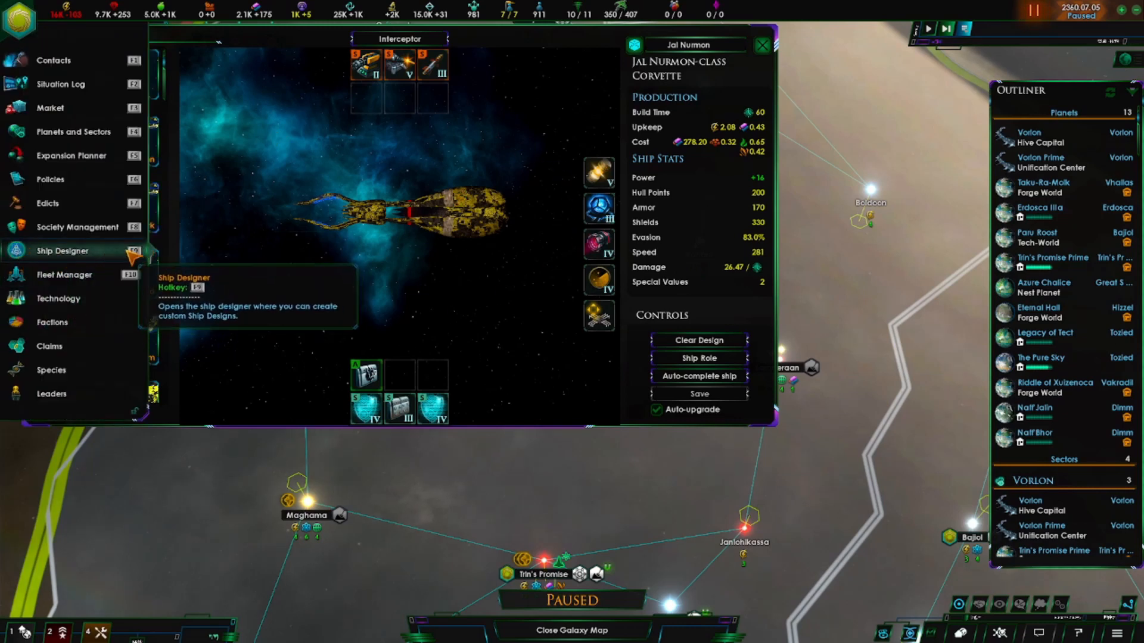
pyautogui.click(63, 250)
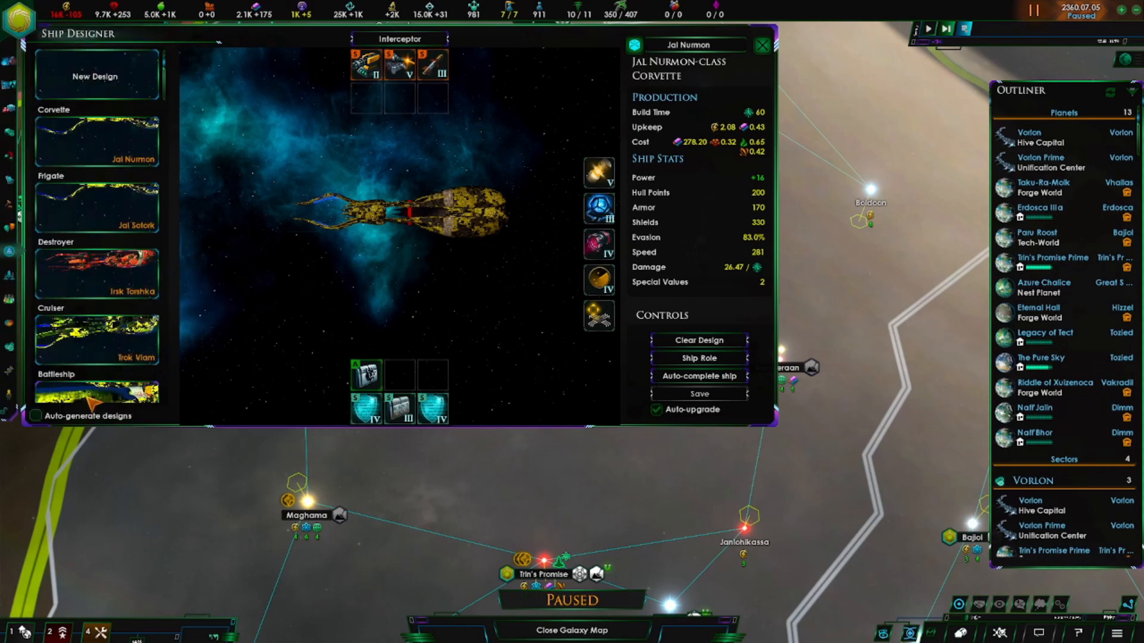
pyautogui.moveTo(33, 416)
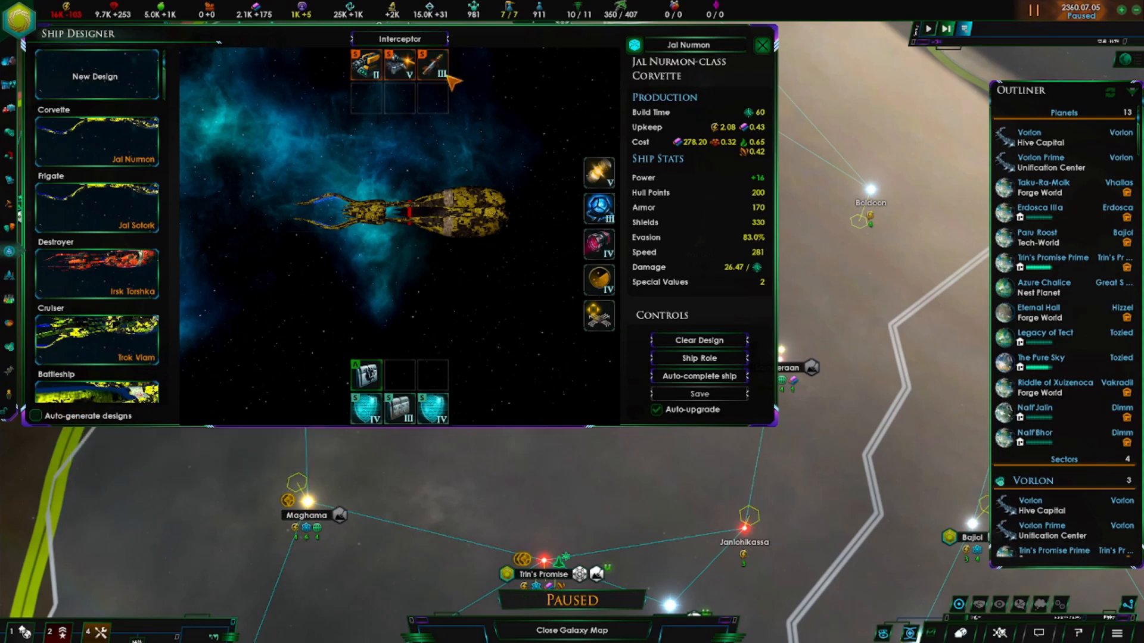
pyautogui.moveTo(225, 365)
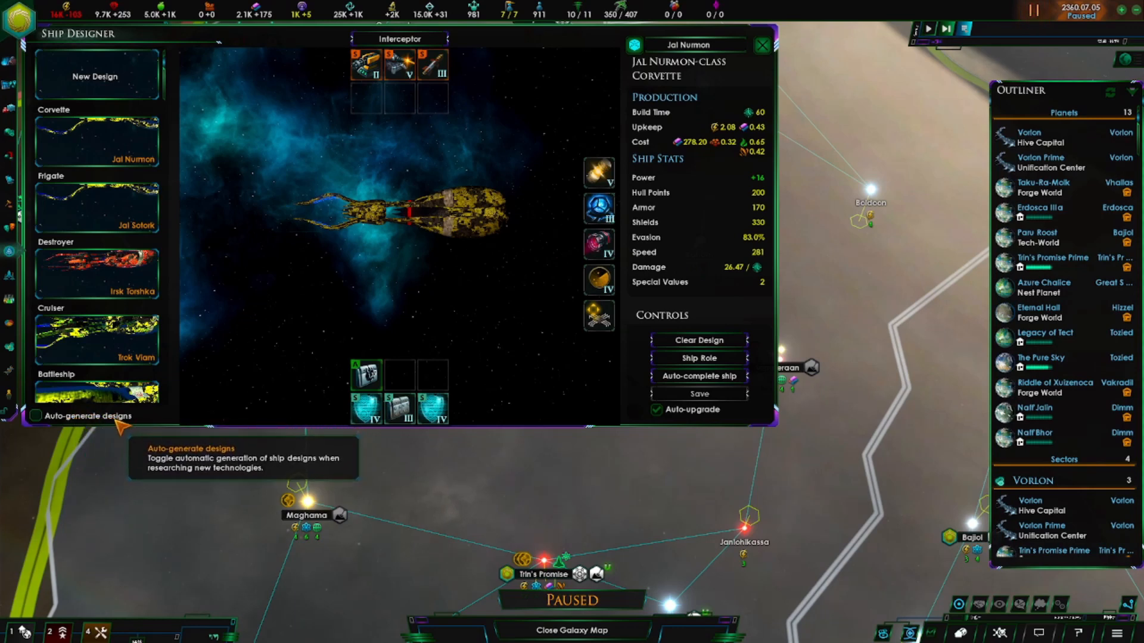
pyautogui.moveTo(339, 361)
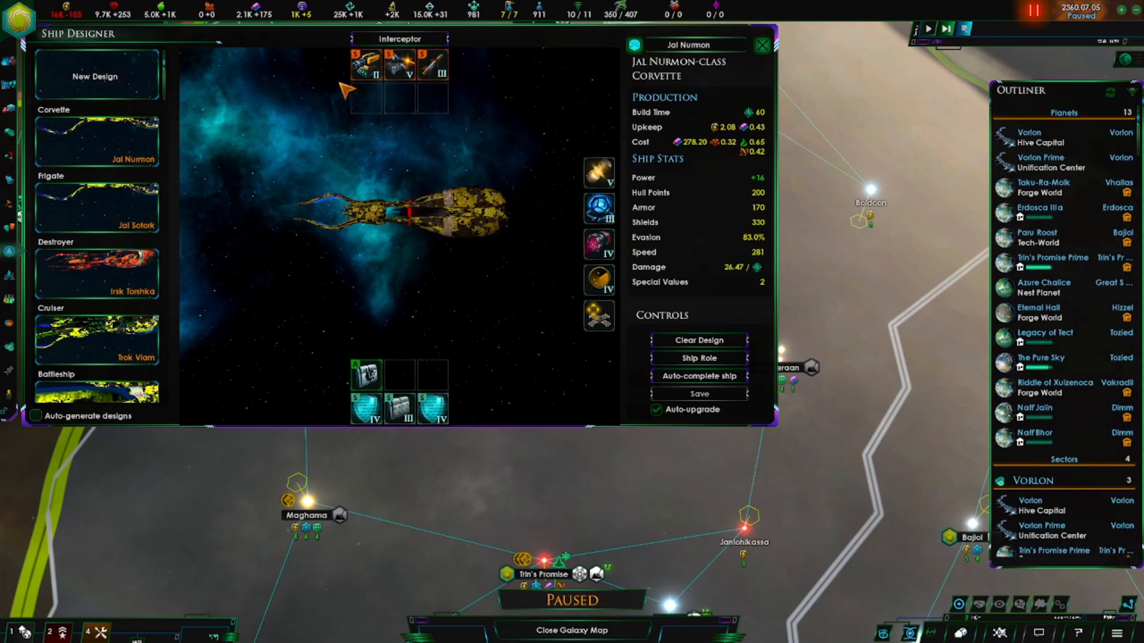
pyautogui.moveTo(464, 82)
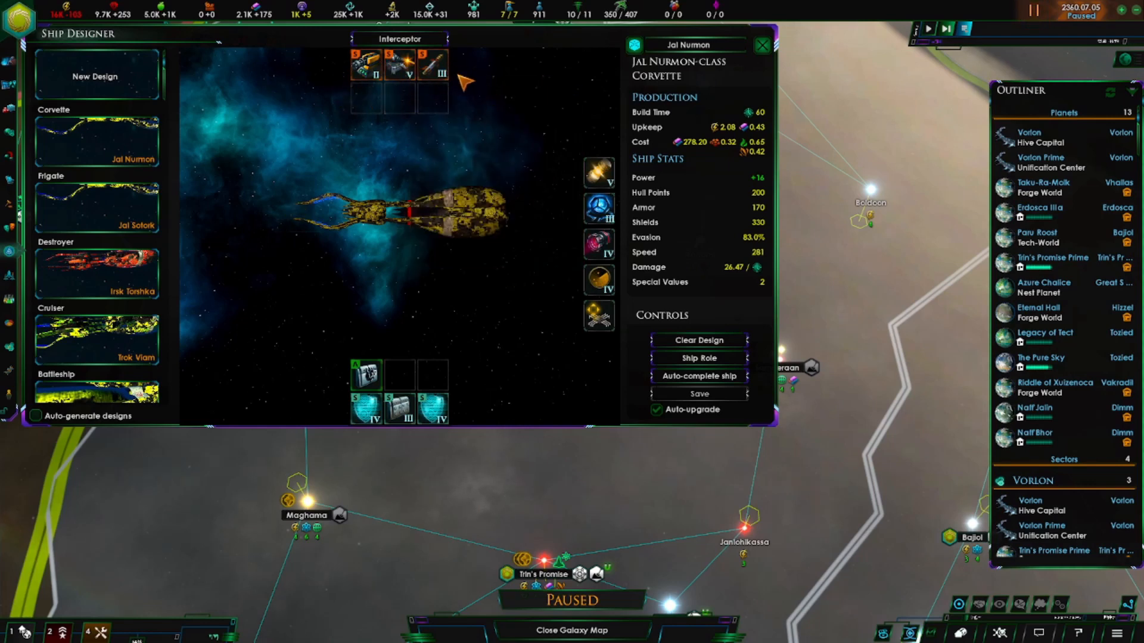
pyautogui.moveTo(365, 98)
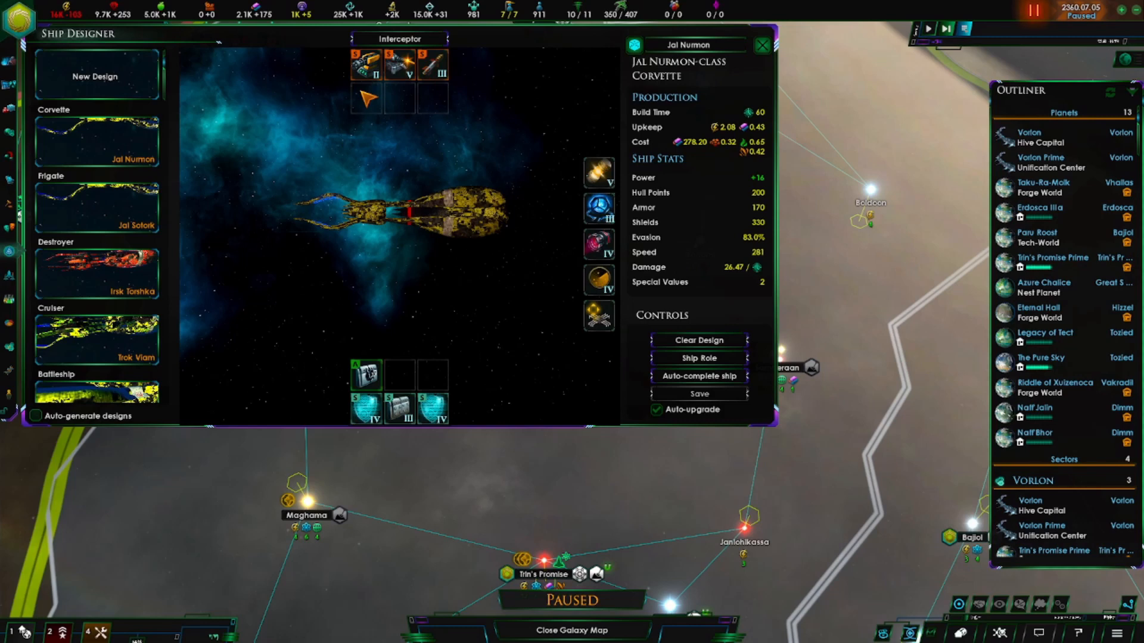
pyautogui.moveTo(378, 110)
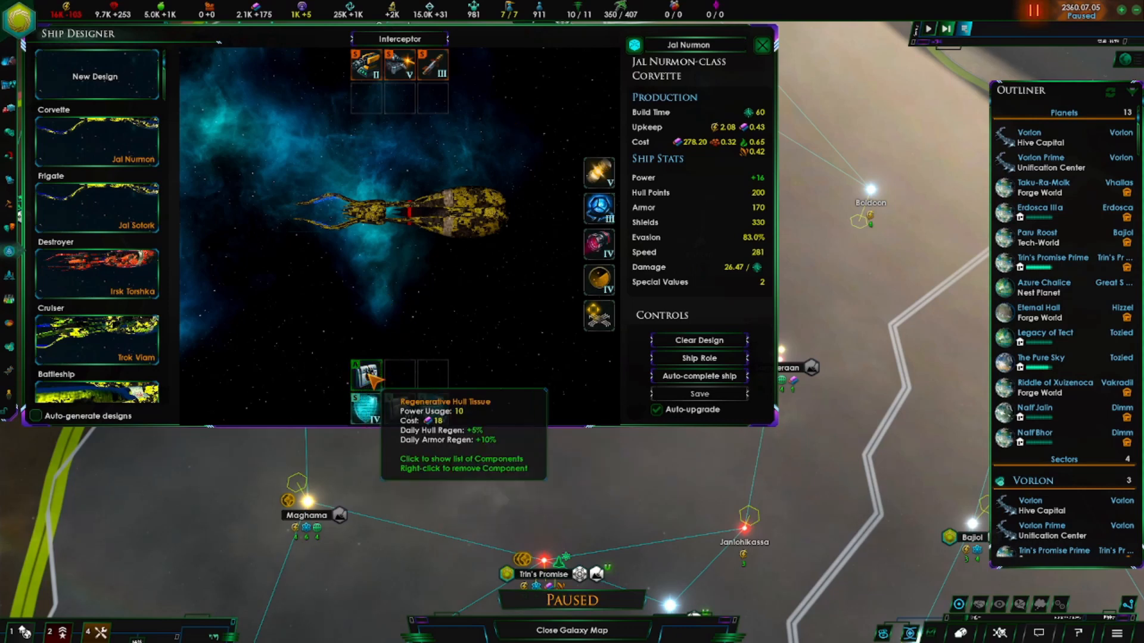
pyautogui.click(366, 374)
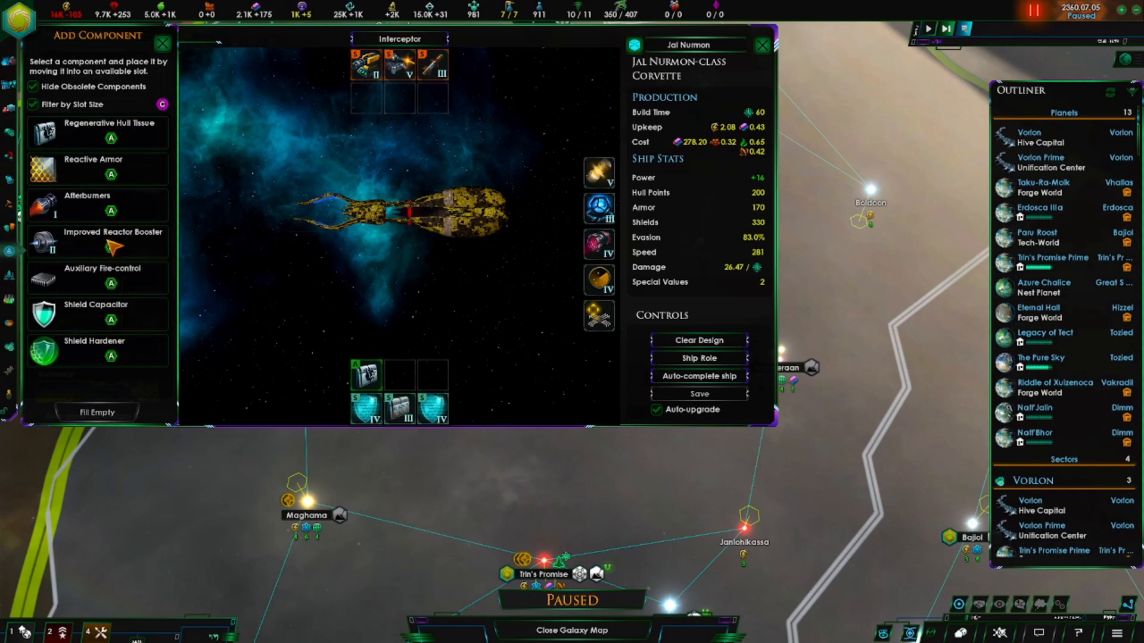
pyautogui.moveTo(81, 218)
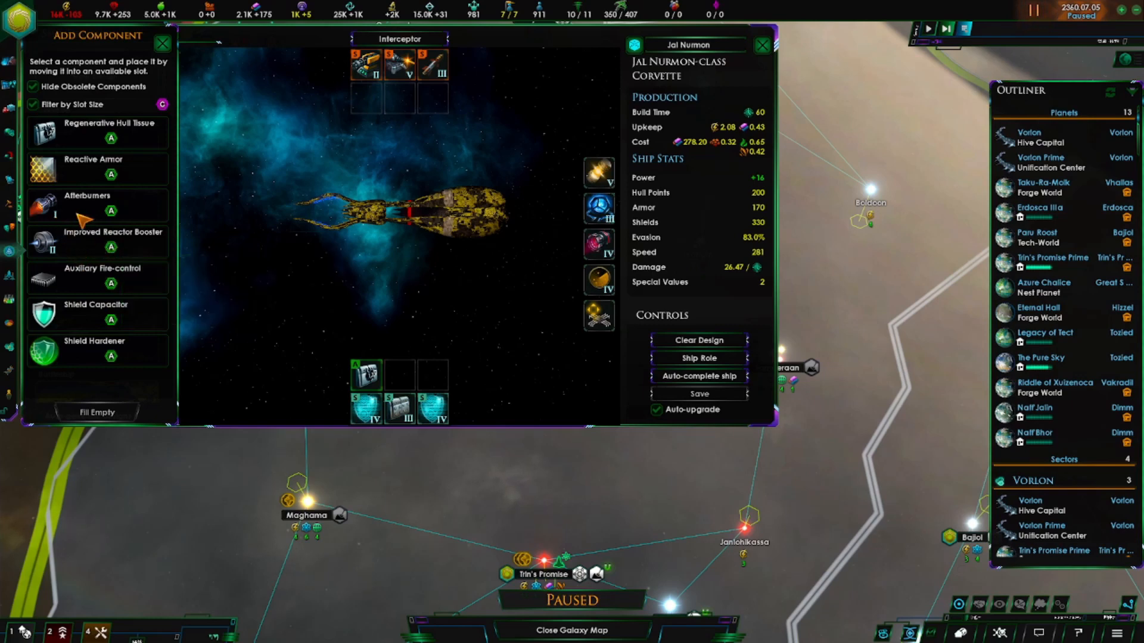
pyautogui.moveTo(114, 176)
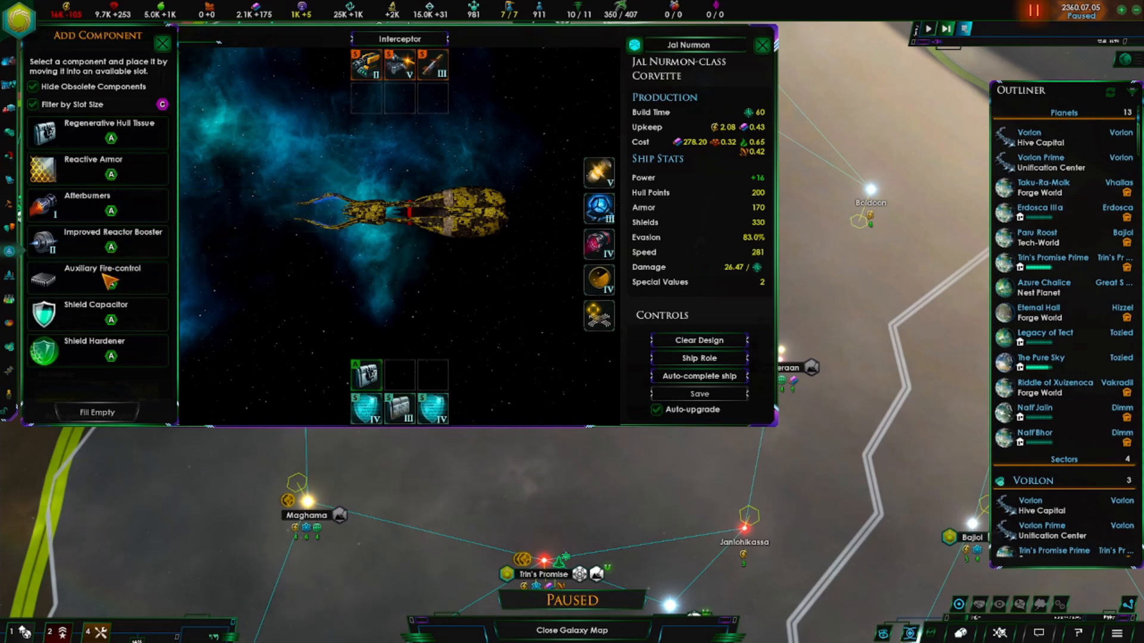
pyautogui.moveTo(106, 285)
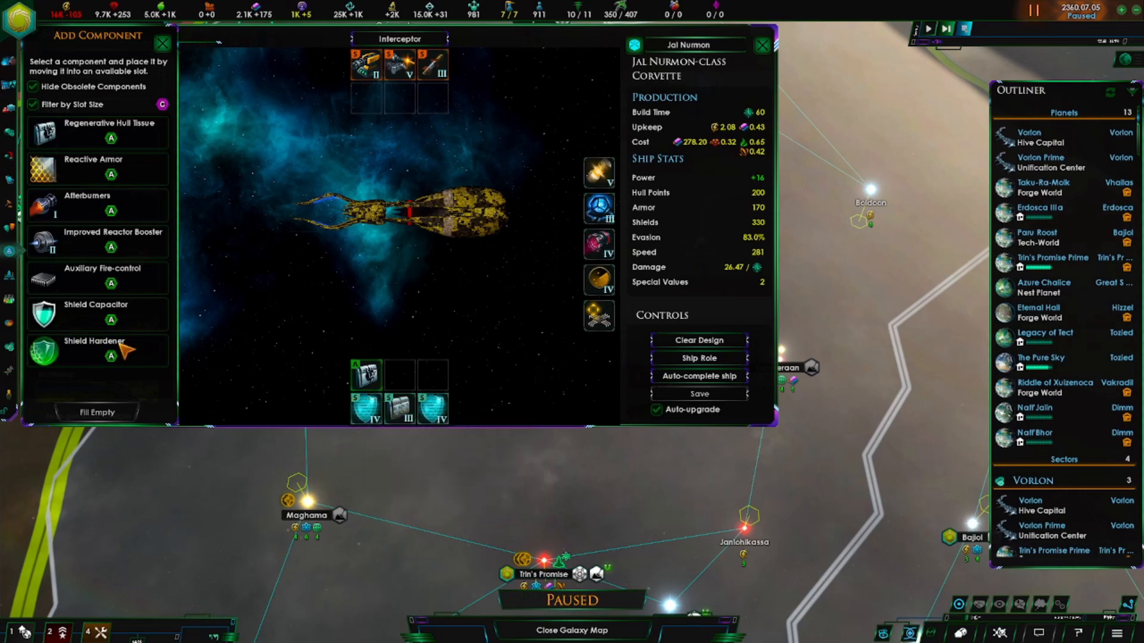
pyautogui.moveTo(95, 350)
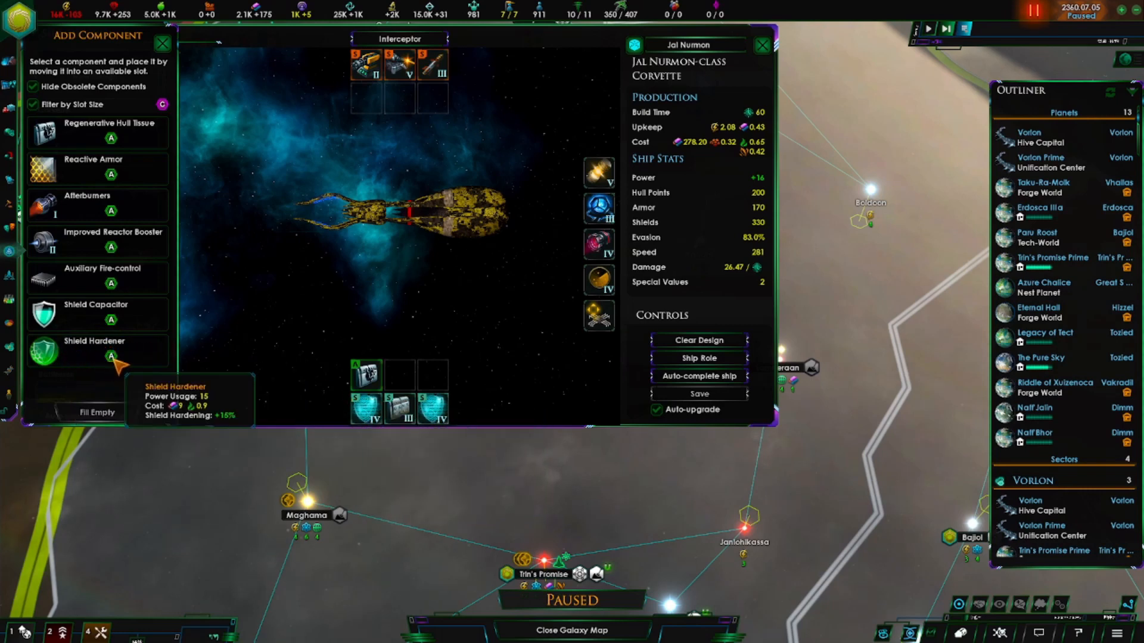
pyautogui.moveTo(138, 307)
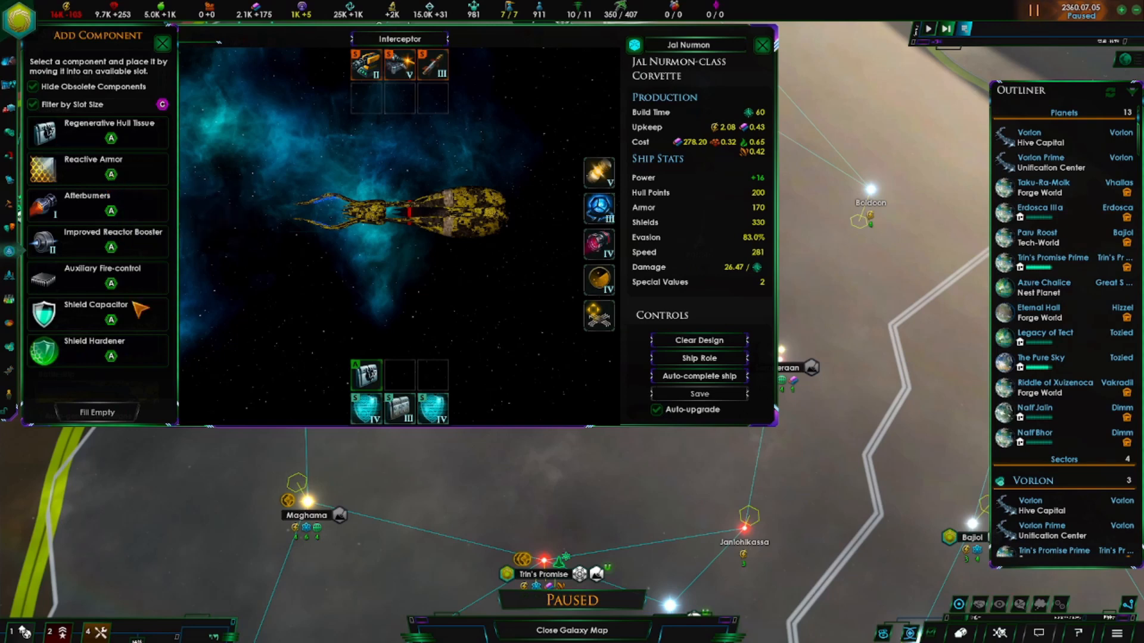
pyautogui.moveTo(95, 350)
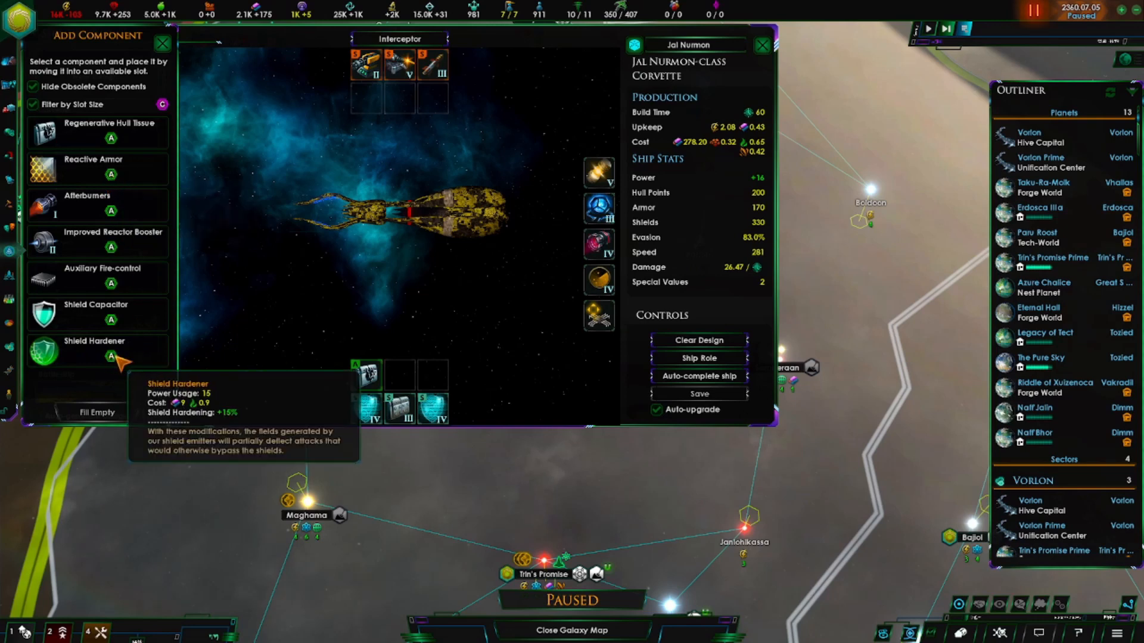
pyautogui.moveTo(368, 409)
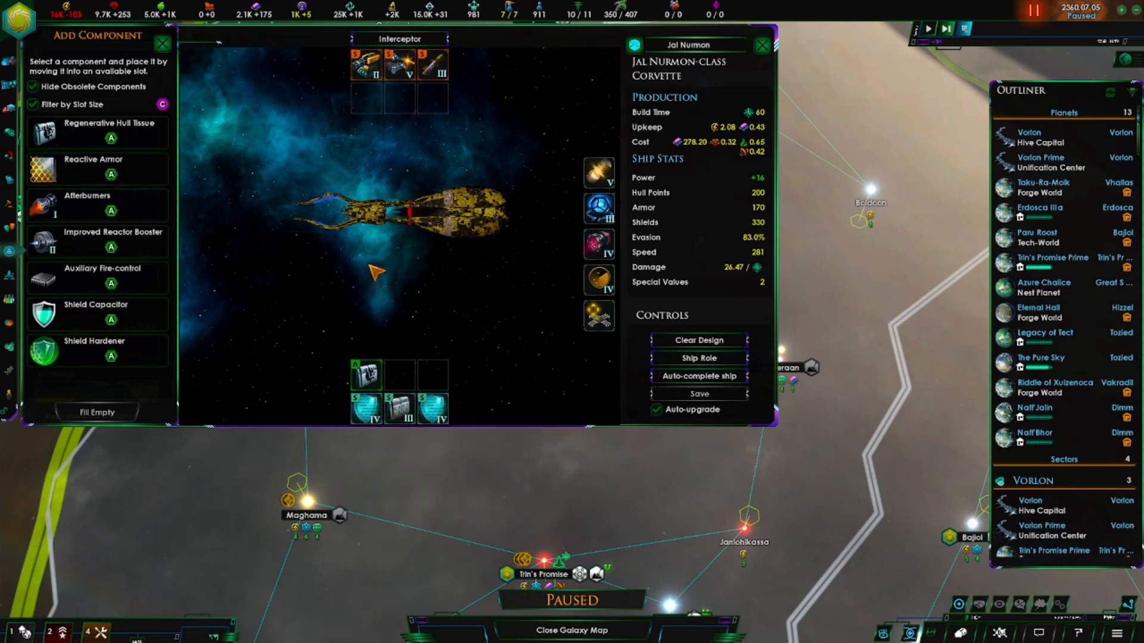
pyautogui.moveTo(164, 43)
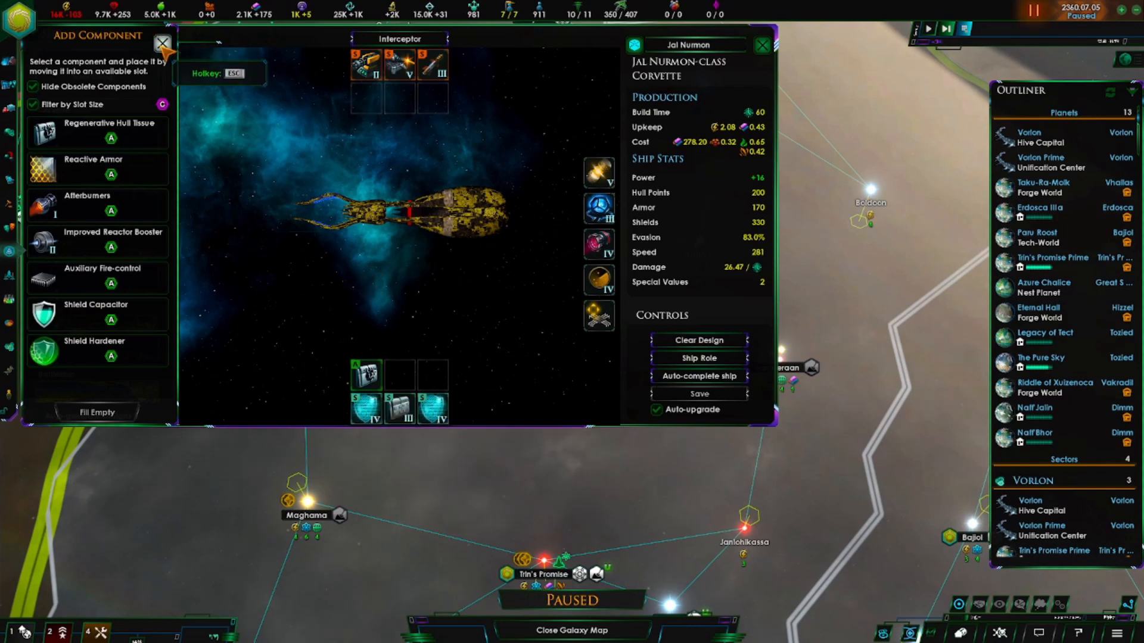
pyautogui.moveTo(166, 107)
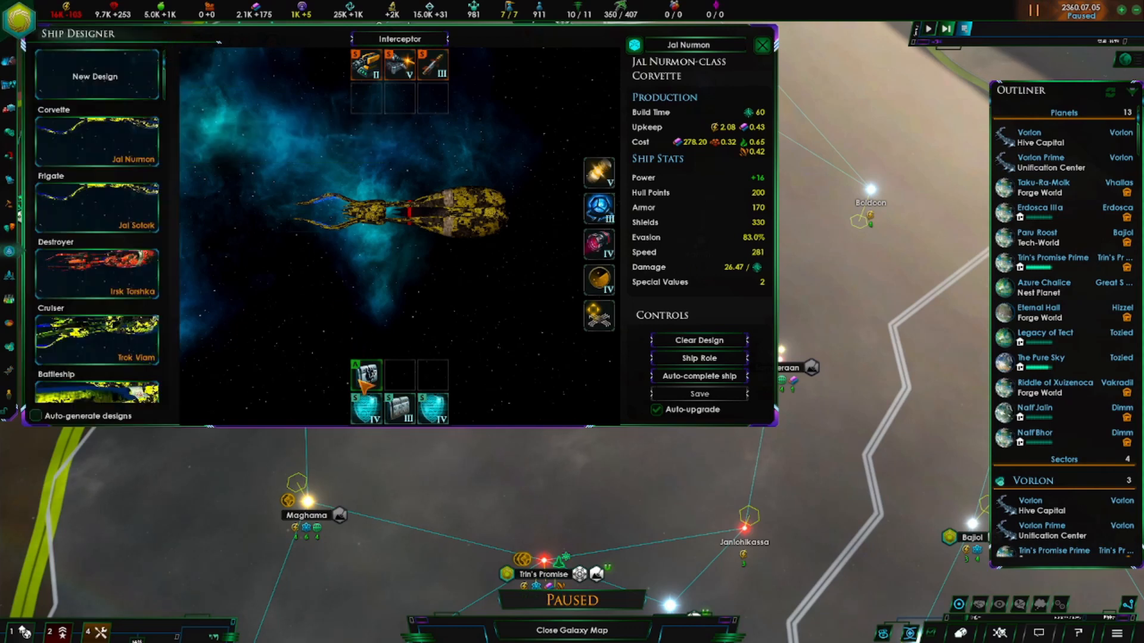
# List Plasteel Armor, Crystal-Infused Plating and Advanced Shields for a corvette utility slot.
pyautogui.click(366, 406)
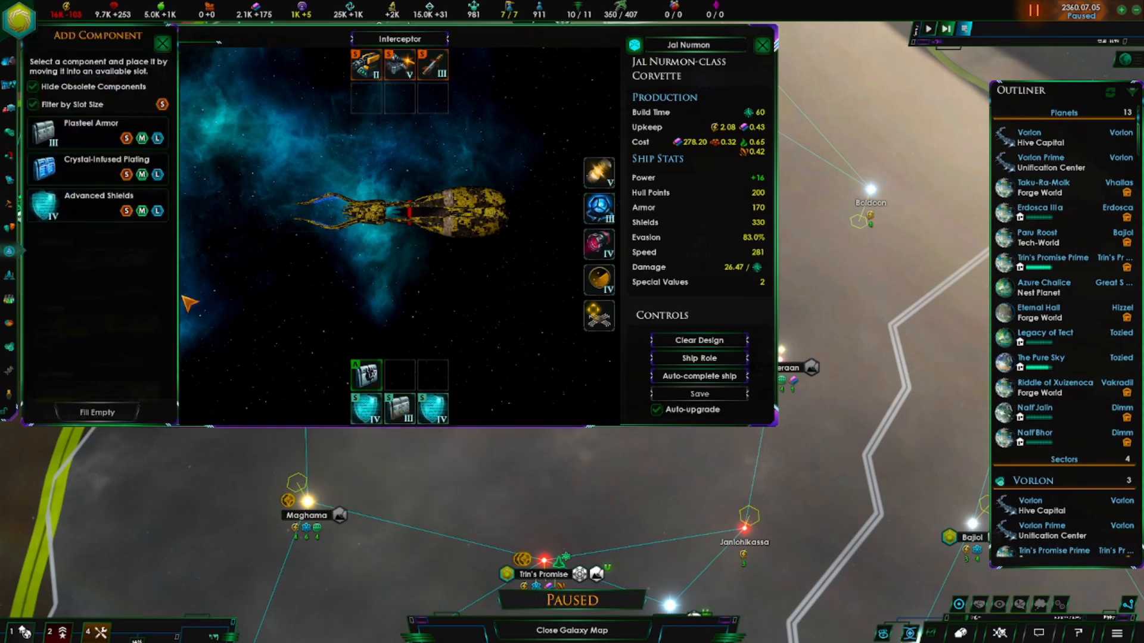
pyautogui.moveTo(69, 136)
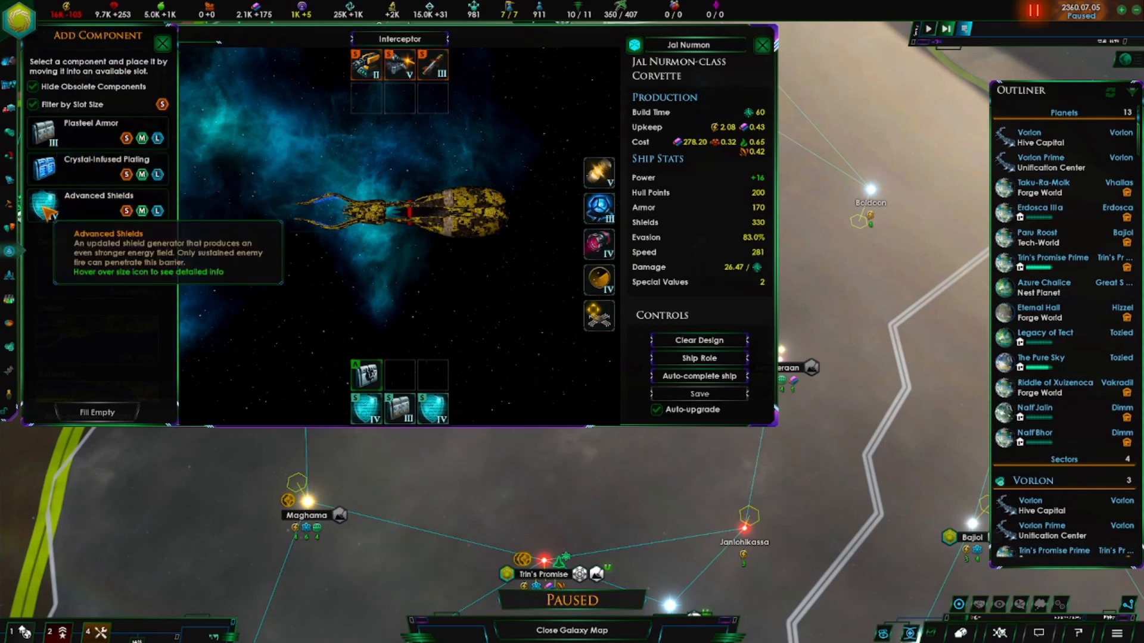
pyautogui.moveTo(43, 168)
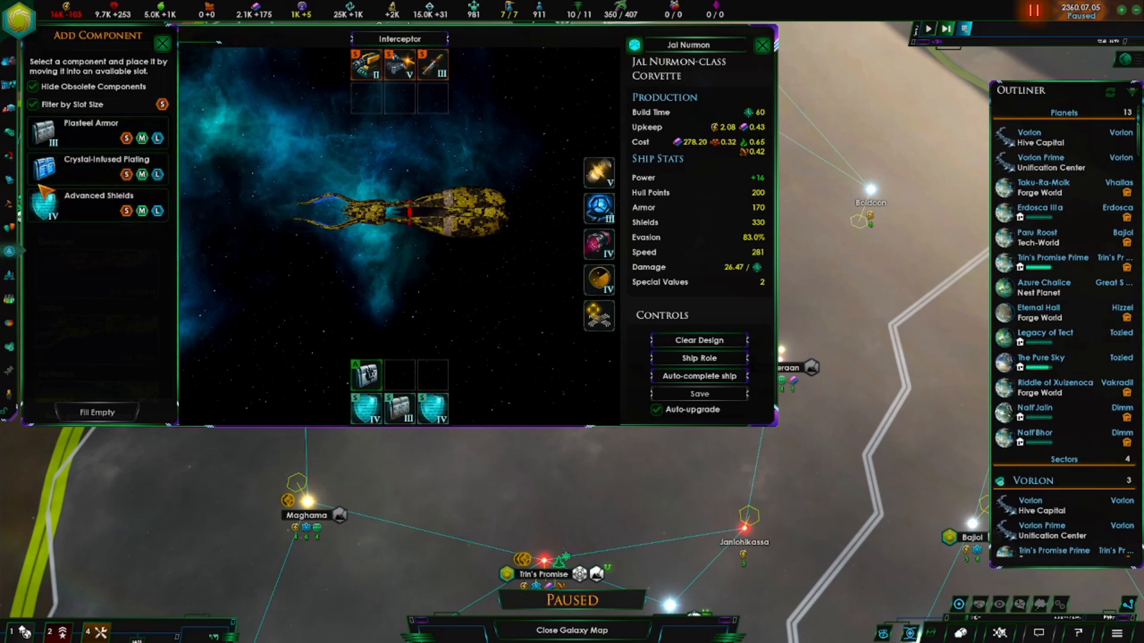
pyautogui.moveTo(88, 178)
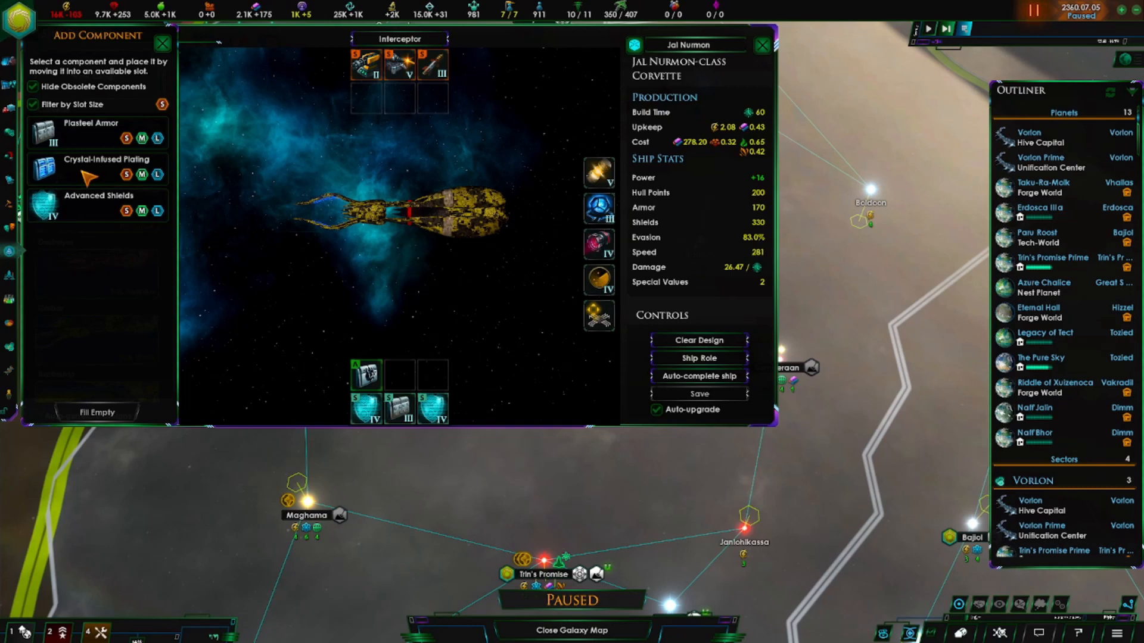
pyautogui.moveTo(471, 140)
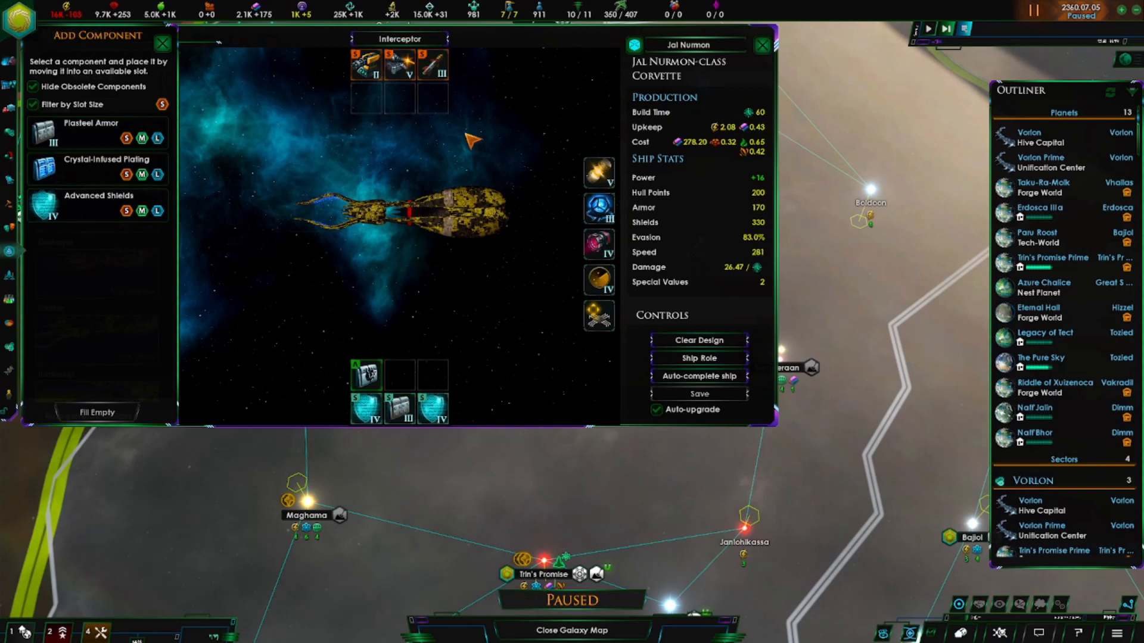
# Close the corvette design, returning to the galaxy map showing the Space Amoebae fleet.
pyautogui.click(162, 42)
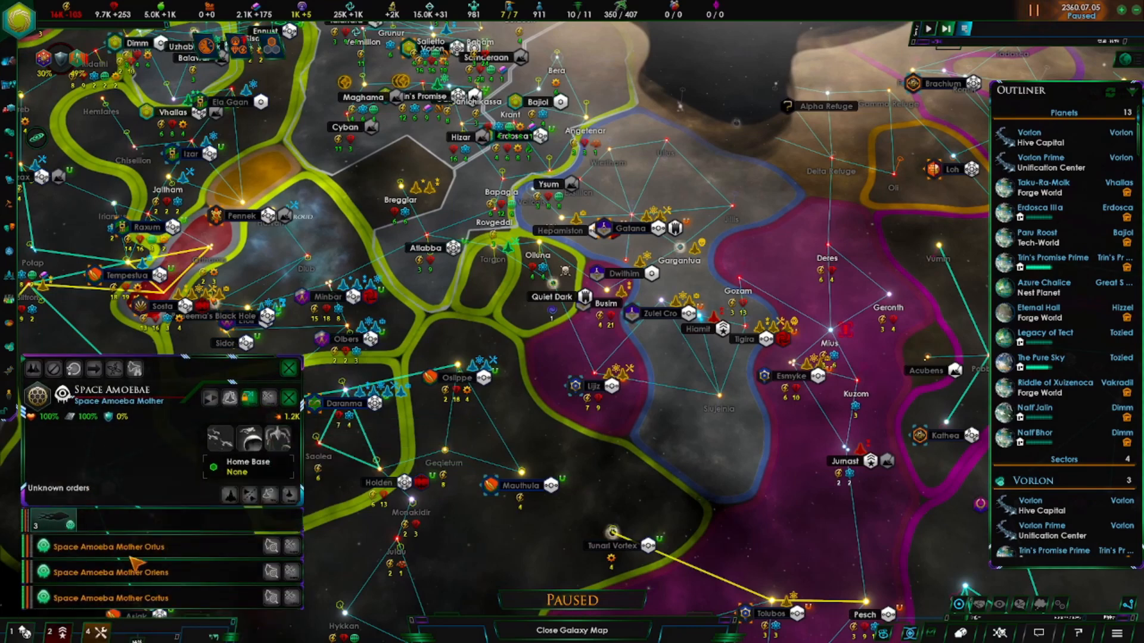
pyautogui.moveTo(186, 558)
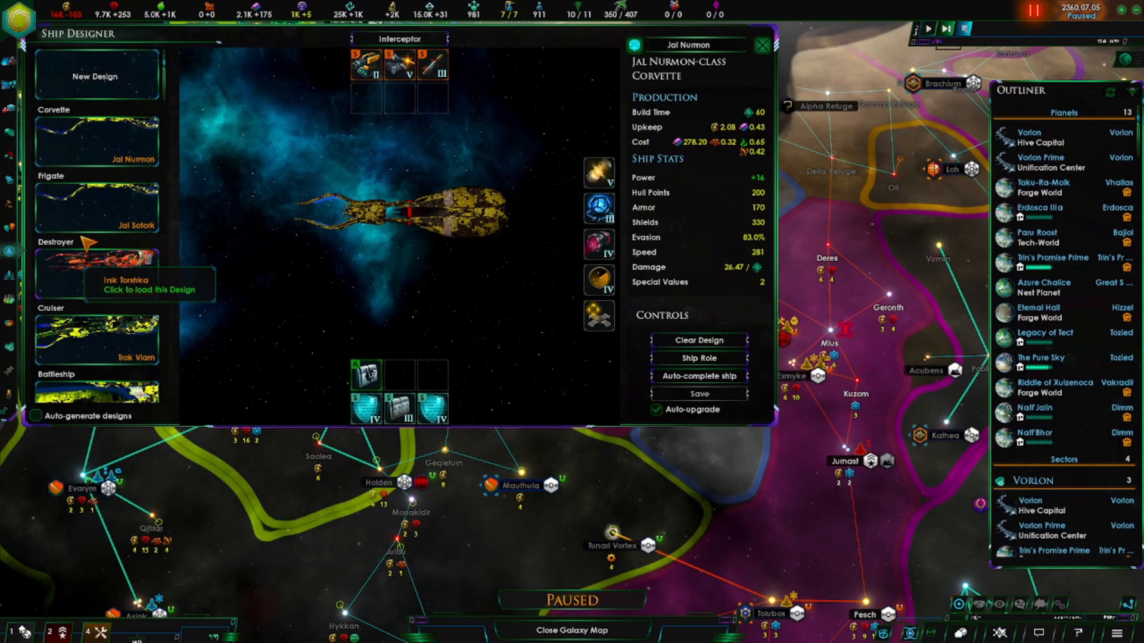
pyautogui.moveTo(368, 370)
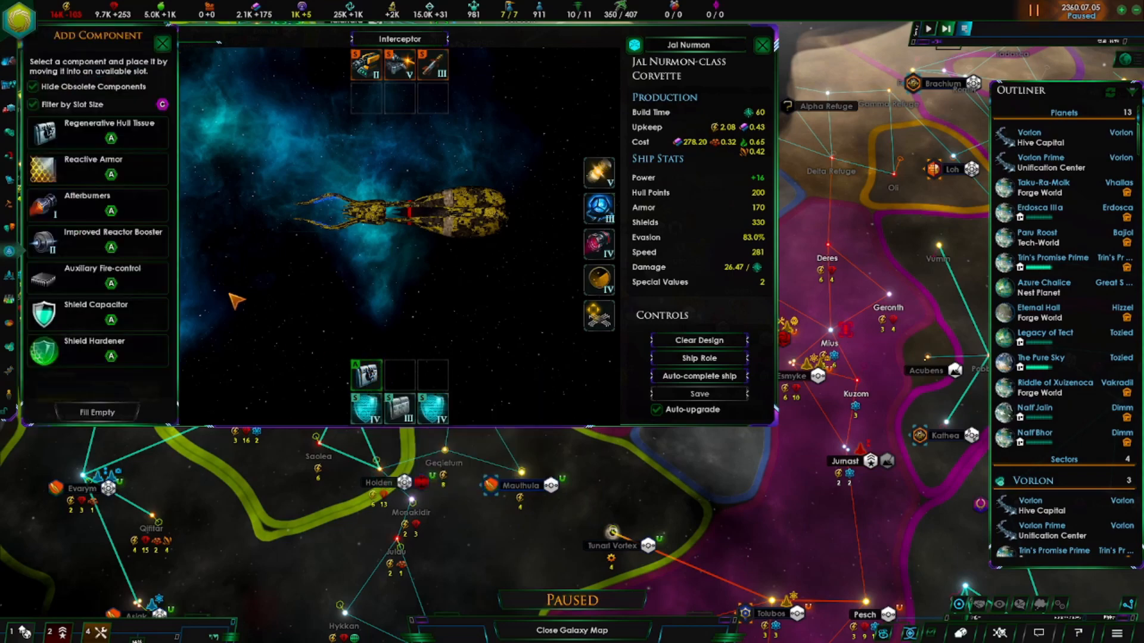
pyautogui.moveTo(86, 335)
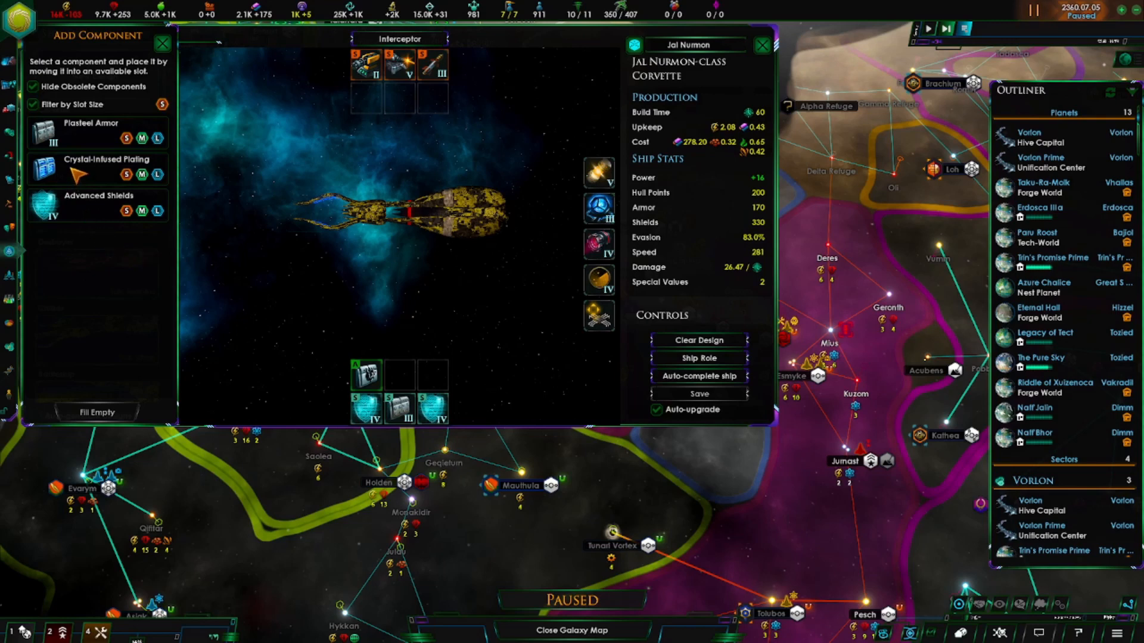
pyautogui.moveTo(169, 175)
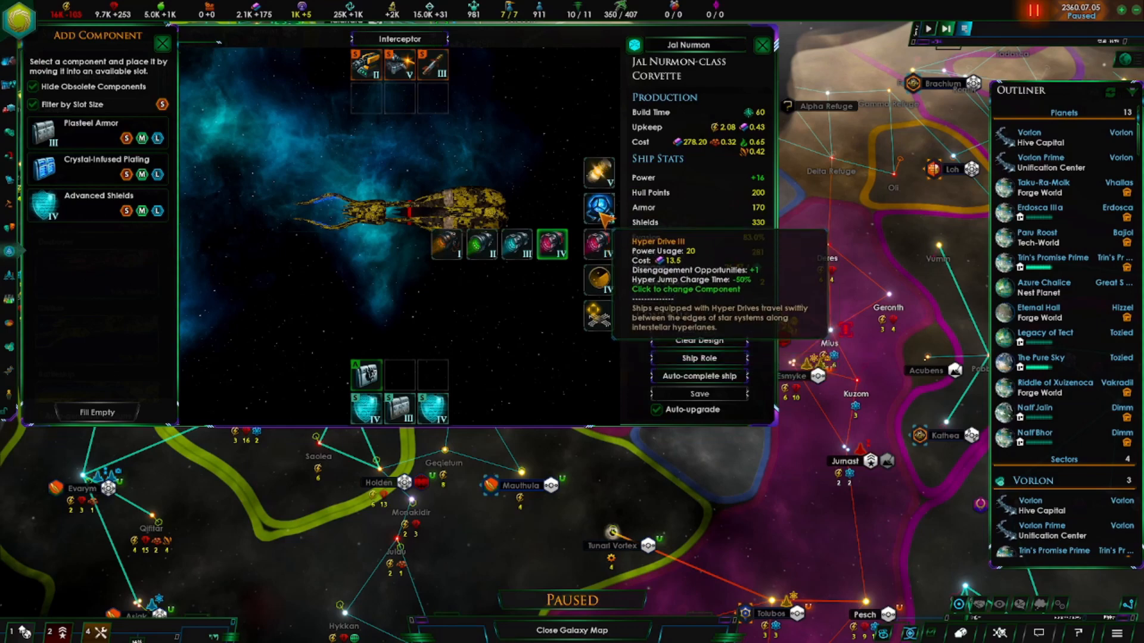
pyautogui.moveTo(598, 279)
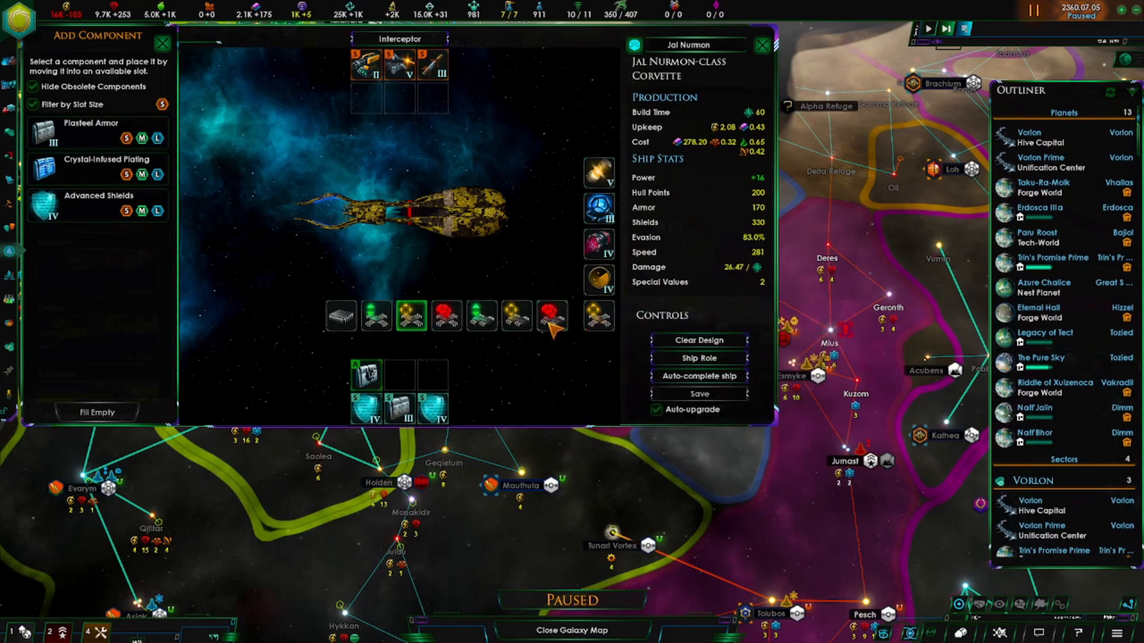
pyautogui.moveTo(411, 316)
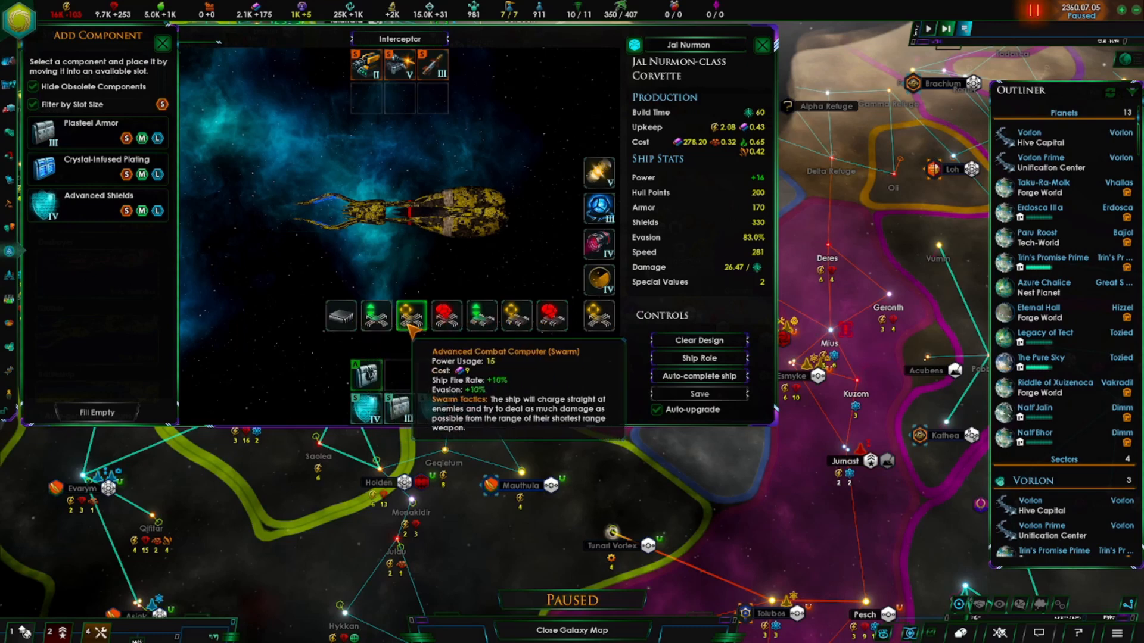
pyautogui.moveTo(339, 315)
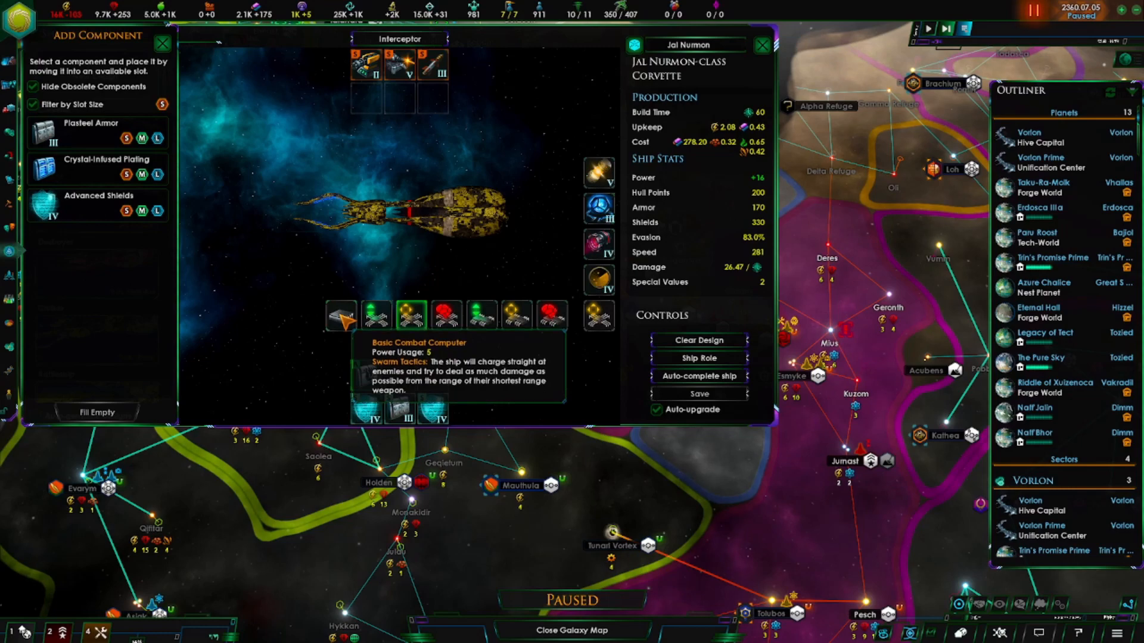
pyautogui.moveTo(376, 315)
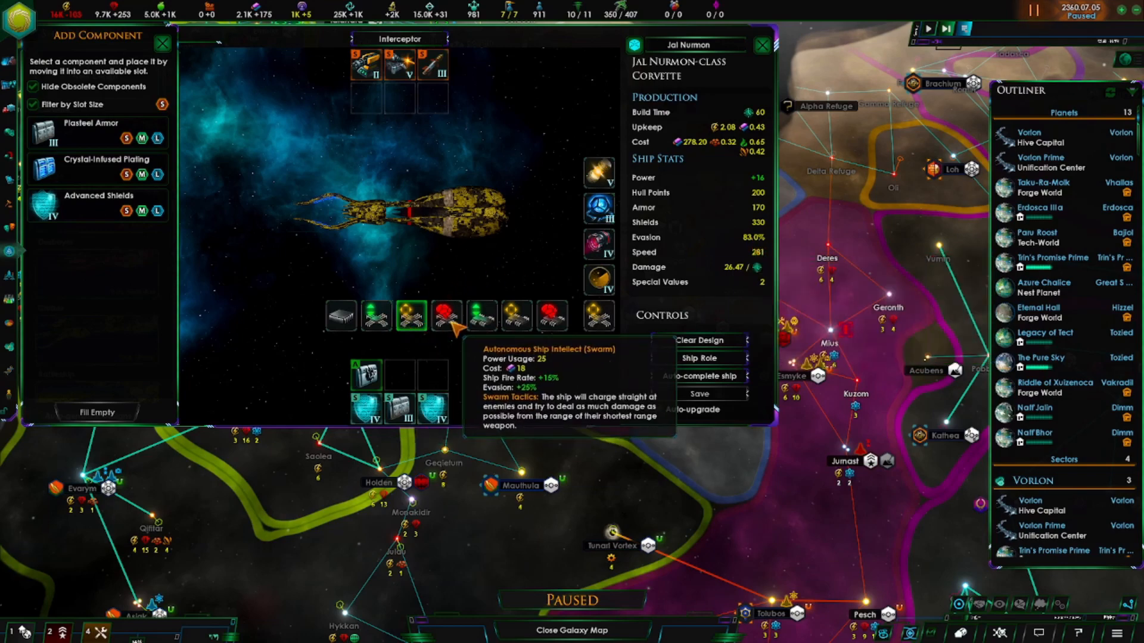
pyautogui.moveTo(410, 316)
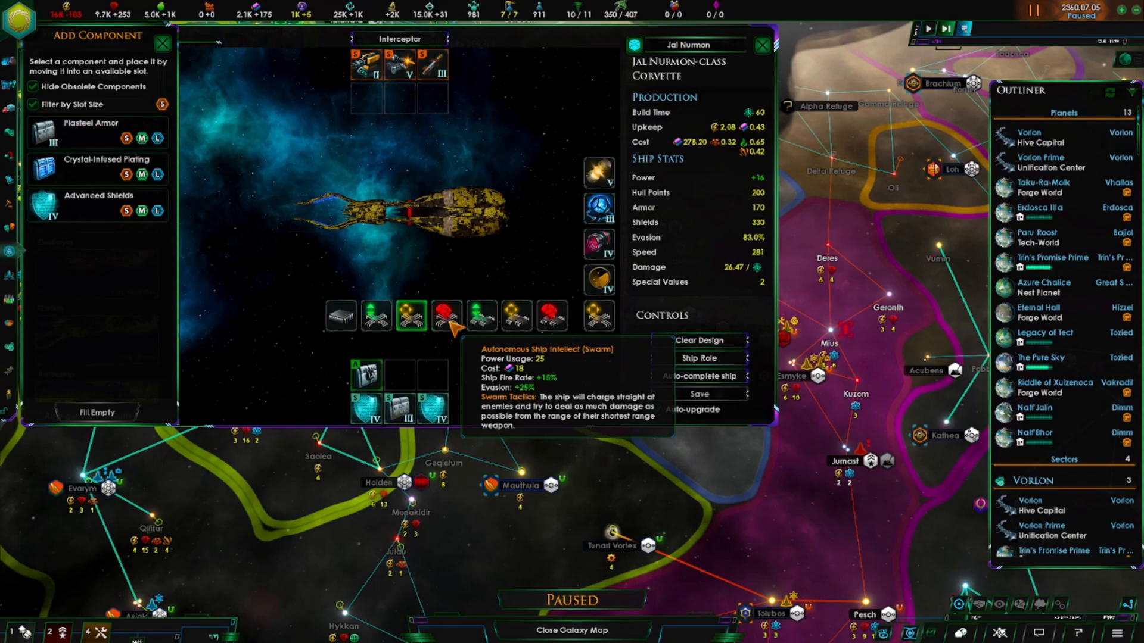
pyautogui.moveTo(411, 315)
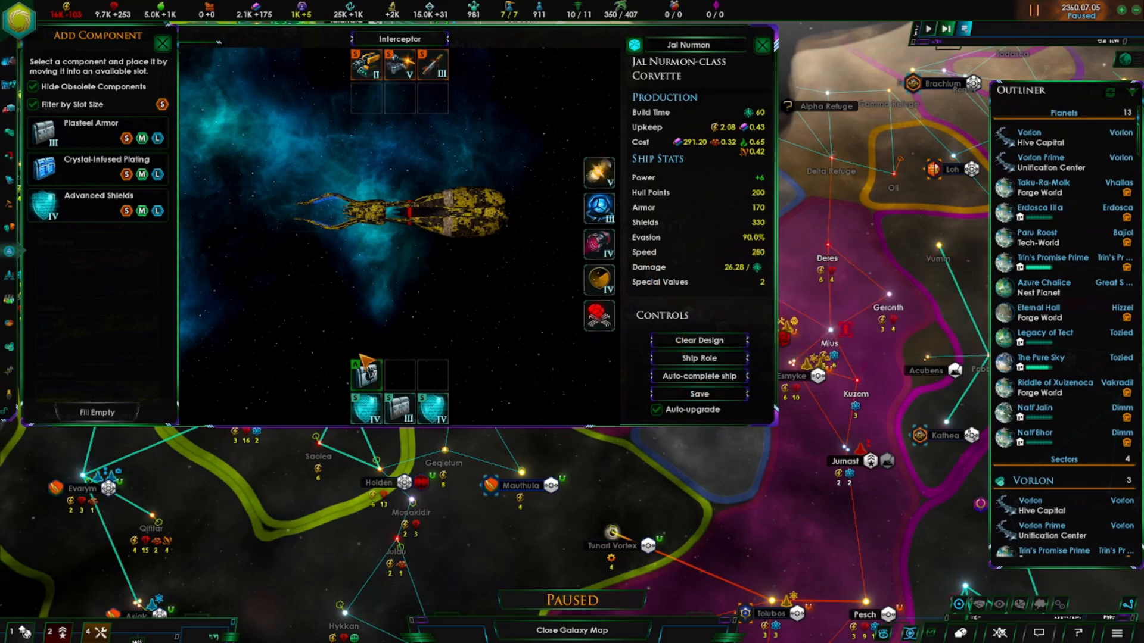
pyautogui.moveTo(698, 394)
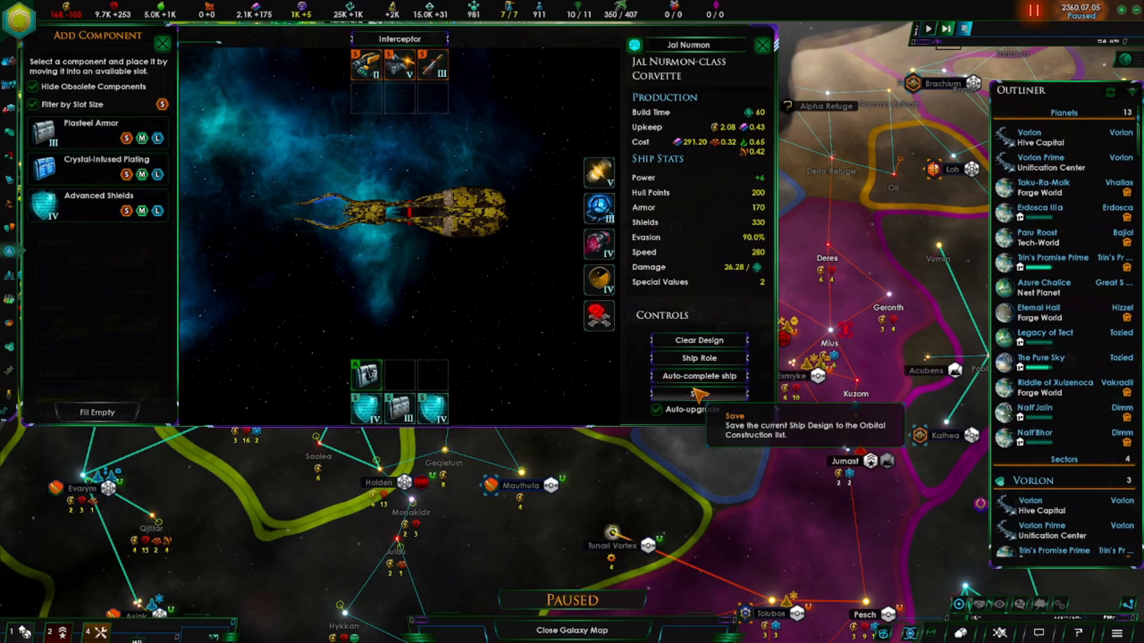
# Save the 90% evasion Jal Nurmon corvette and close the component list.
pyautogui.click(698, 393)
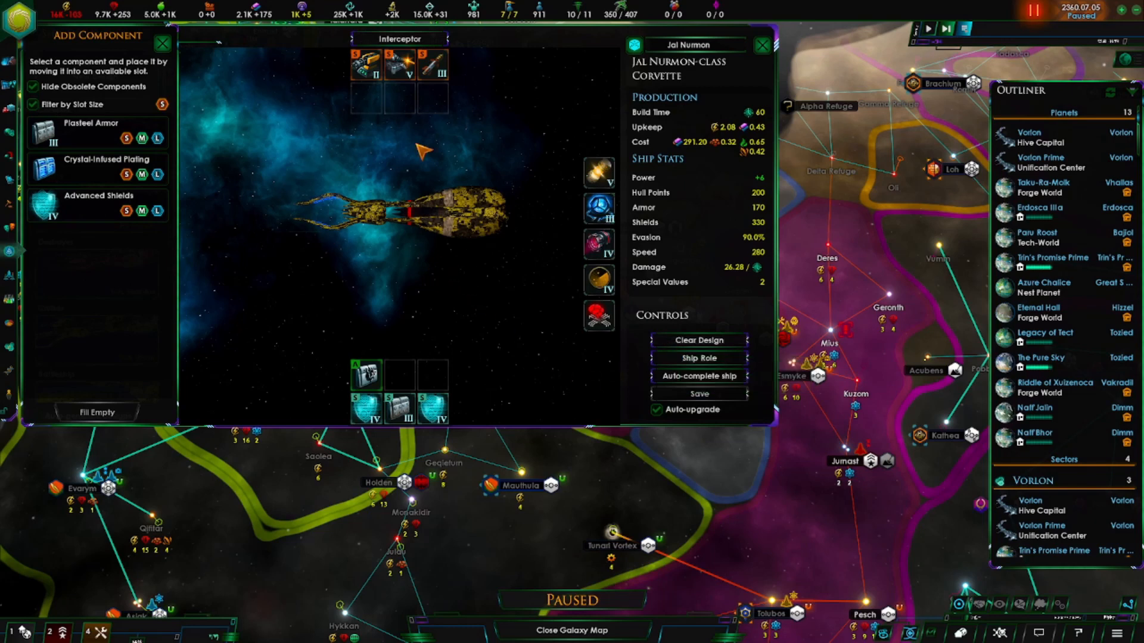
pyautogui.moveTo(400, 173)
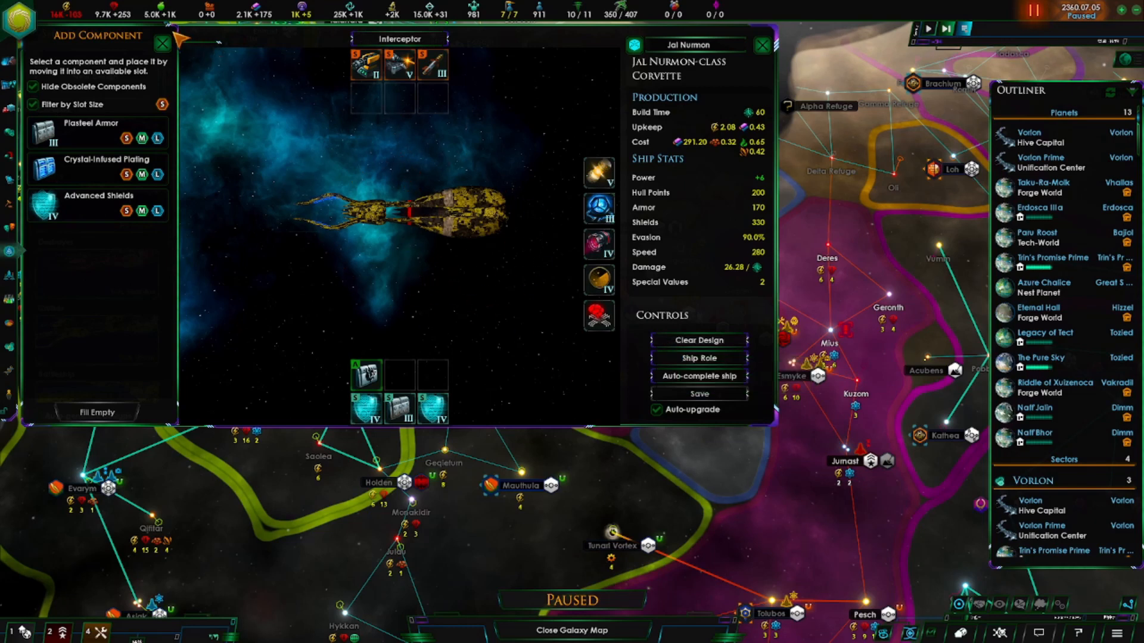
pyautogui.click(162, 42)
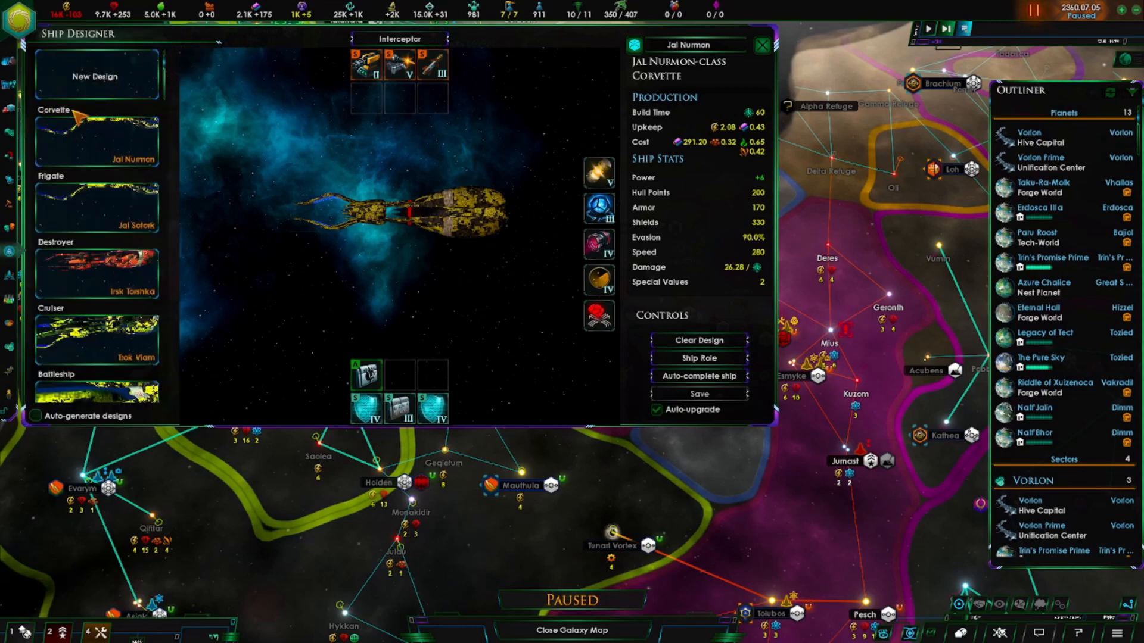
# Change the corvette bow to the Picket Ship section and browse point-defense weapons.
pyautogui.click(367, 65)
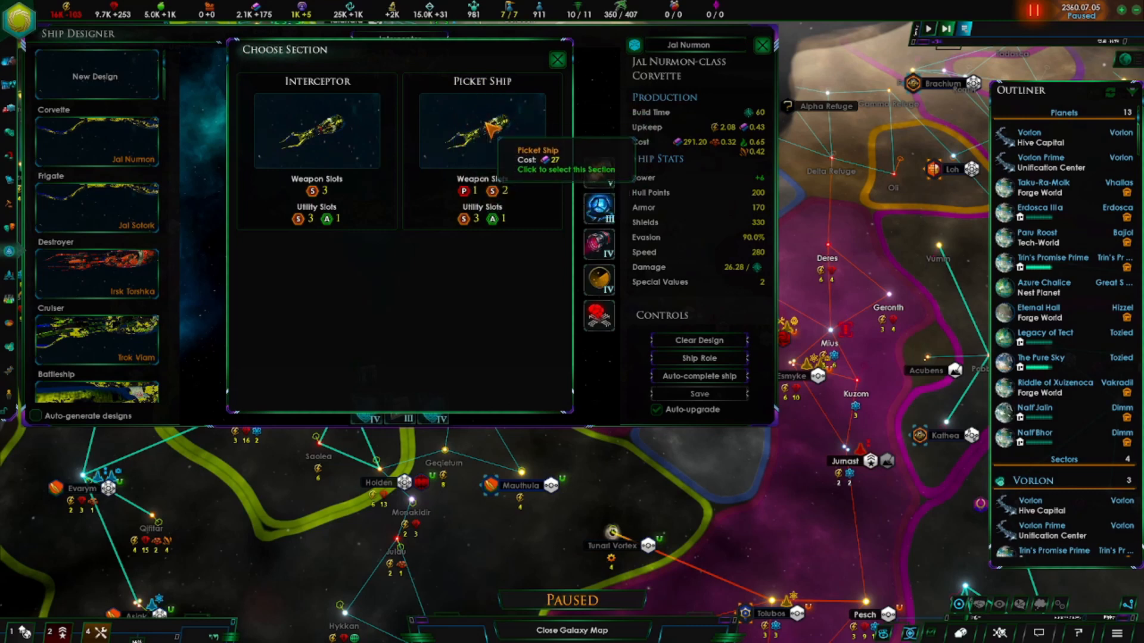
pyautogui.click(482, 131)
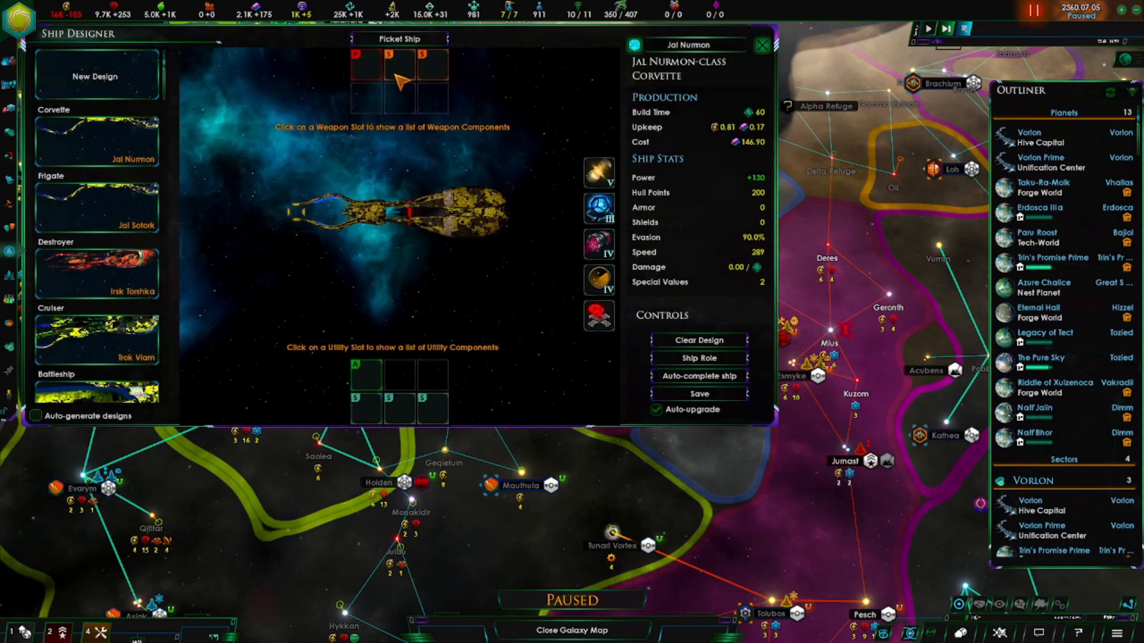
pyautogui.click(398, 79)
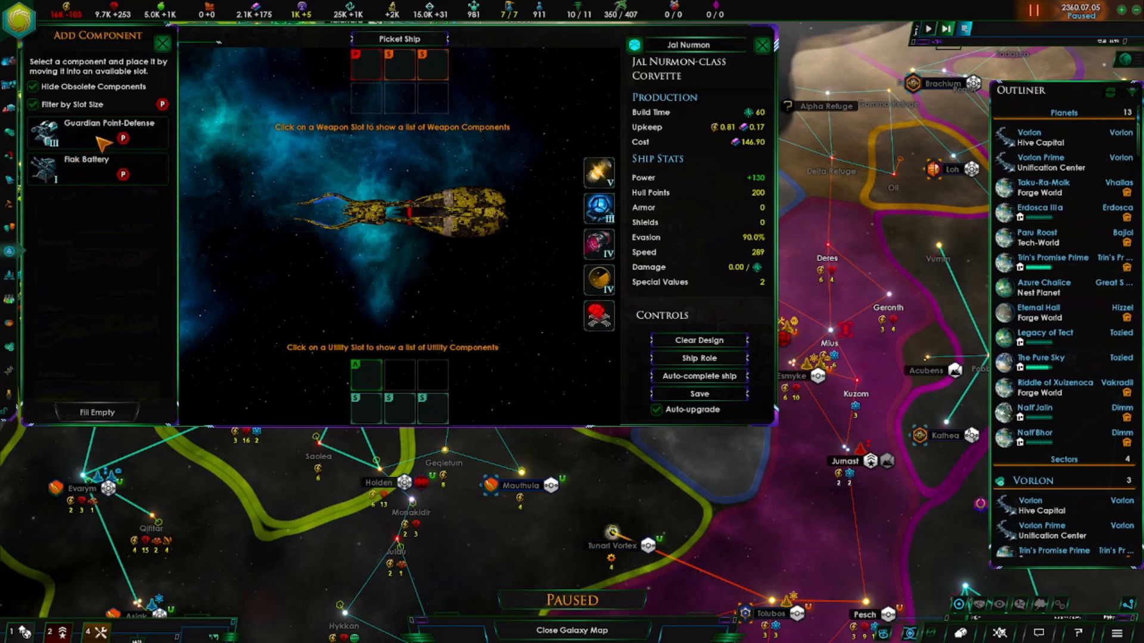
pyautogui.moveTo(94, 132)
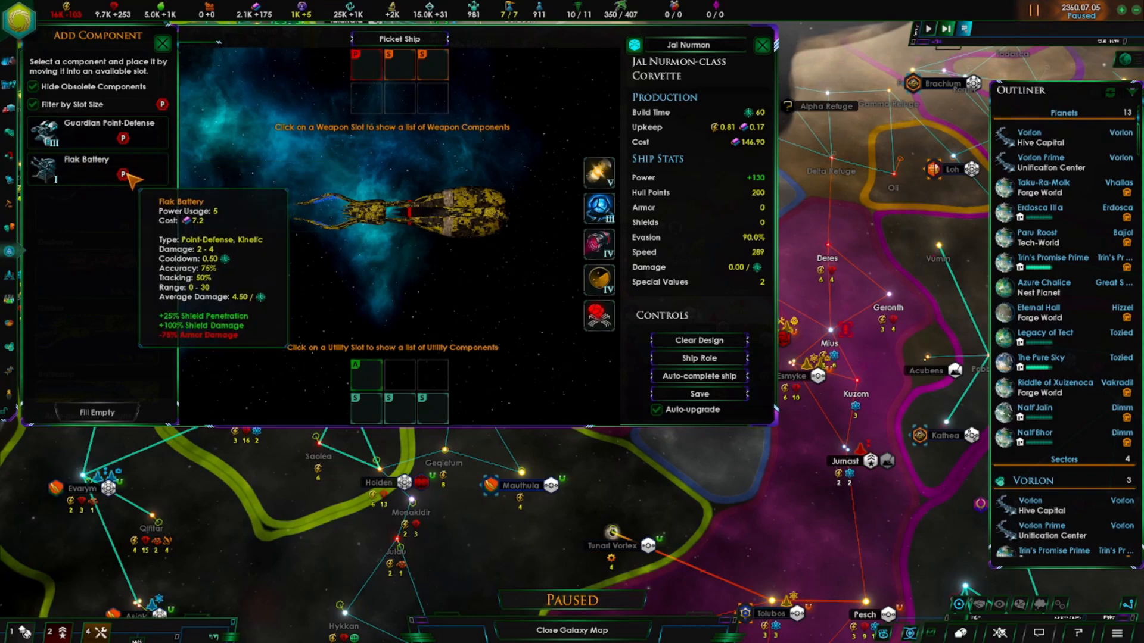
pyautogui.moveTo(130, 129)
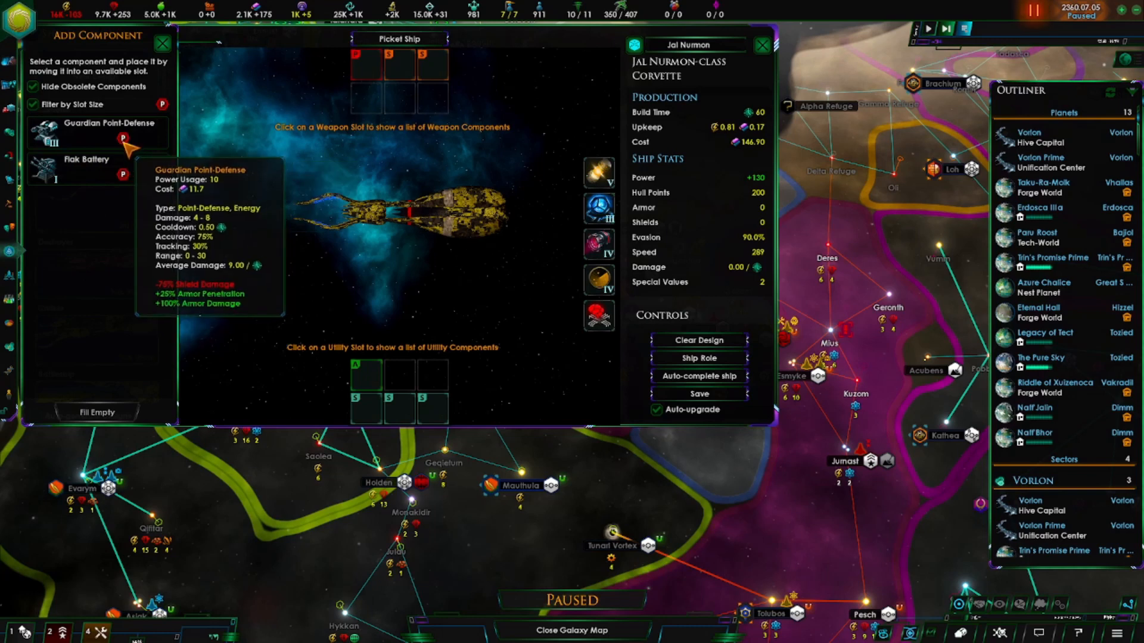
pyautogui.moveTo(127, 168)
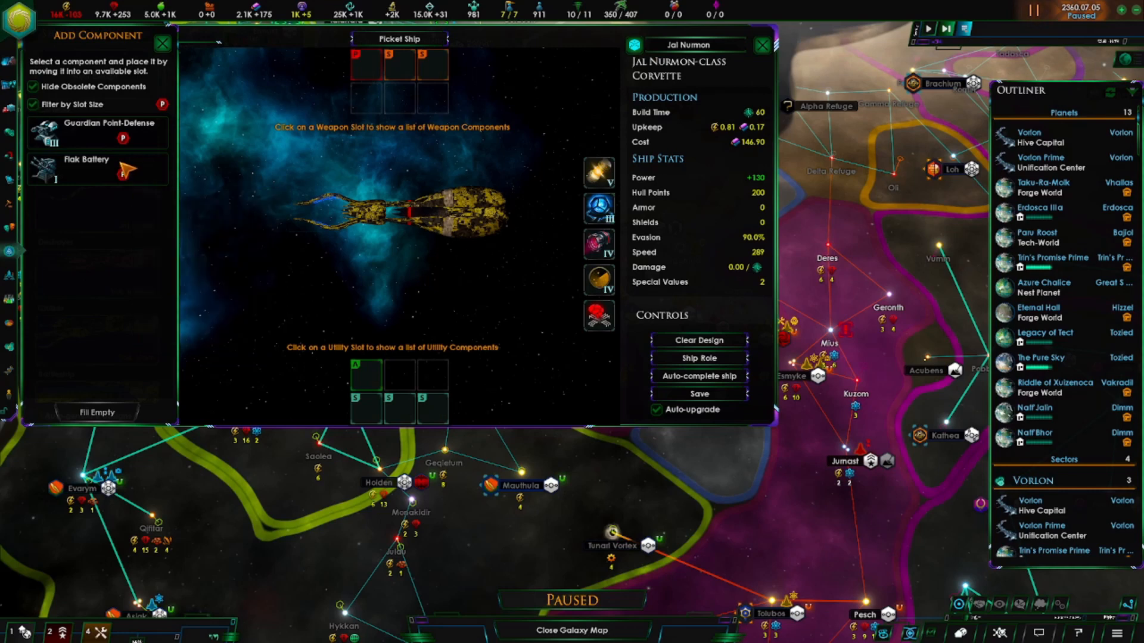
pyautogui.moveTo(130, 178)
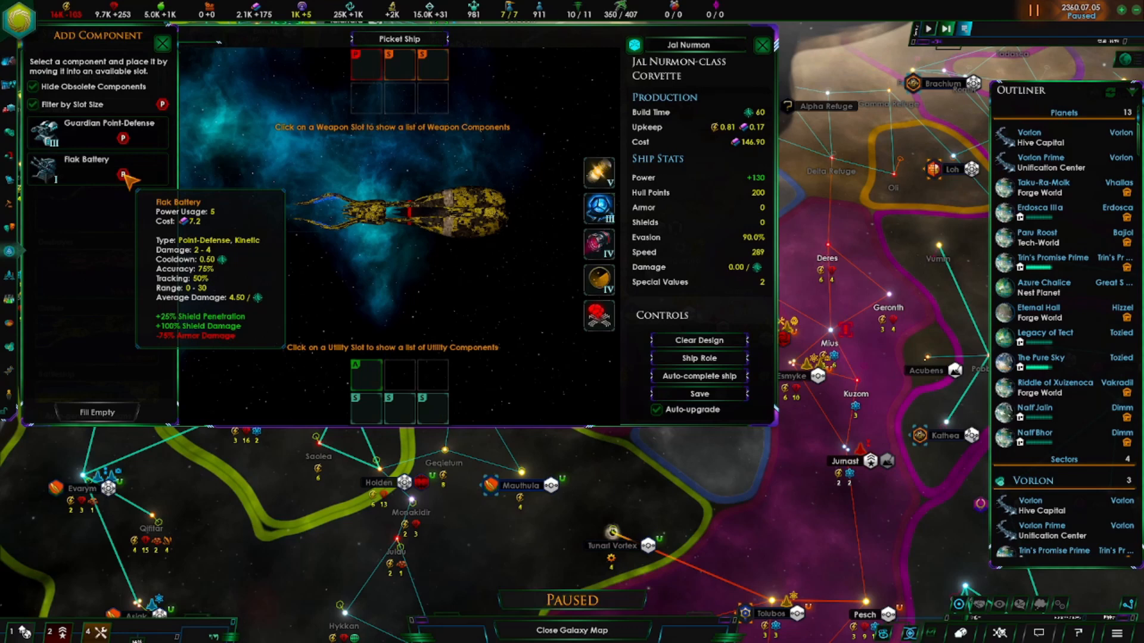
pyautogui.moveTo(97, 131)
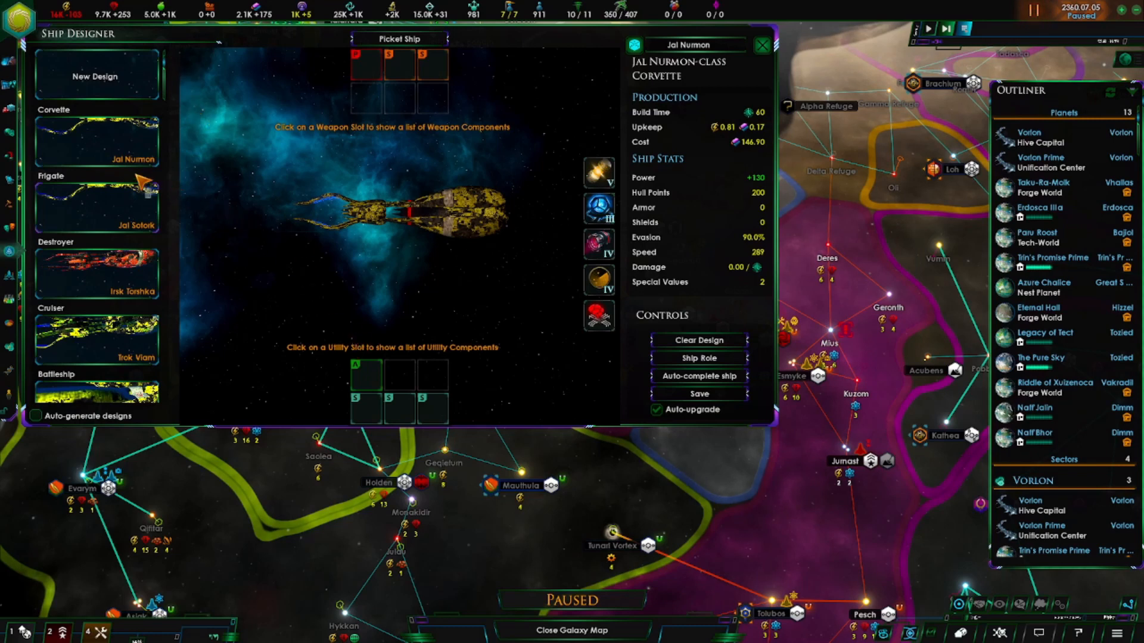
pyautogui.click(97, 201)
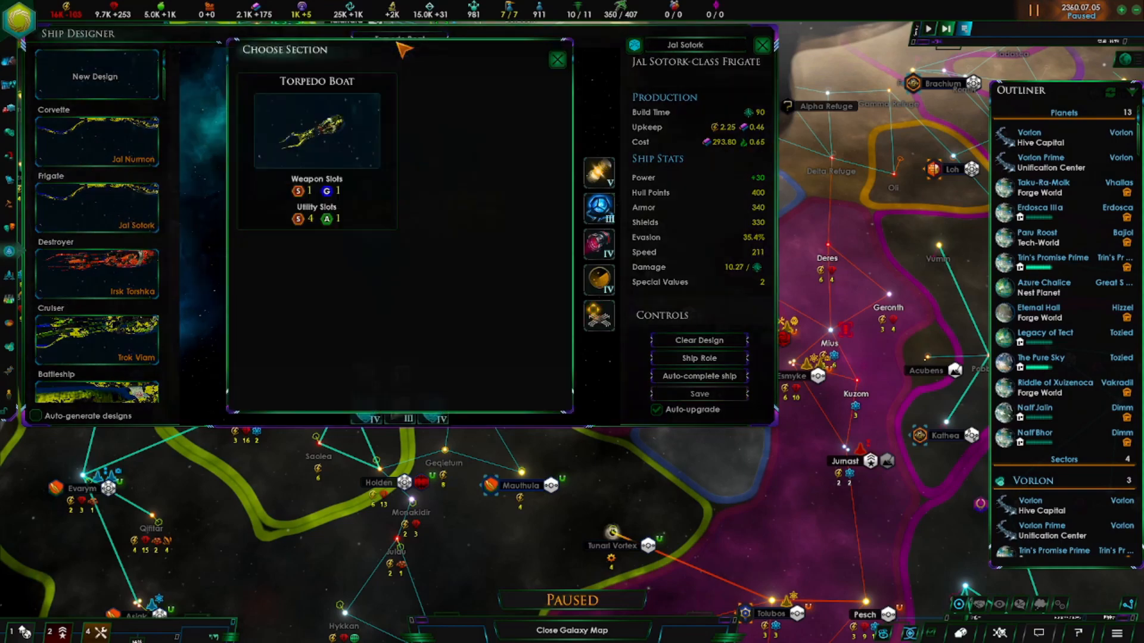
pyautogui.moveTo(558, 59)
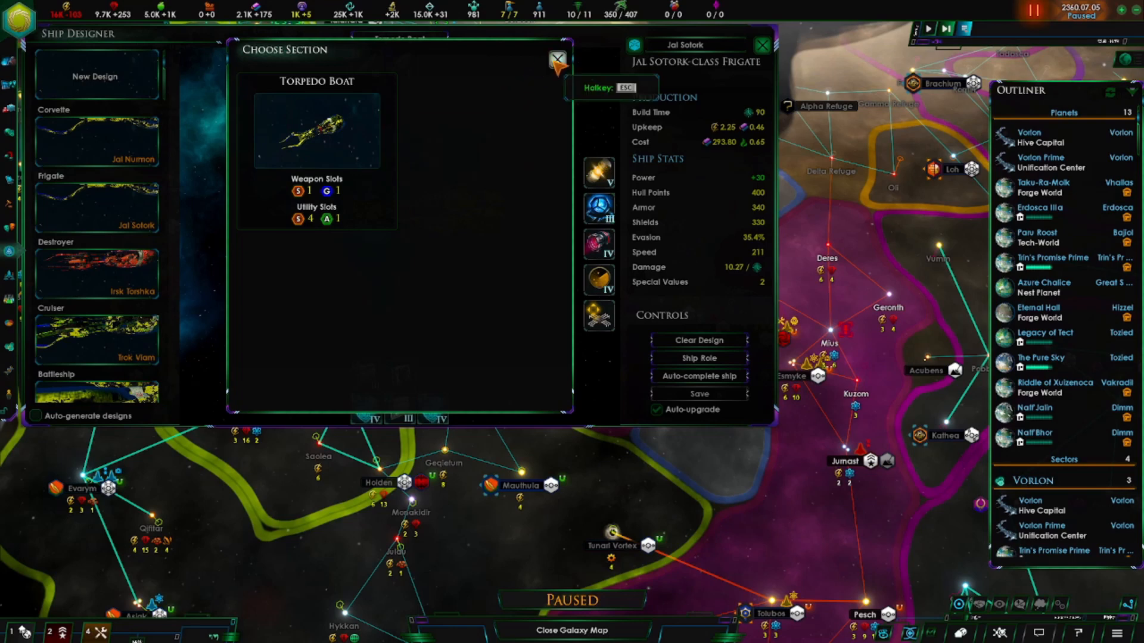
pyautogui.click(556, 59)
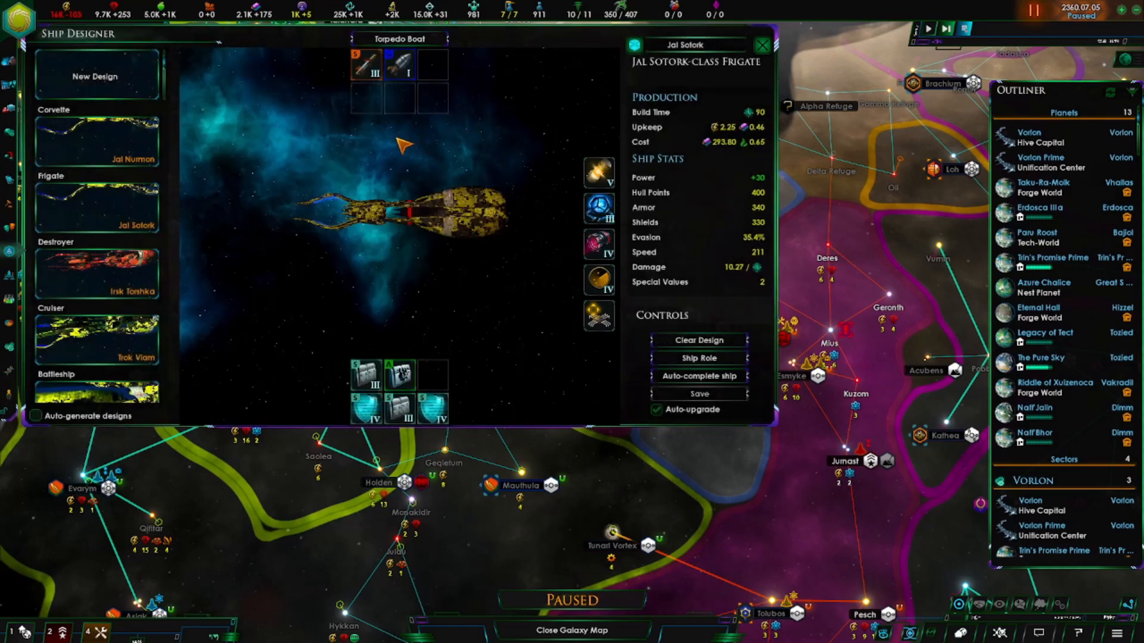
pyautogui.moveTo(109, 139)
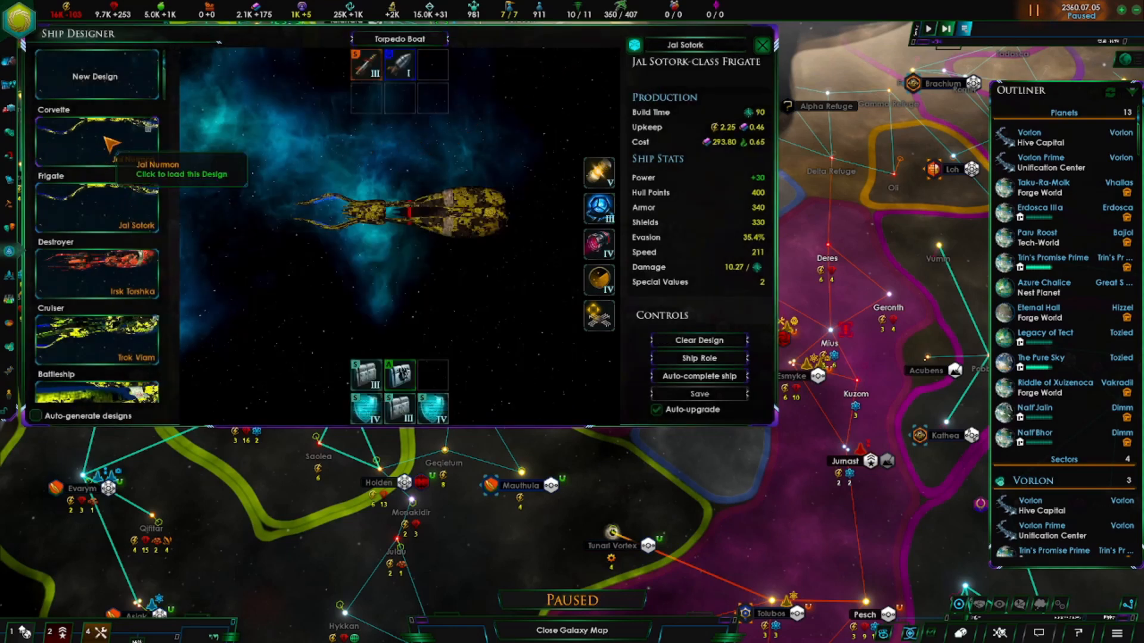
pyautogui.moveTo(117, 146)
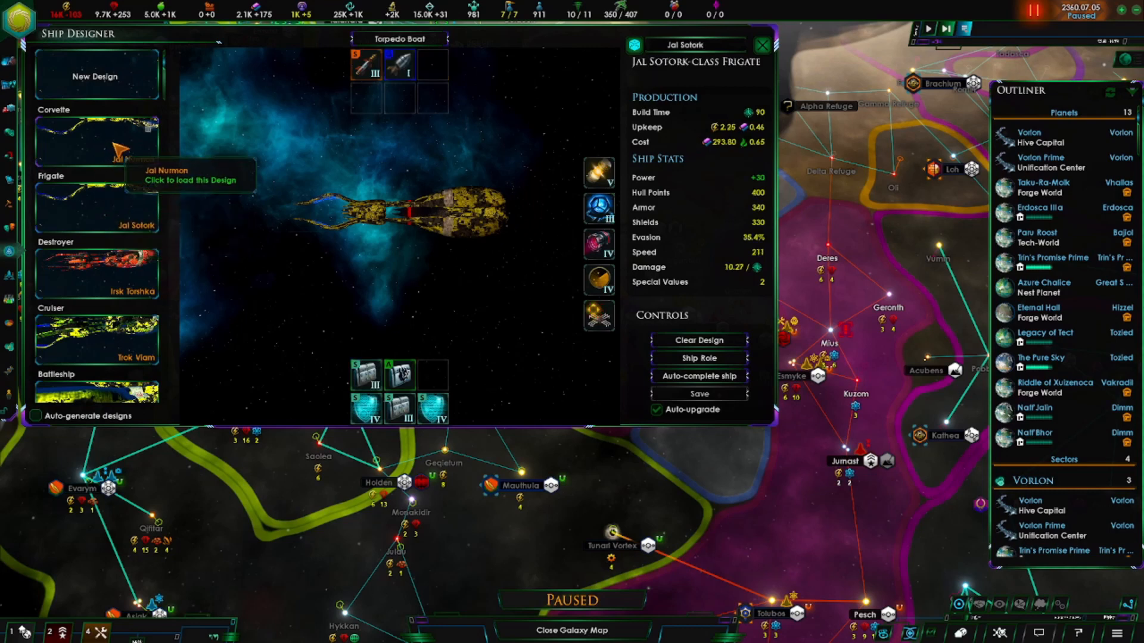
pyautogui.moveTo(371, 62)
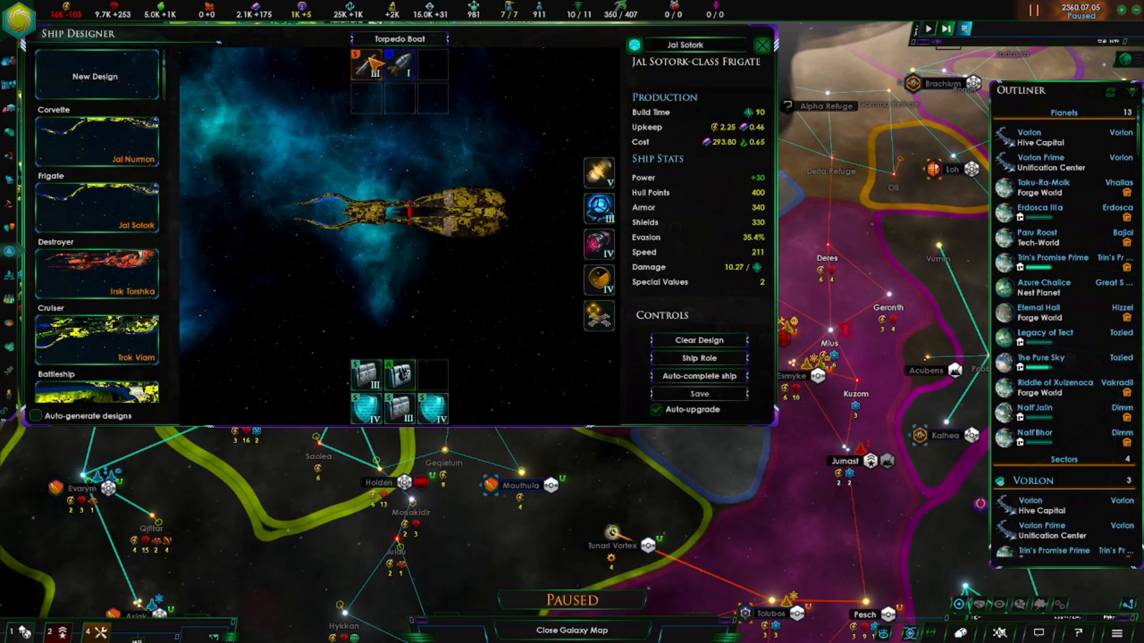
pyautogui.moveTo(188, 197)
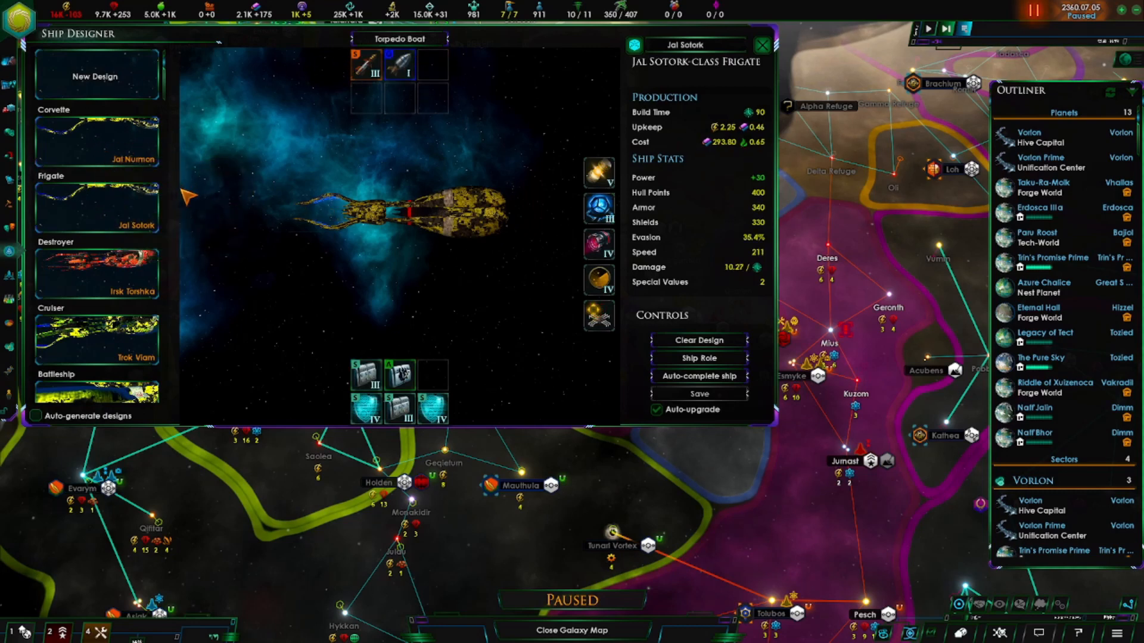
pyautogui.moveTo(390, 276)
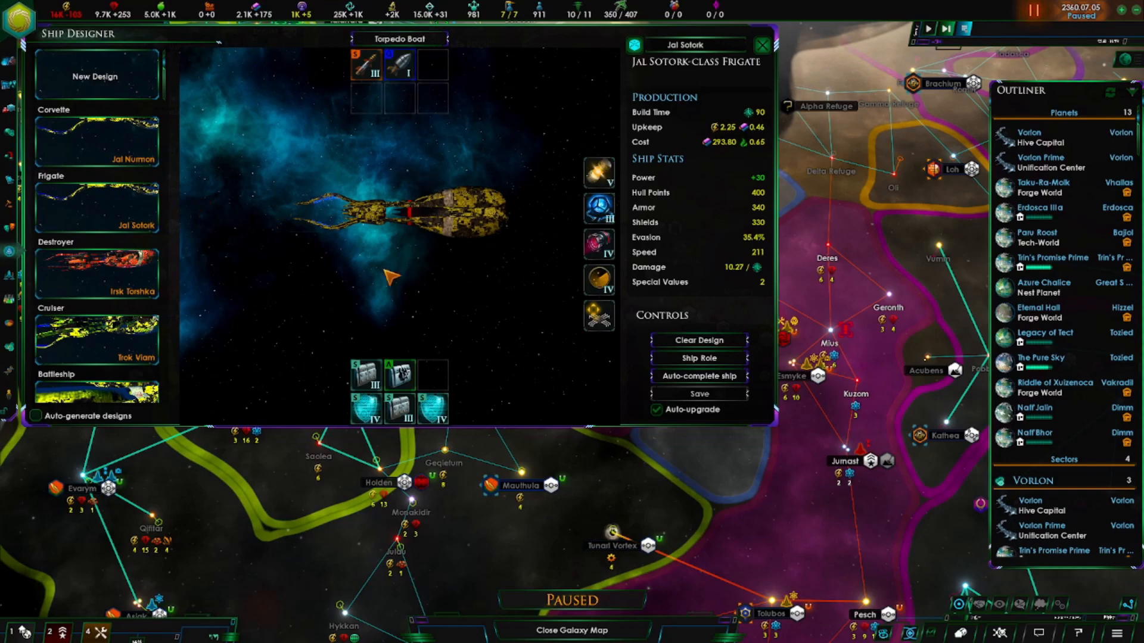
pyautogui.moveTo(374, 179)
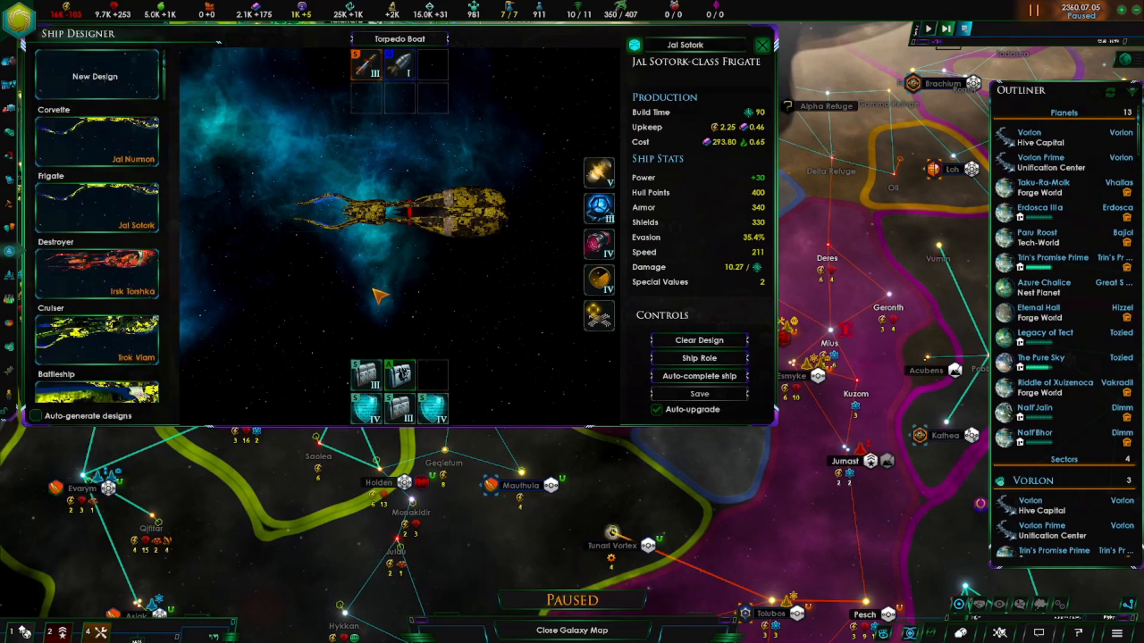
pyautogui.moveTo(443, 182)
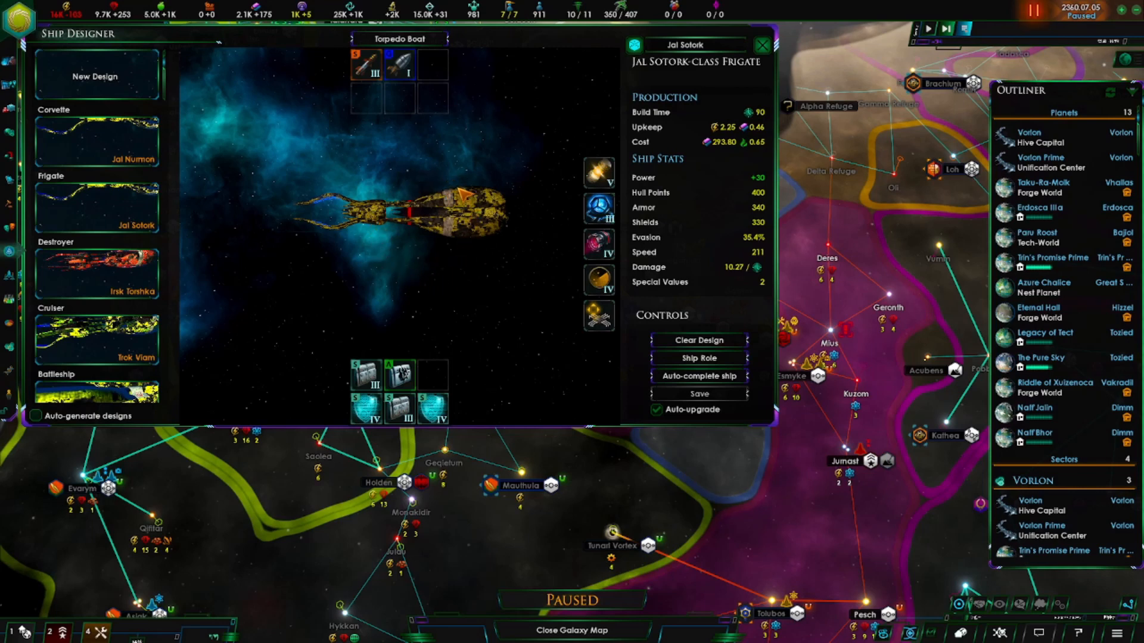
pyautogui.moveTo(412, 251)
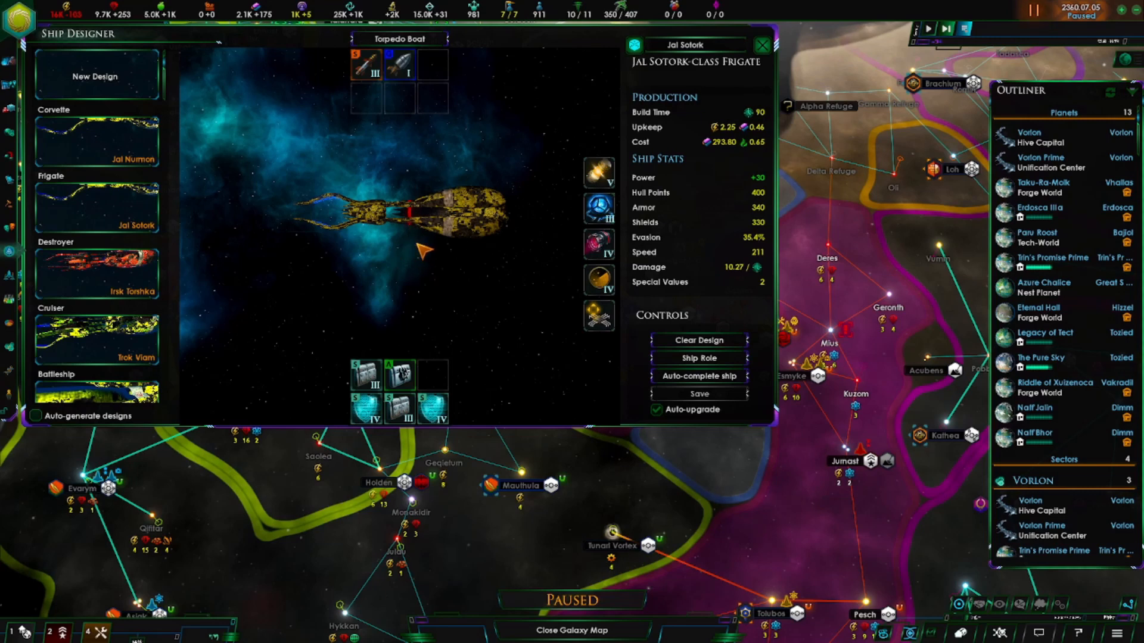
pyautogui.moveTo(425, 230)
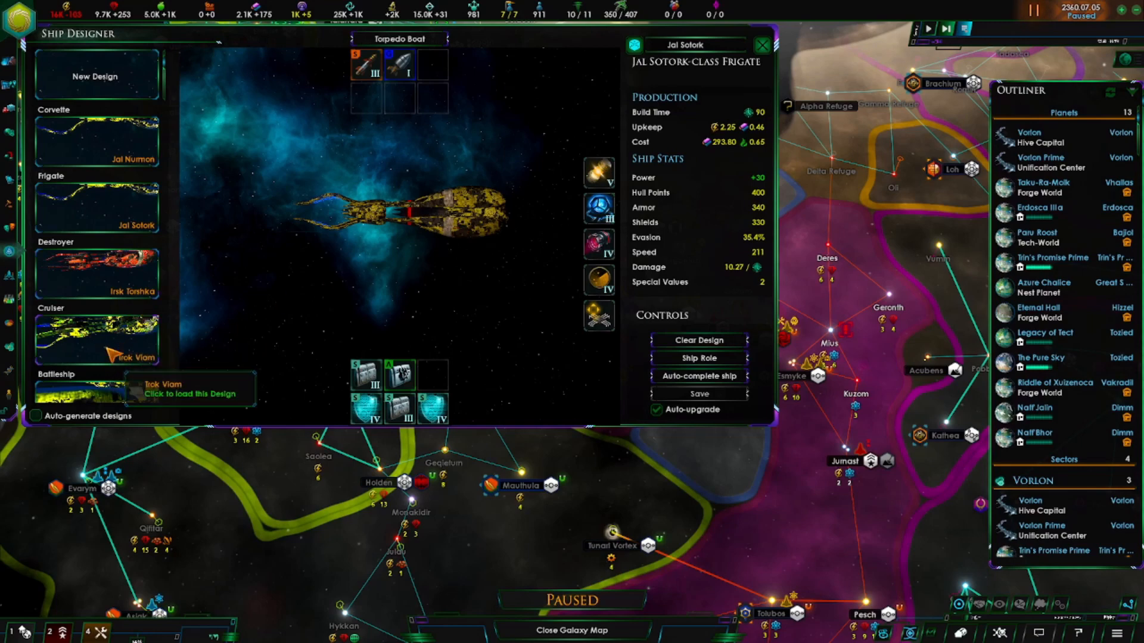
pyautogui.moveTo(328, 262)
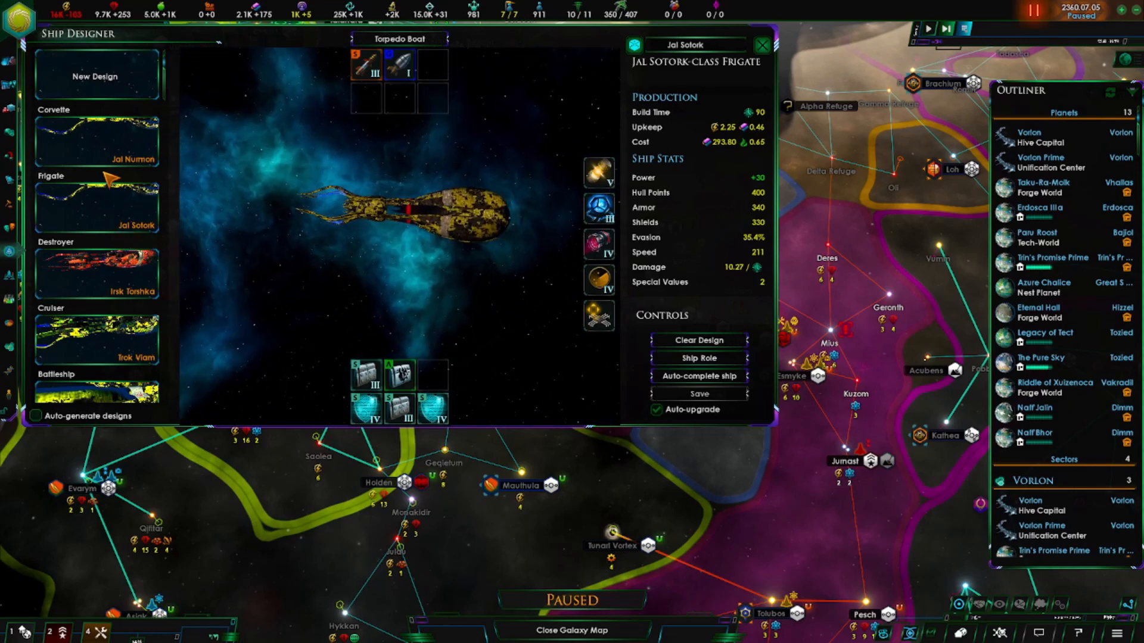
pyautogui.moveTo(102, 277)
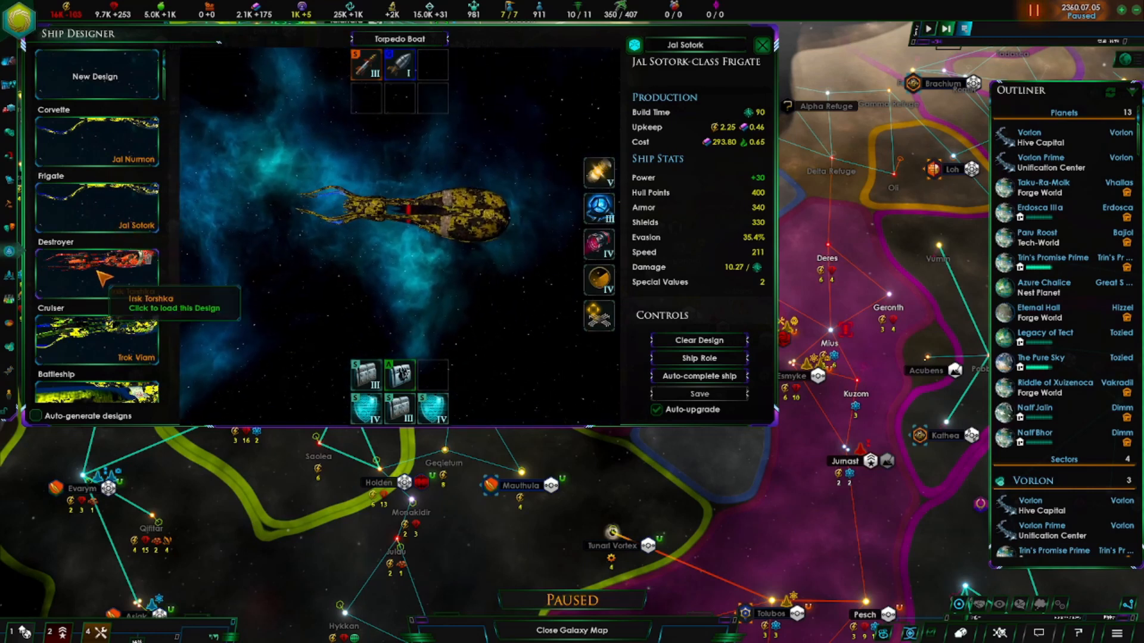
# Load the Irsk Torshka destroyer design from the Destroyer entry.
pyautogui.click(97, 270)
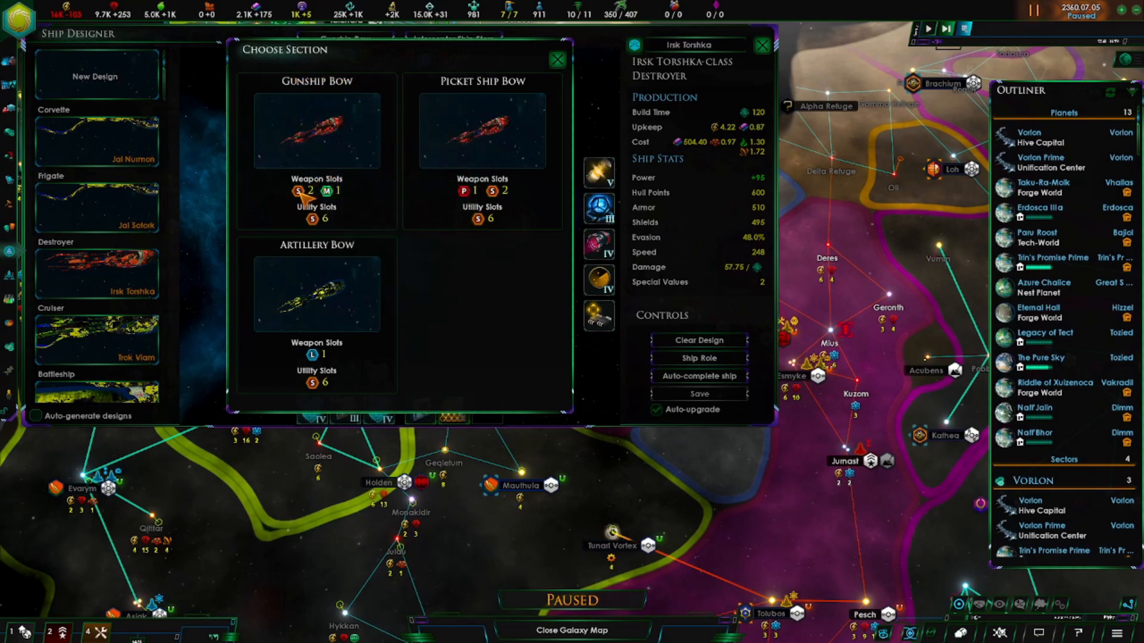
pyautogui.moveTo(335, 197)
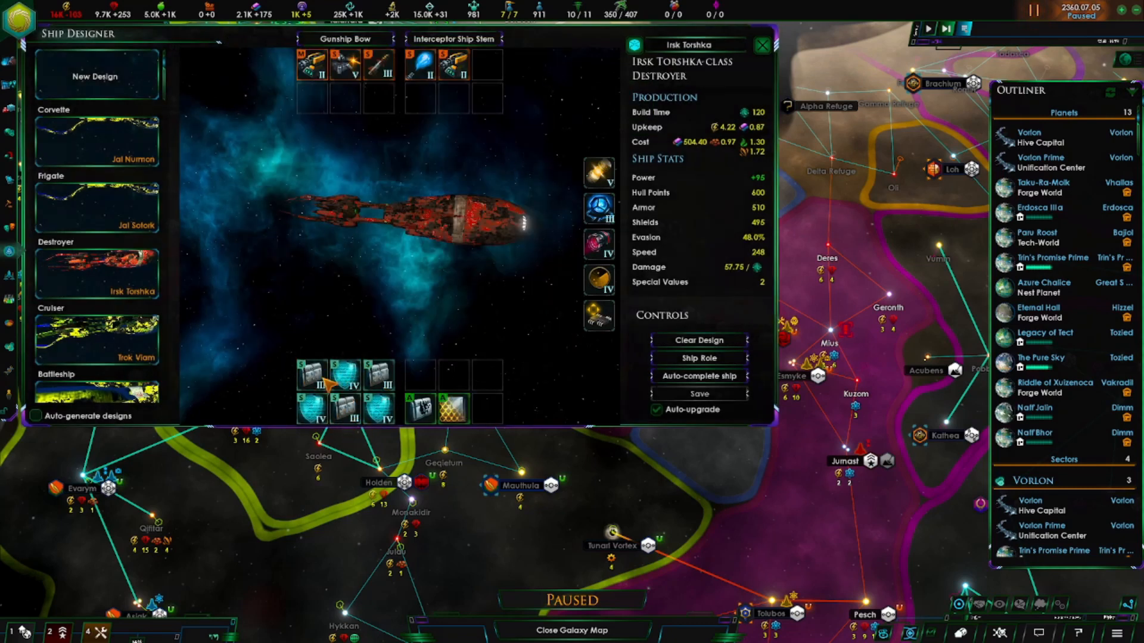
pyautogui.moveTo(346, 65)
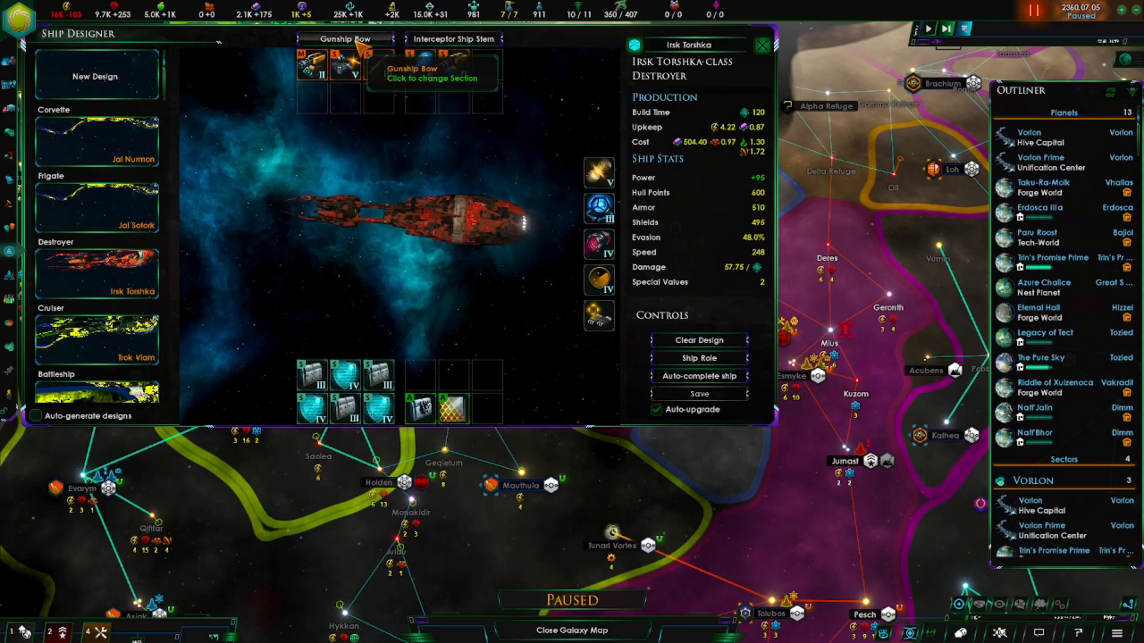
pyautogui.click(344, 39)
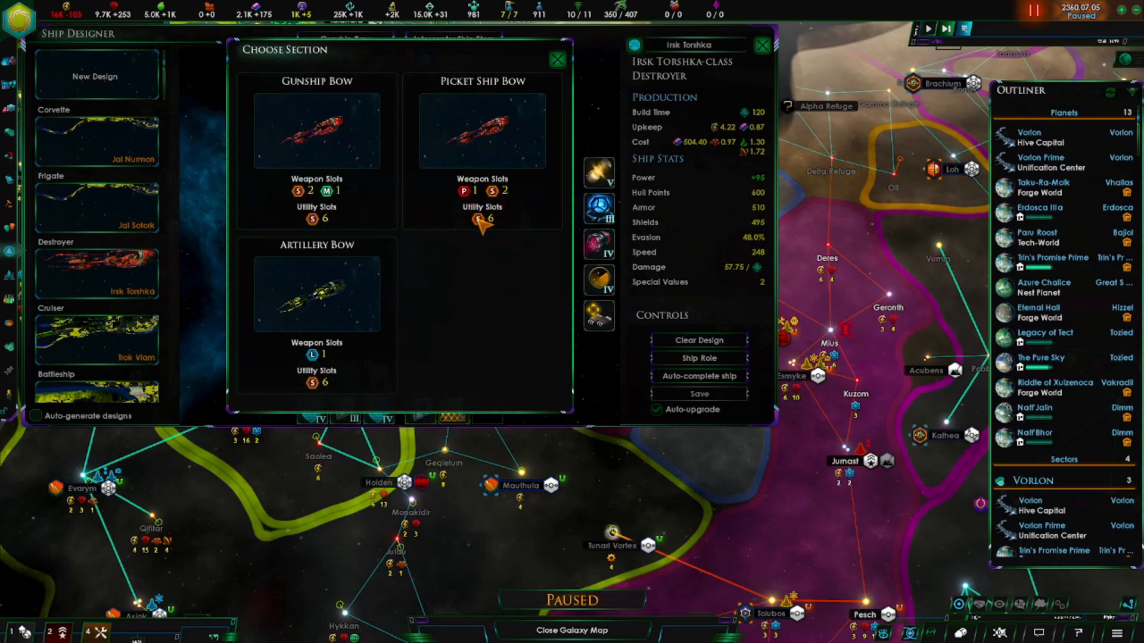
pyautogui.moveTo(318, 346)
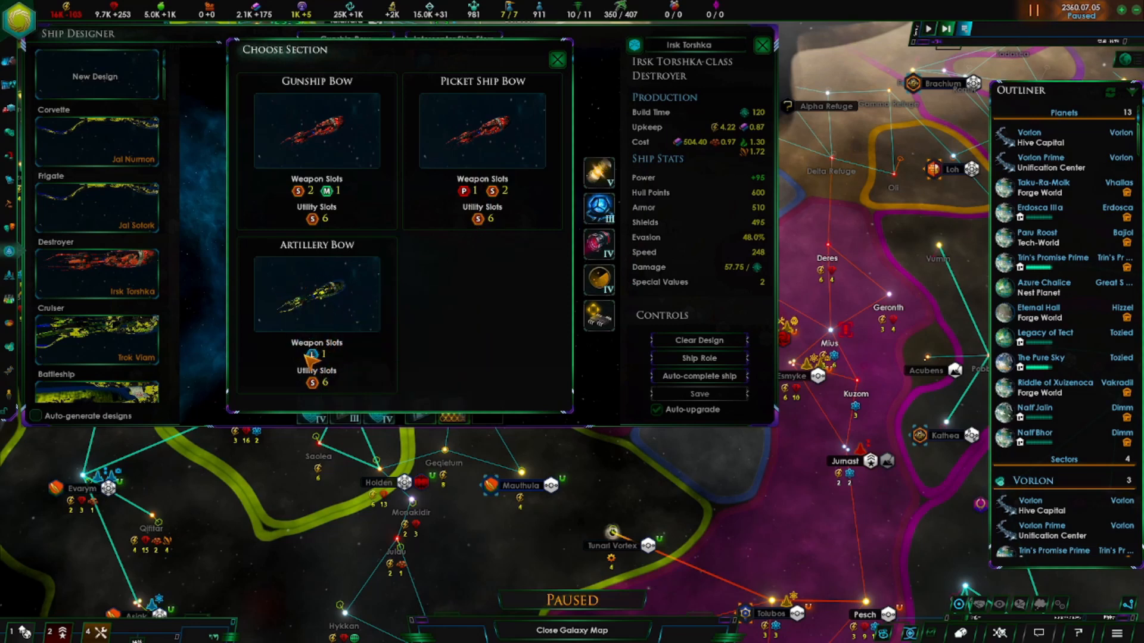
pyautogui.moveTo(556, 59)
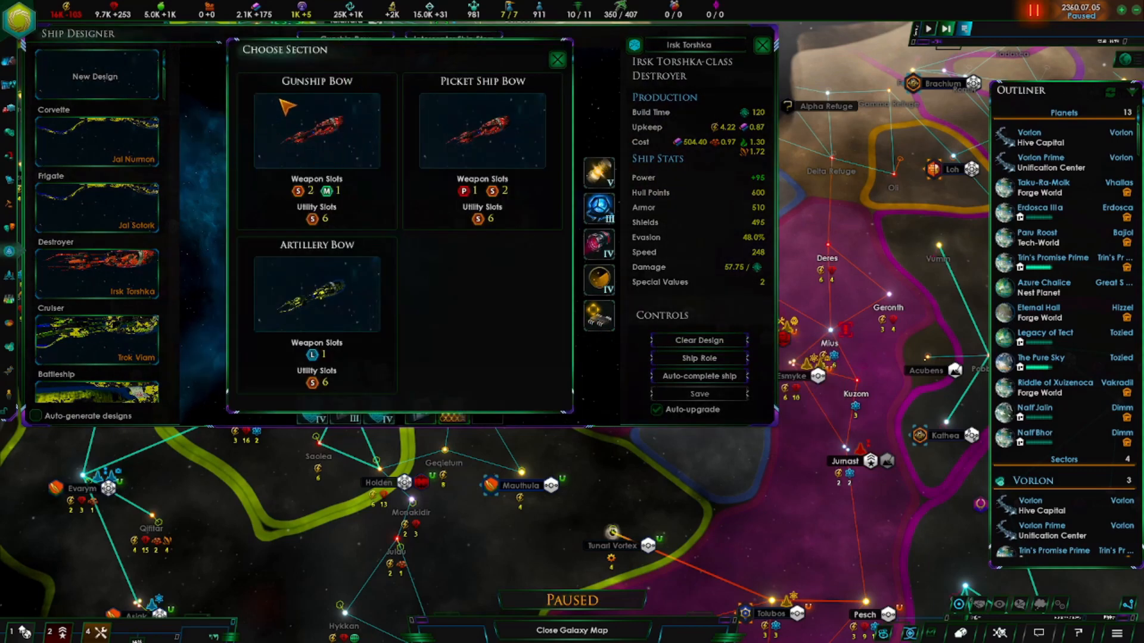
pyautogui.moveTo(335, 195)
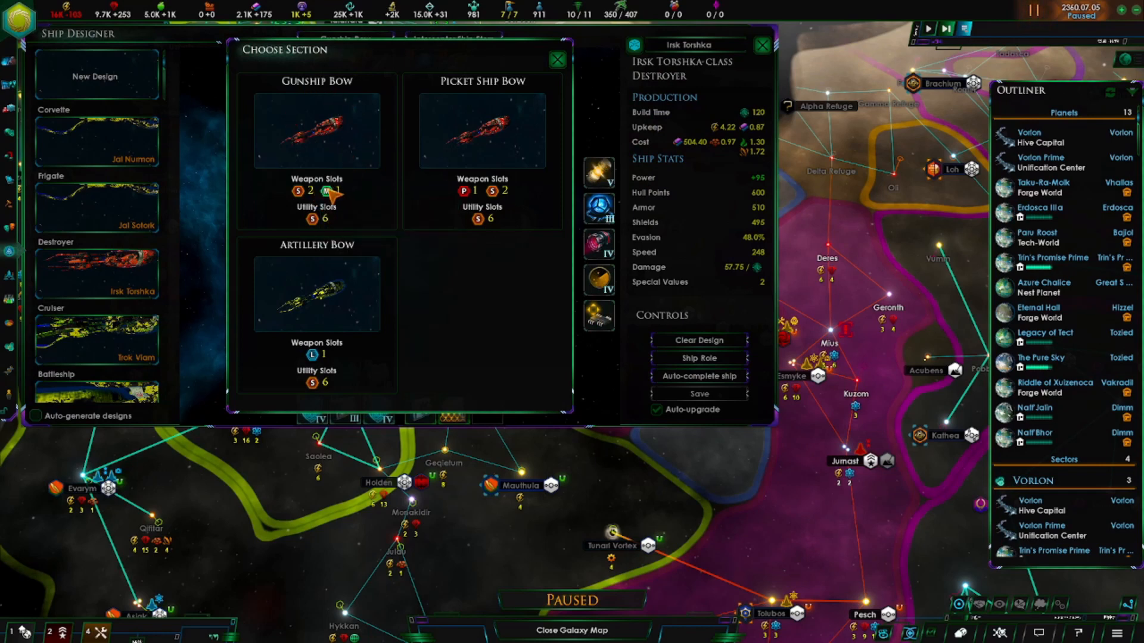
pyautogui.moveTo(558, 59)
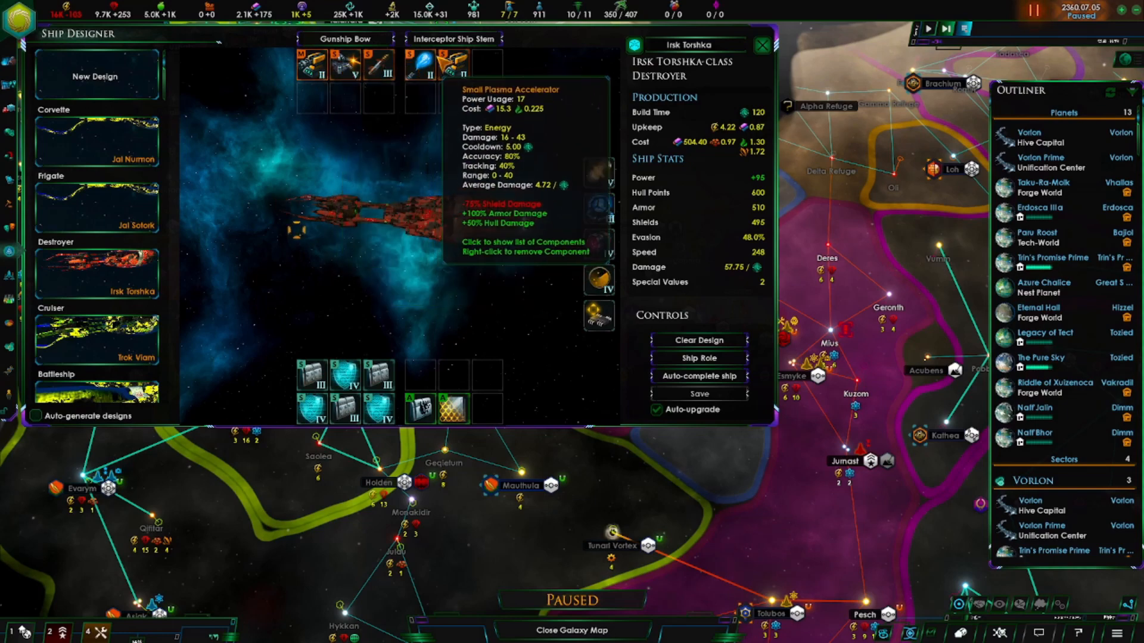
pyautogui.moveTo(462, 49)
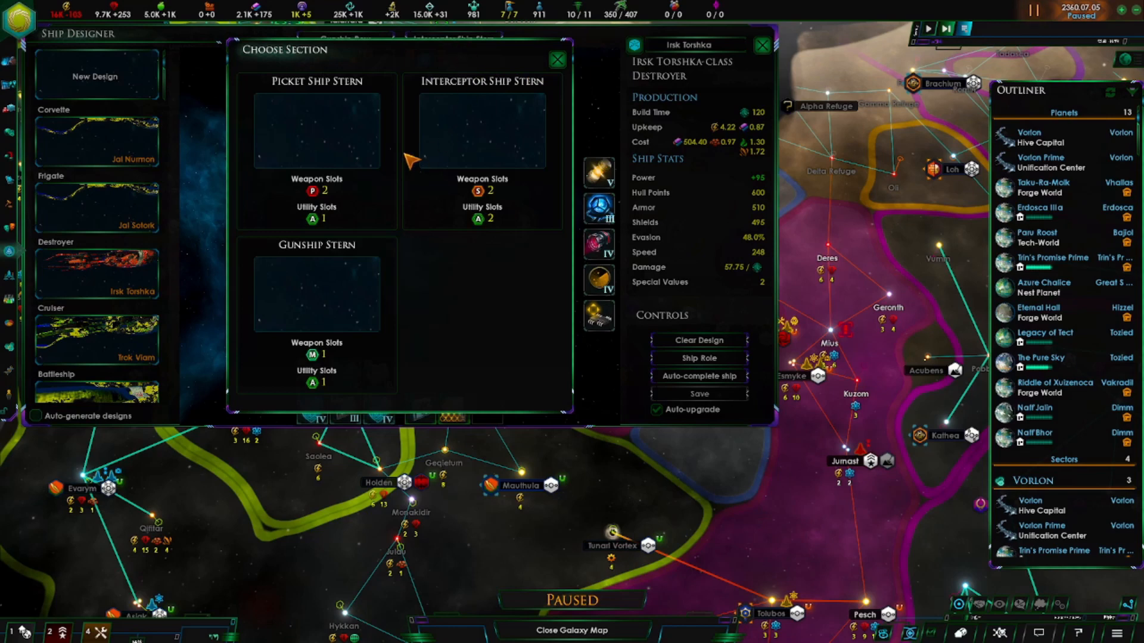
pyautogui.moveTo(327, 117)
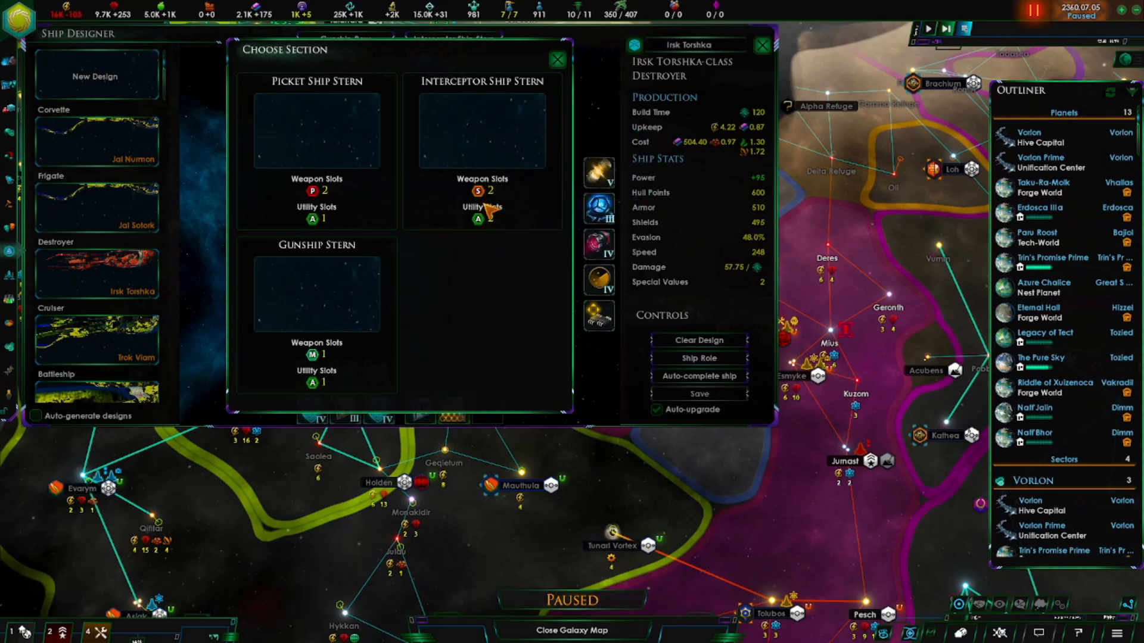
pyautogui.moveTo(496, 218)
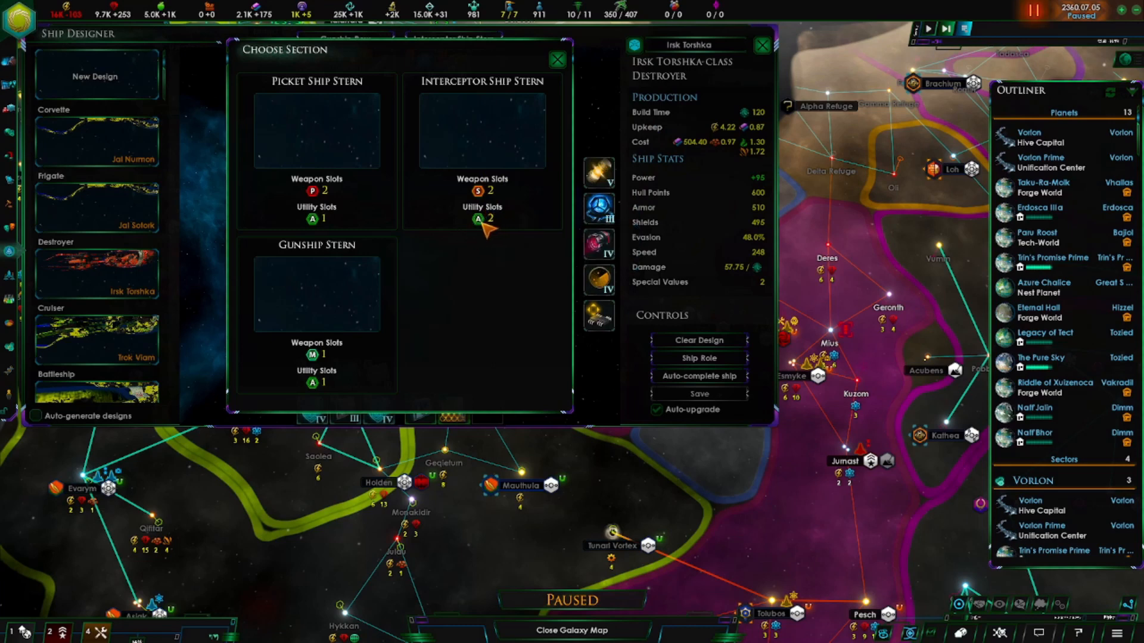
pyautogui.moveTo(508, 217)
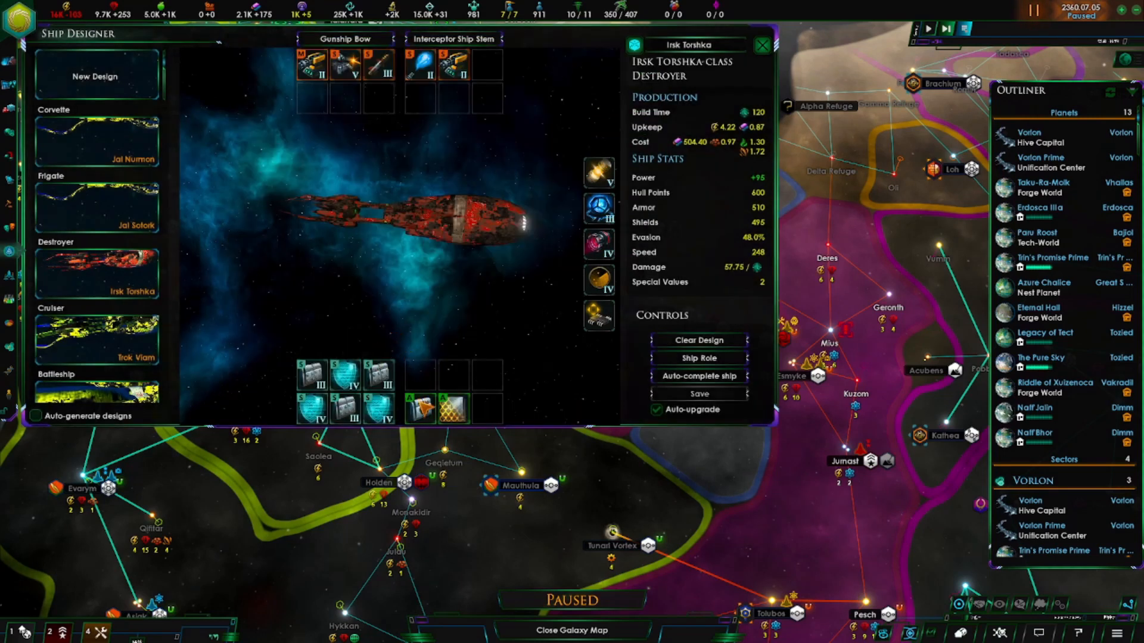
pyautogui.moveTo(97, 273)
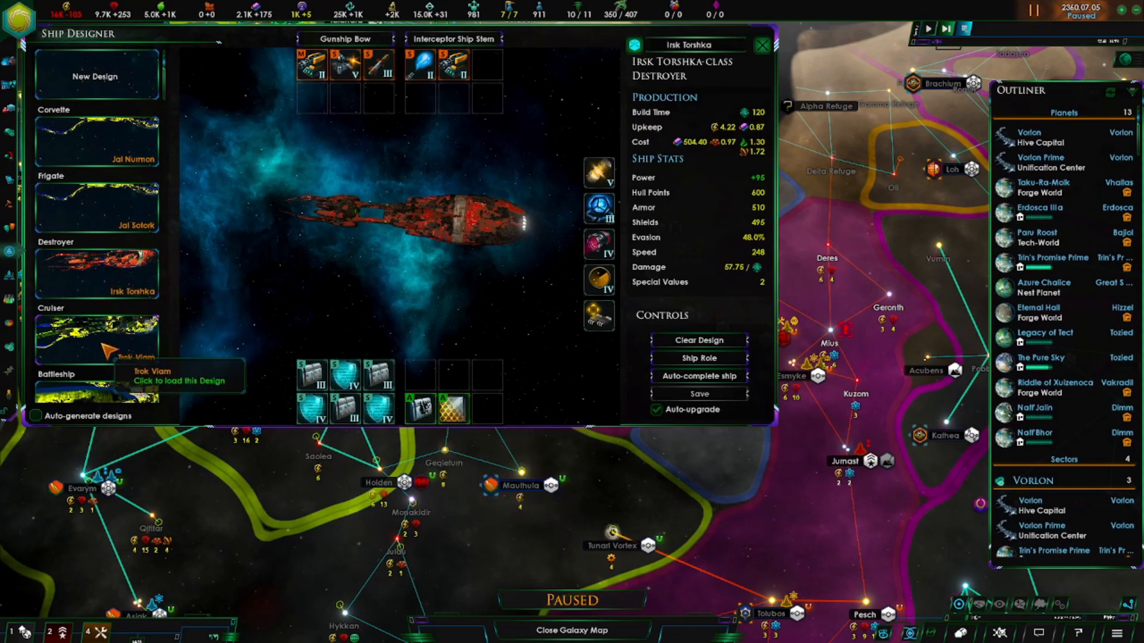
# Load the Trok Viam cruiser and list its Artillery, Torpedo and Broadside bow options.
pyautogui.click(95, 339)
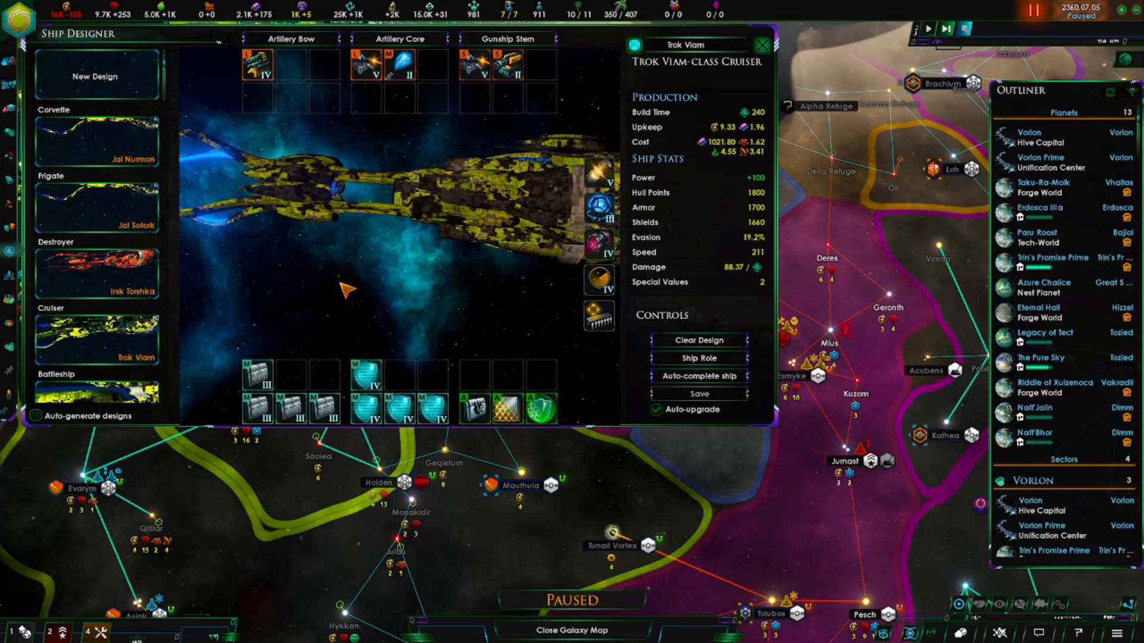
pyautogui.moveTo(563, 72)
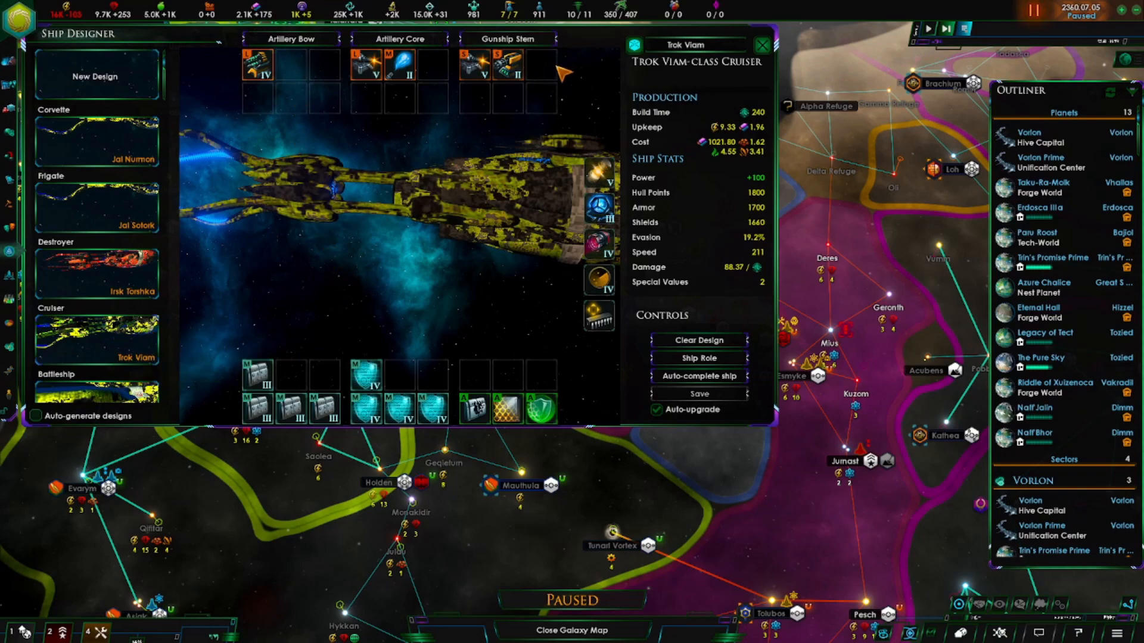
pyautogui.moveTo(222, 140)
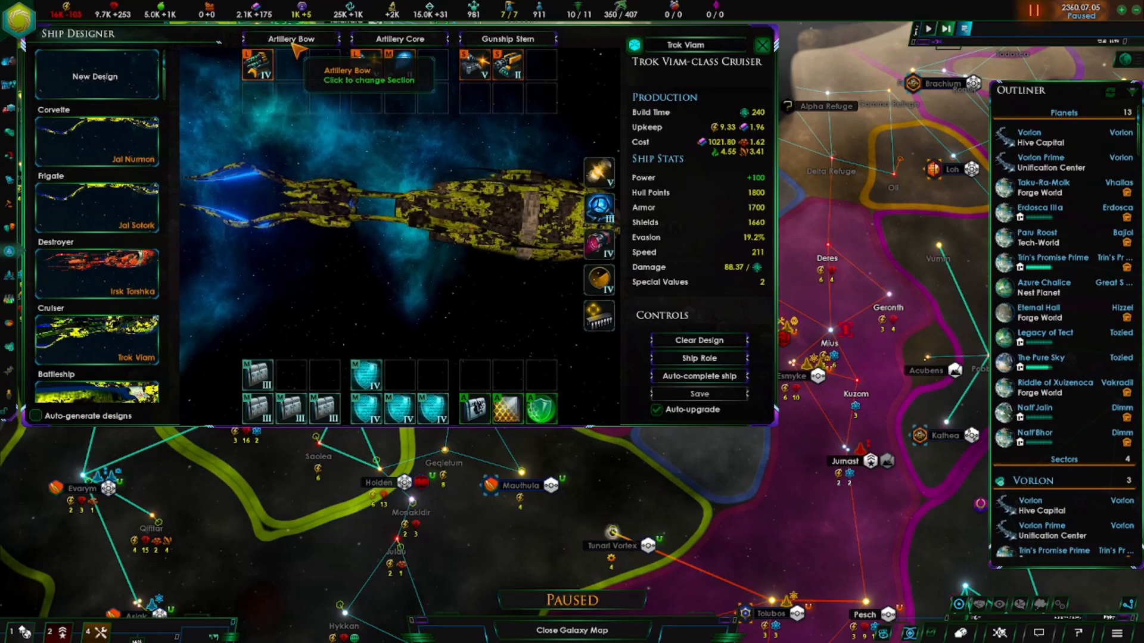
pyautogui.click(292, 39)
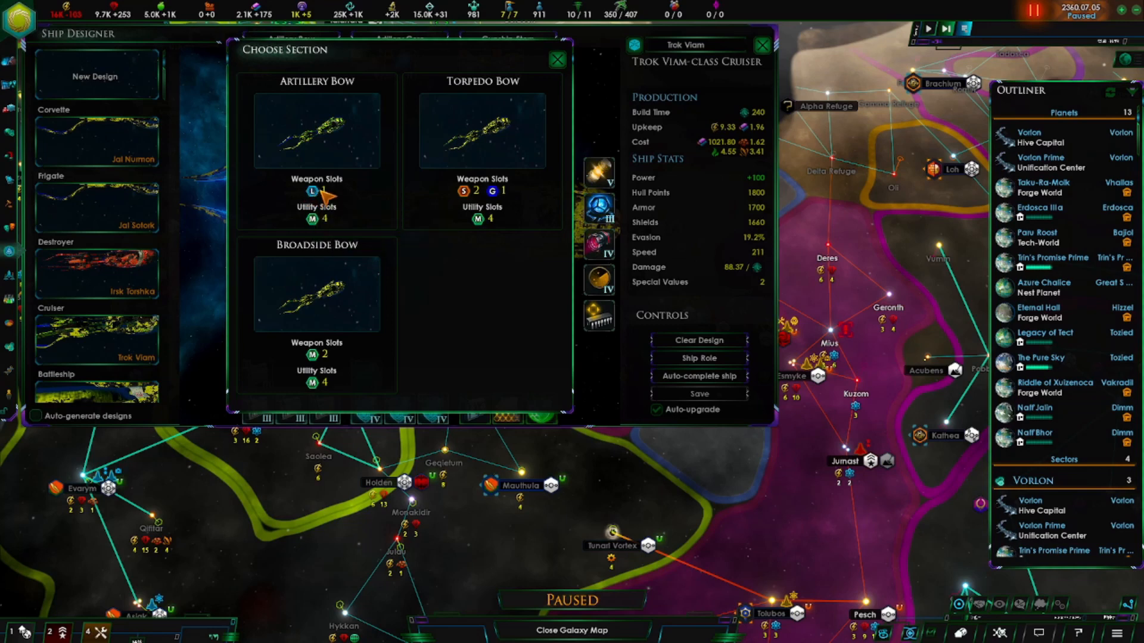
pyautogui.moveTo(315, 230)
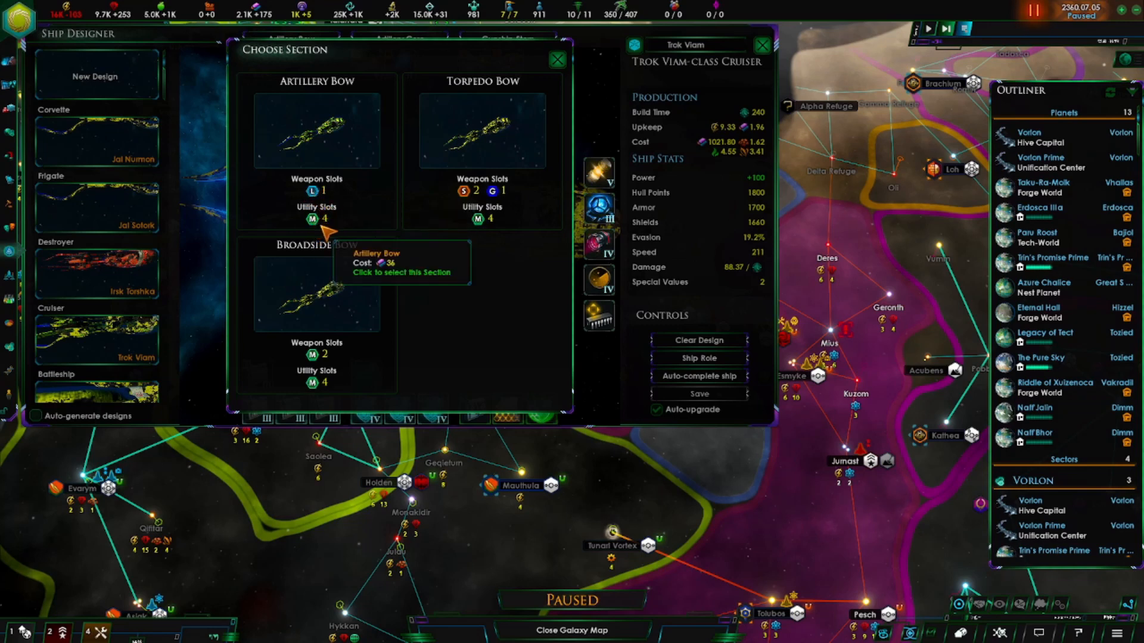
pyautogui.moveTo(510, 110)
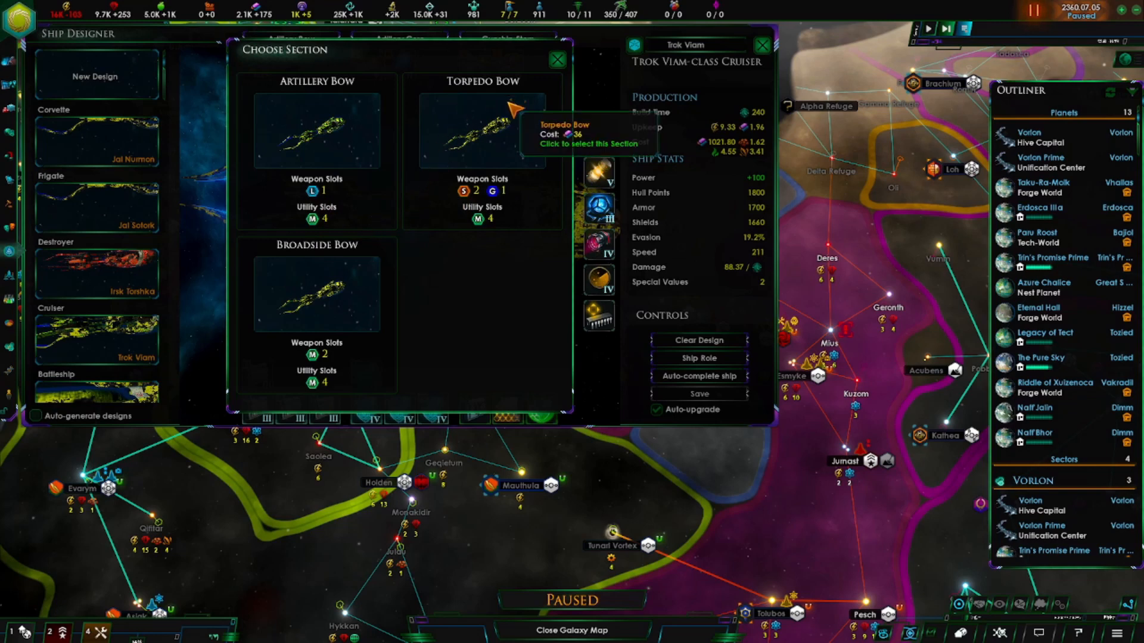
pyautogui.moveTo(478, 199)
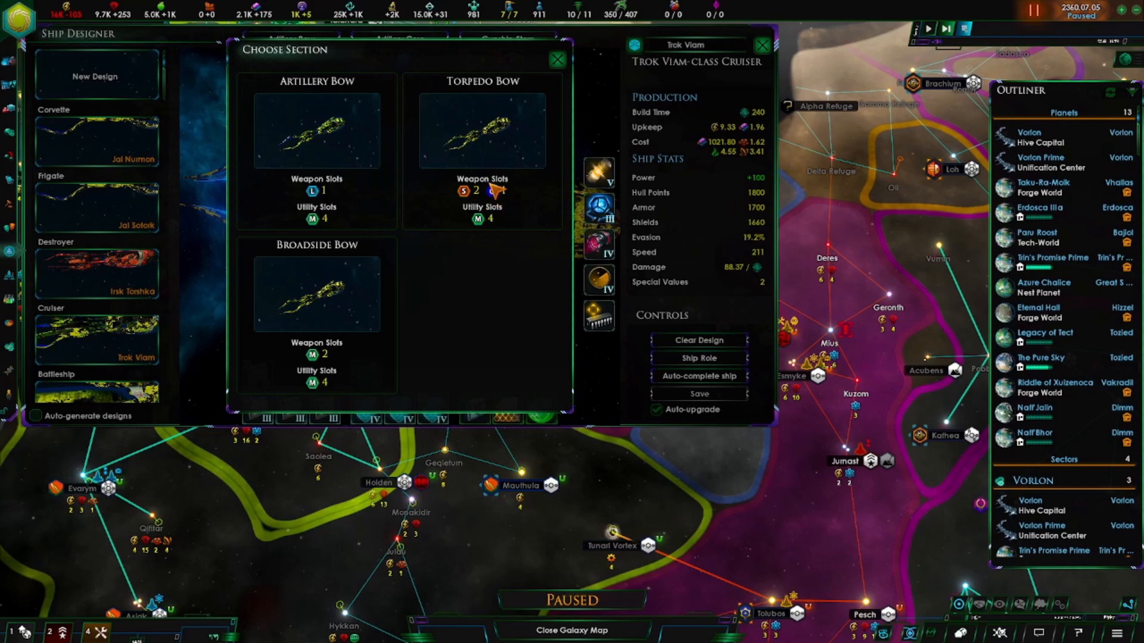
pyautogui.moveTo(492, 191)
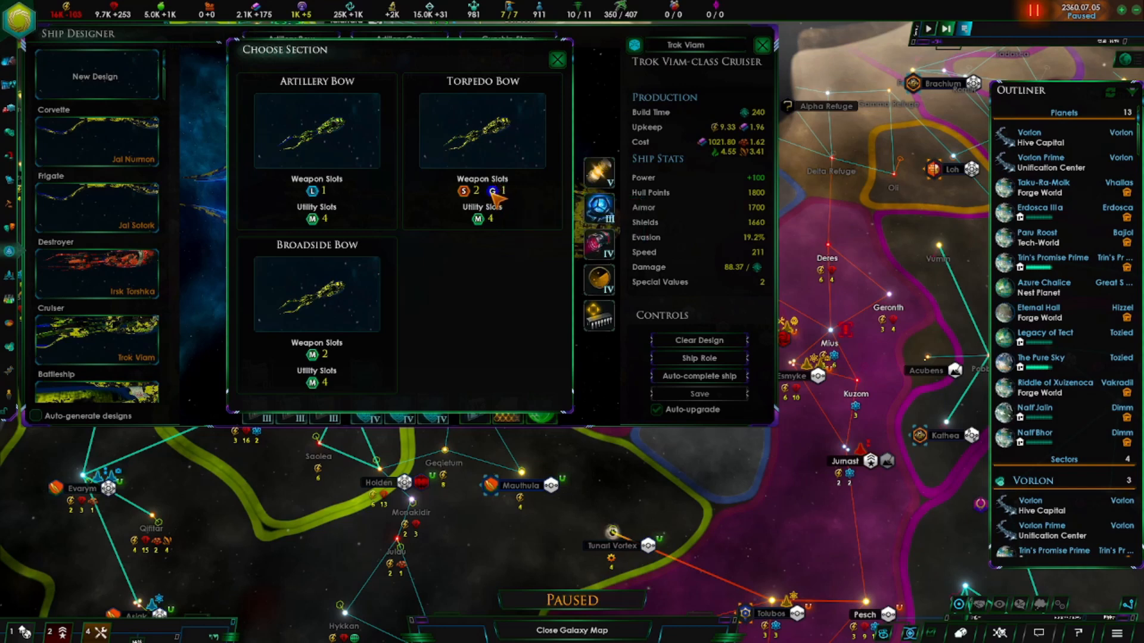
pyautogui.moveTo(496, 225)
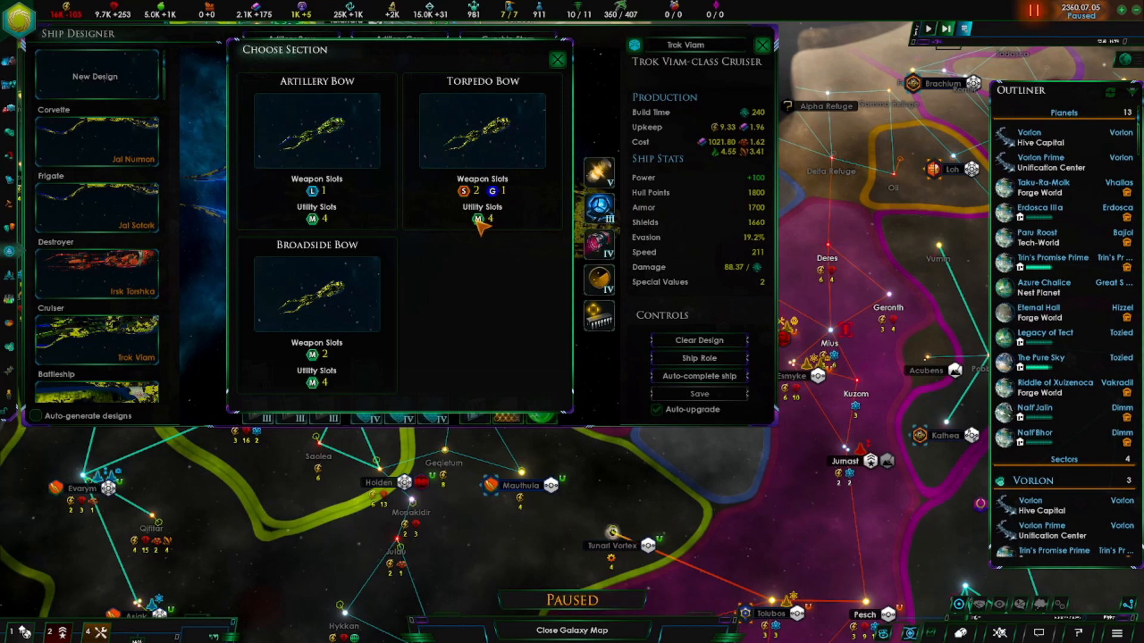
pyautogui.moveTo(346, 273)
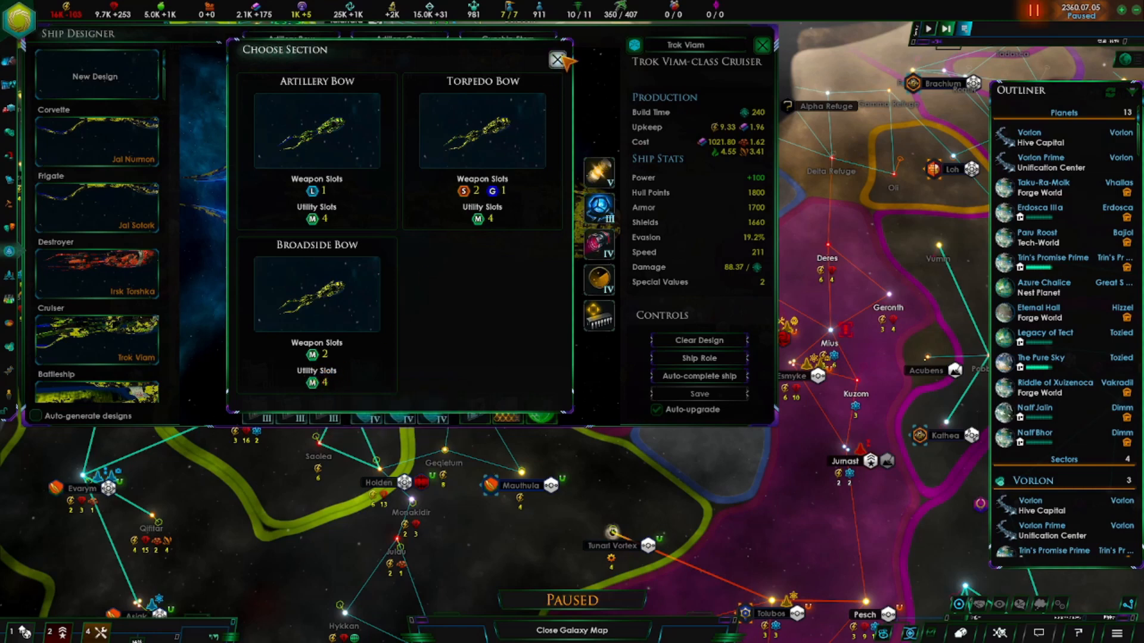
# Close the cruiser's bow section choices, showing the Artillery Bow, Artillery Core and Gunship Stem layout.
pyautogui.click(316, 130)
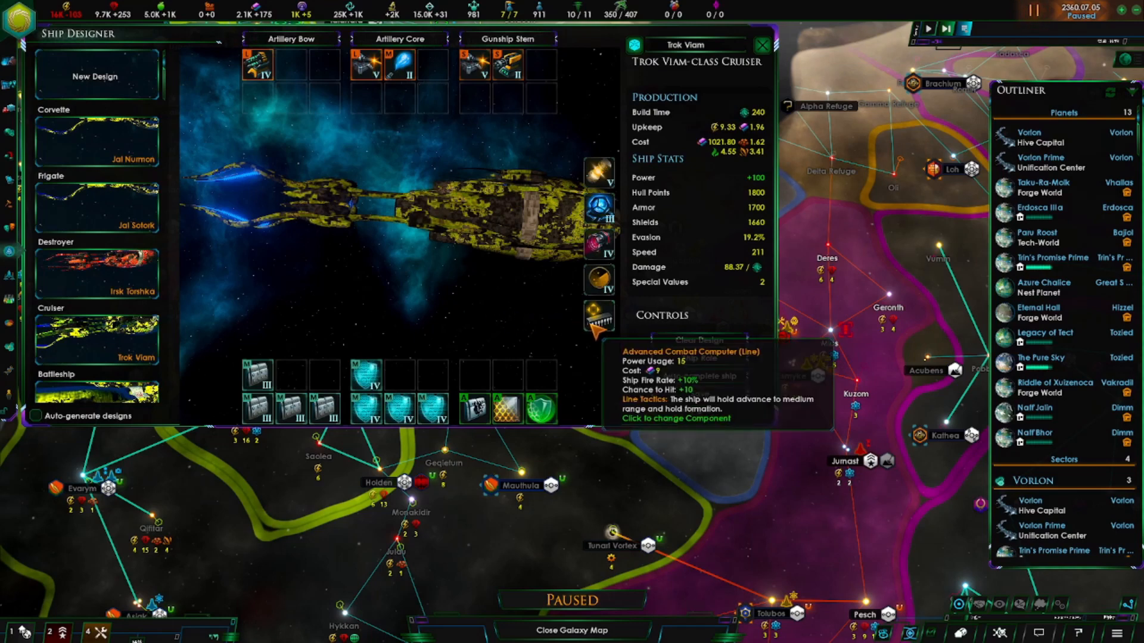
pyautogui.moveTo(256, 65)
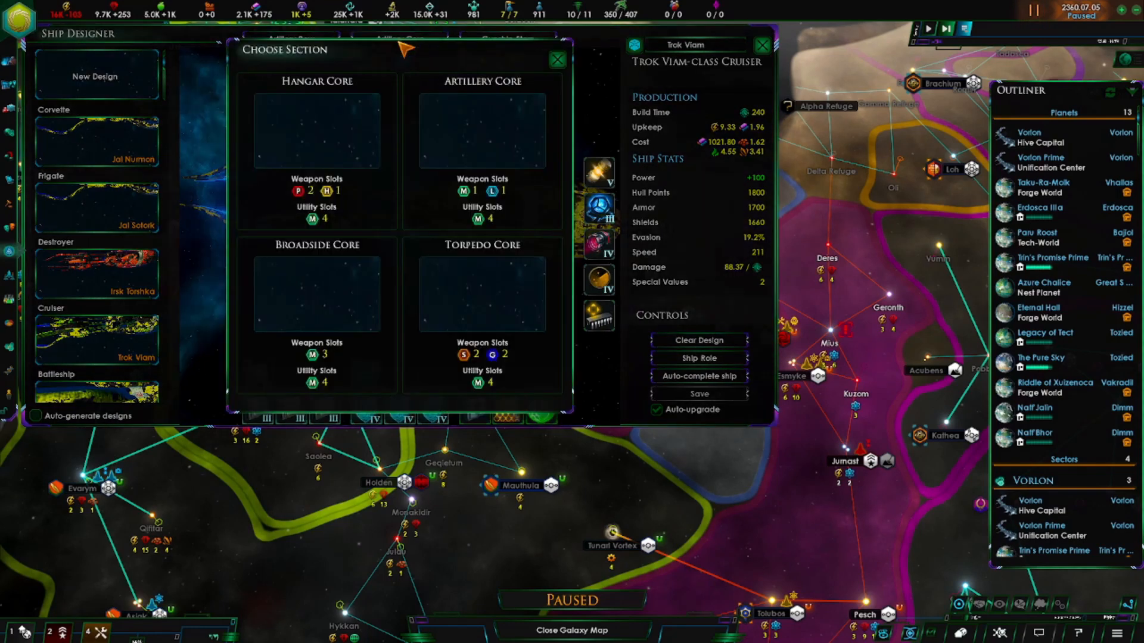
pyautogui.moveTo(328, 201)
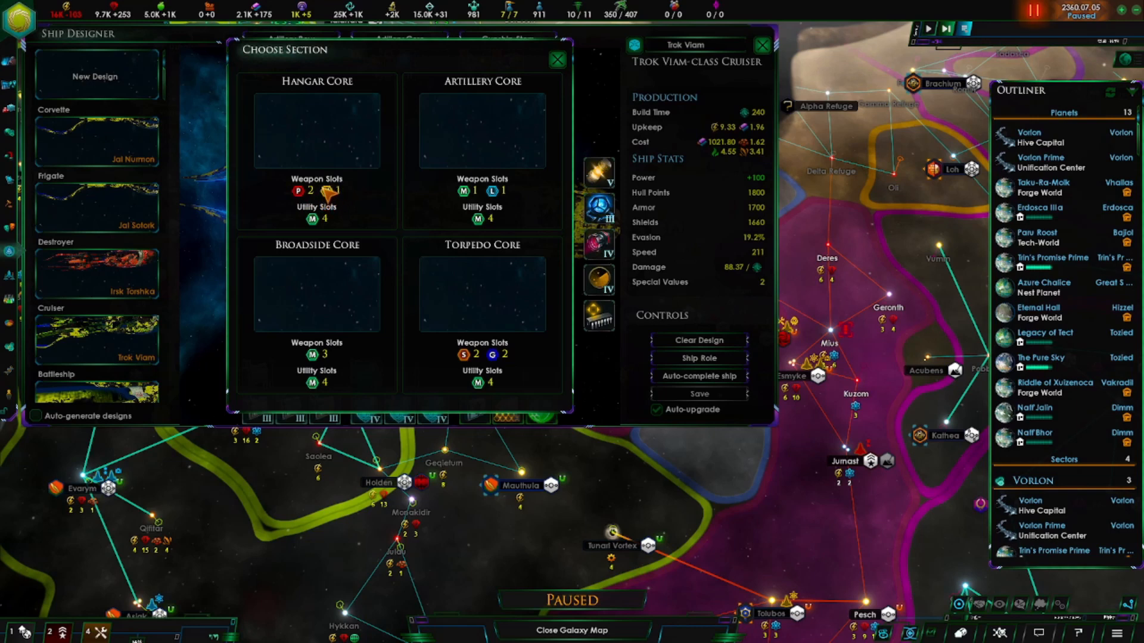
pyautogui.moveTo(309, 226)
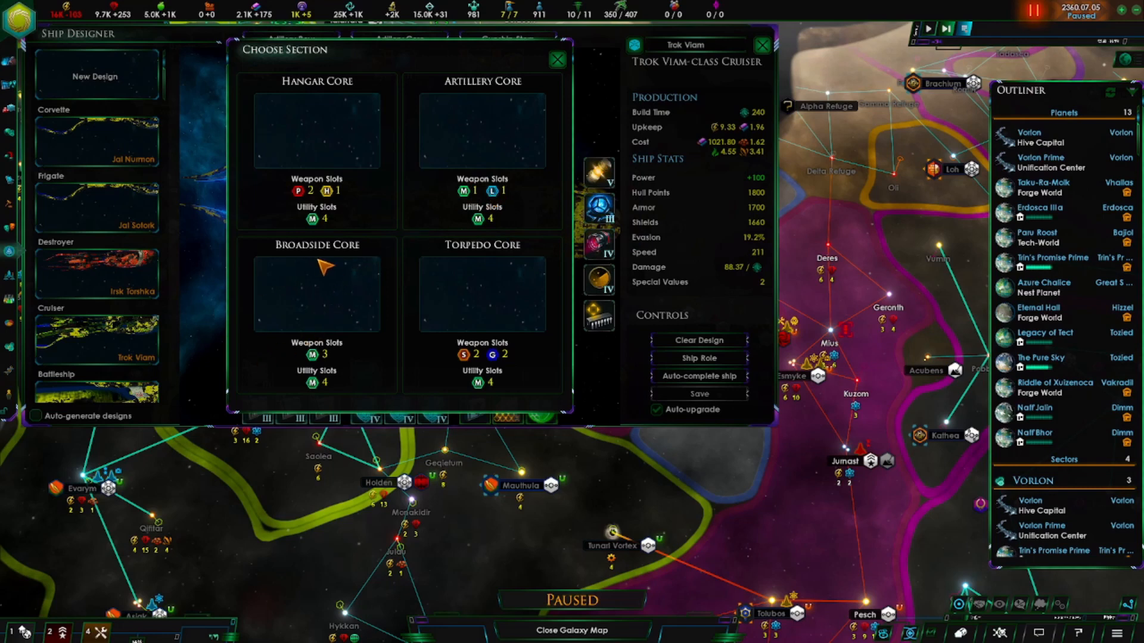
pyautogui.moveTo(429, 292)
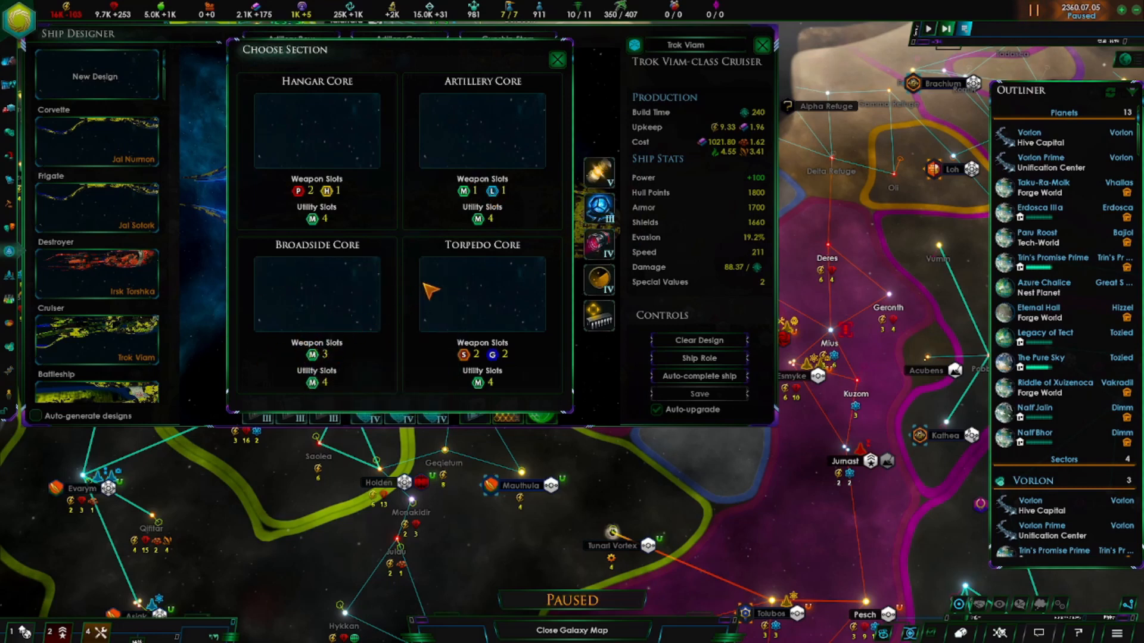
pyautogui.moveTo(471, 361)
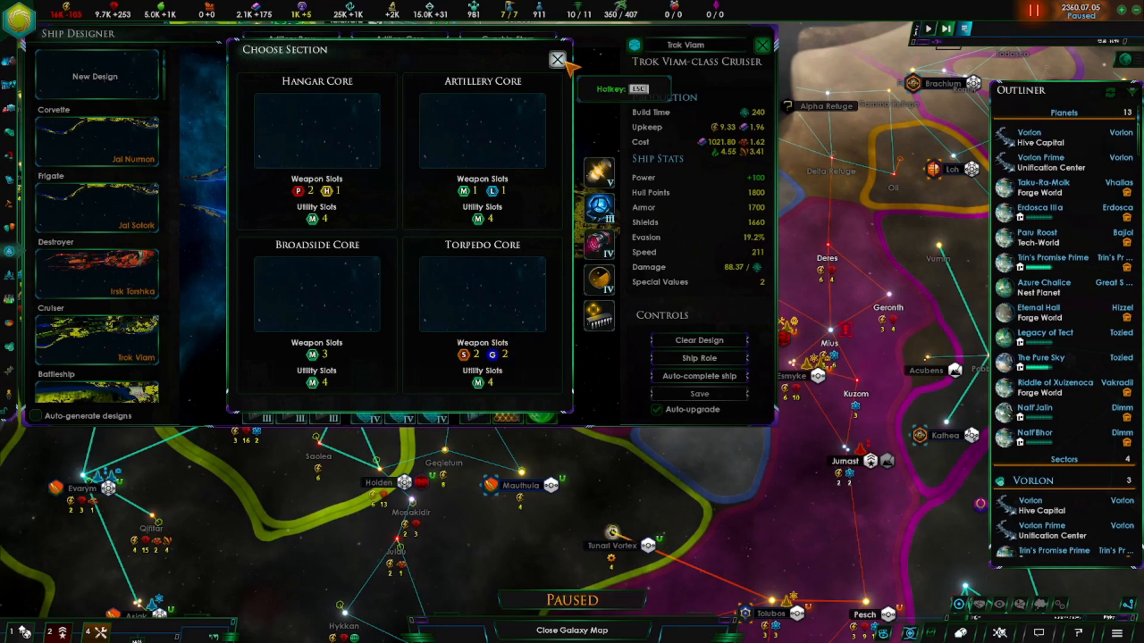
pyautogui.moveTo(527, 109)
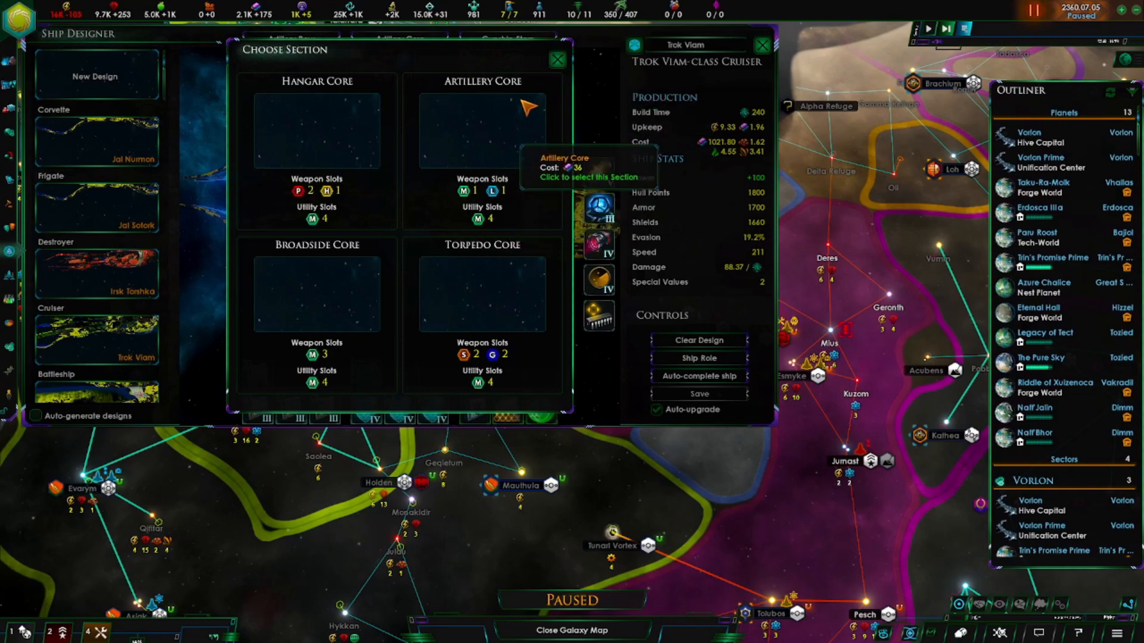
# Close the core section chooser, then review and close the Broadside and Gunship Stern options.
pyautogui.click(481, 131)
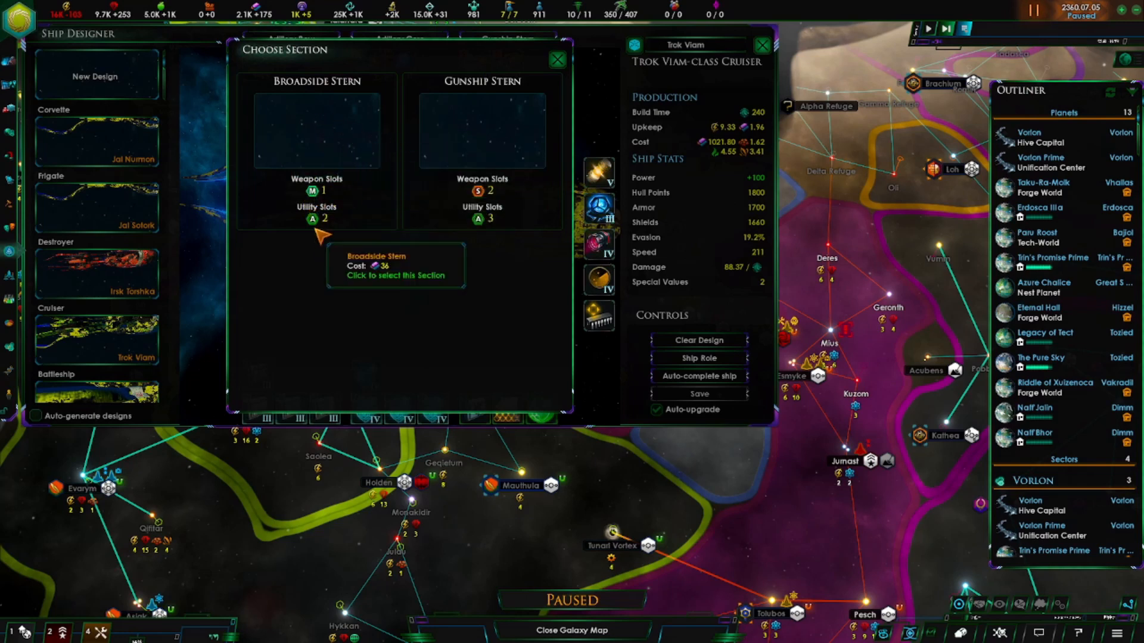
pyautogui.moveTo(498, 110)
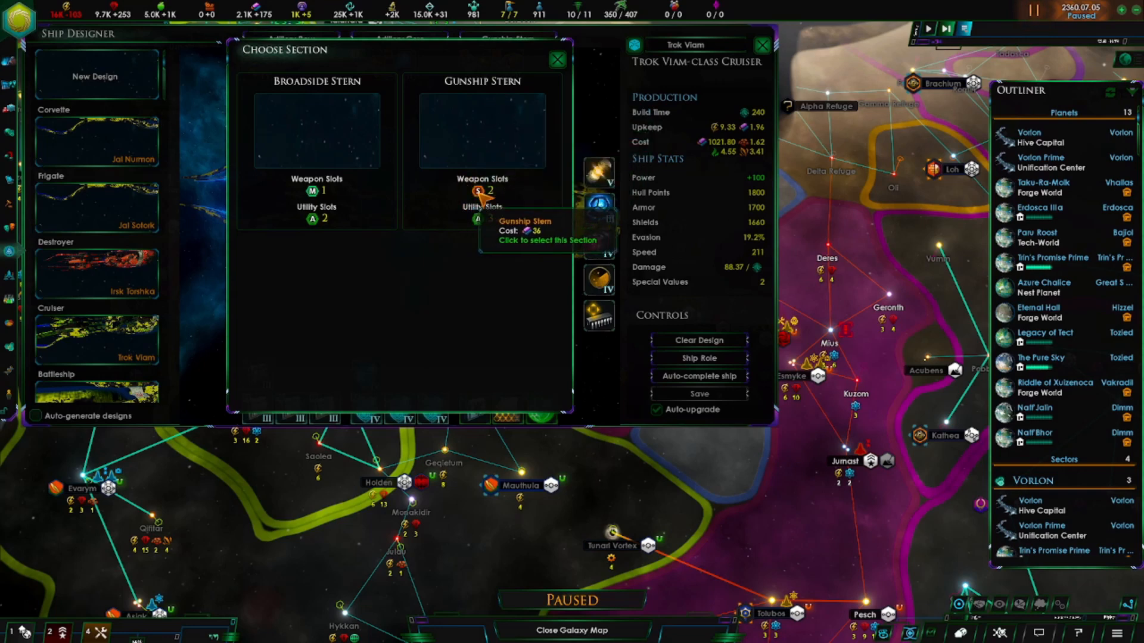
pyautogui.click(478, 208)
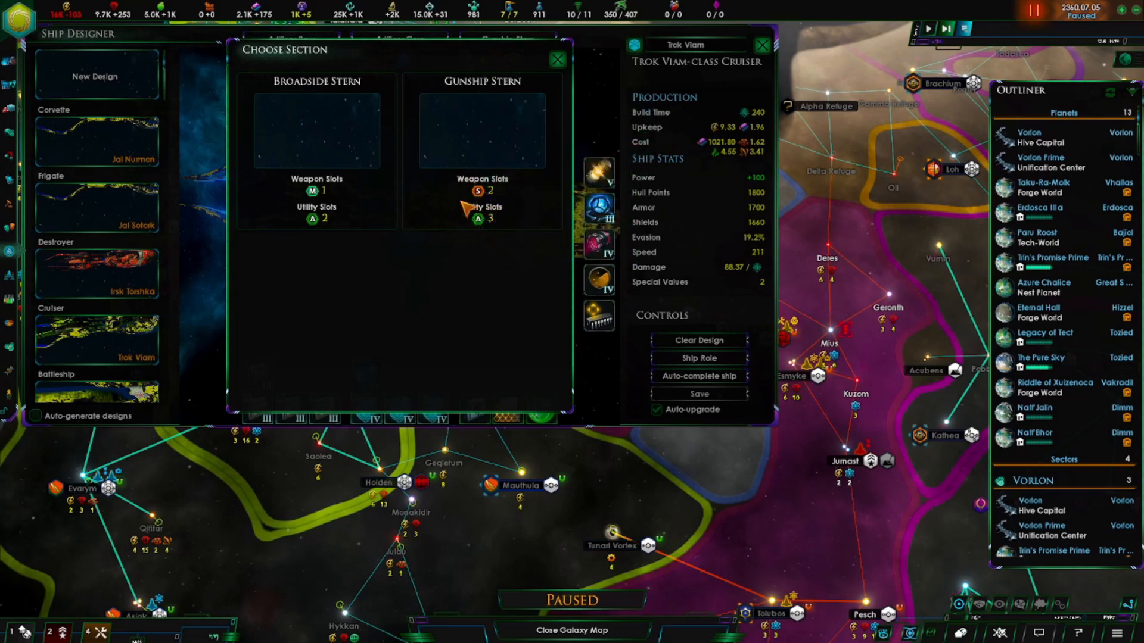
pyautogui.moveTo(482, 126)
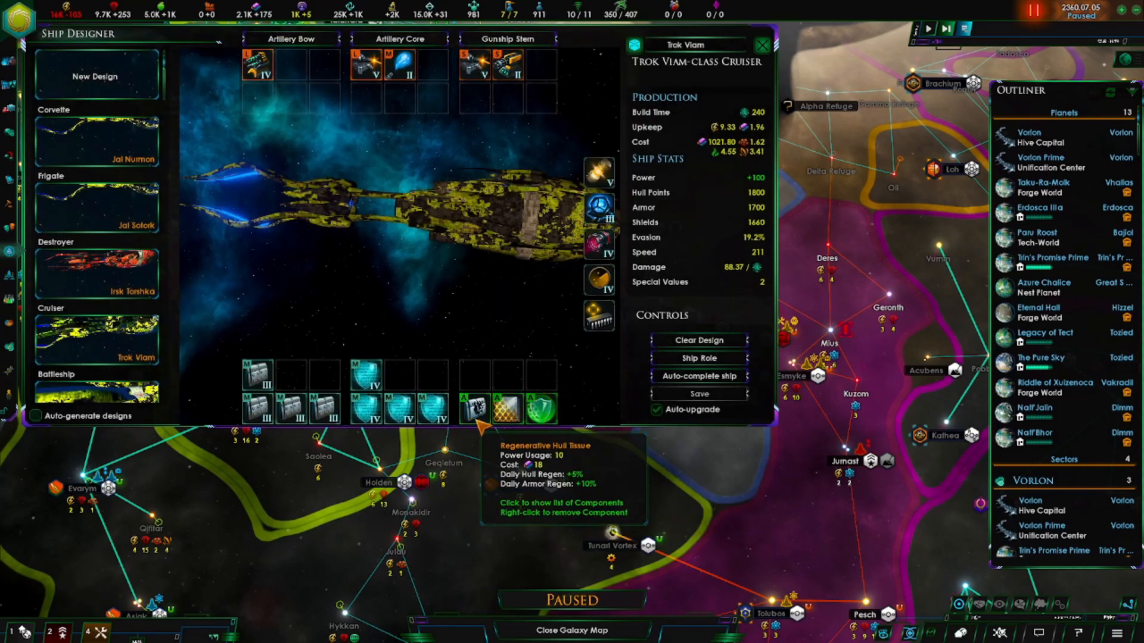
pyautogui.moveTo(472, 409)
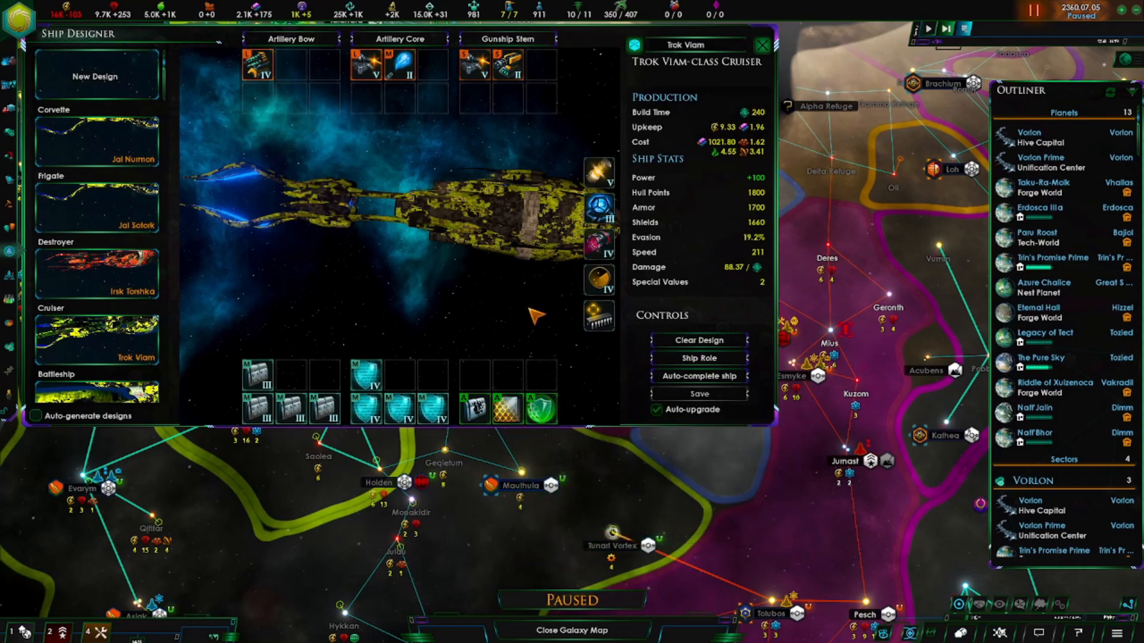
pyautogui.moveTo(598, 323)
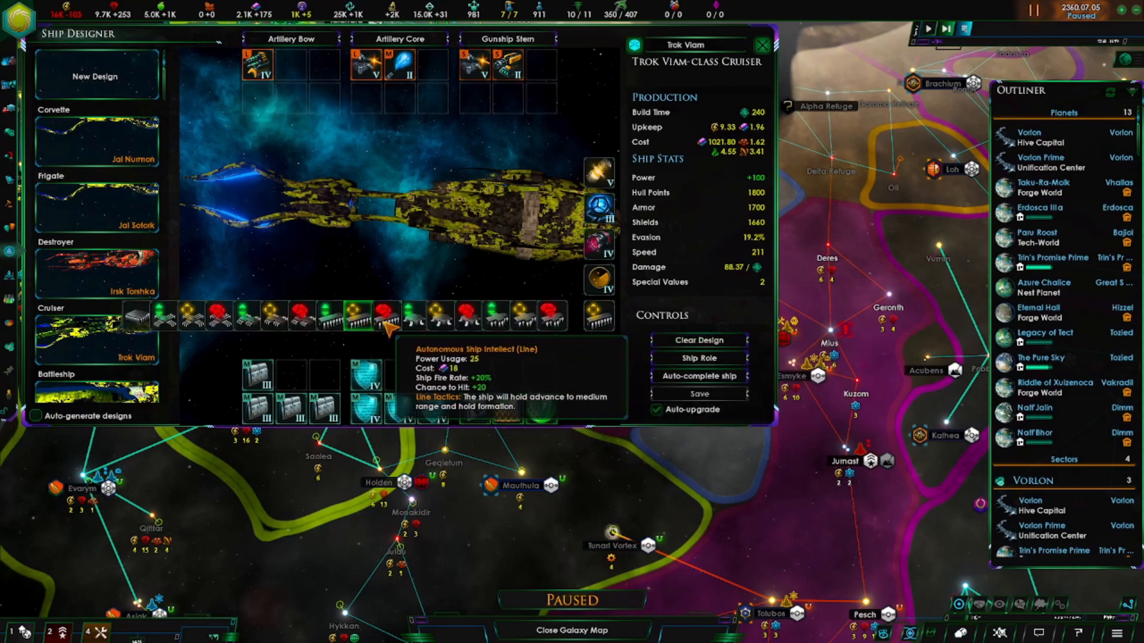
pyautogui.moveTo(385, 317)
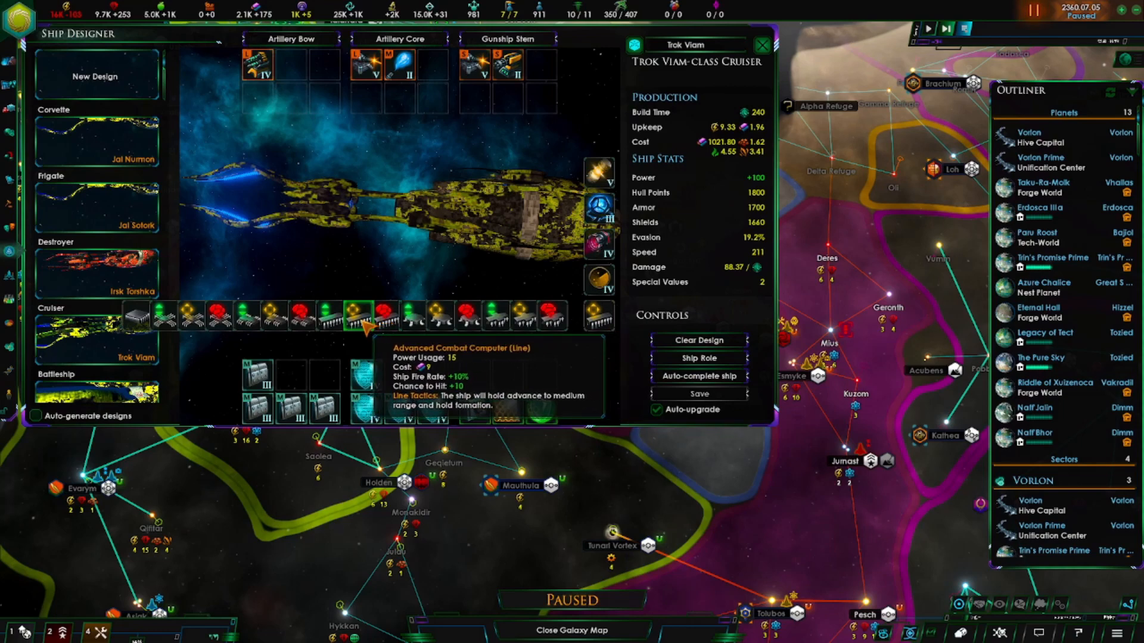
pyautogui.moveTo(384, 315)
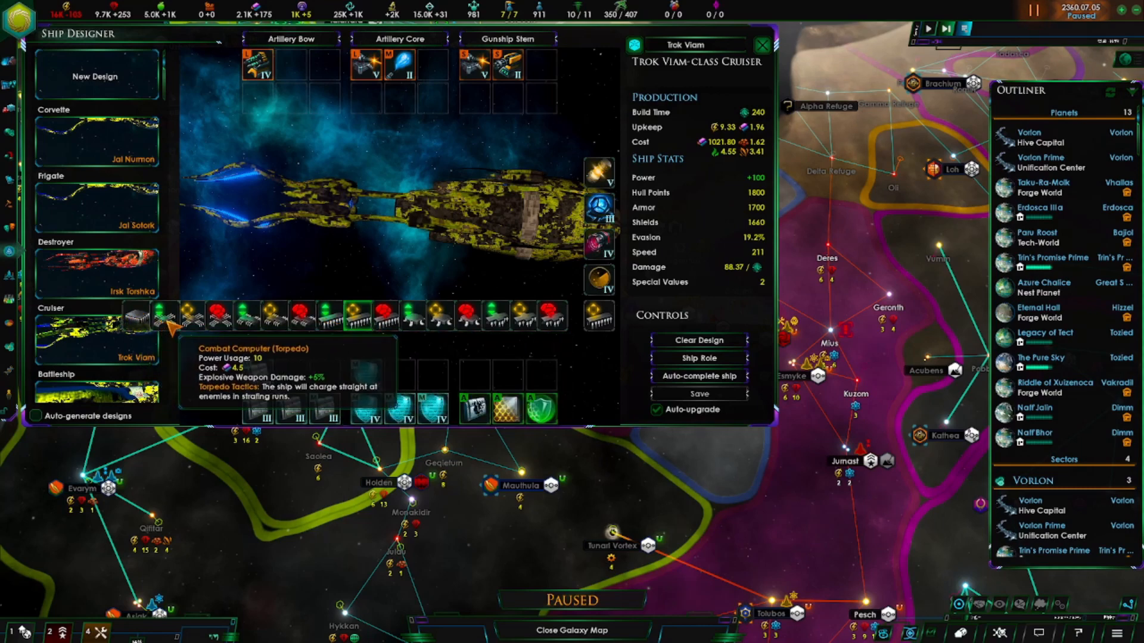
pyautogui.moveTo(248, 319)
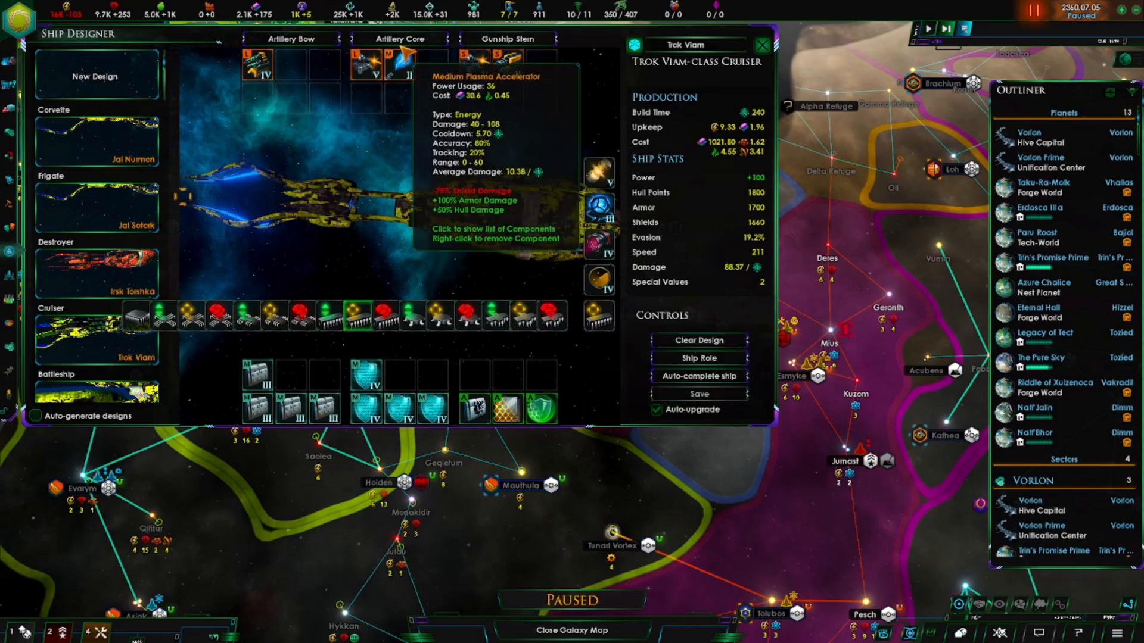
pyautogui.moveTo(256, 64)
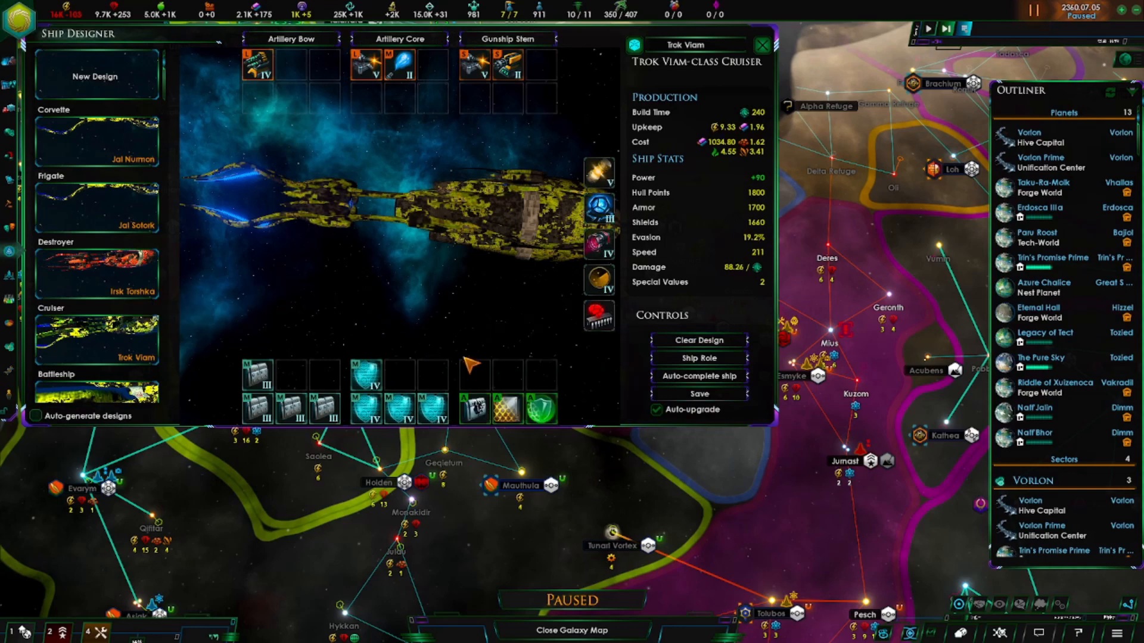
pyautogui.moveTo(334, 292)
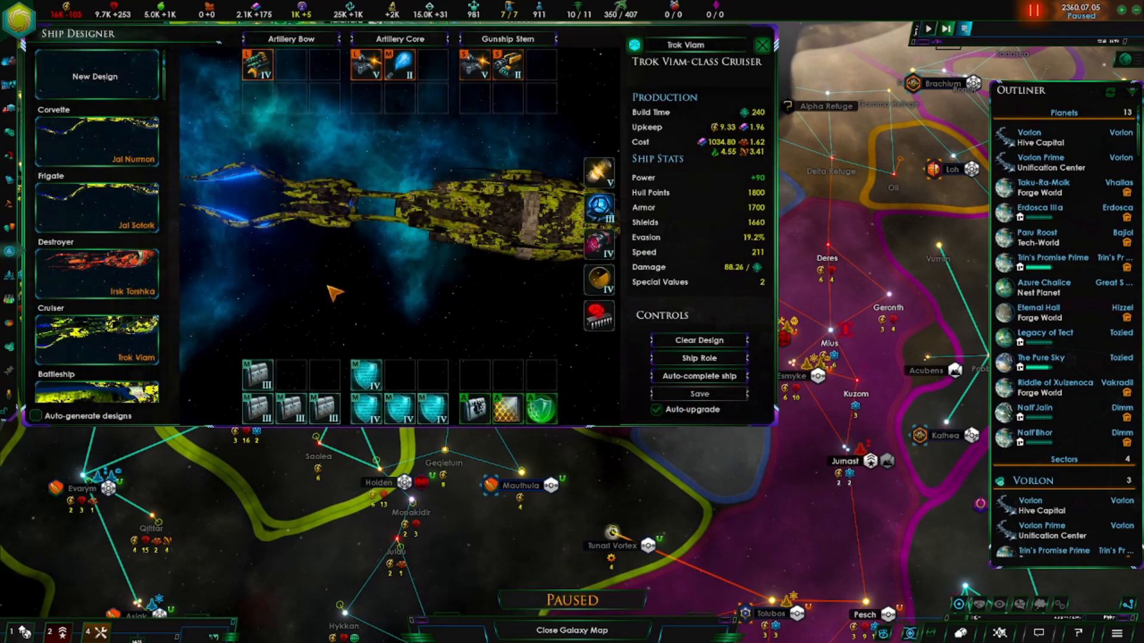
# Load the Jal Sotork frigate, a Torpedo Boat costing 293.80 with 35.4% evasion.
pyautogui.click(97, 211)
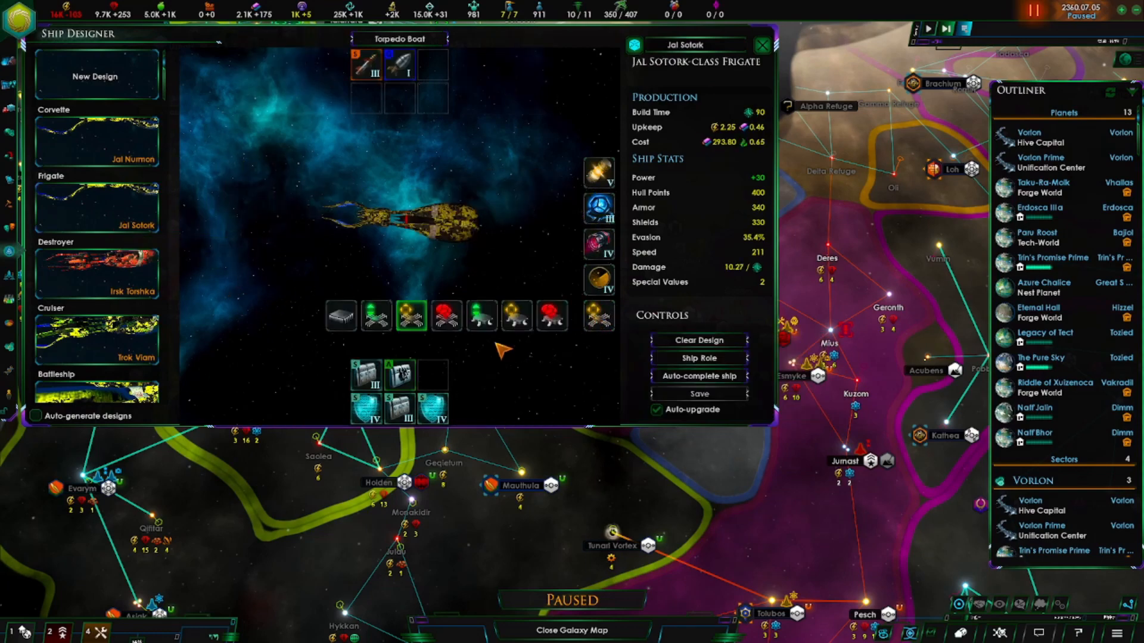
pyautogui.moveTo(516, 315)
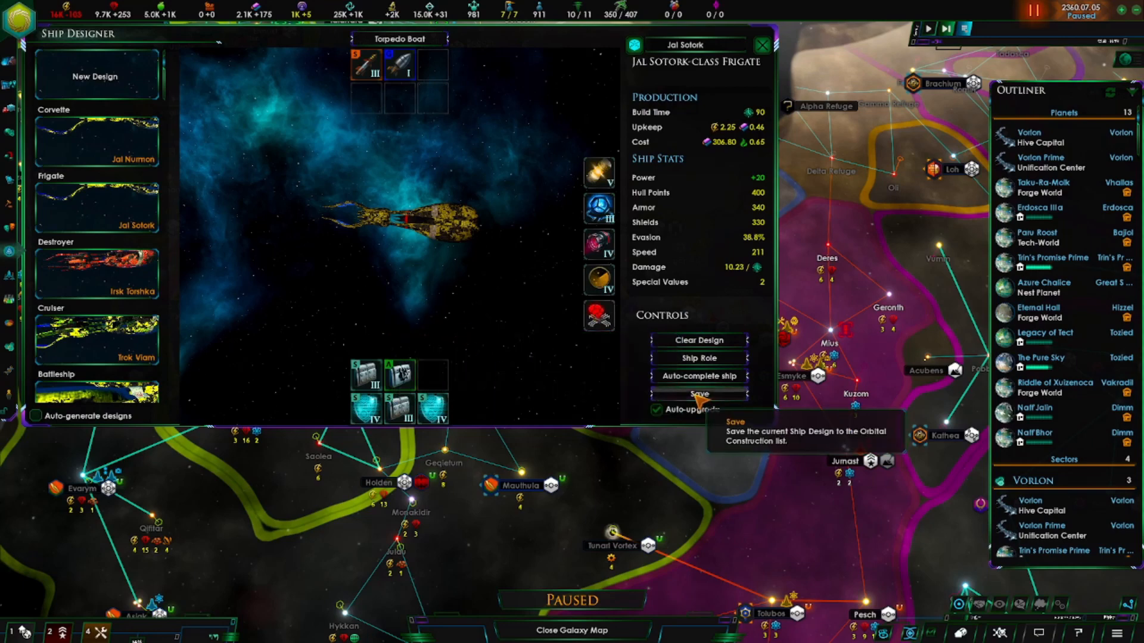
pyautogui.moveTo(97, 273)
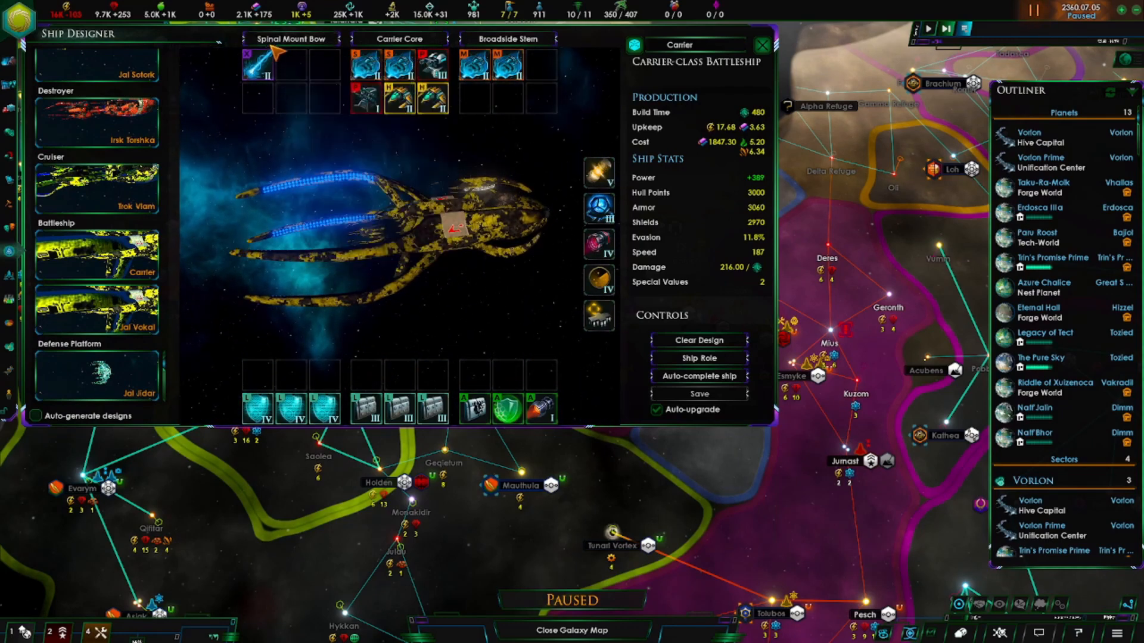
pyautogui.moveTo(306, 47)
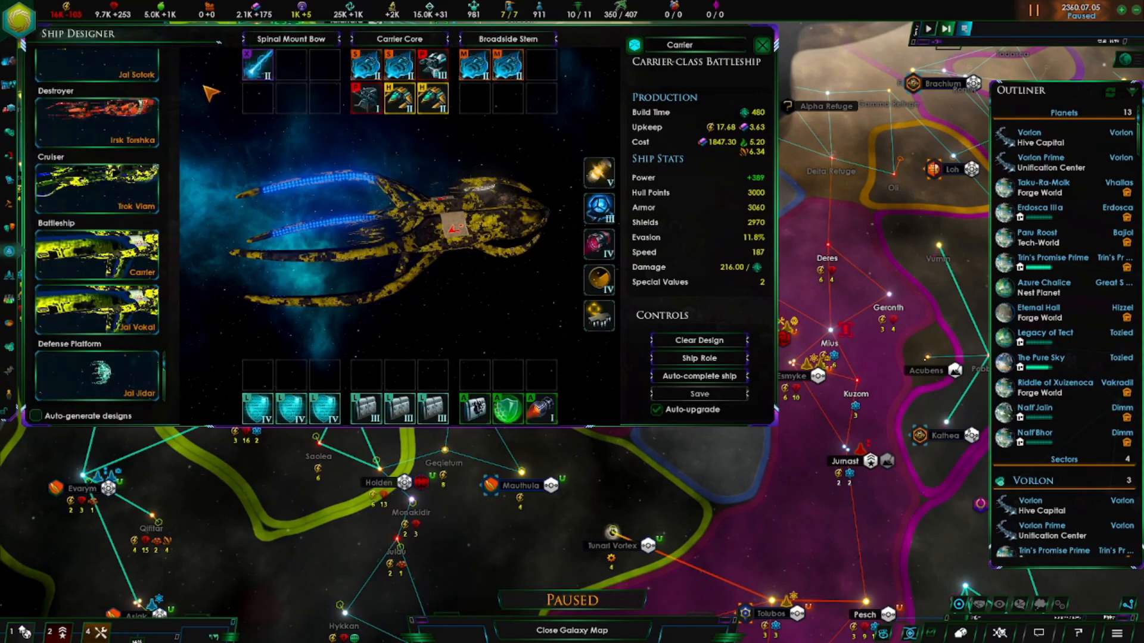
pyautogui.moveTo(218, 106)
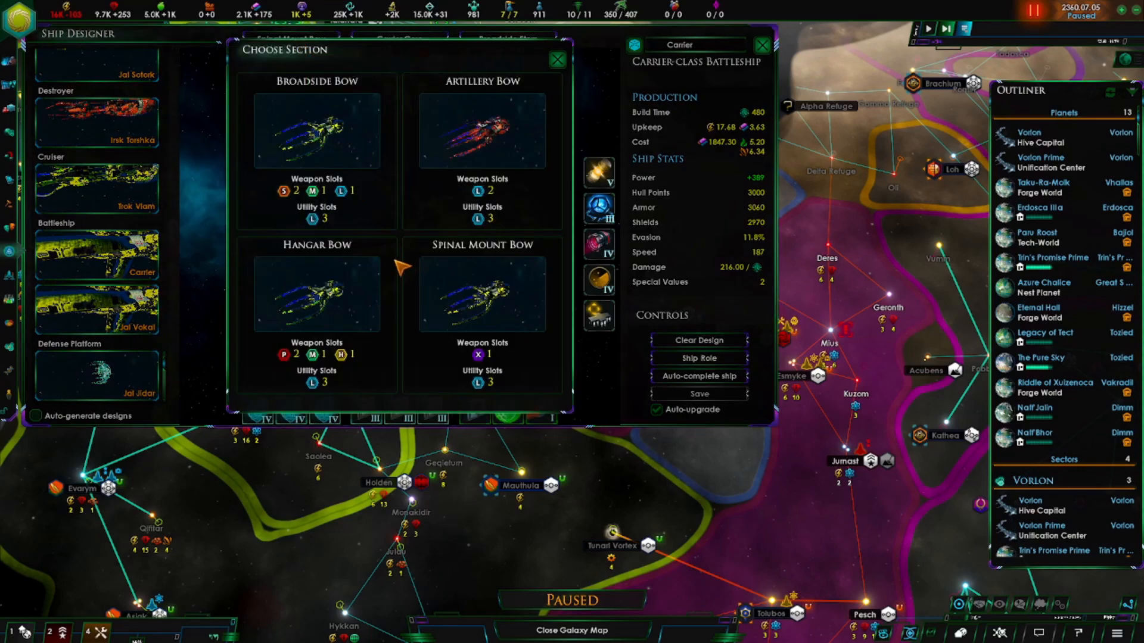
pyautogui.moveTo(350, 191)
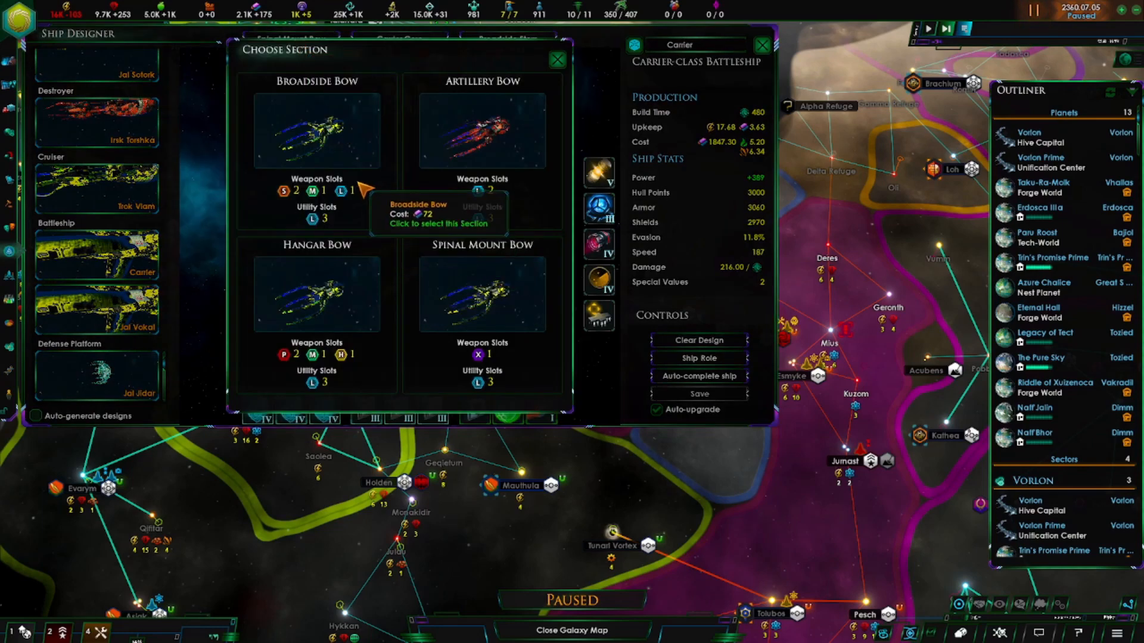
pyautogui.moveTo(305, 139)
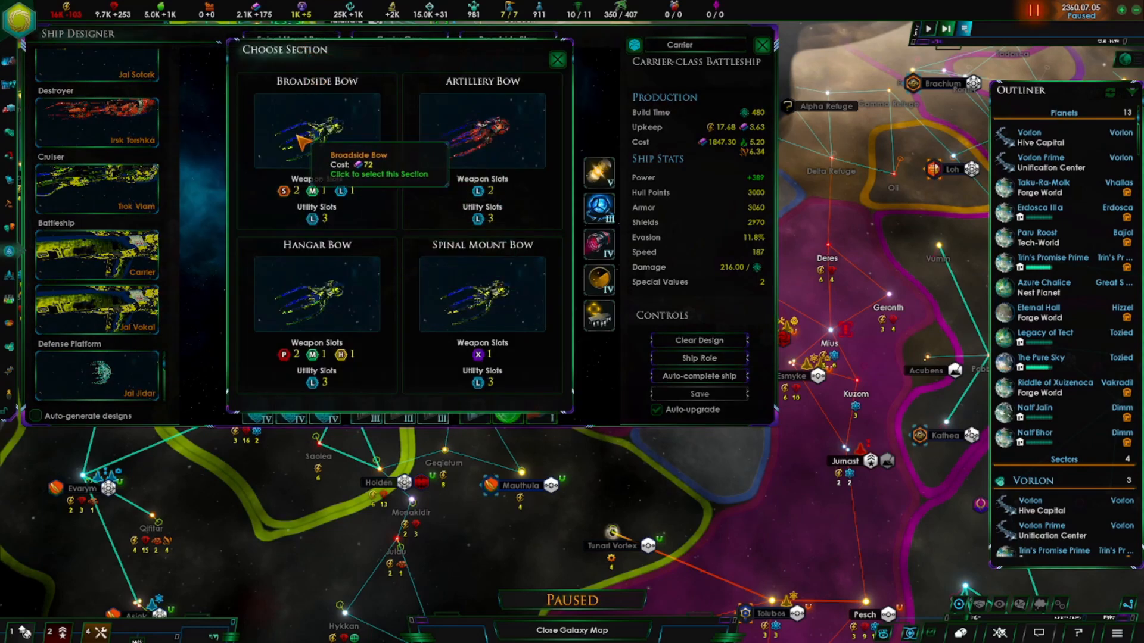
pyautogui.moveTo(319, 264)
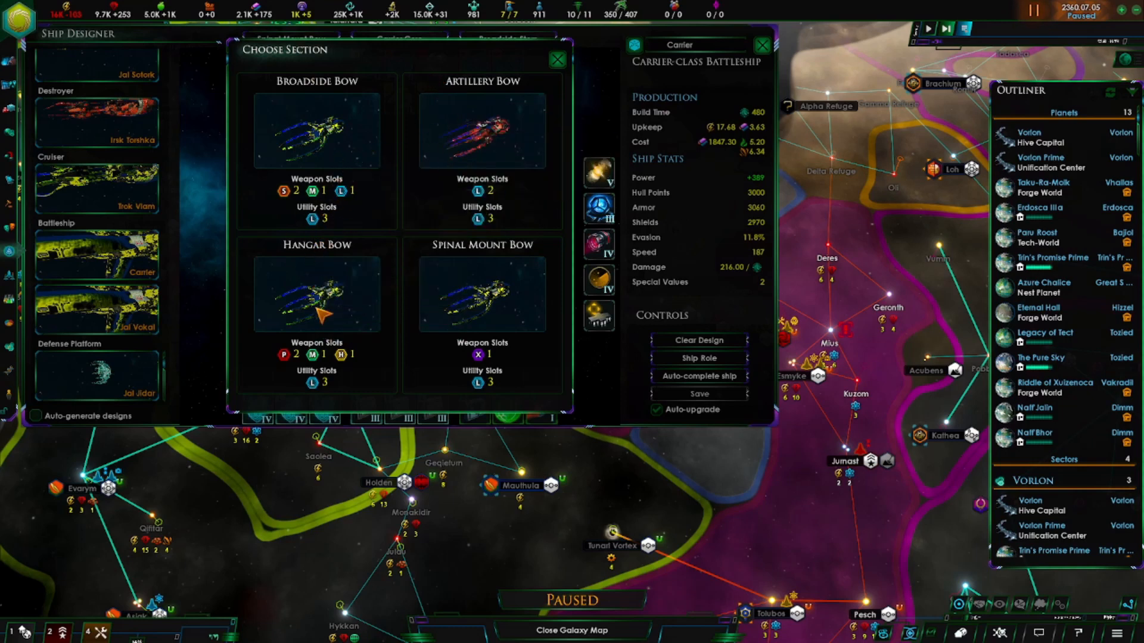
pyautogui.moveTo(285, 201)
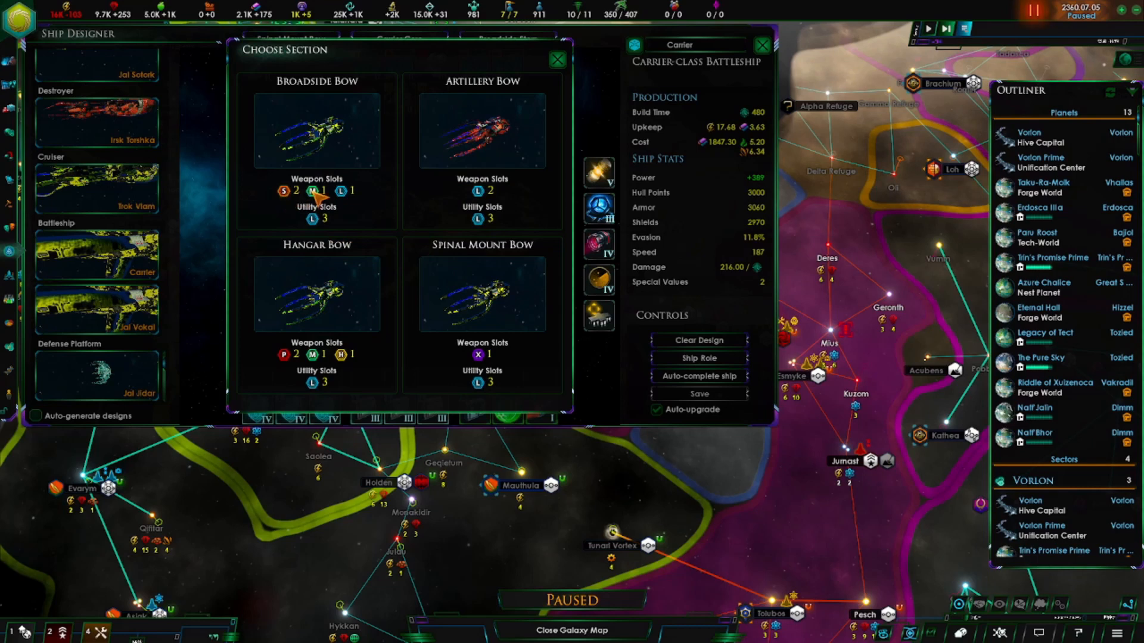
pyautogui.moveTo(352, 213)
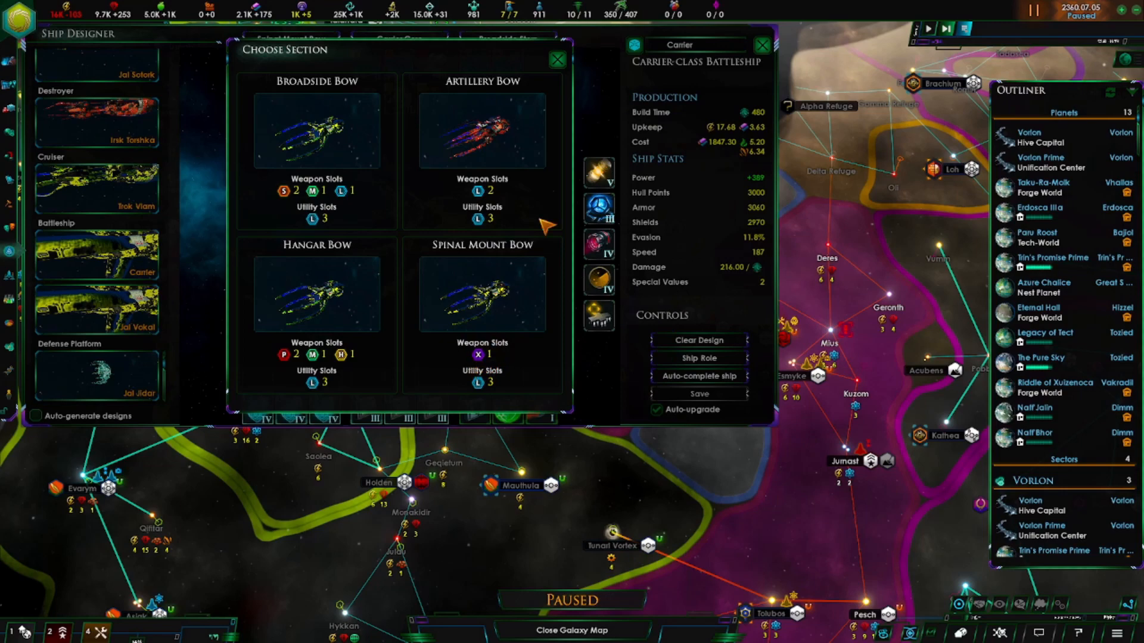
# Dismiss the bow section choices and bring up the Artillery Bow's weapon component list.
pyautogui.click(481, 292)
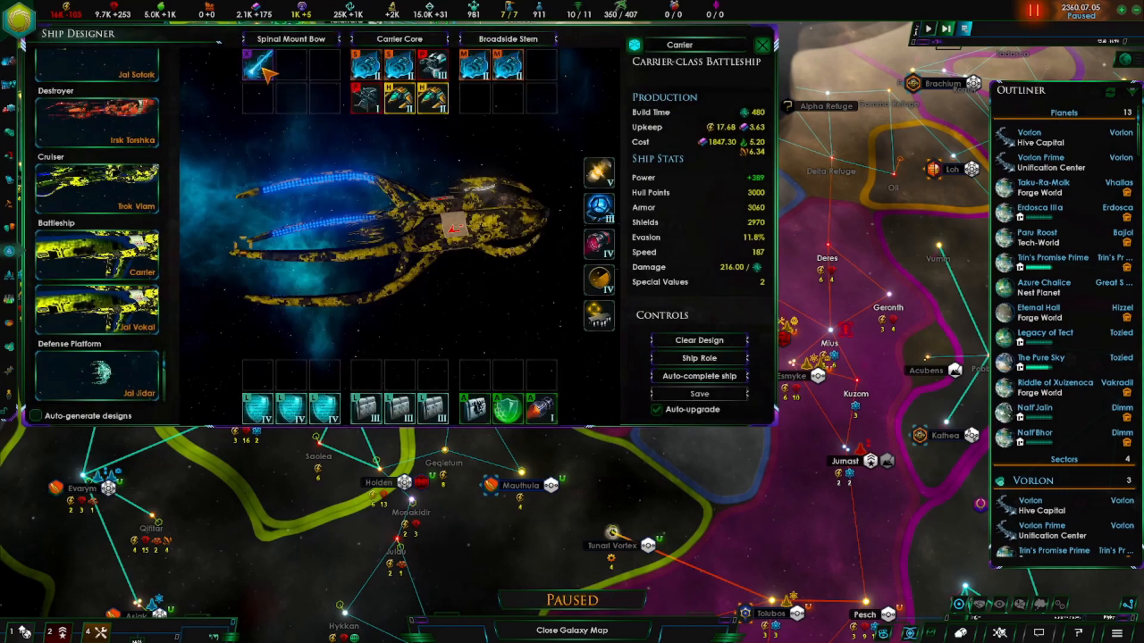
pyautogui.moveTo(257, 66)
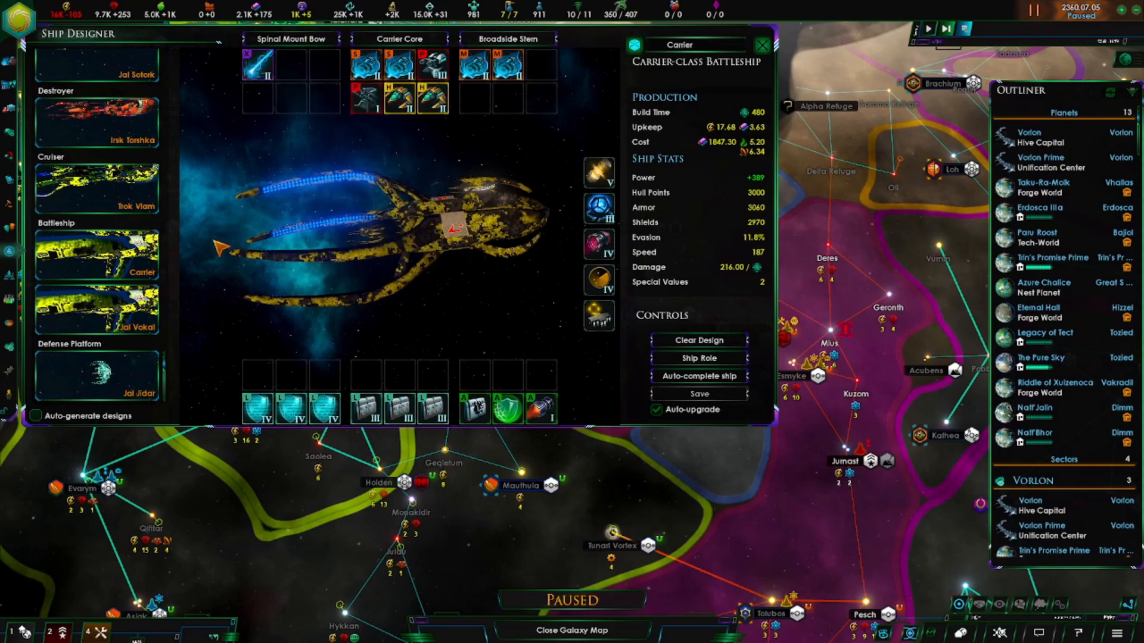
pyautogui.moveTo(257, 62)
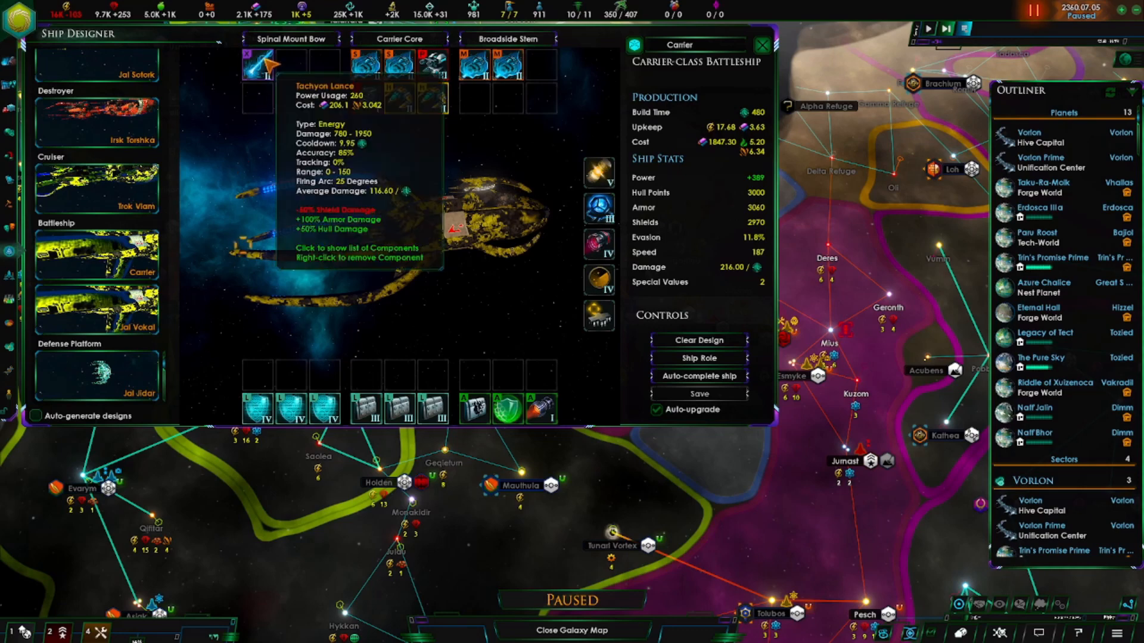
pyautogui.click(293, 38)
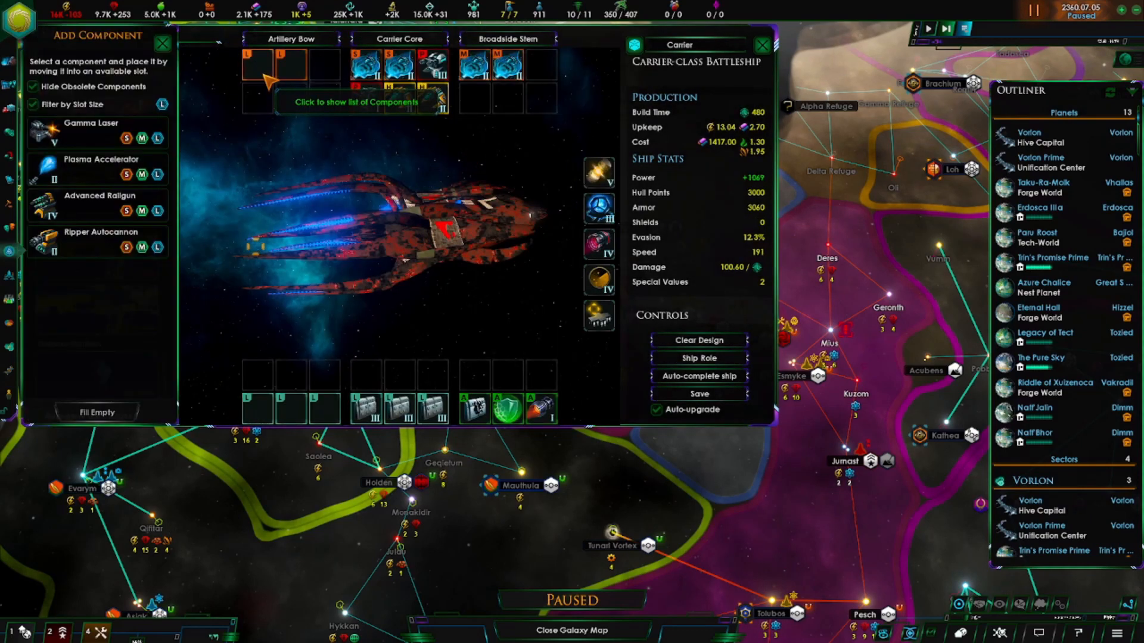
pyautogui.moveTo(68, 165)
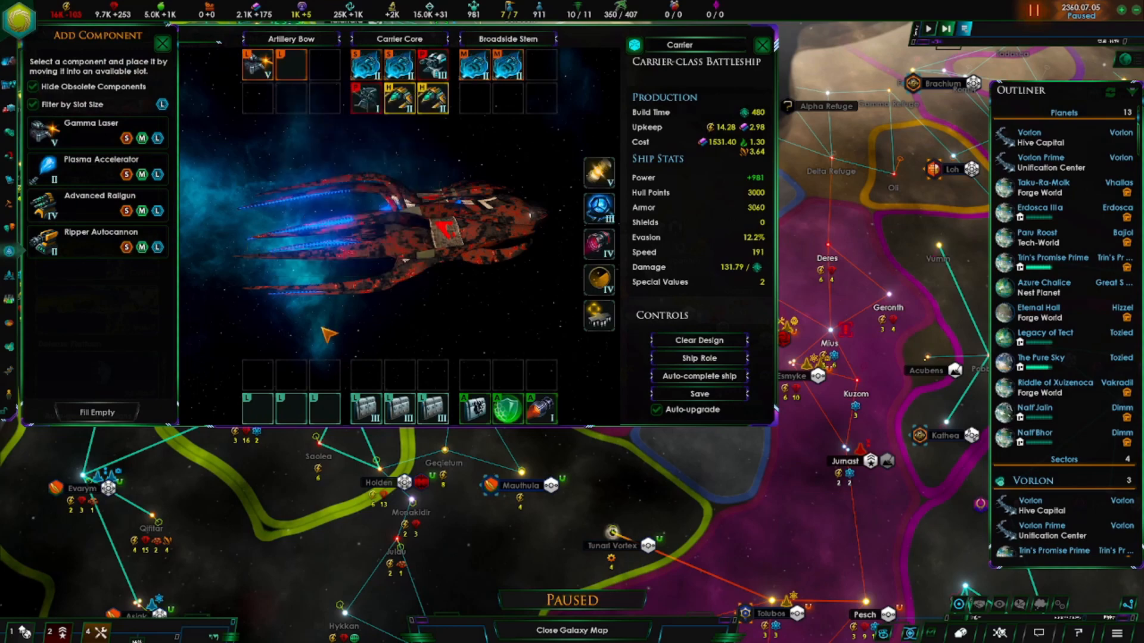
pyautogui.moveTo(253, 171)
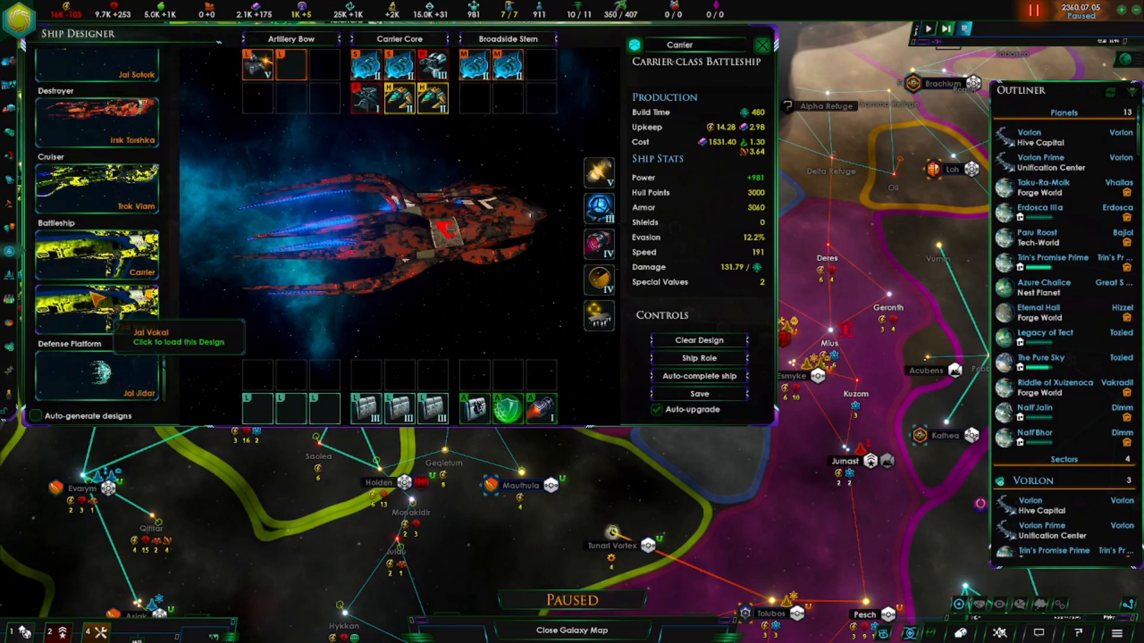
# Show the Carrier's core options: Broadside, Artillery, Hangar and Carrier Cores.
pyautogui.click(97, 306)
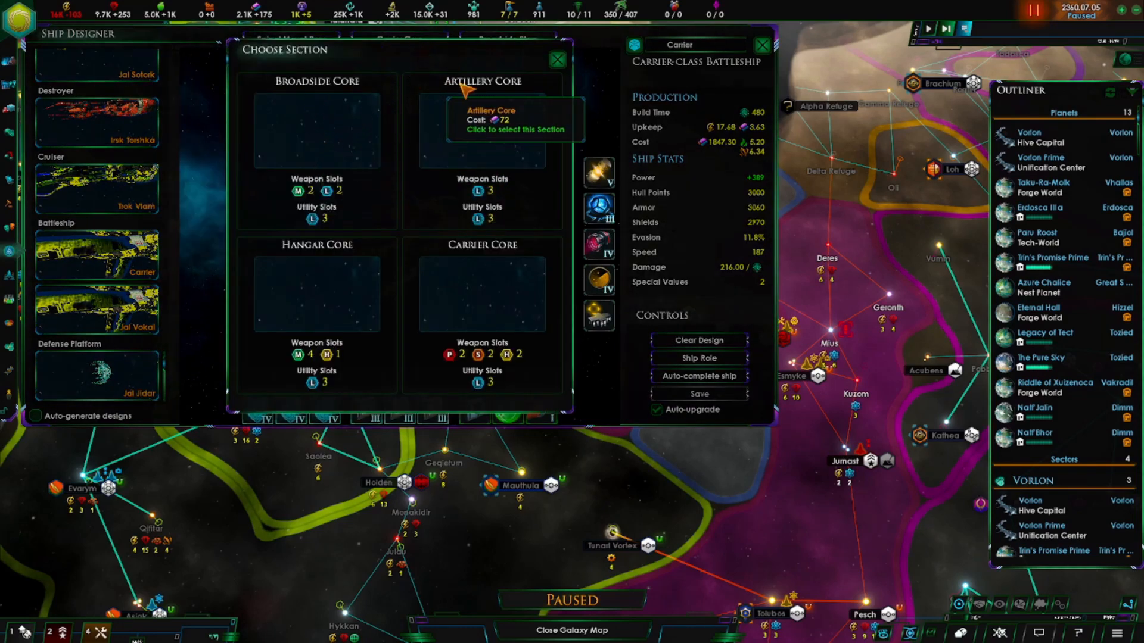
pyautogui.moveTo(496, 299)
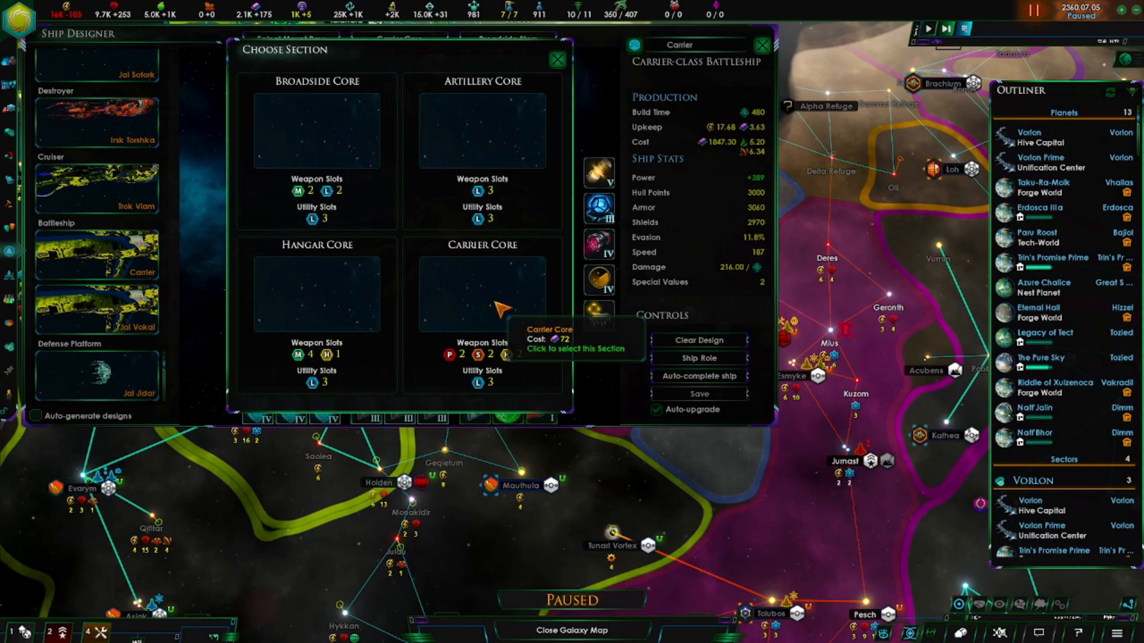
pyautogui.moveTo(350, 314)
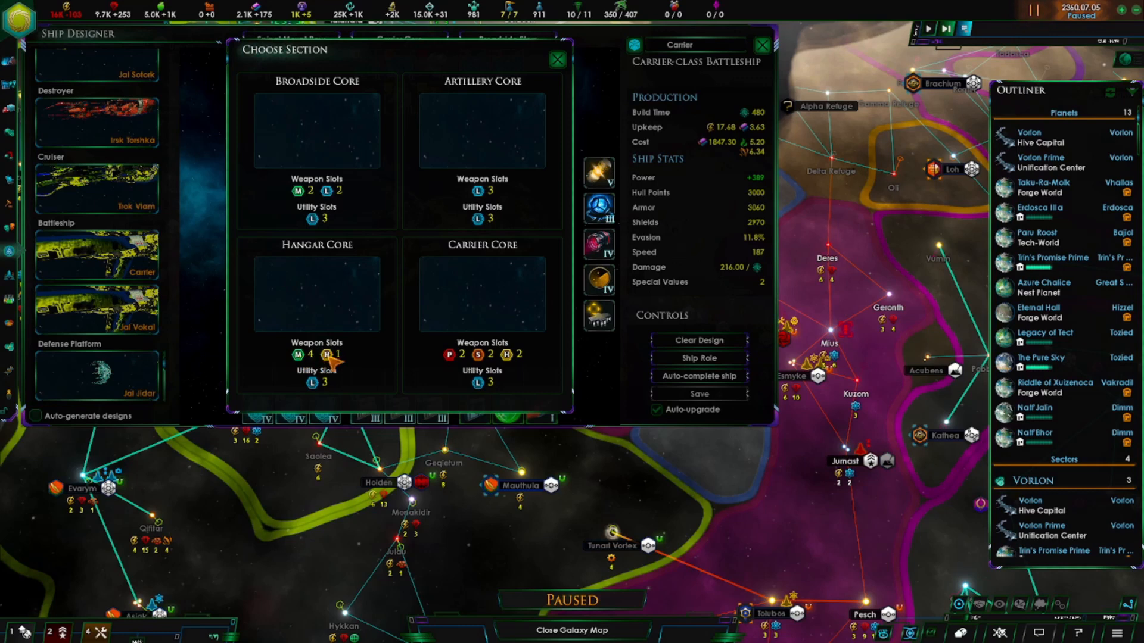
pyautogui.moveTo(481, 307)
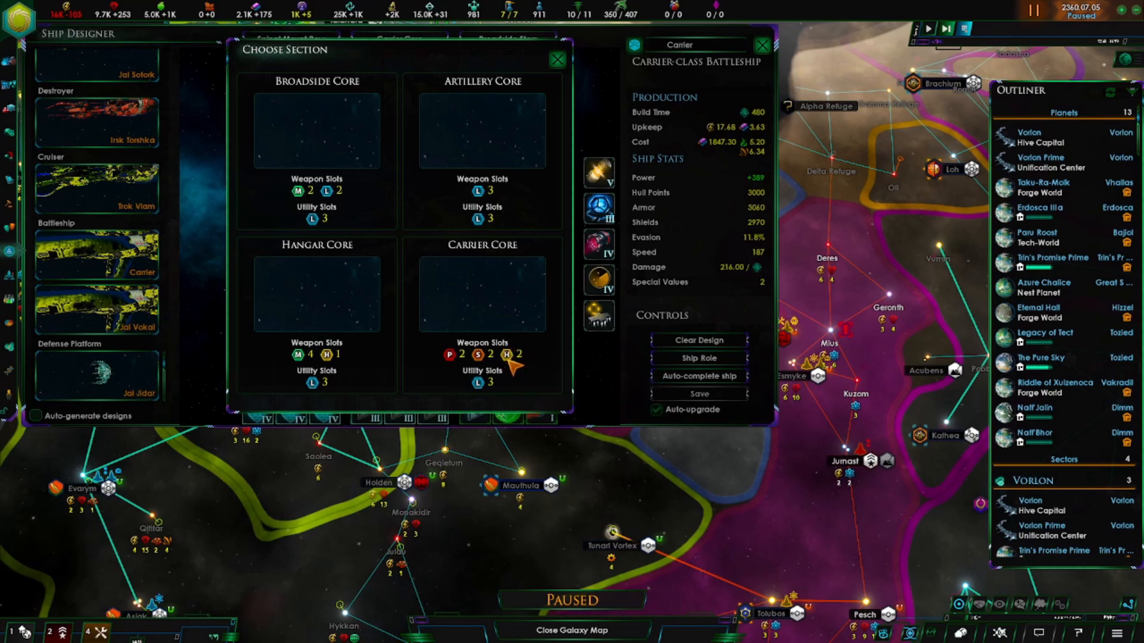
pyautogui.moveTo(305, 197)
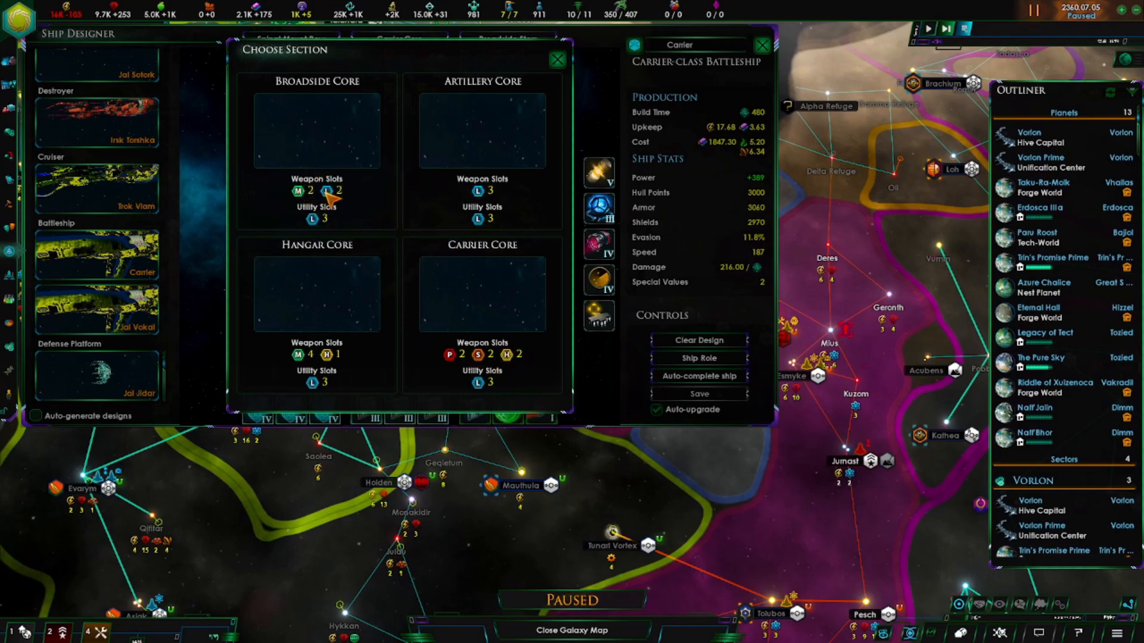
pyautogui.moveTo(481, 197)
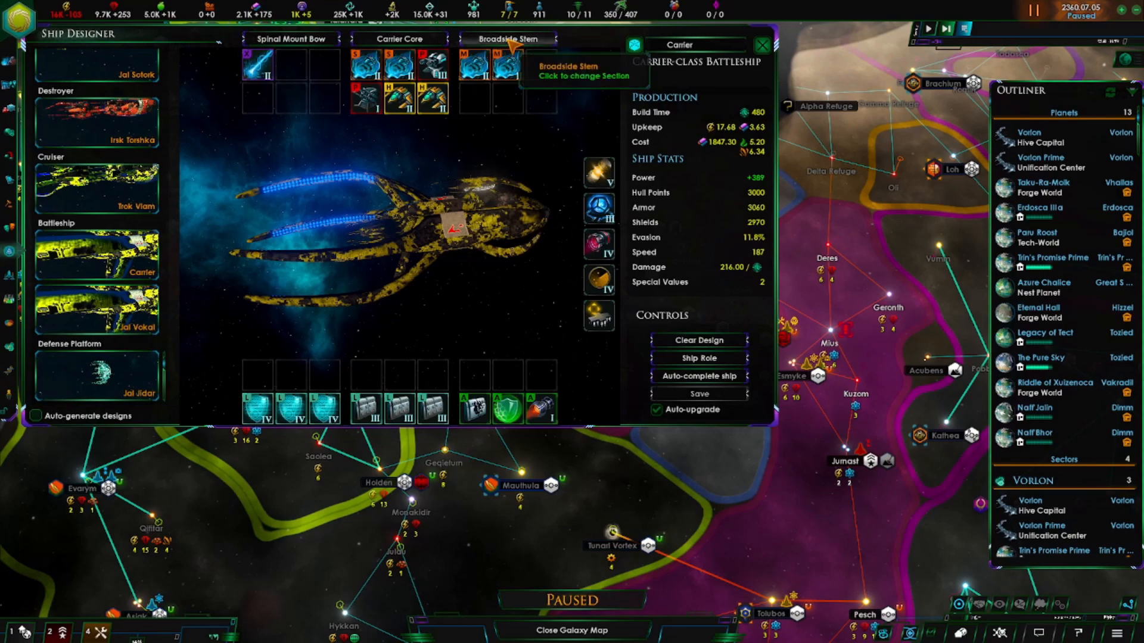
# Review Artillery versus Broadside Stern for the Carrier, then load the Trok Viam cruiser.
pyautogui.click(504, 38)
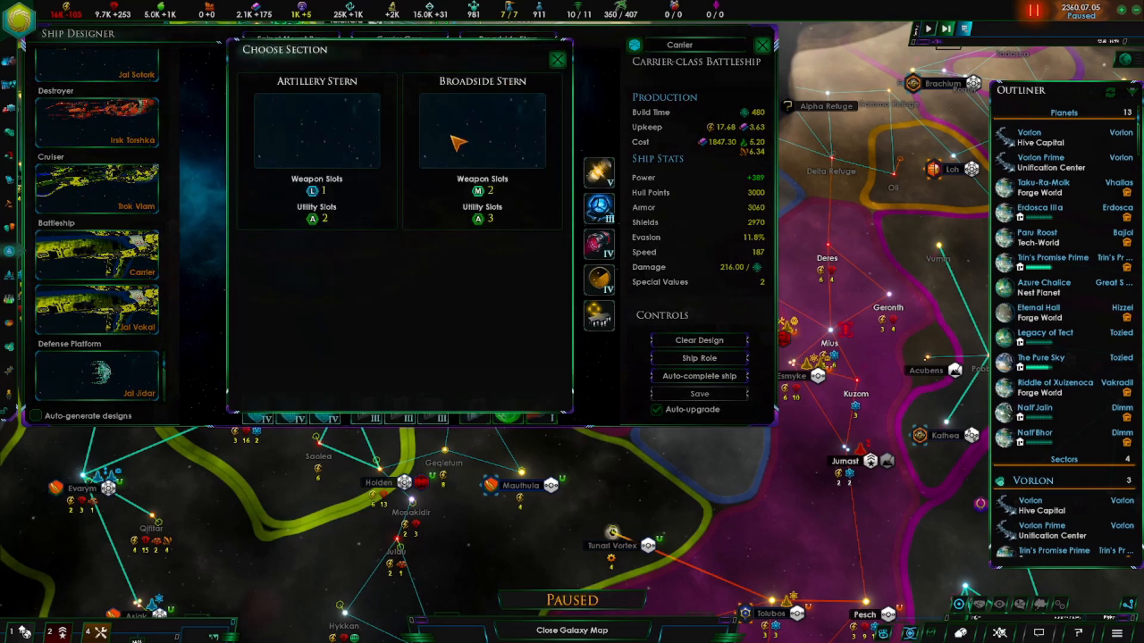
pyautogui.moveTo(302, 127)
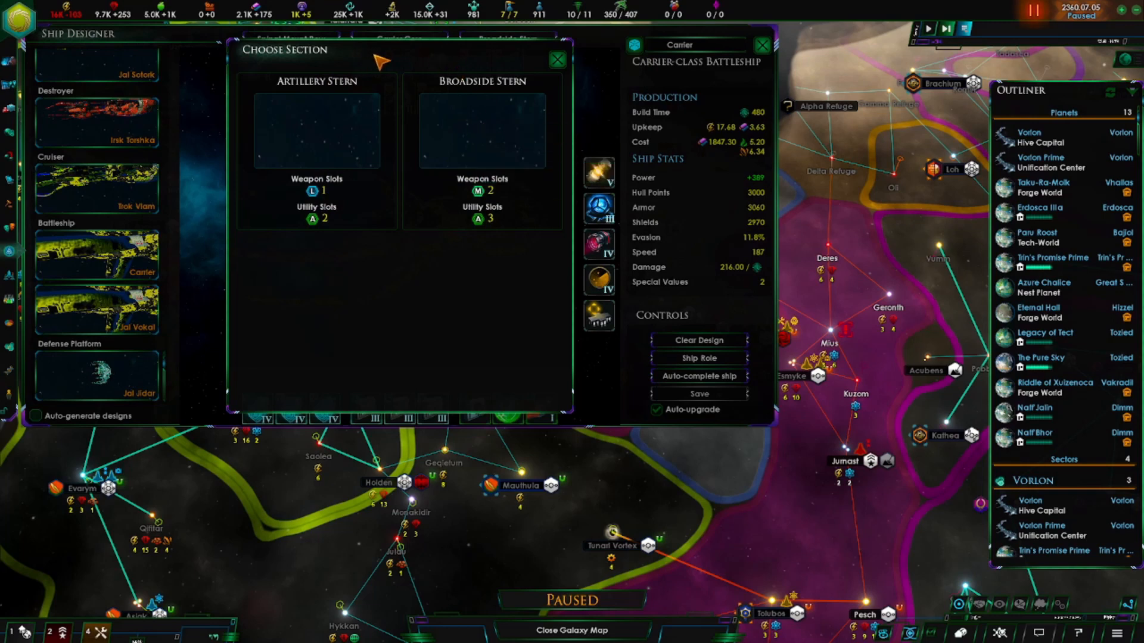
pyautogui.moveTo(476, 232)
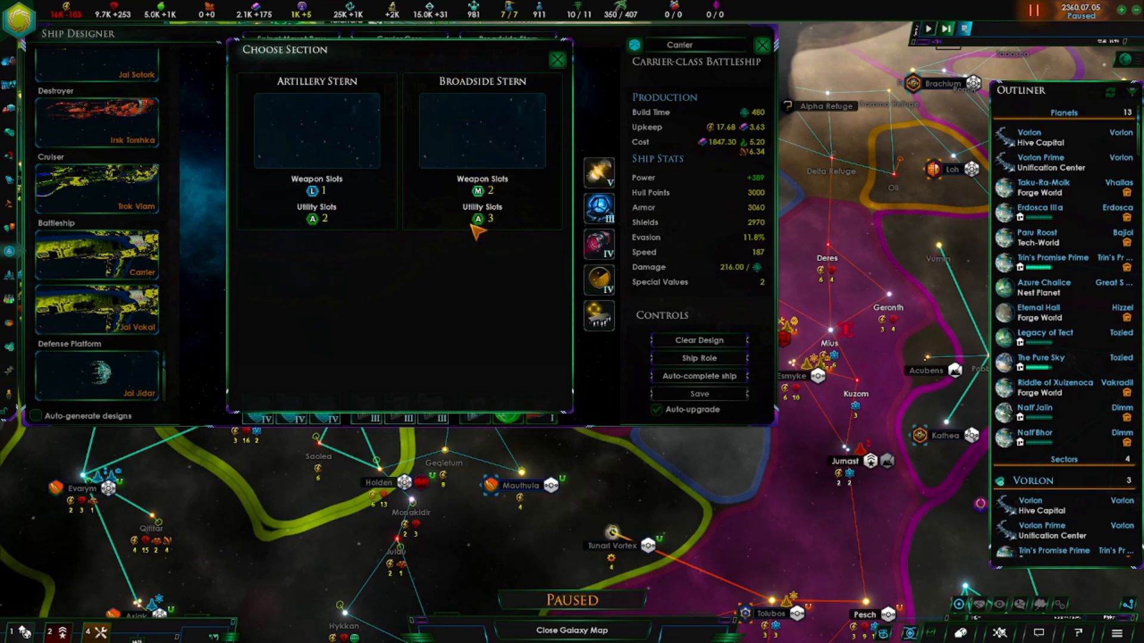
pyautogui.moveTo(507, 237)
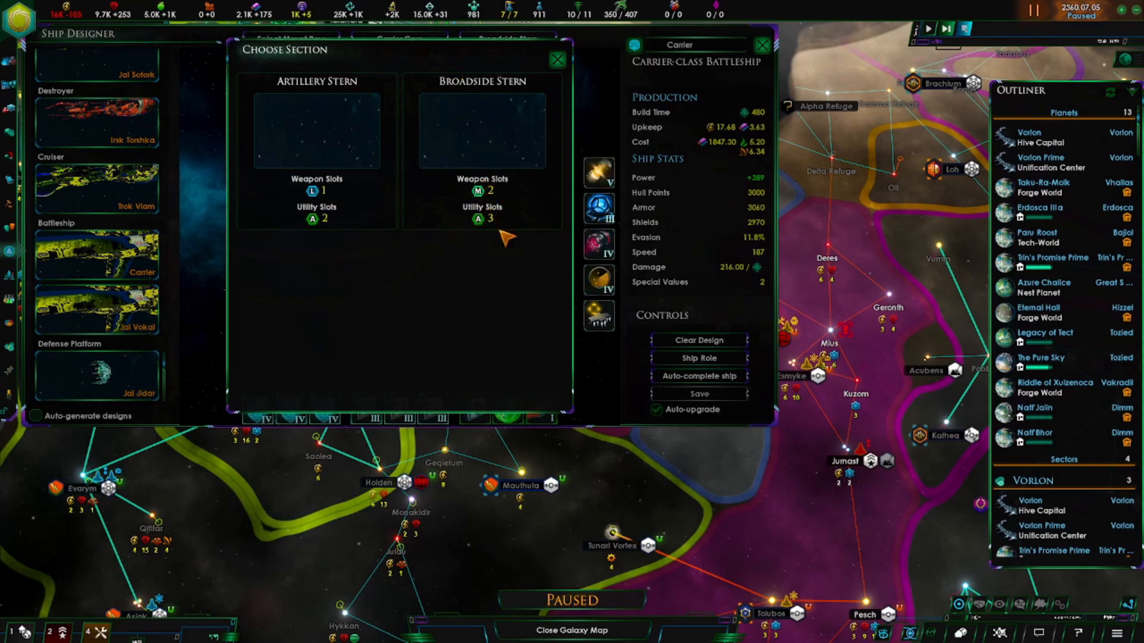
pyautogui.moveTo(427, 215)
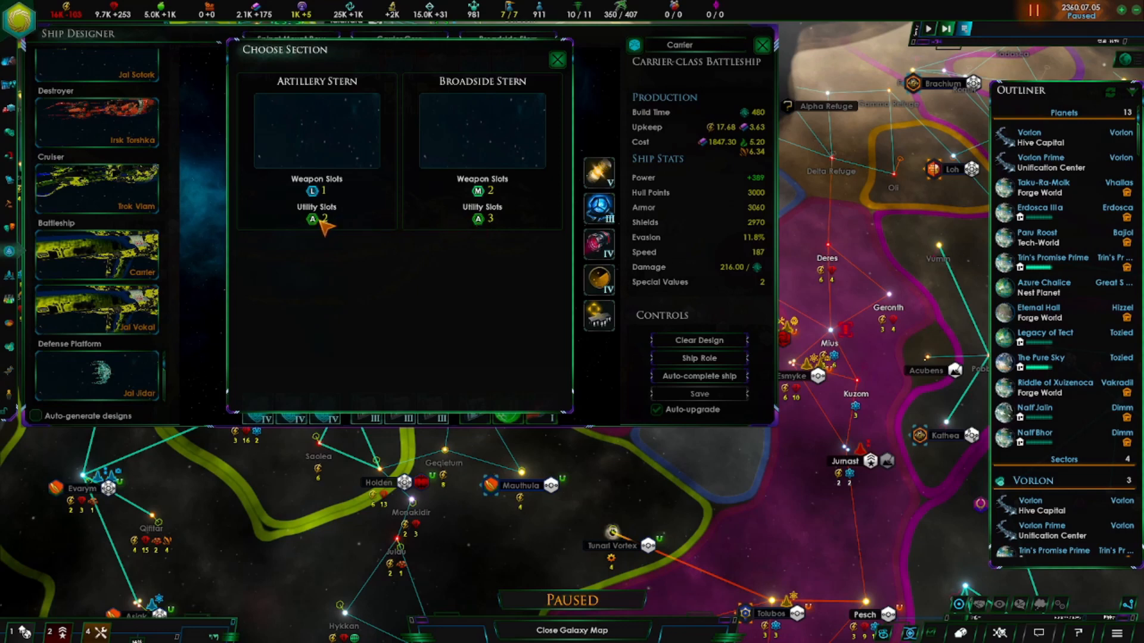
pyautogui.moveTo(461, 230)
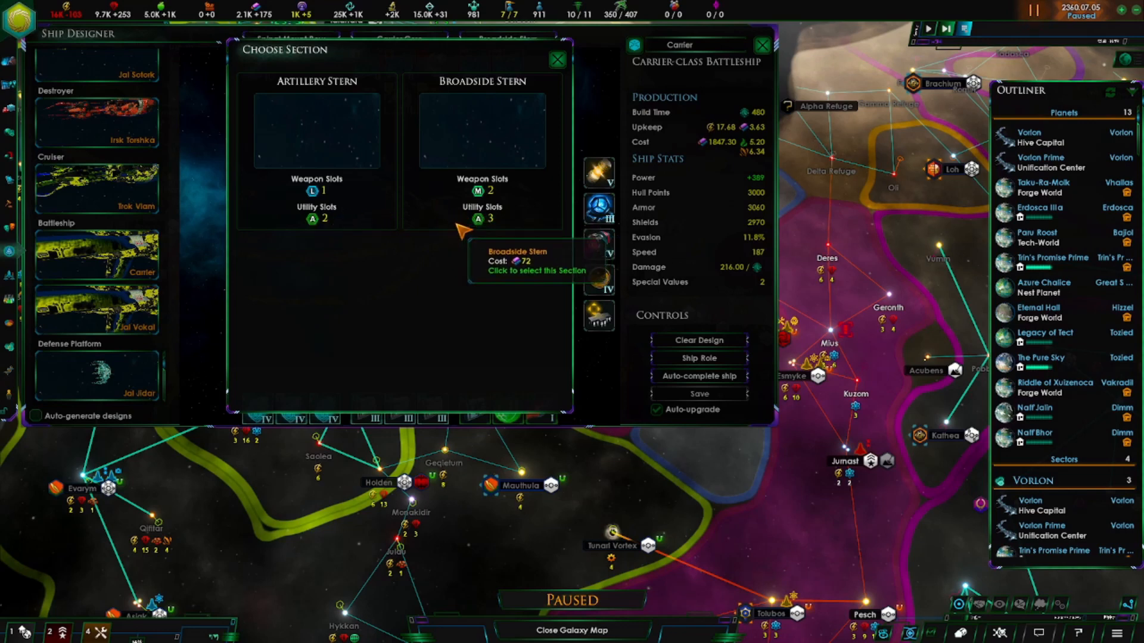
pyautogui.moveTo(328, 193)
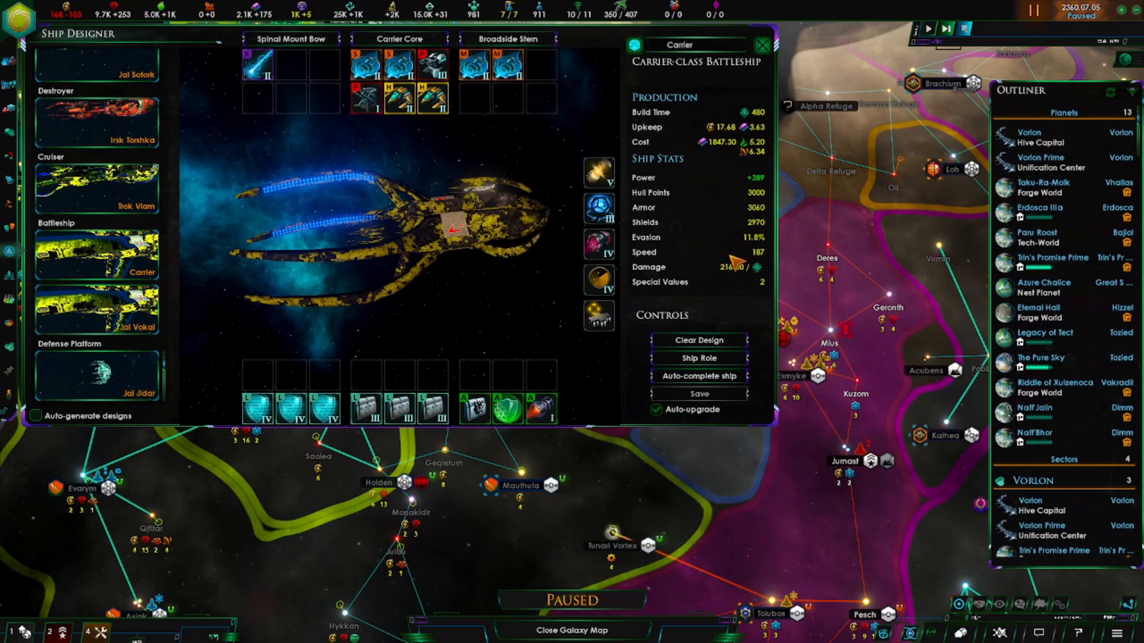
pyautogui.click(96, 188)
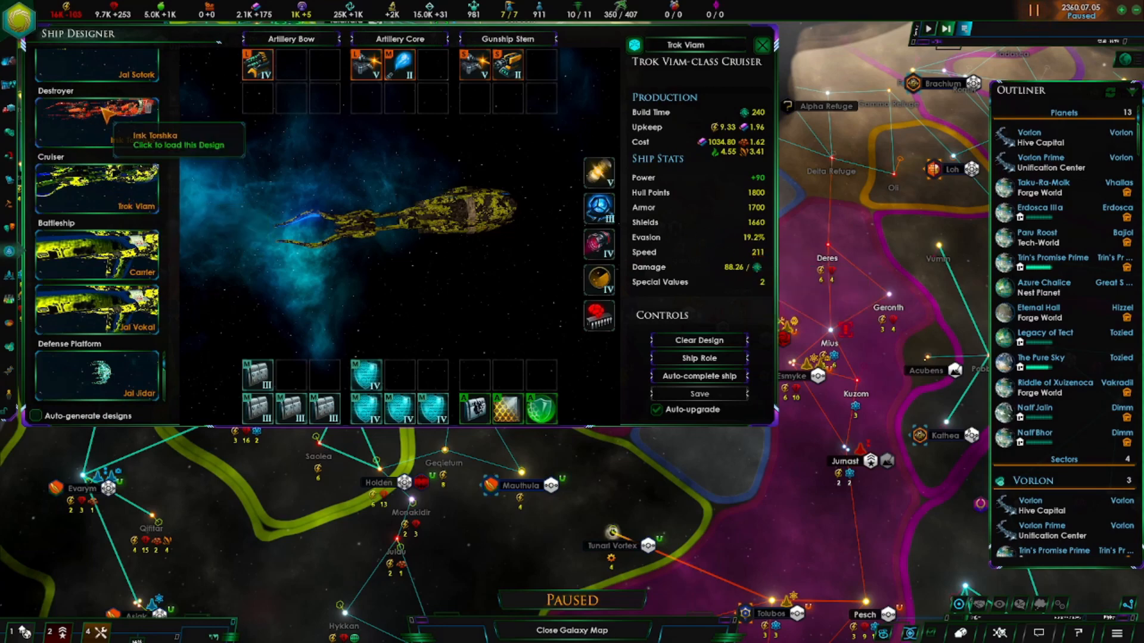
# Cycle through the Irsk Torshka destroyer, Jal Nurmon corvette and Trok Viam cruiser, ending on Jal Sotork.
pyautogui.click(96, 168)
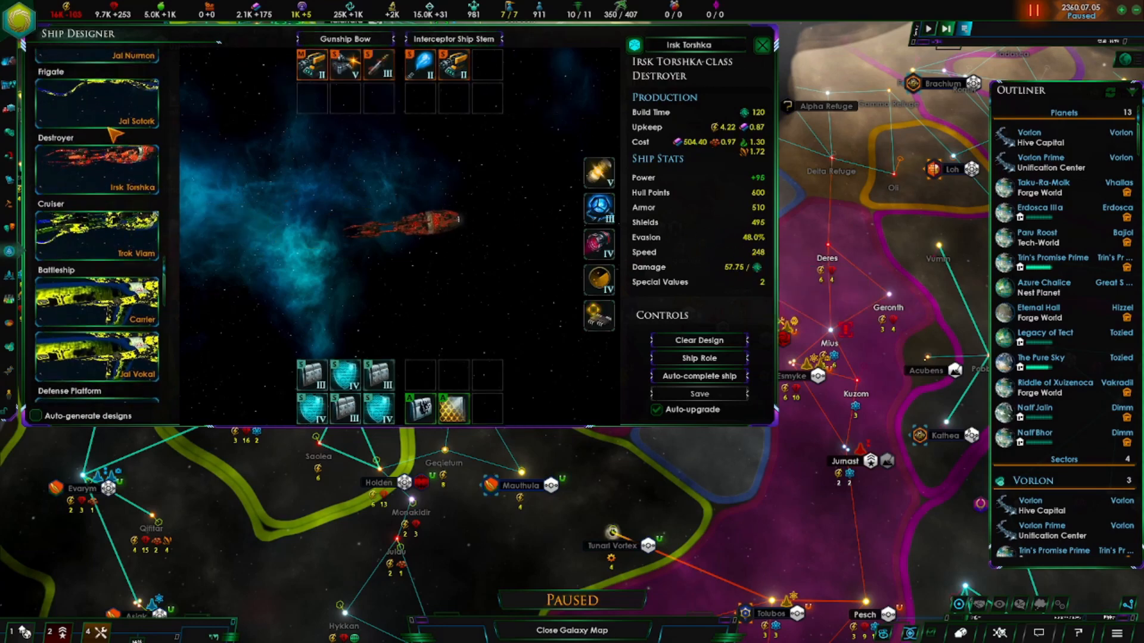
pyautogui.click(96, 102)
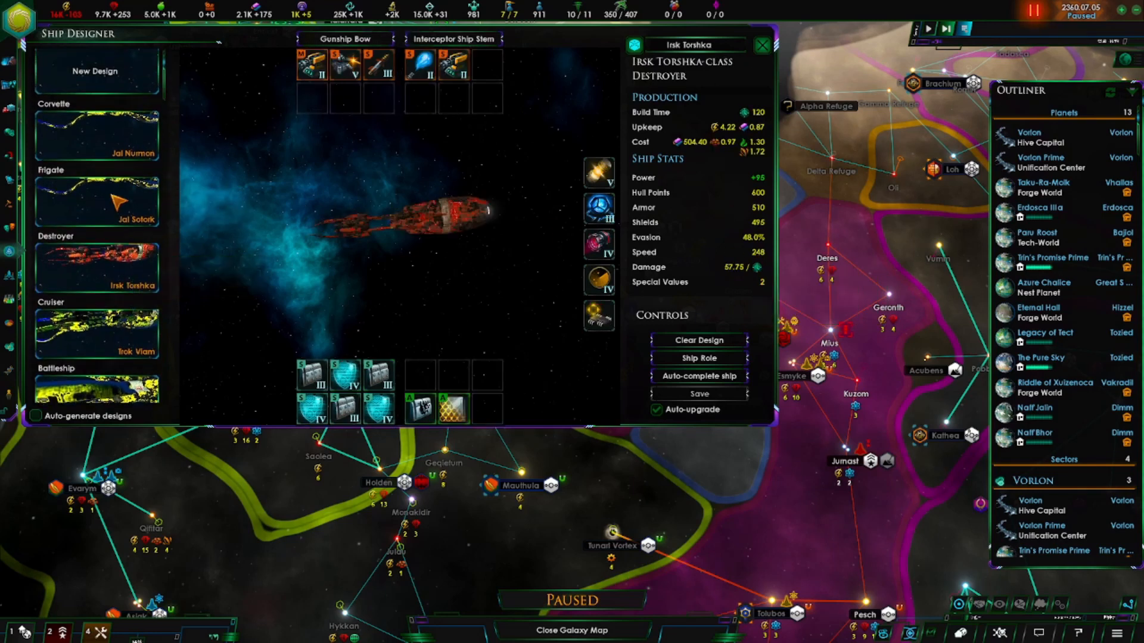
pyautogui.moveTo(102, 270)
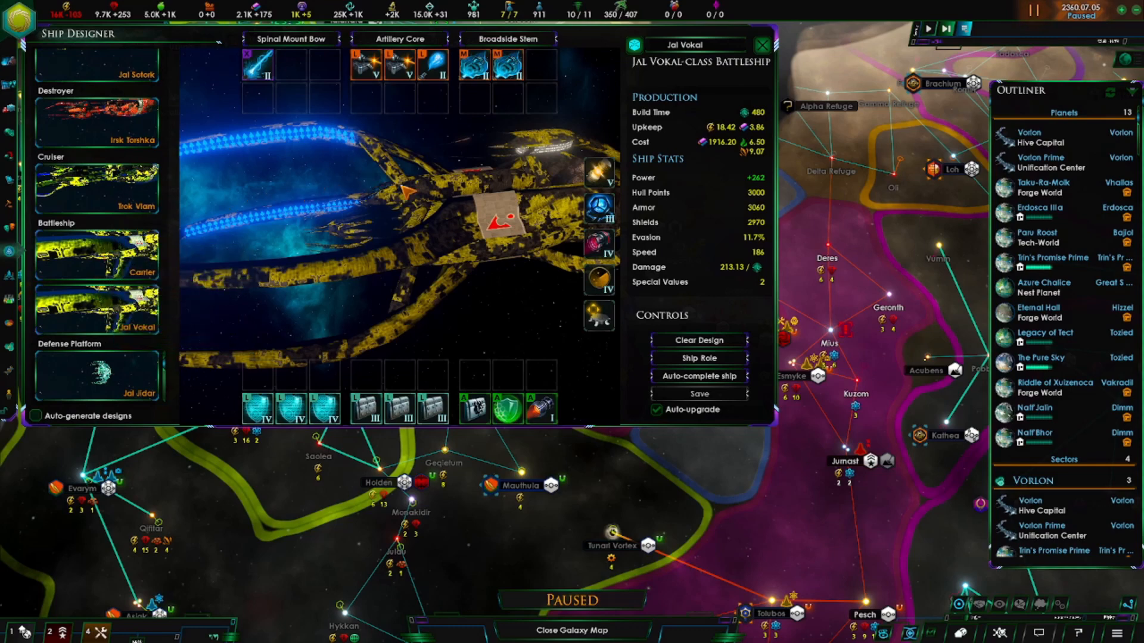
pyautogui.moveTo(361, 156)
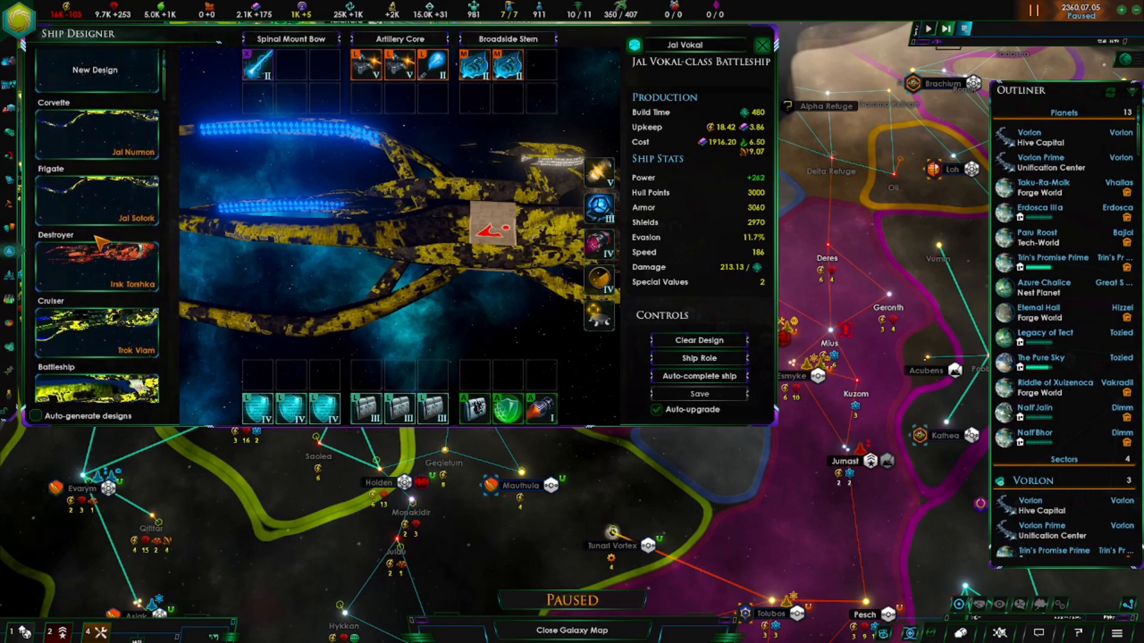
pyautogui.click(97, 136)
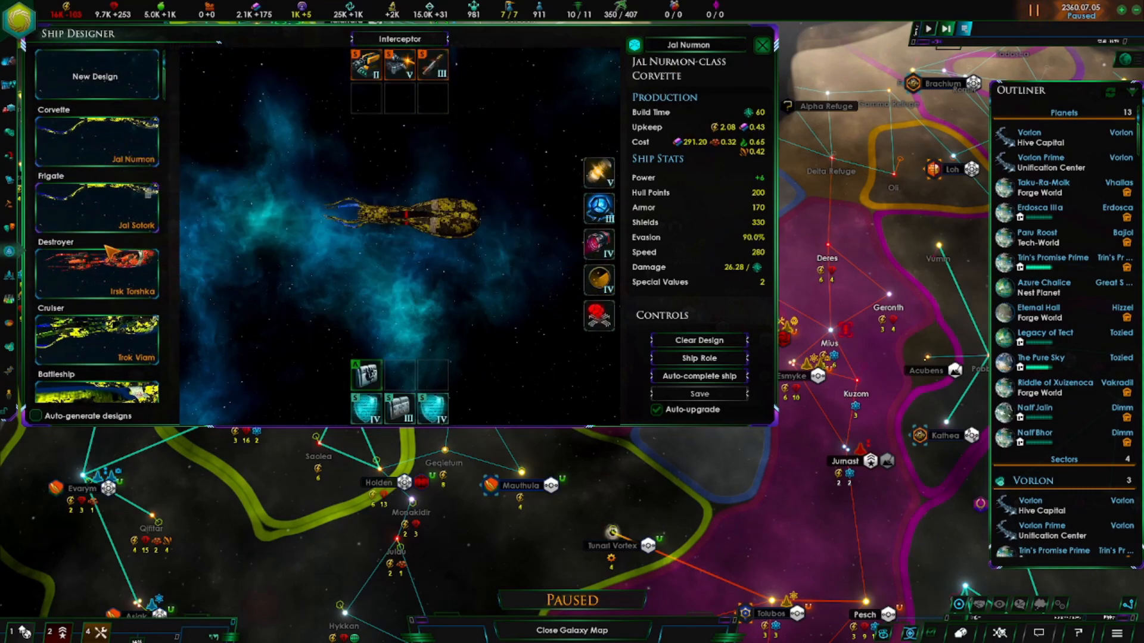
pyautogui.click(96, 272)
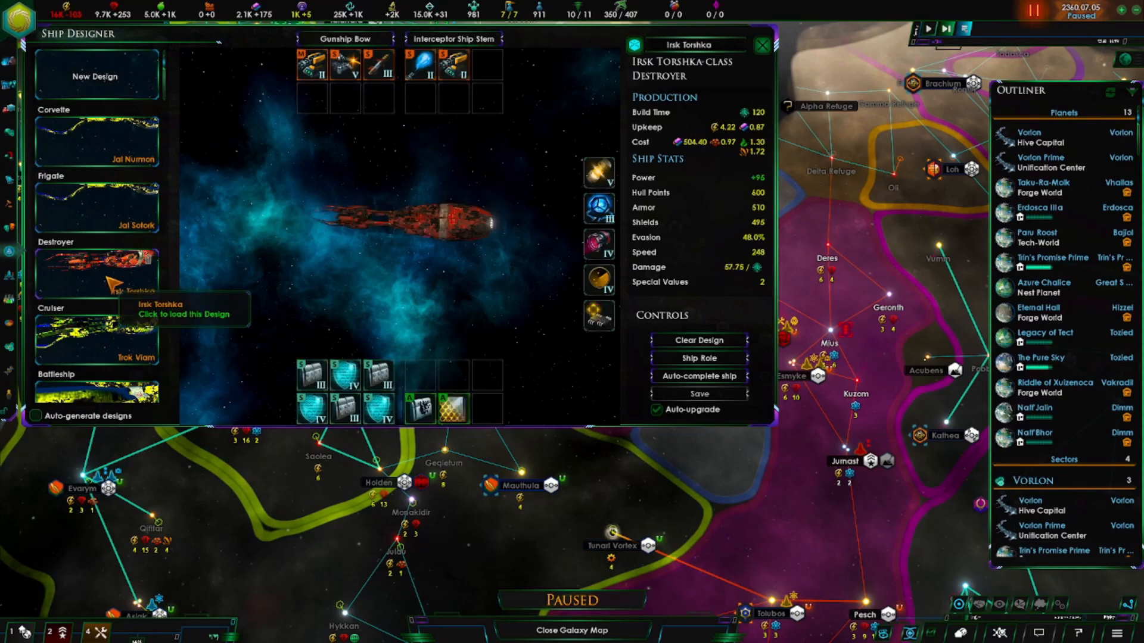
pyautogui.moveTo(135, 207)
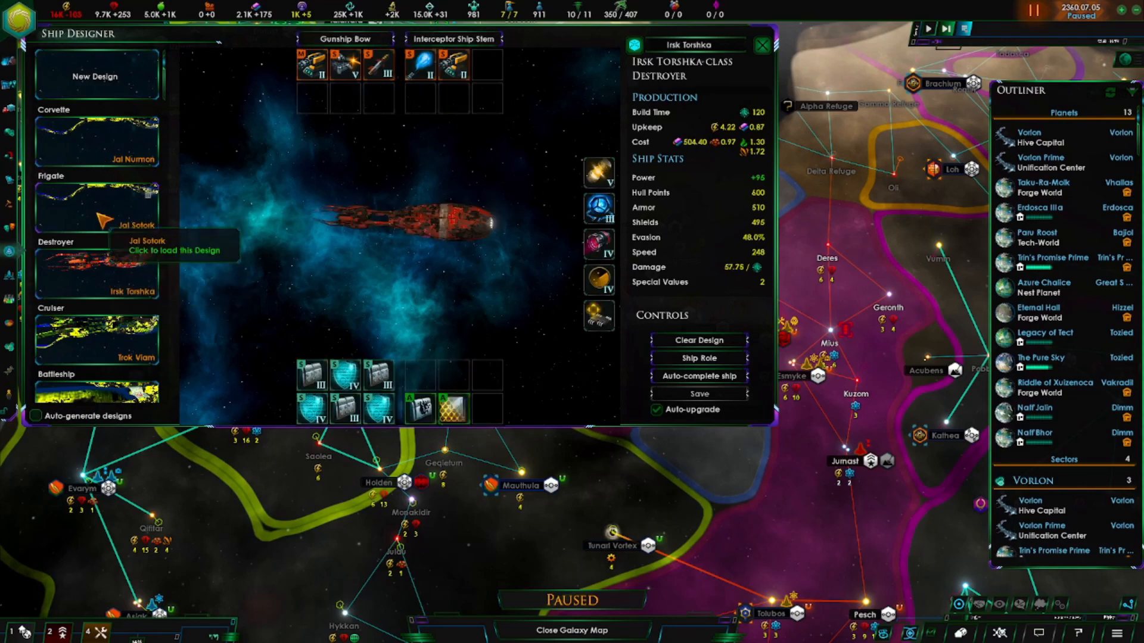
pyautogui.click(97, 338)
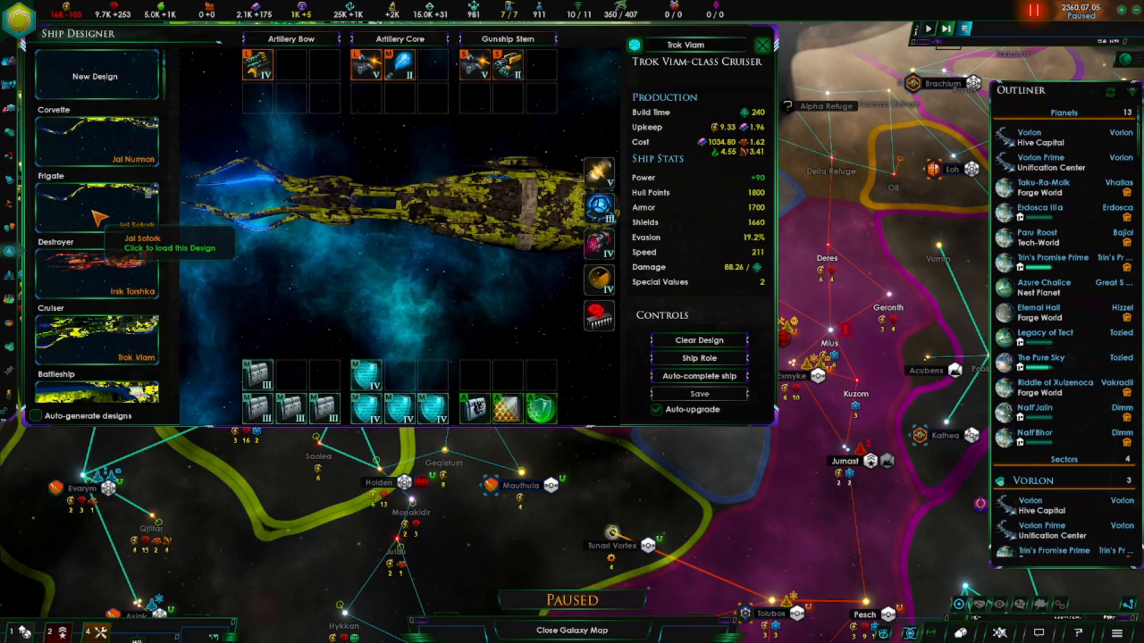
pyautogui.moveTo(109, 339)
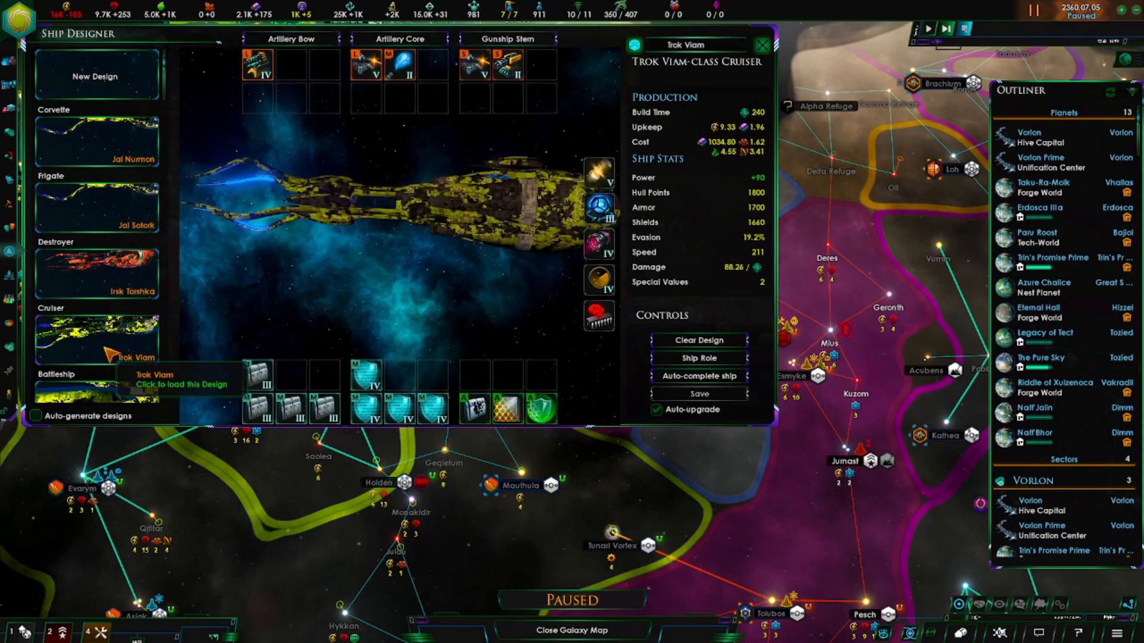
pyautogui.click(96, 208)
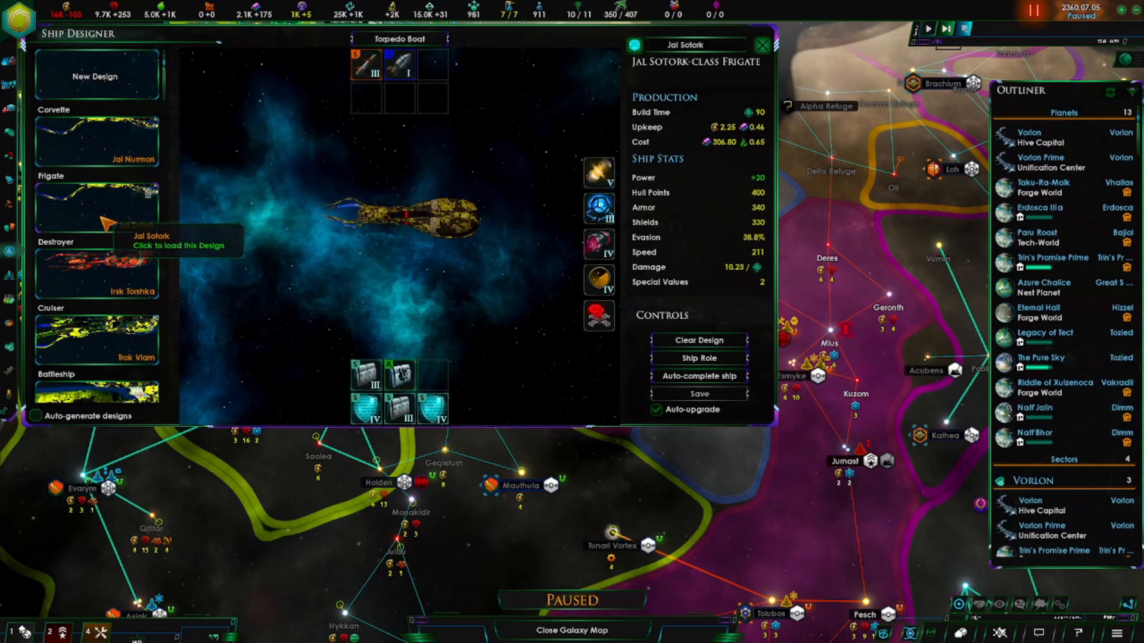
pyautogui.scroll(-3)
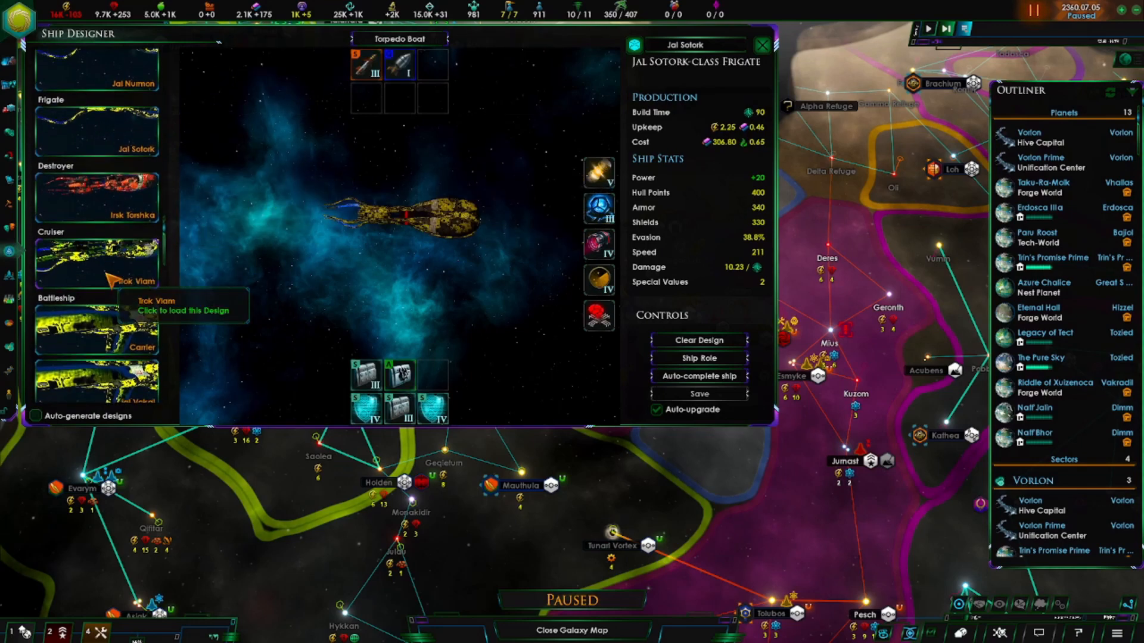
# Load the Jal Jidar defense platform with Light, Point-Defense, Medium and Missile section choices.
pyautogui.click(97, 371)
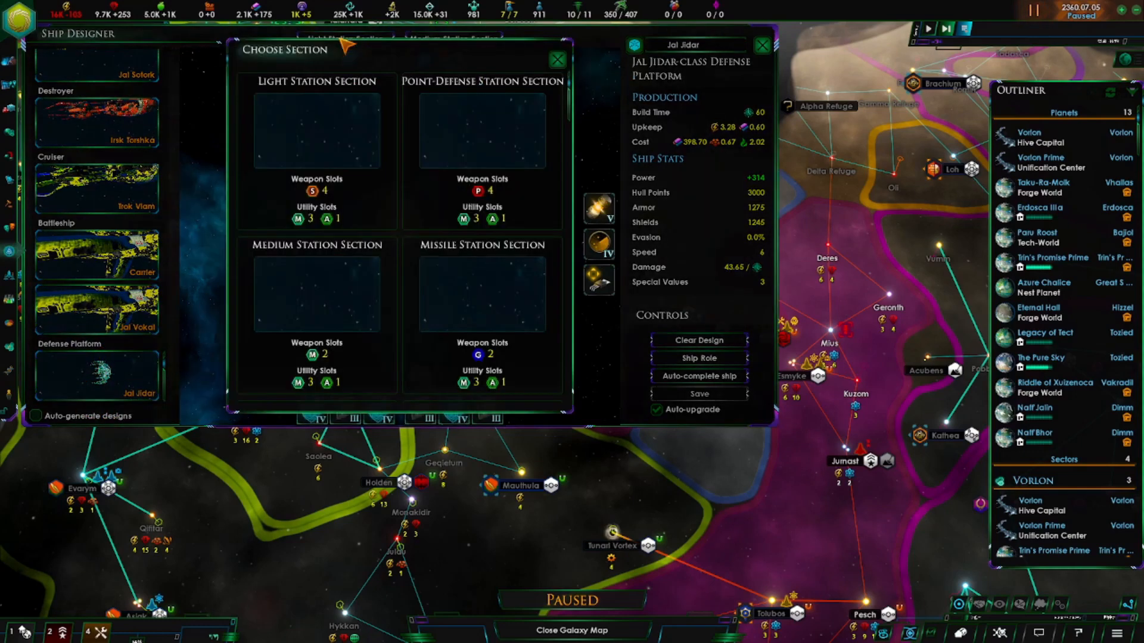
pyautogui.moveTo(319, 315)
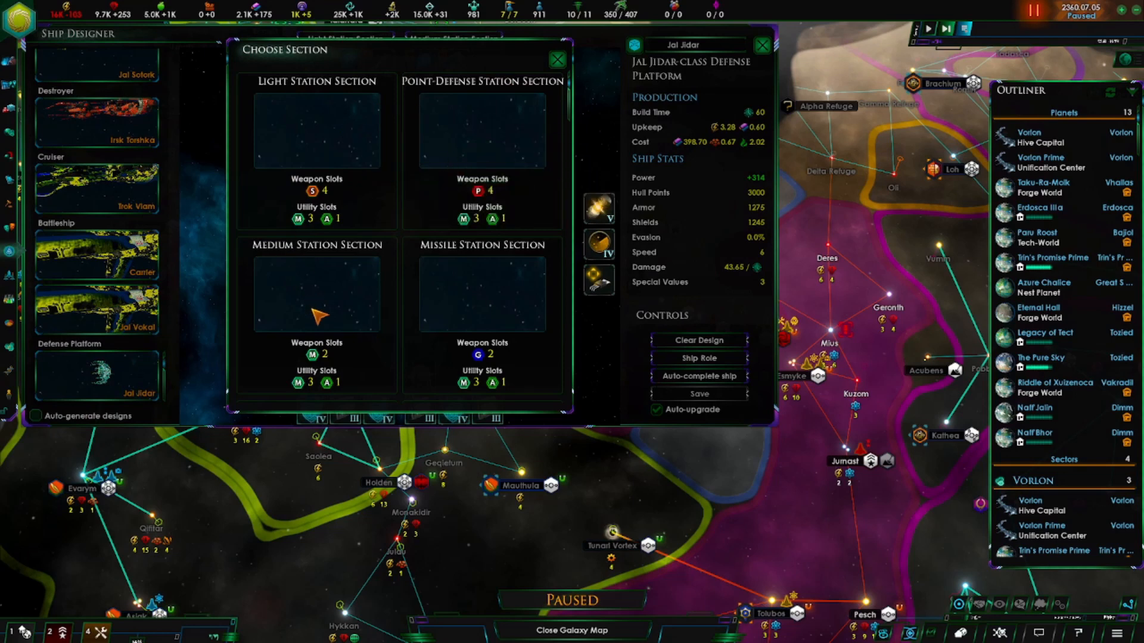
pyautogui.moveTo(332, 98)
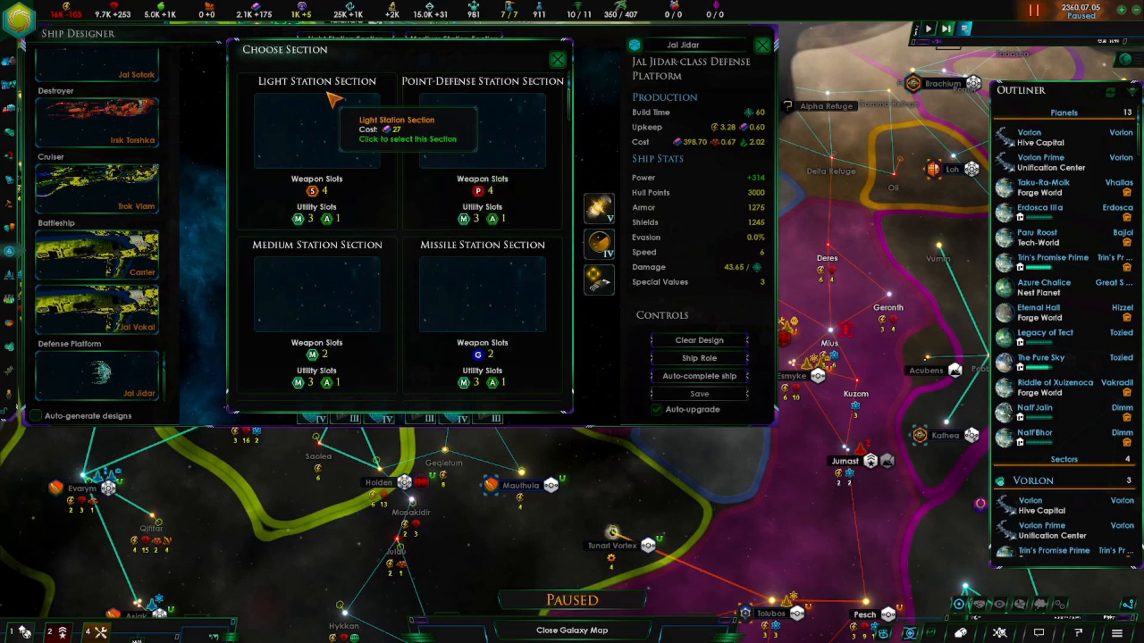
pyautogui.moveTo(303, 202)
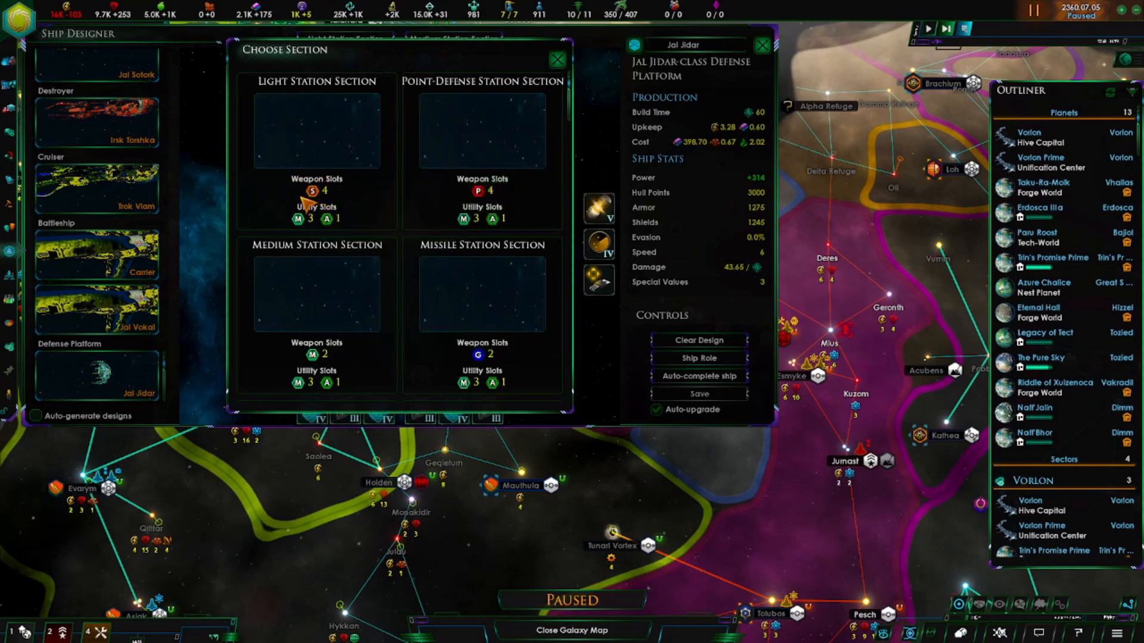
pyautogui.moveTo(423, 102)
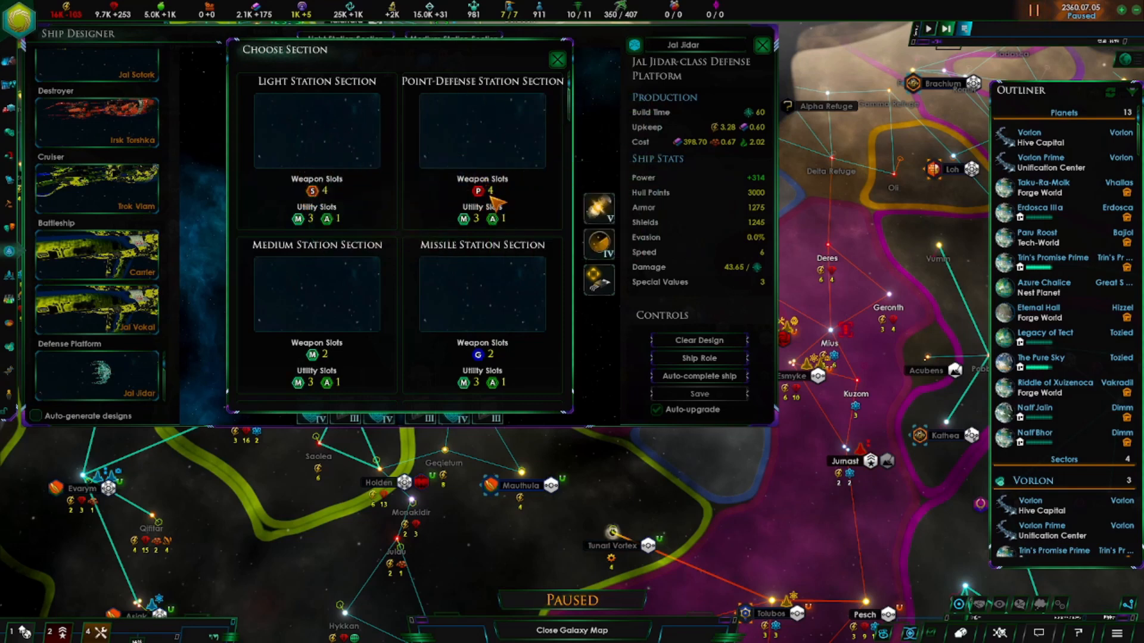
pyautogui.moveTo(347, 348)
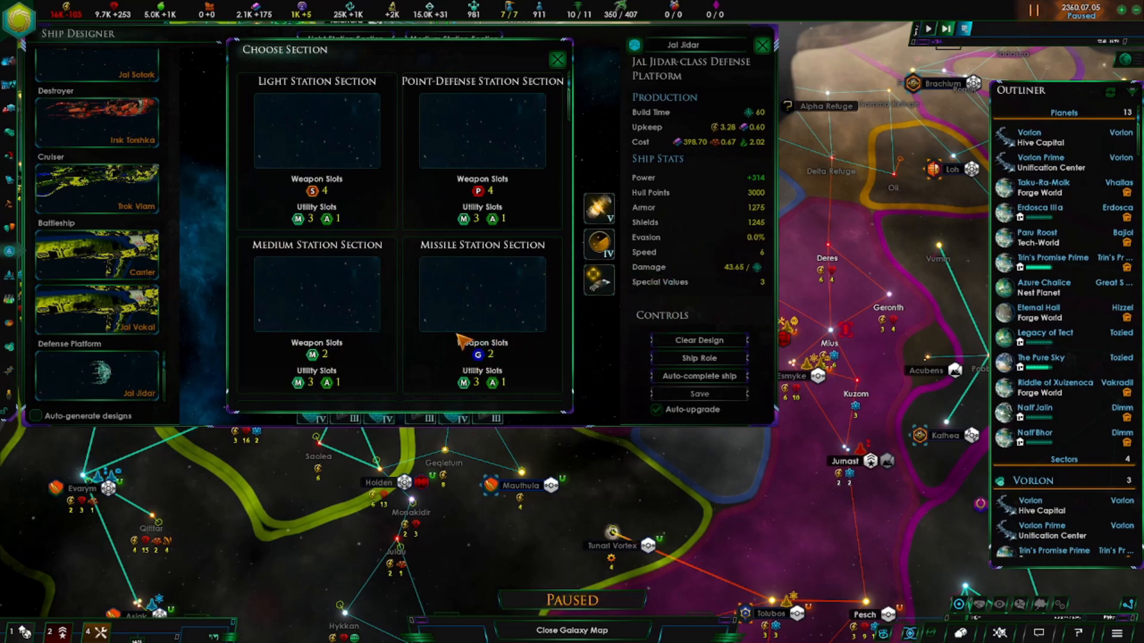
pyautogui.moveTo(517, 106)
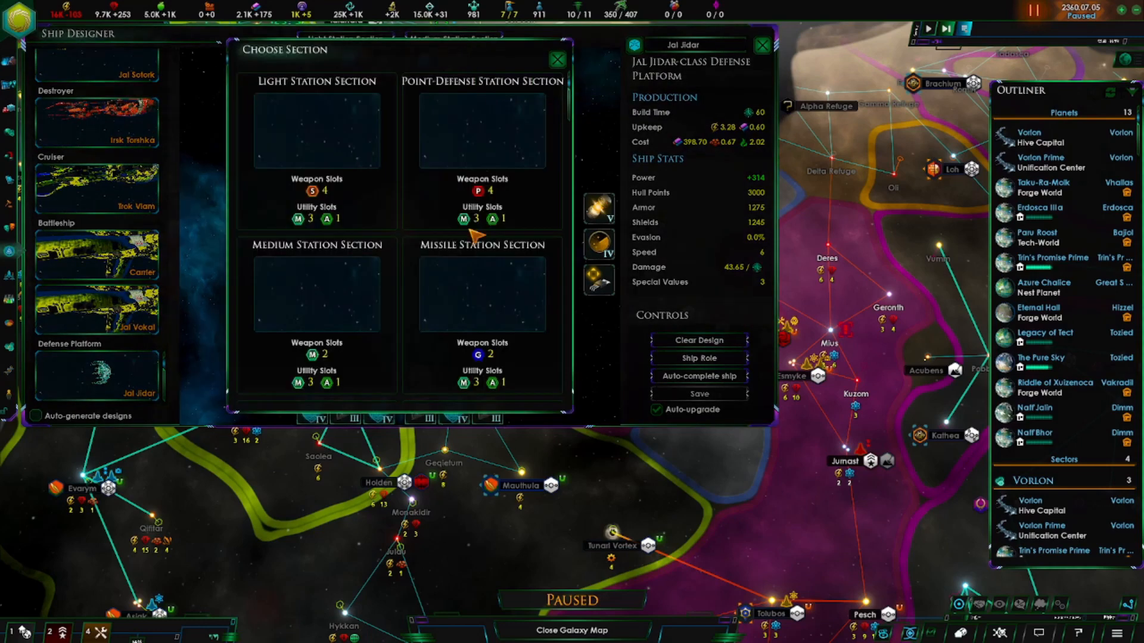
pyautogui.moveTo(558, 59)
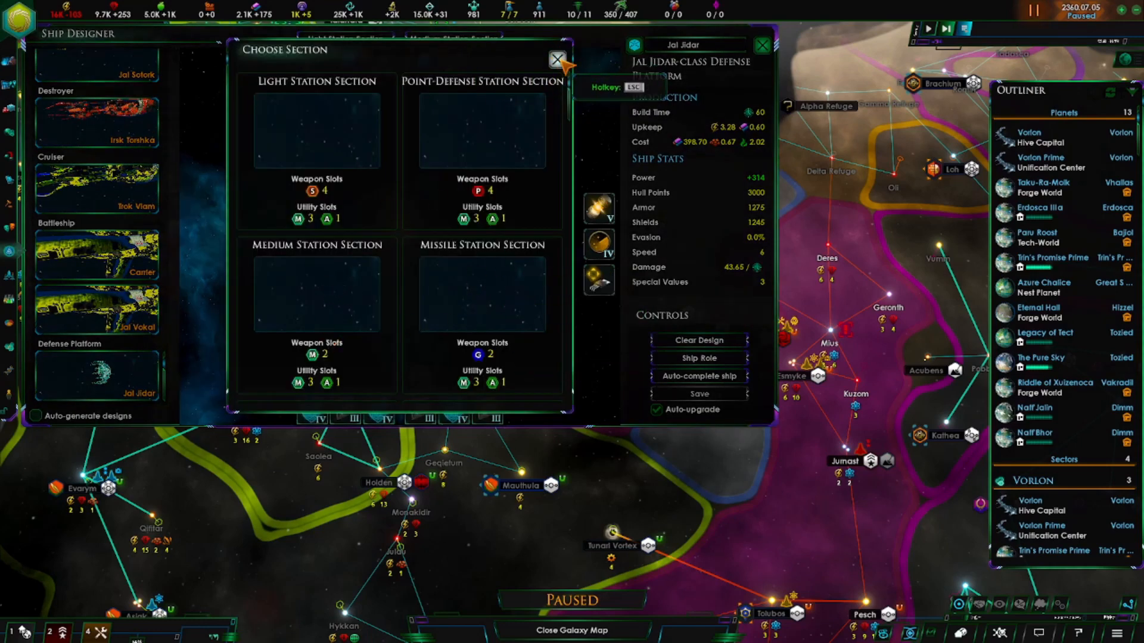
# Close the station section chooser to view the Light and Medium Station Sections' loadout.
pyautogui.click(556, 59)
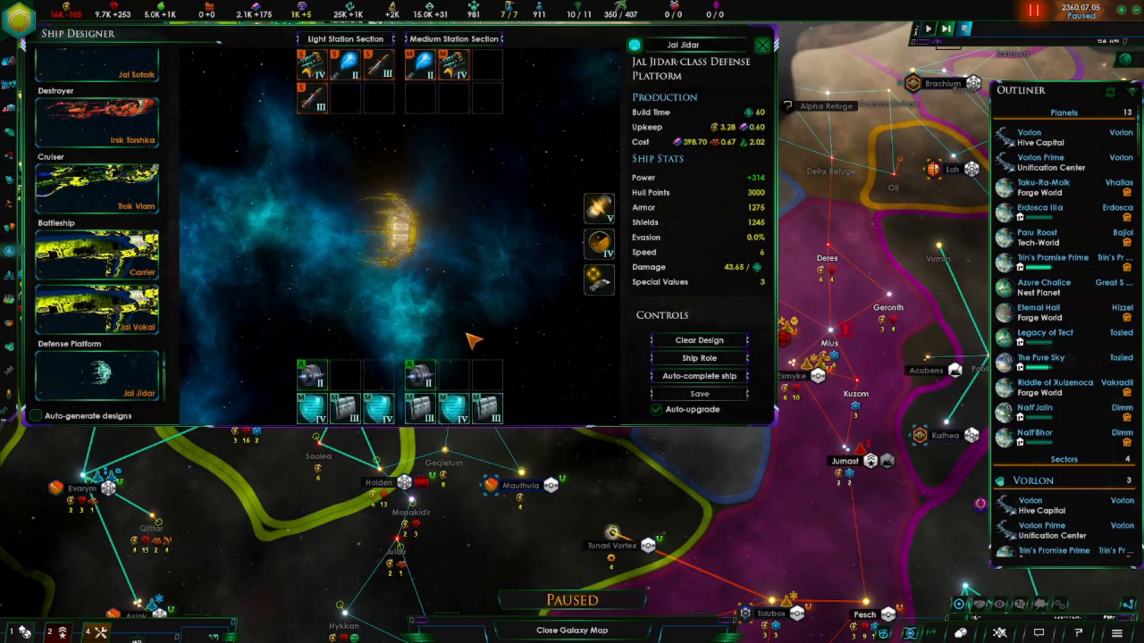
pyautogui.moveTo(372, 322)
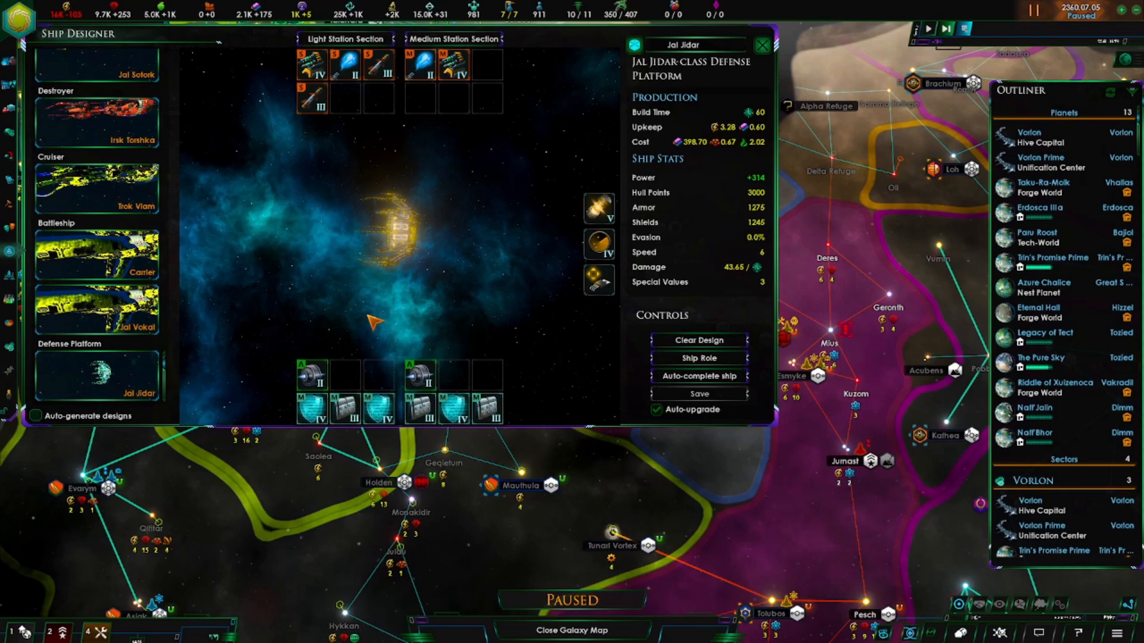
pyautogui.moveTo(331, 354)
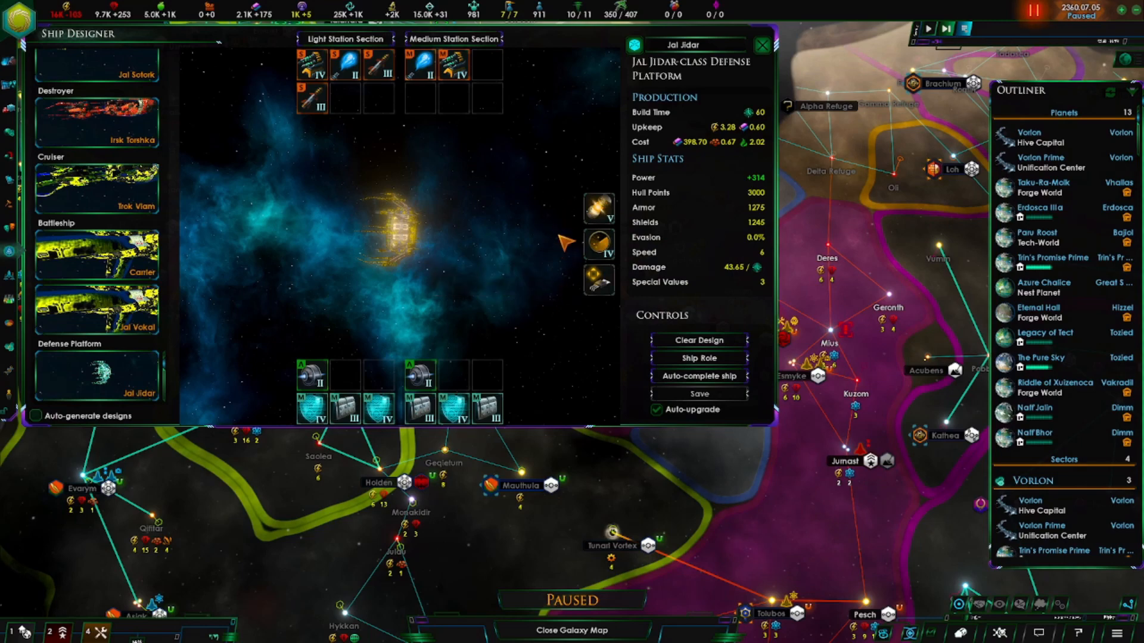
pyautogui.moveTo(379, 140)
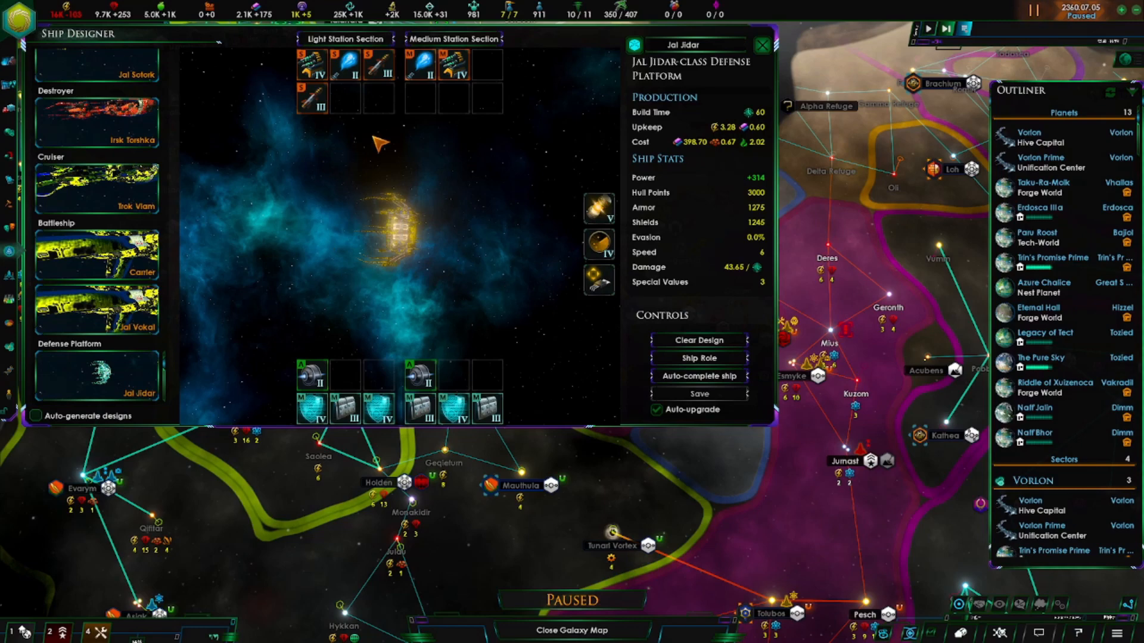
pyautogui.moveTo(406, 300)
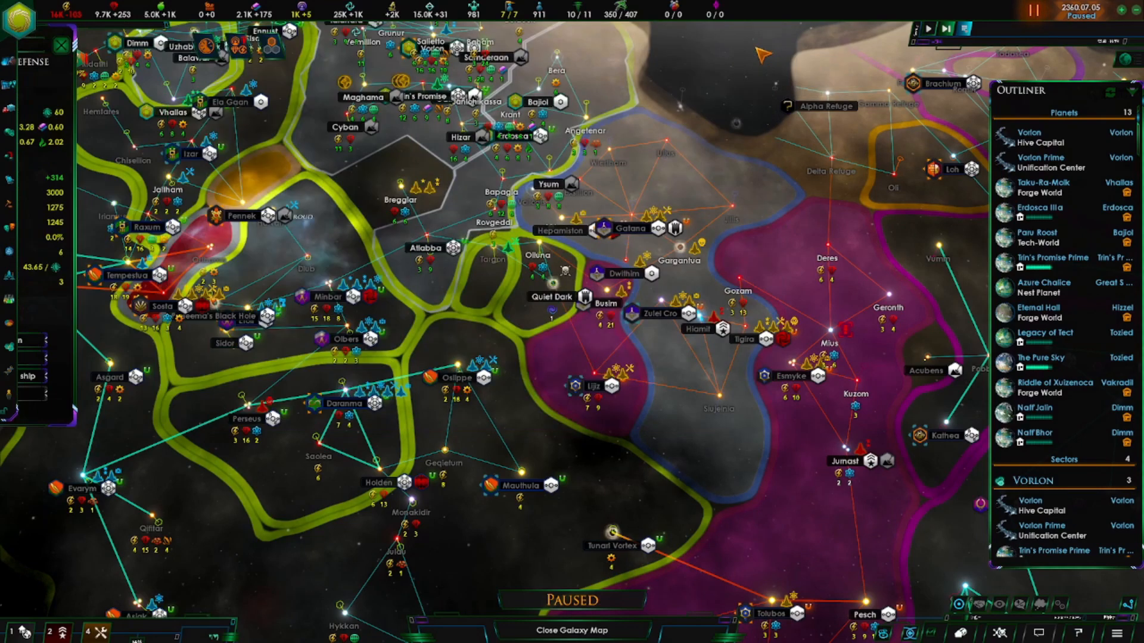
pyautogui.moveTo(503, 384)
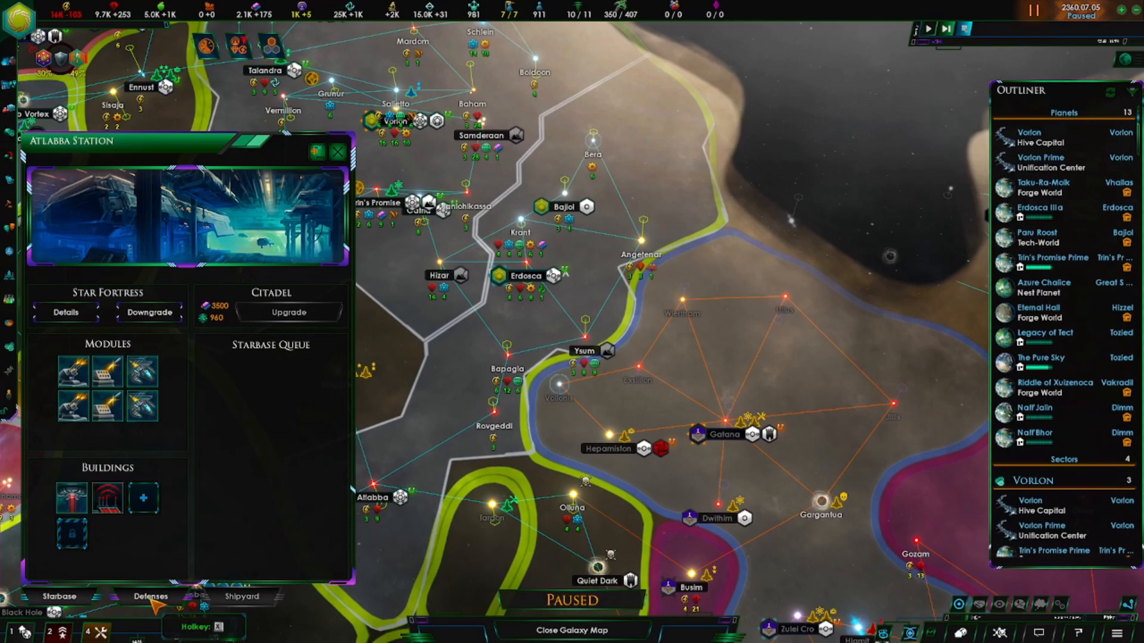
# Open the Atlabba Star Fortress building list showing the Target Uplink Computer's cost and range.
pyautogui.click(150, 597)
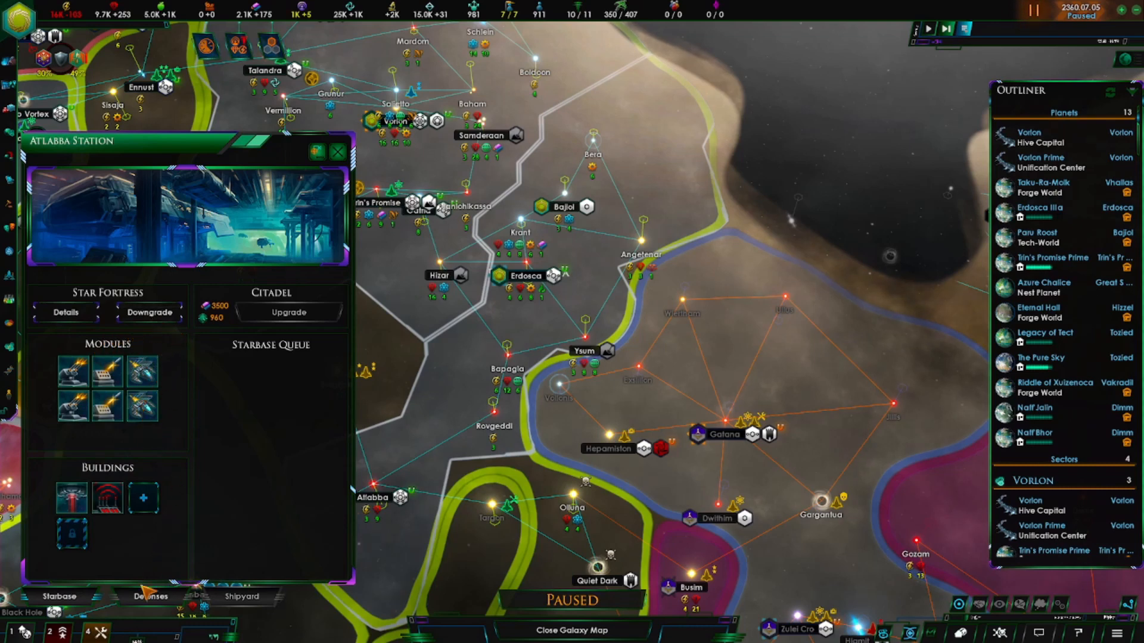
pyautogui.click(150, 597)
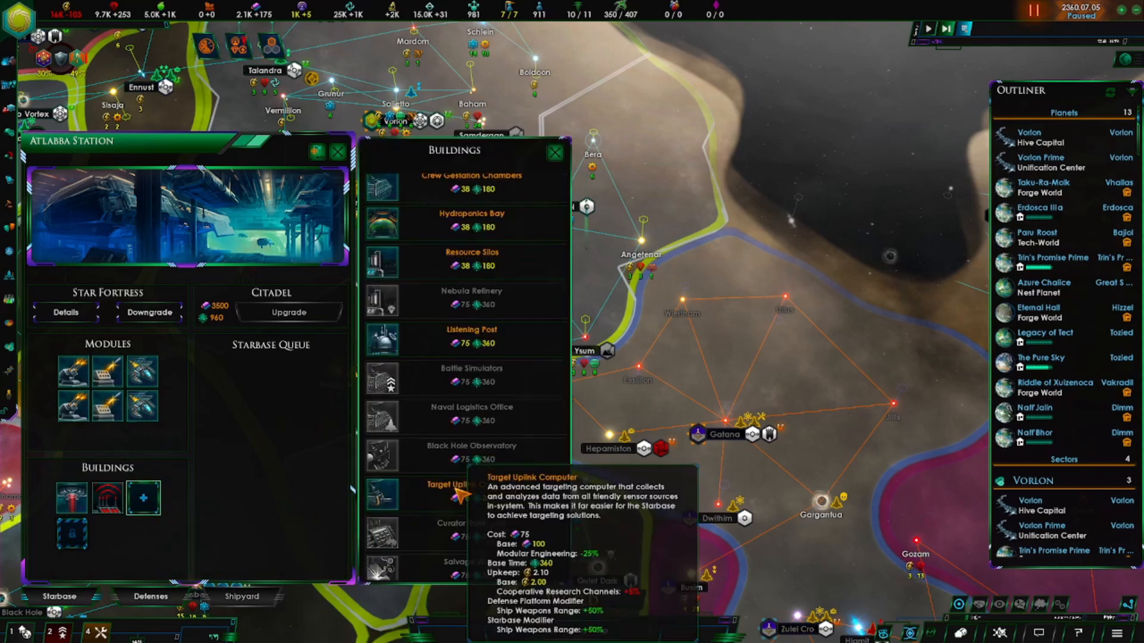
# Scroll the Atlabba building list down to the unbuildable Disruption Field Generator.
pyautogui.scroll(-3)
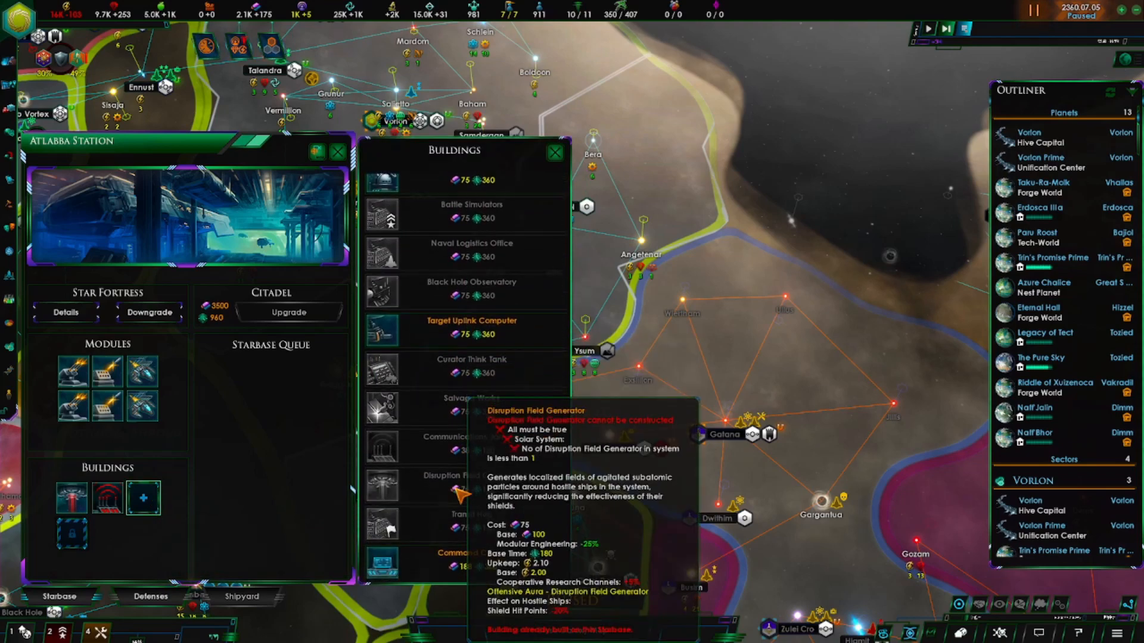
pyautogui.moveTo(471, 561)
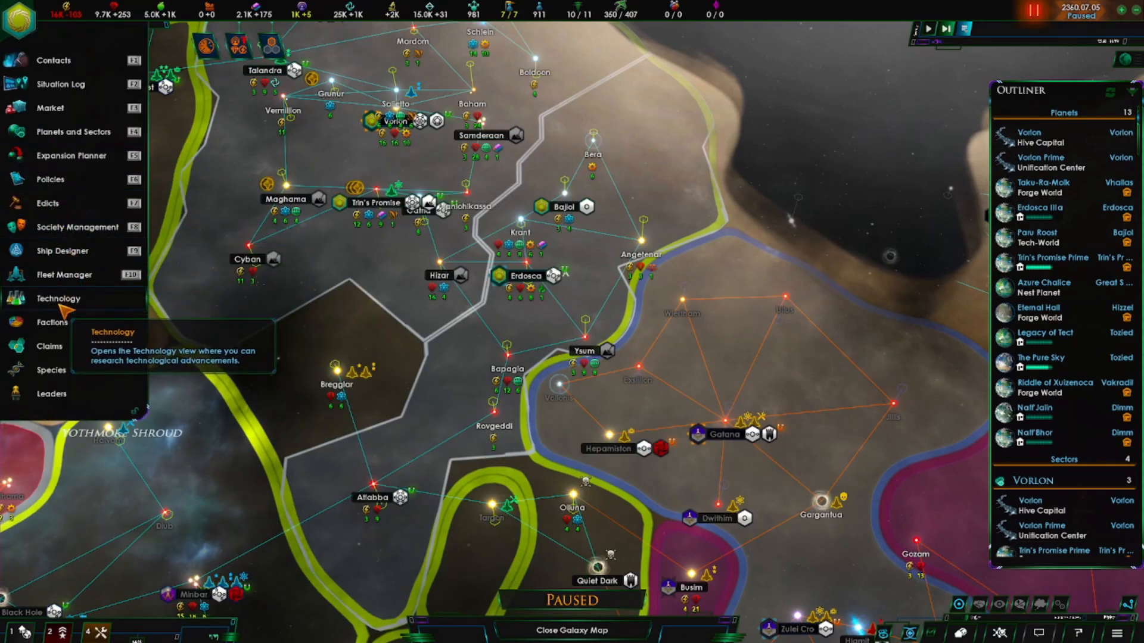
pyautogui.click(58, 299)
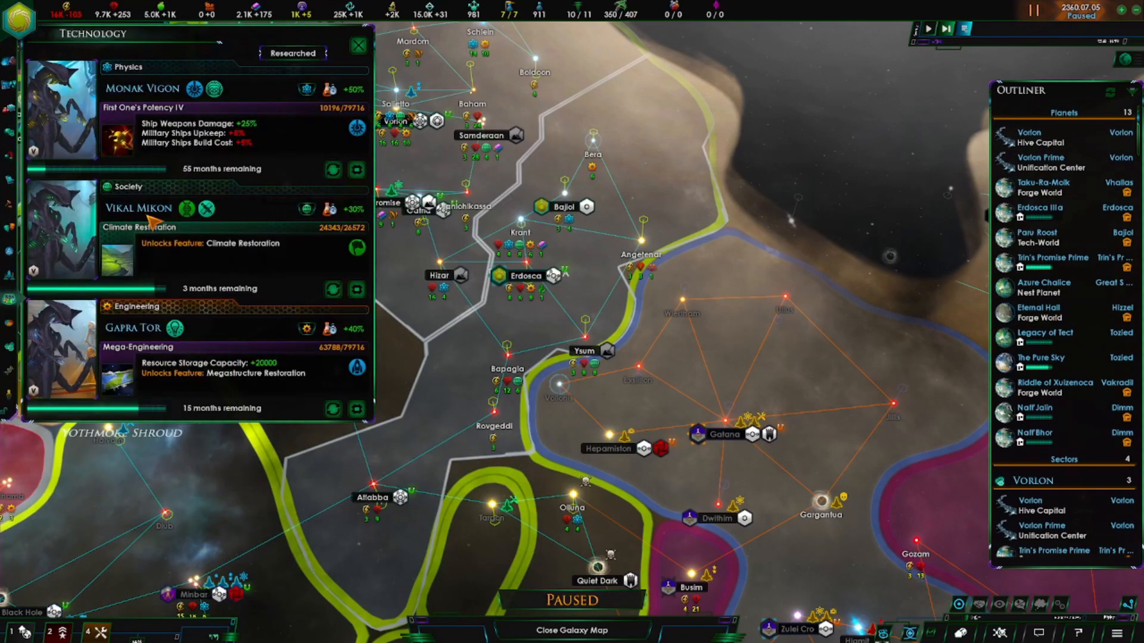
pyautogui.moveTo(419, 202)
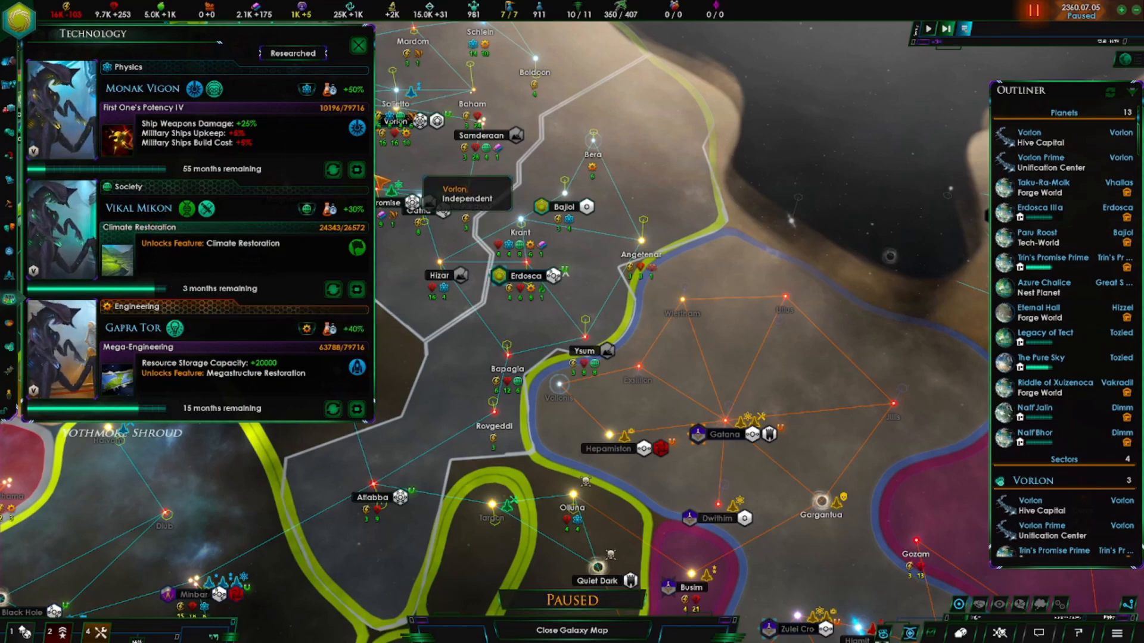
pyautogui.click(230, 128)
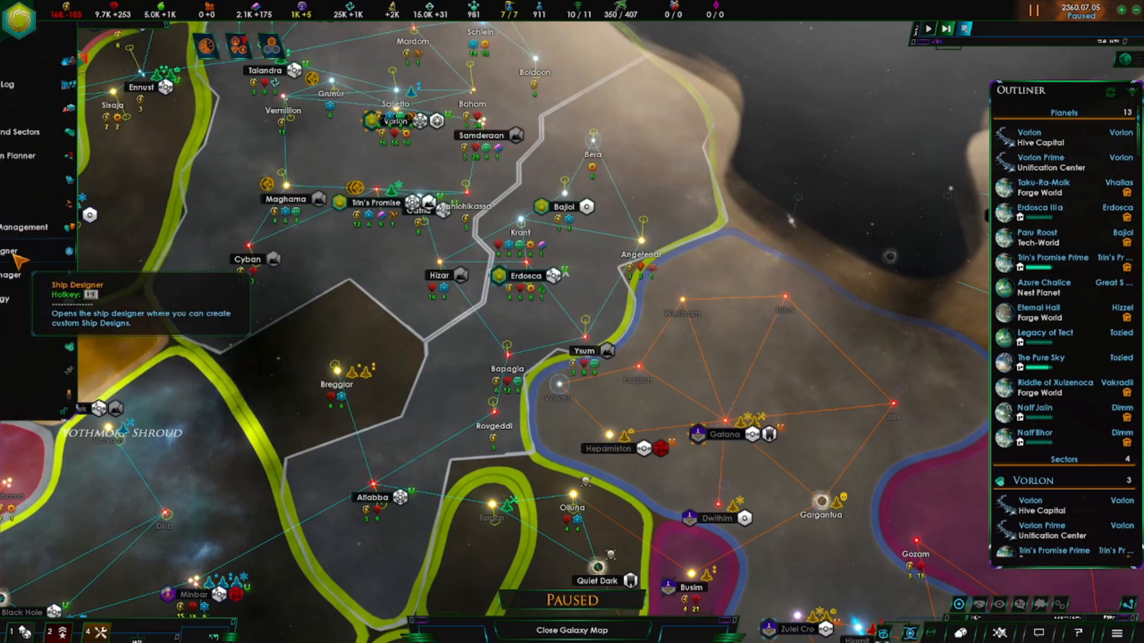
pyautogui.click(7, 251)
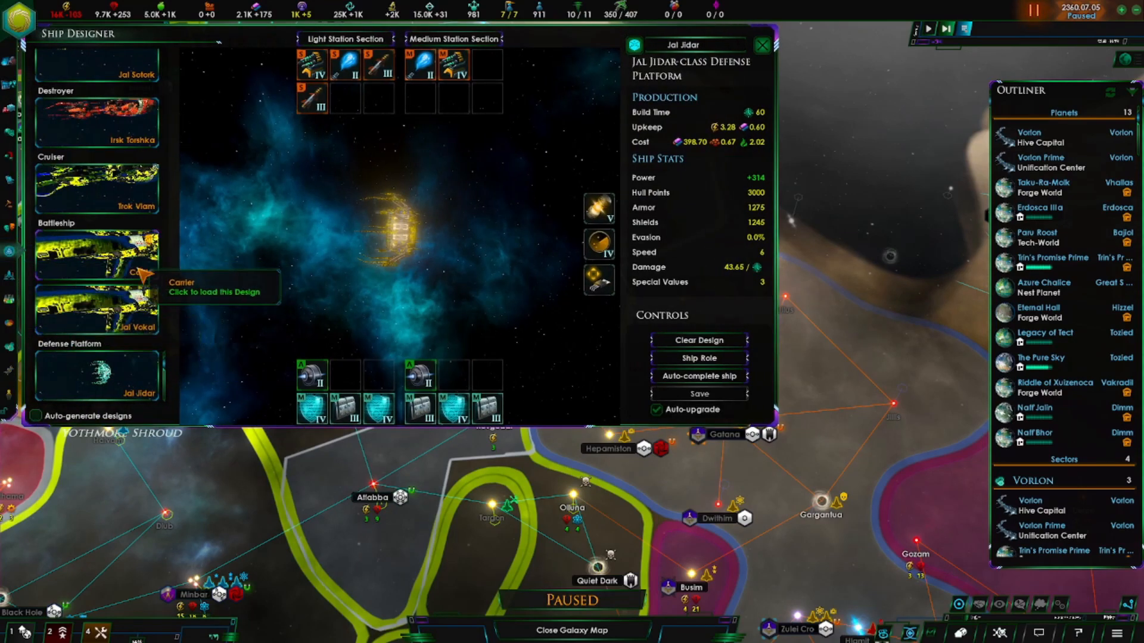
pyautogui.moveTo(97, 306)
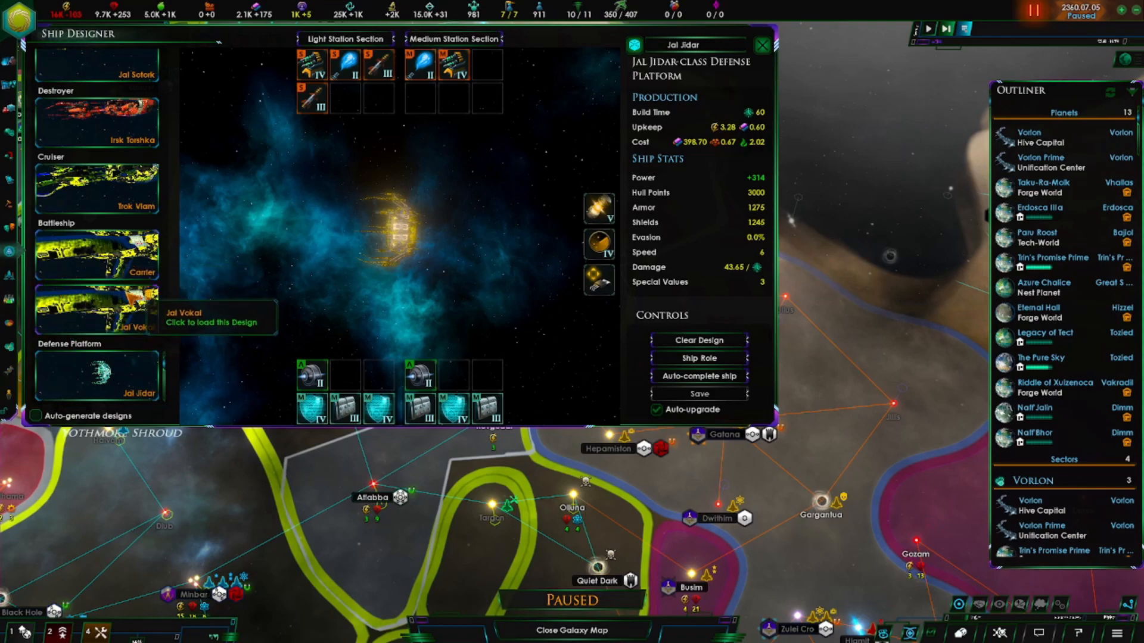
pyautogui.moveTo(97, 254)
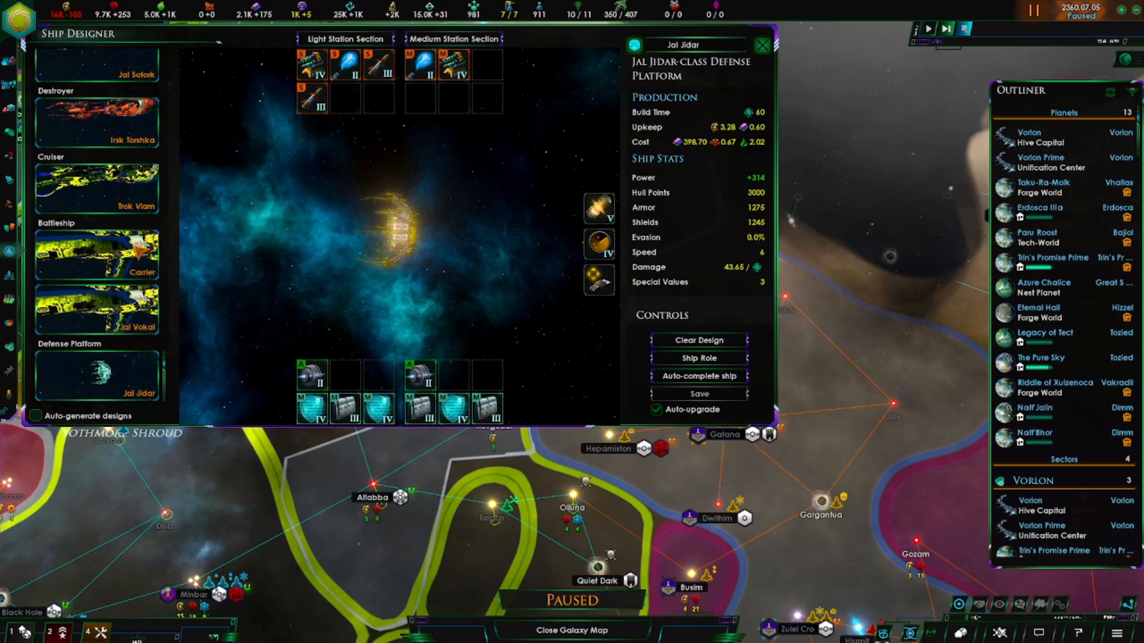
pyautogui.click(97, 309)
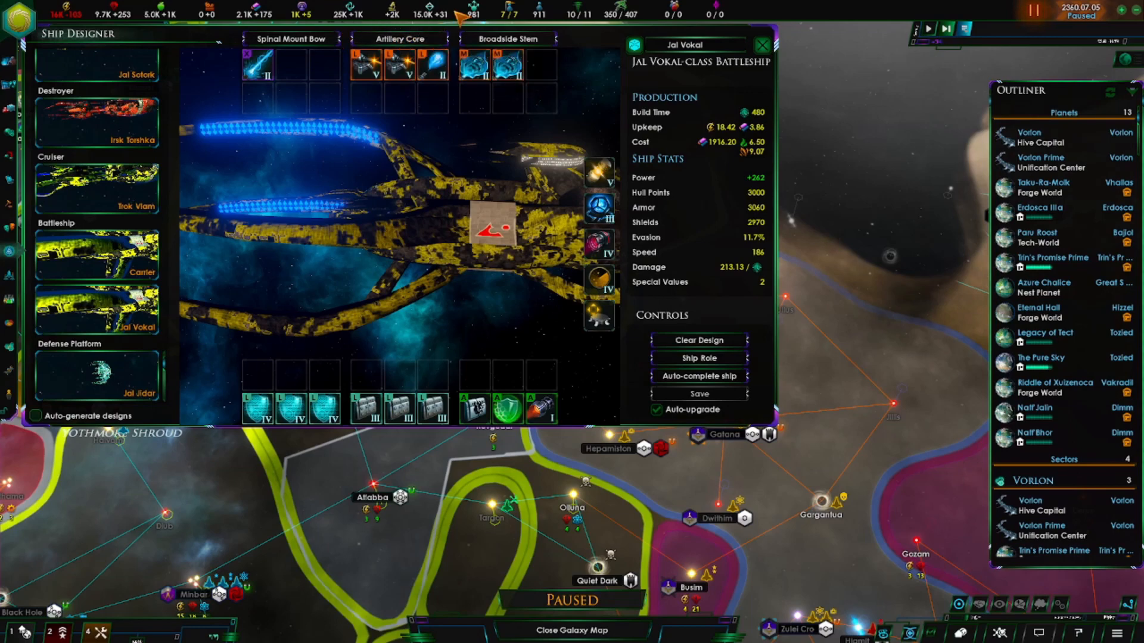
pyautogui.moveTo(514, 47)
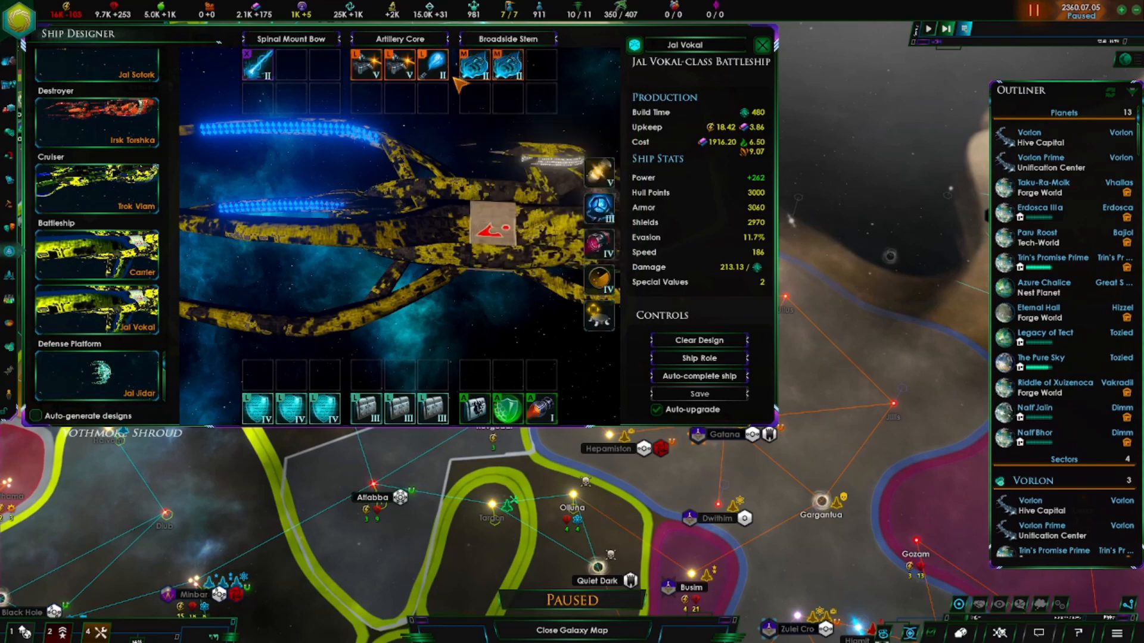
pyautogui.moveTo(320, 309)
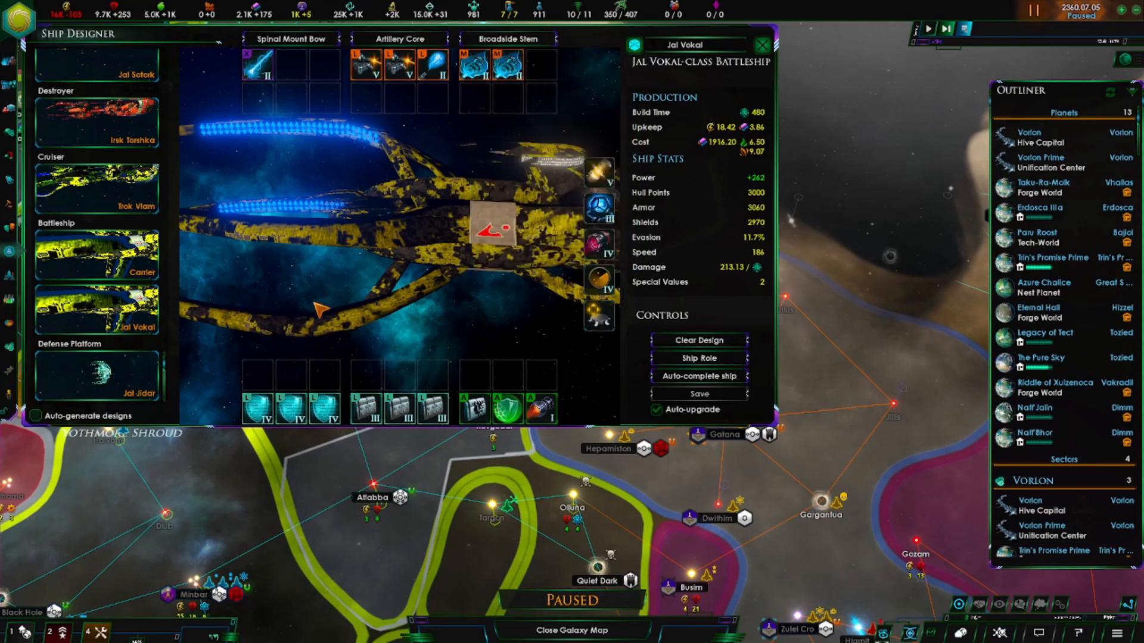
pyautogui.moveTo(327, 215)
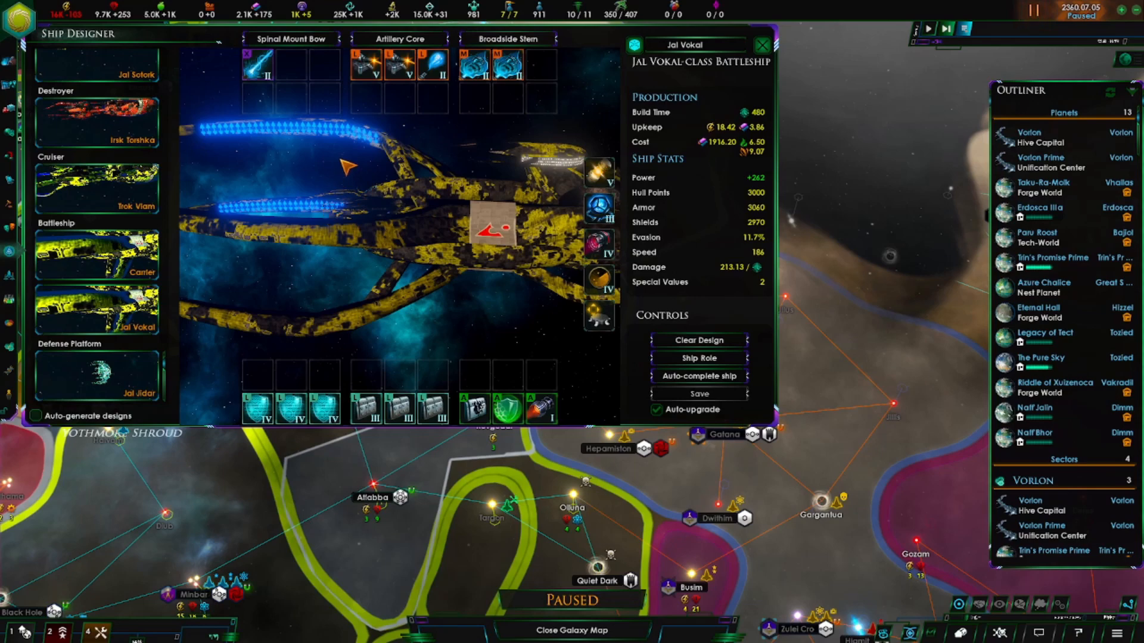
pyautogui.moveTo(600, 352)
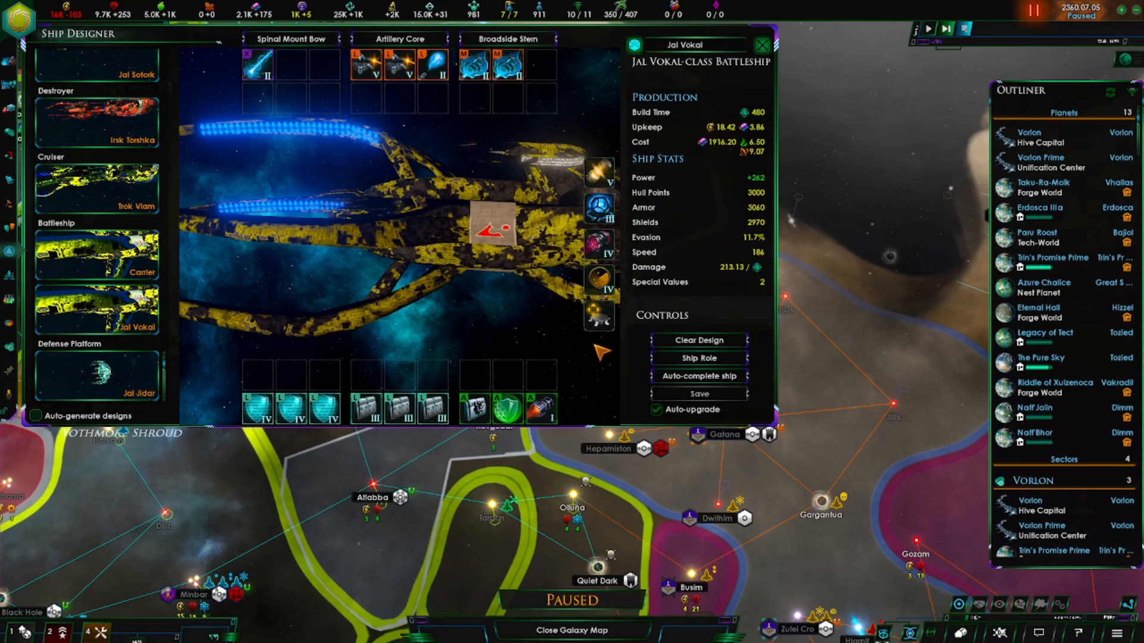
pyautogui.moveTo(627, 356)
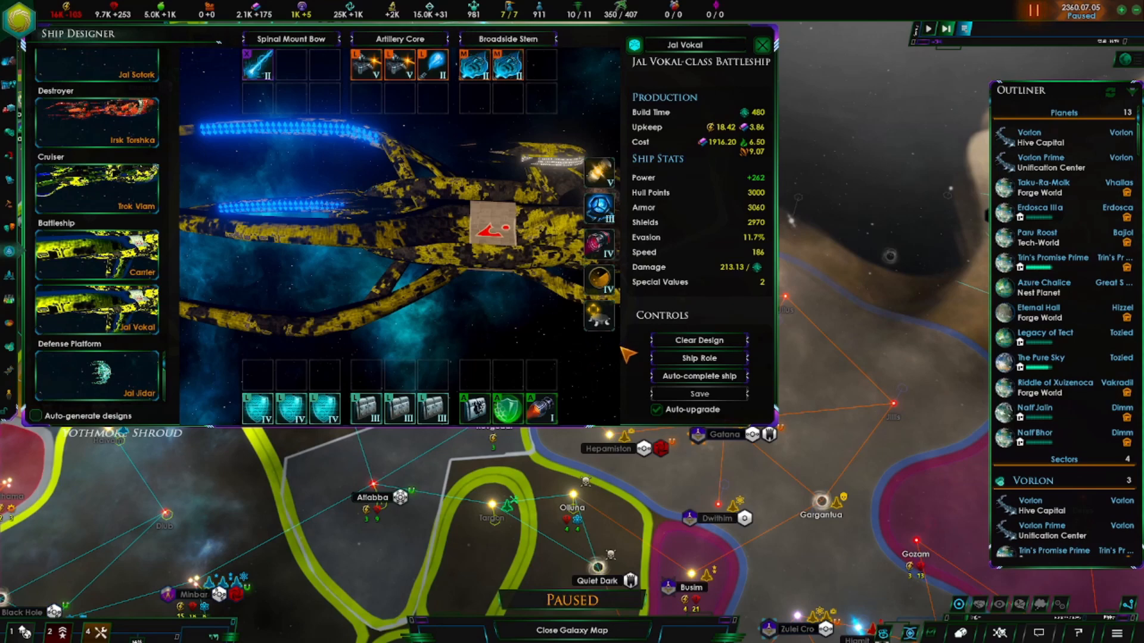
pyautogui.moveTo(614, 356)
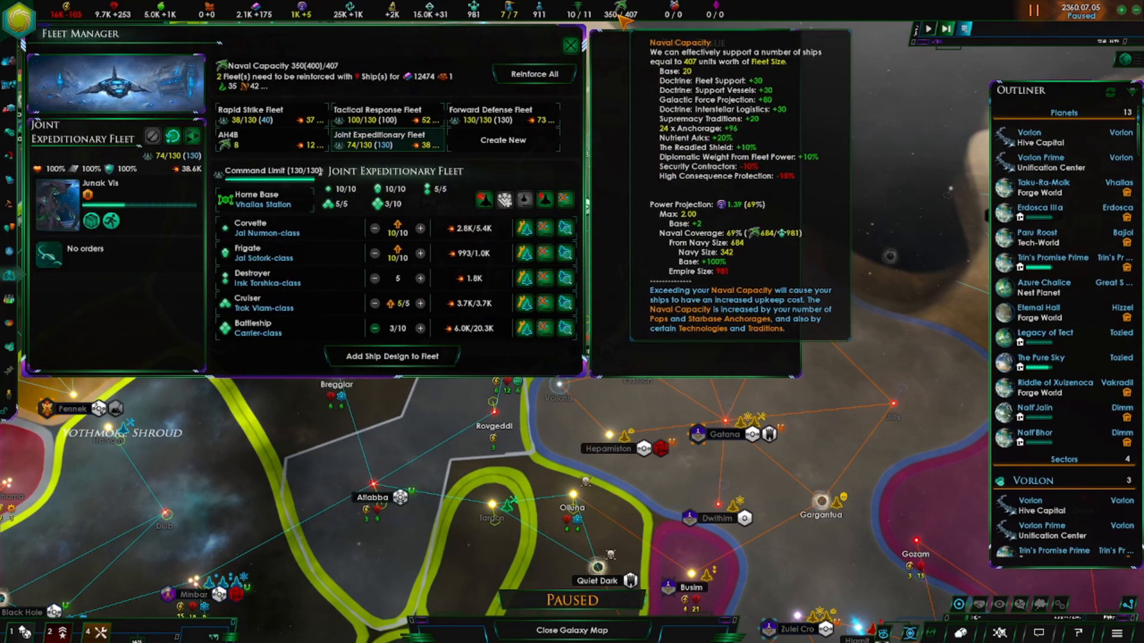
# Finish reviewing the Joint Expeditionary Fleet and return to the galaxy map.
pyautogui.click(572, 45)
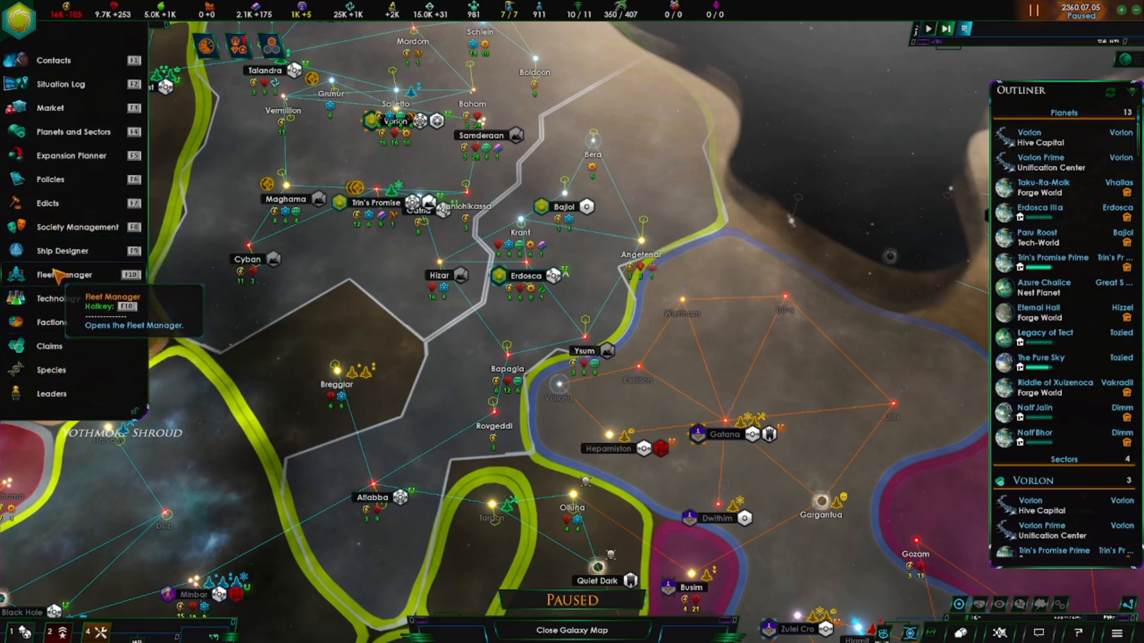
# Swap the Jal Vokal battleship's combat computer (cost 1929.20), then load the Carrier battleship design.
pyautogui.click(62, 250)
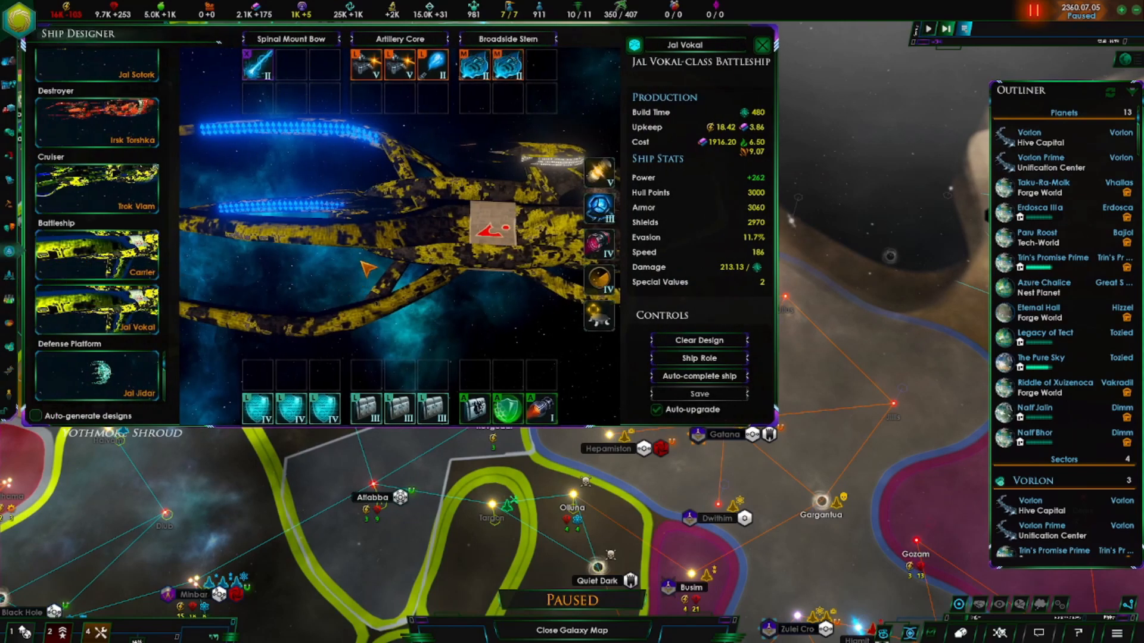
pyautogui.moveTo(598, 318)
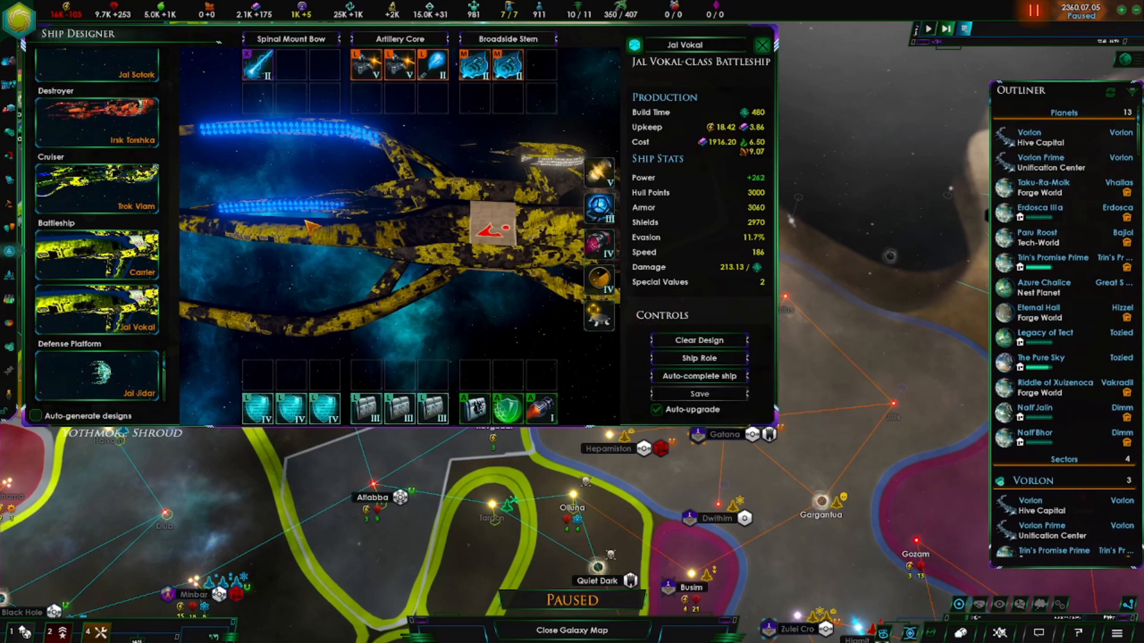
pyautogui.moveTo(146, 277)
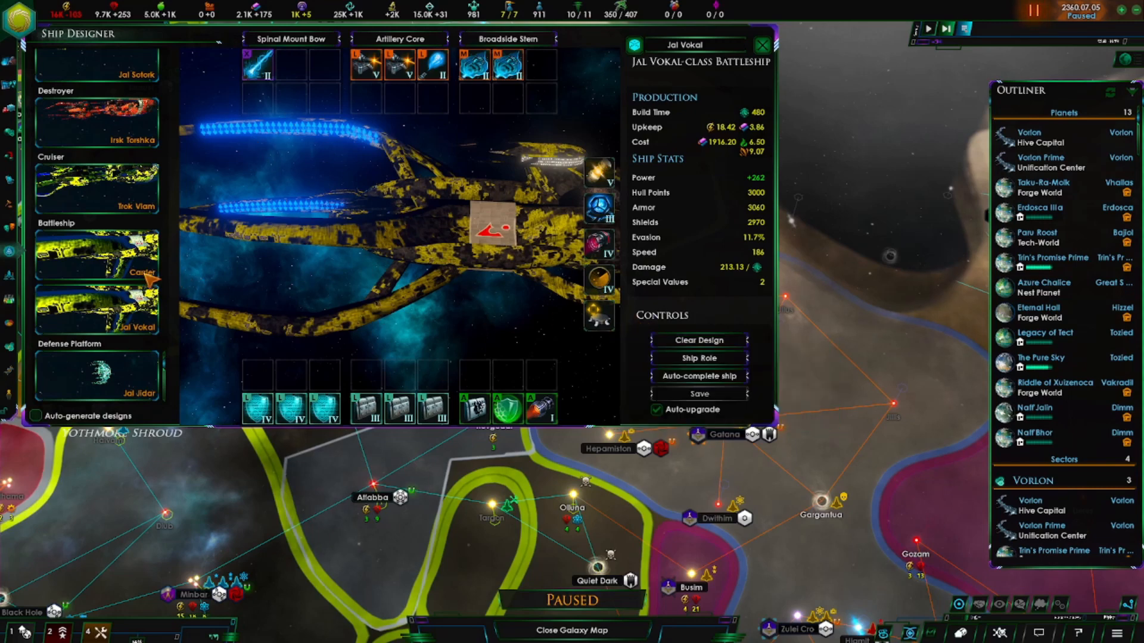
pyautogui.click(96, 251)
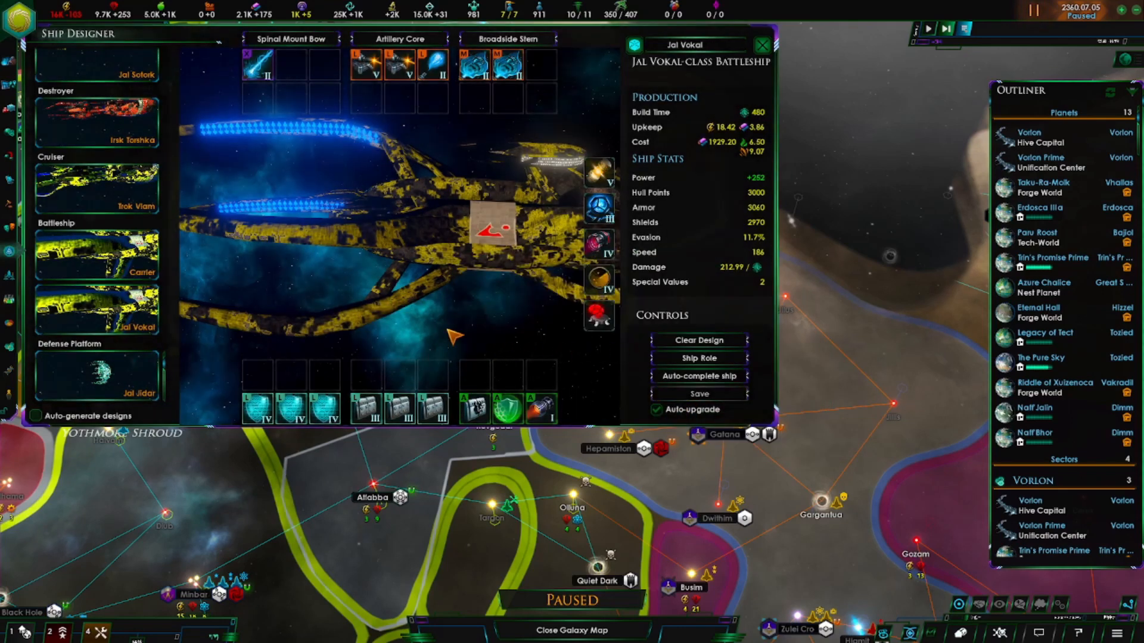
pyautogui.click(97, 253)
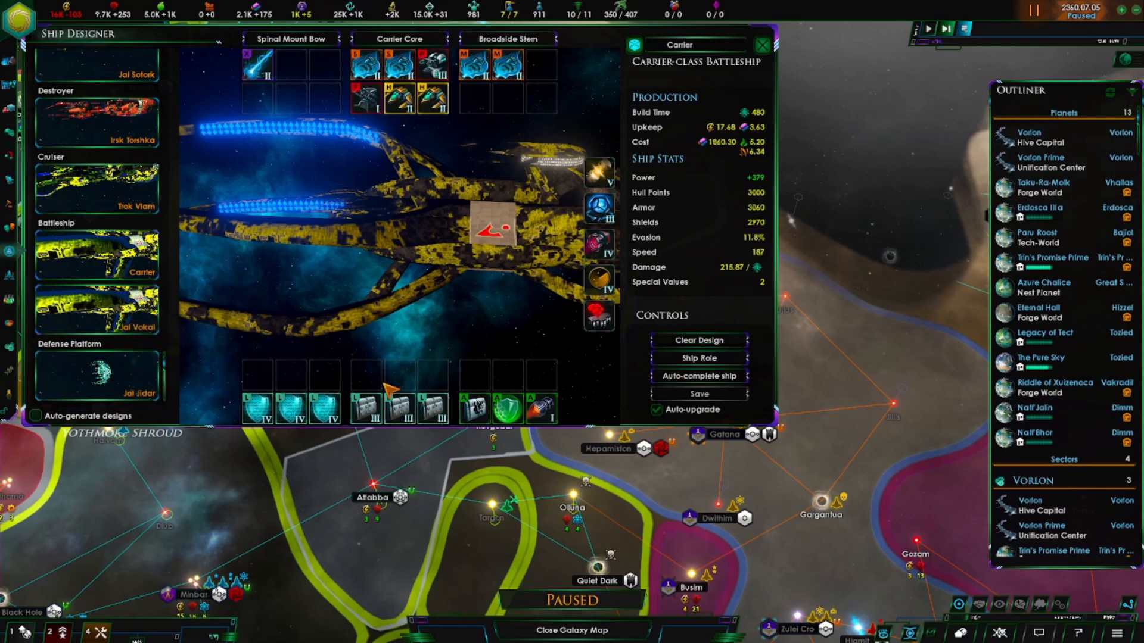
pyautogui.moveTo(506, 325)
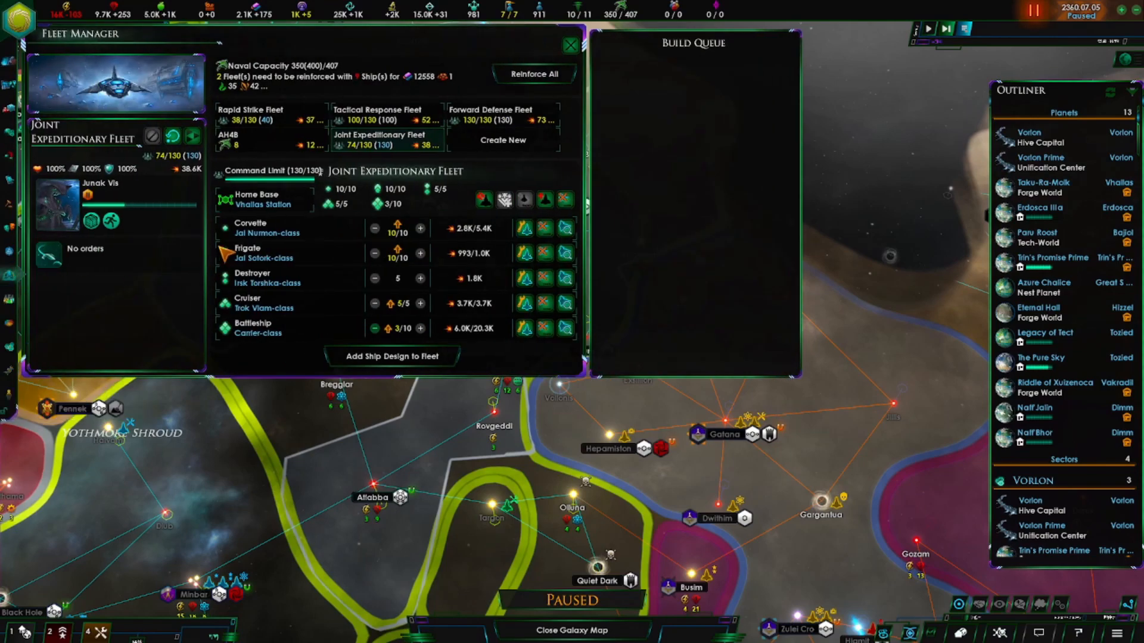
pyautogui.moveTo(299, 120)
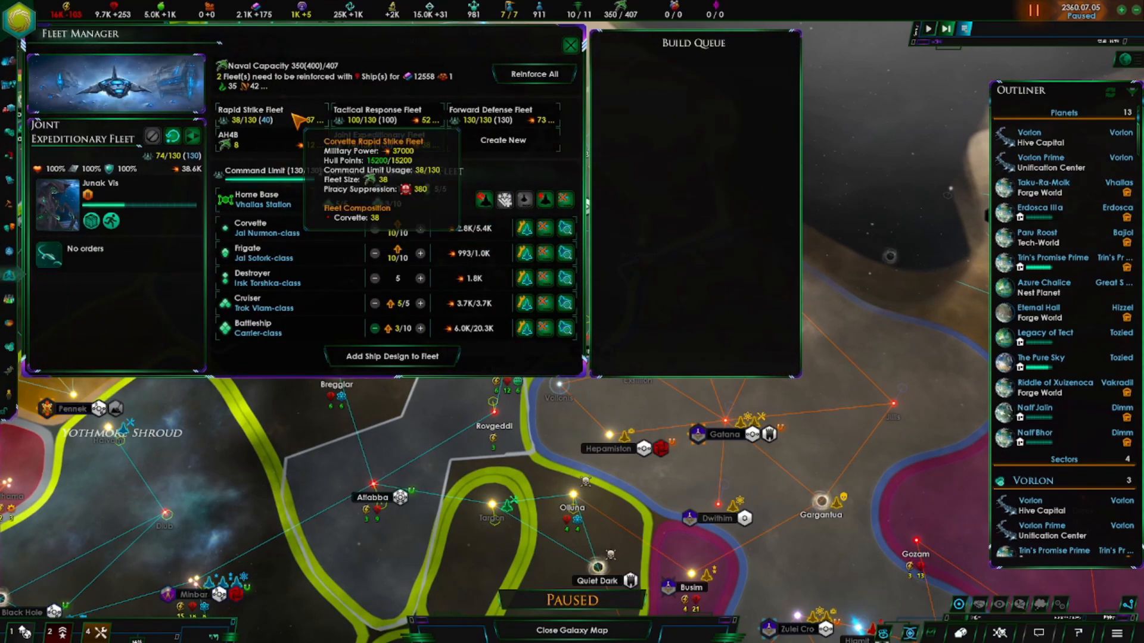
# View the Rapid Strike Fleet: 38 of 40 Jal Nurmon corvettes returning to Vorlon Station.
pyautogui.click(250, 114)
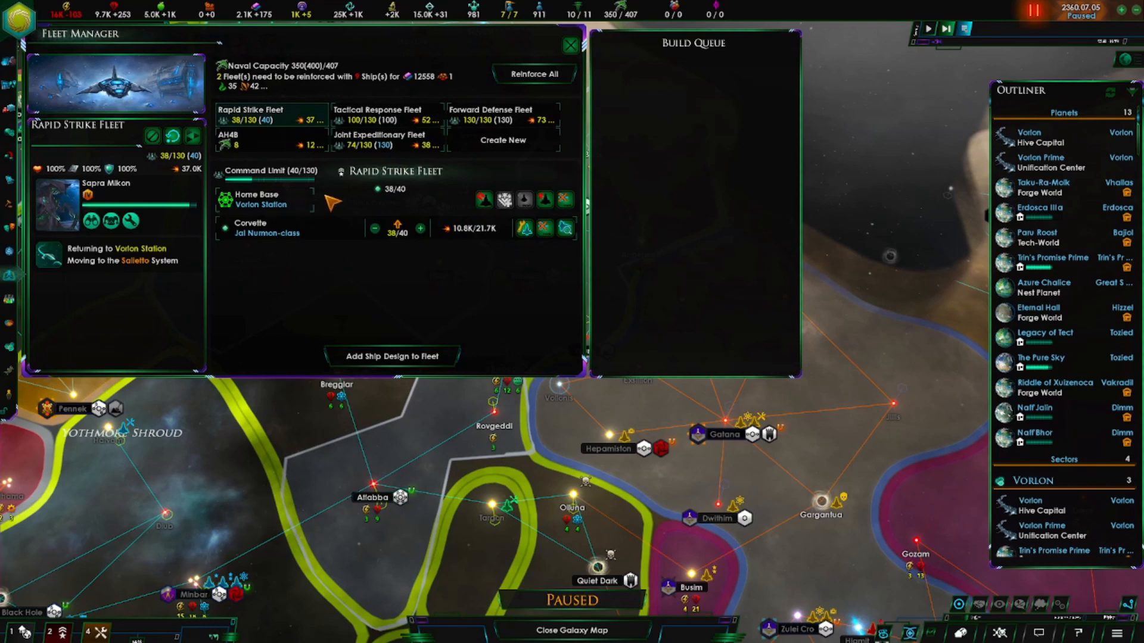
pyautogui.moveTo(321, 211)
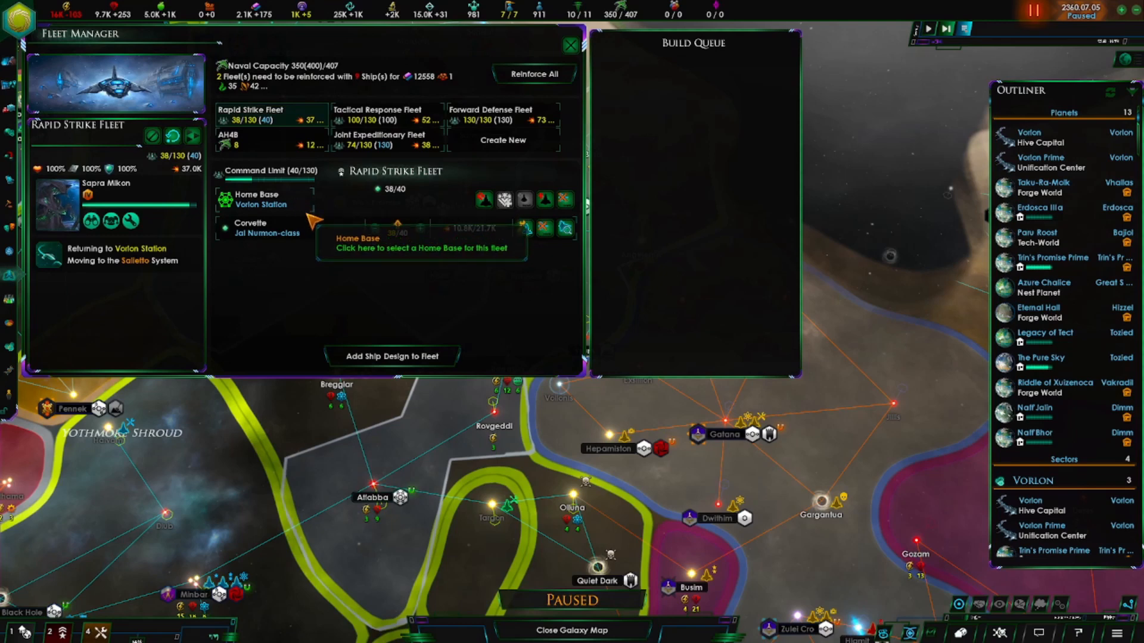
pyautogui.moveTo(299, 192)
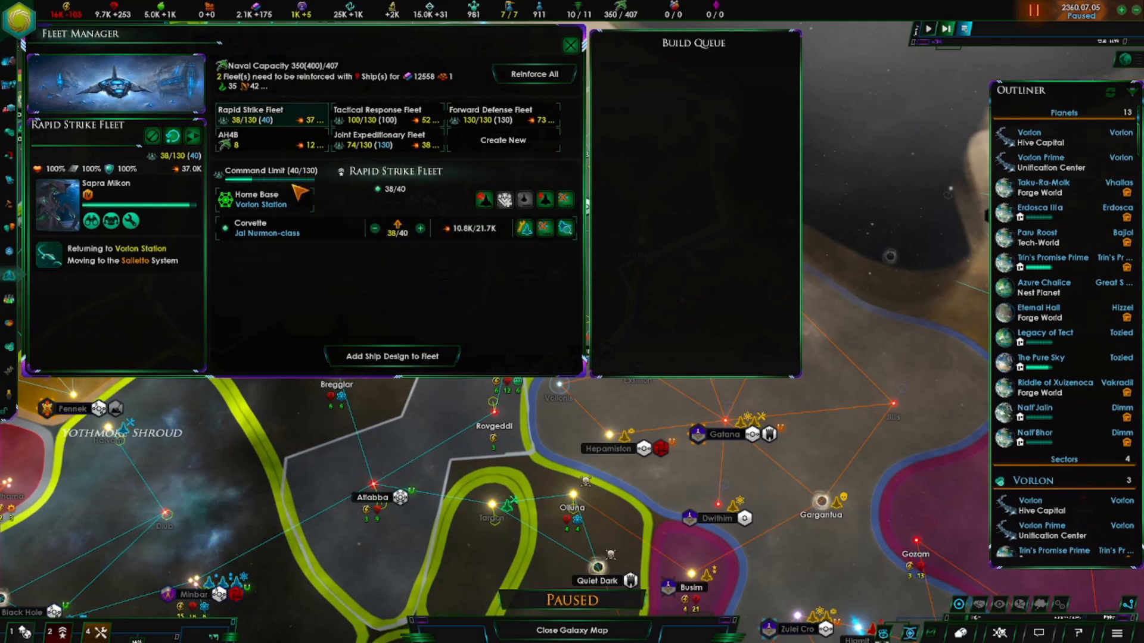
pyautogui.moveTo(371, 240)
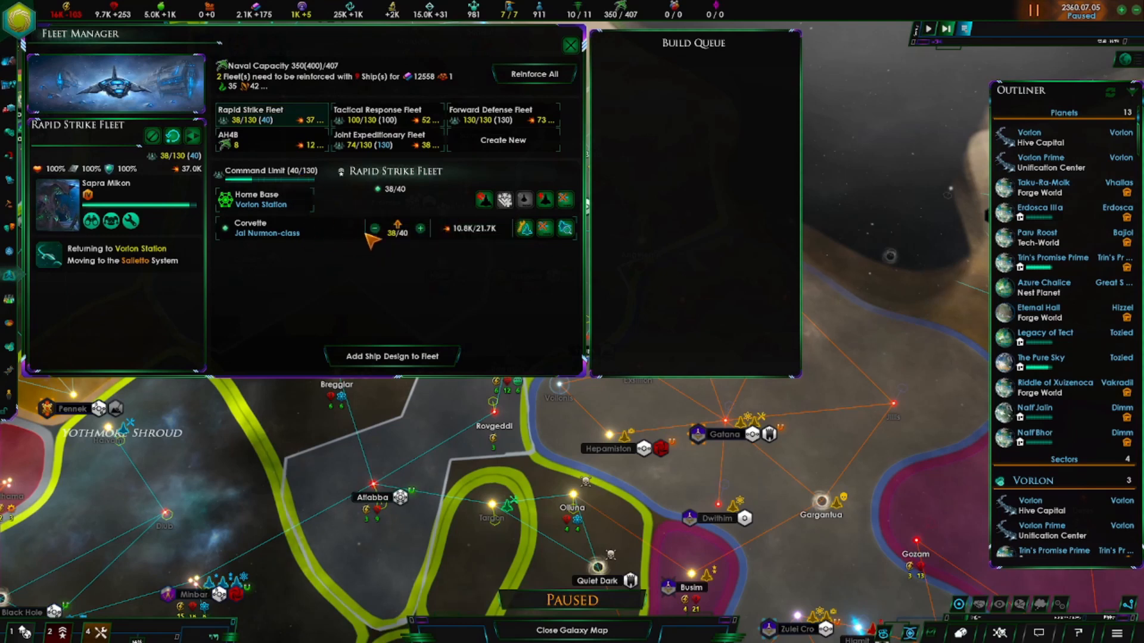
pyautogui.moveTo(314, 189)
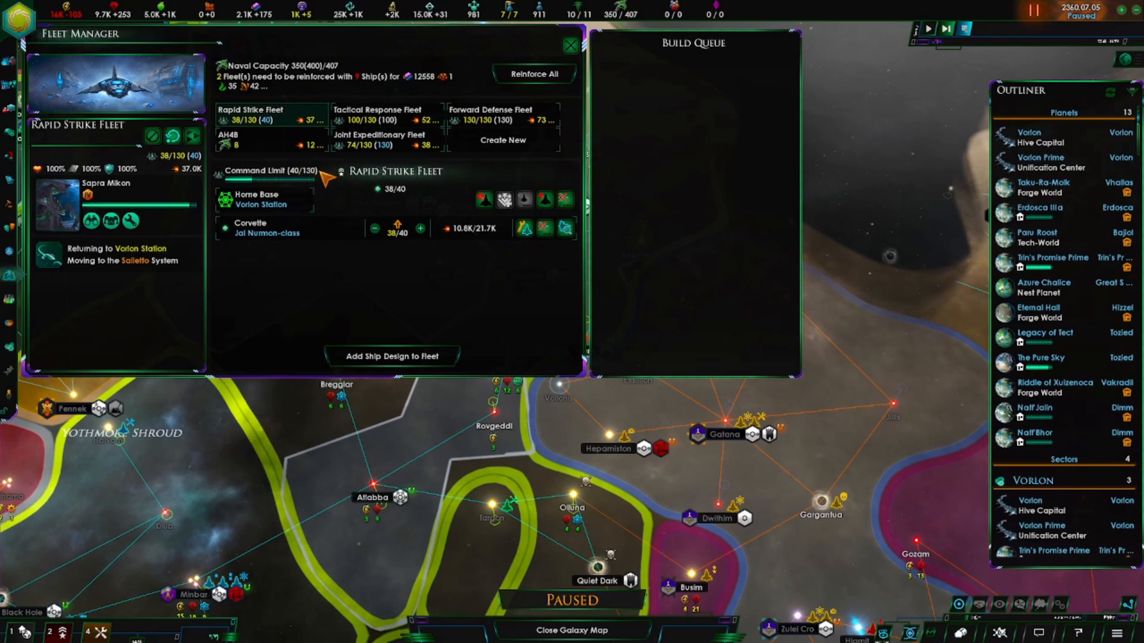
pyautogui.moveTo(352, 268)
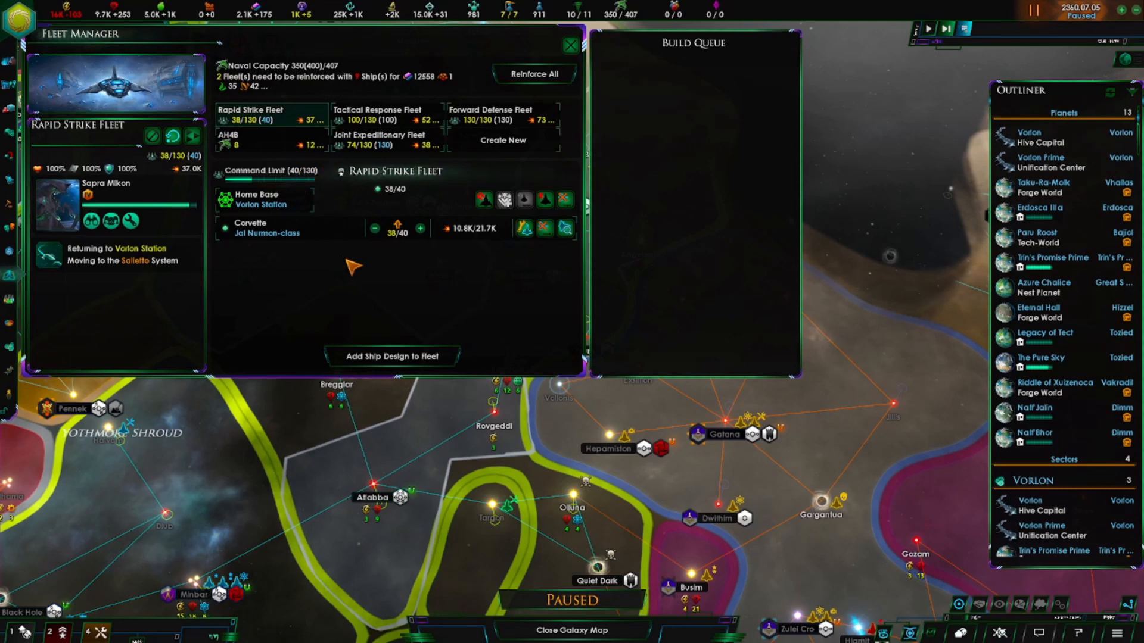
pyautogui.moveTo(387, 310)
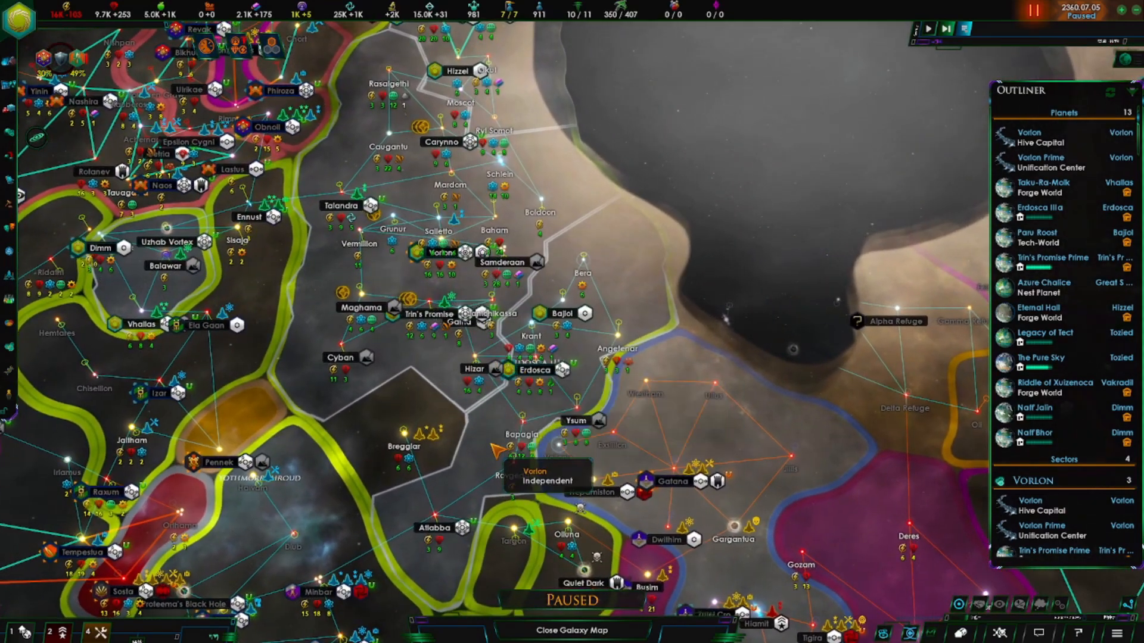
pyautogui.moveTo(458, 526)
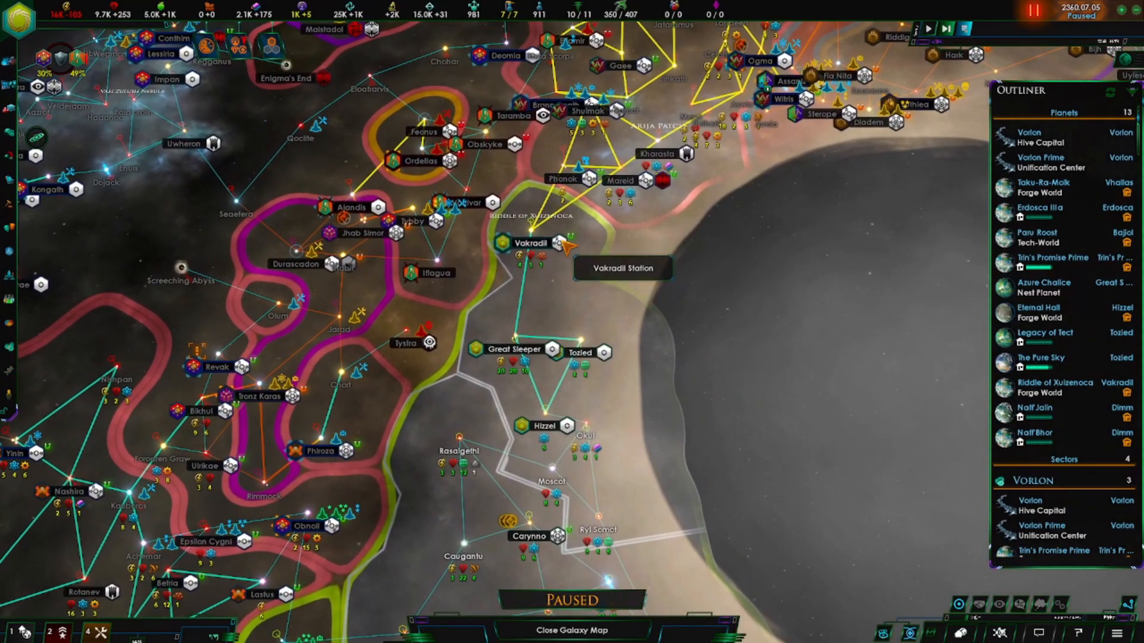
# Open Vakradil Station's starbase panel, showing the queued Star Fortress upgrade and Gun Battery details.
pyautogui.click(530, 243)
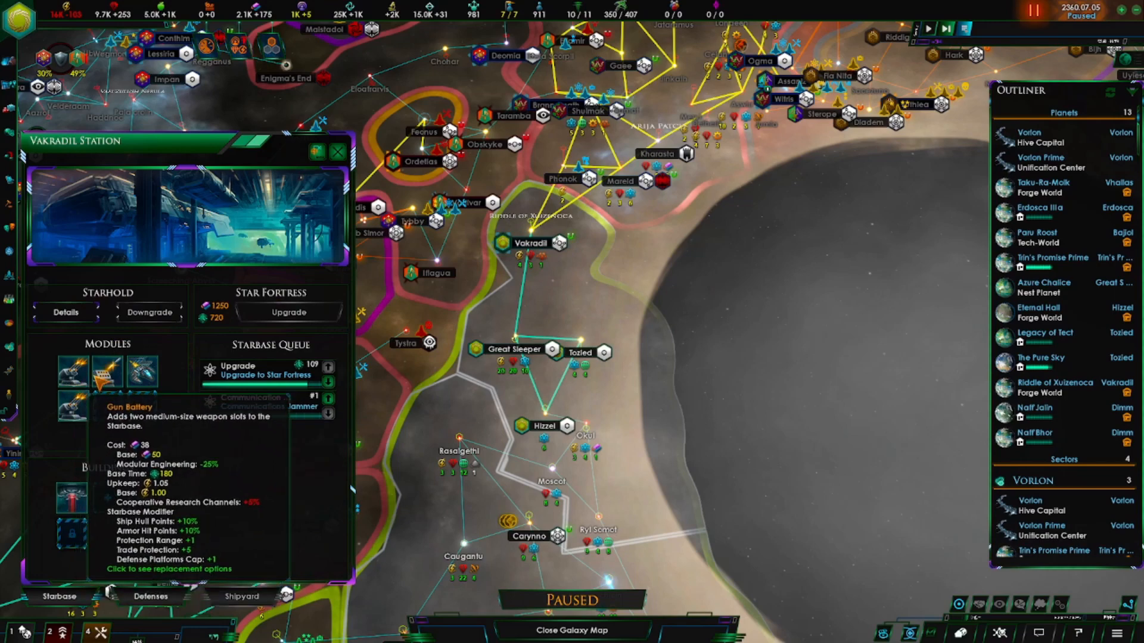
# Check module replacement options on Trin's Promise Station, a Star Fortress with Citadel upgrade available.
pyautogui.click(107, 372)
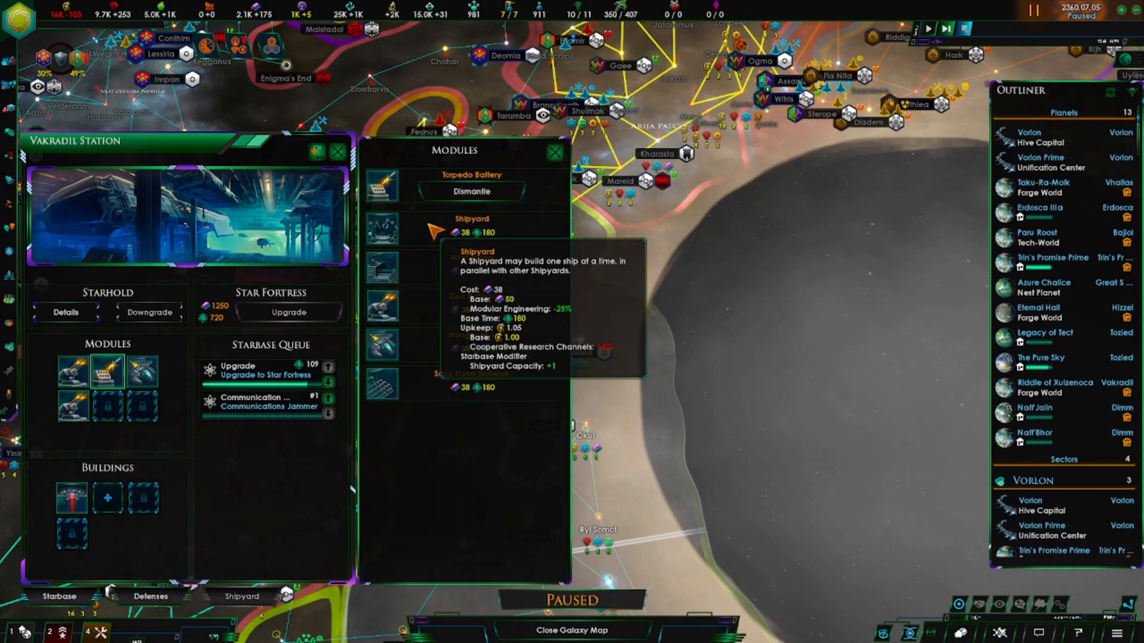
pyautogui.moveTo(435, 412)
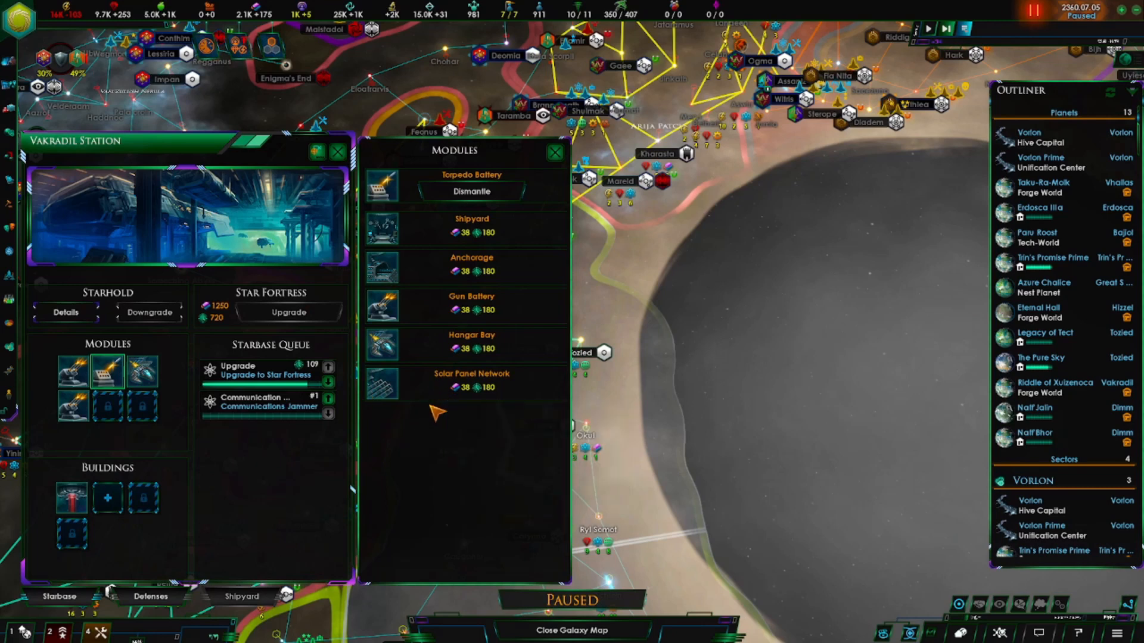
pyautogui.moveTo(384, 463)
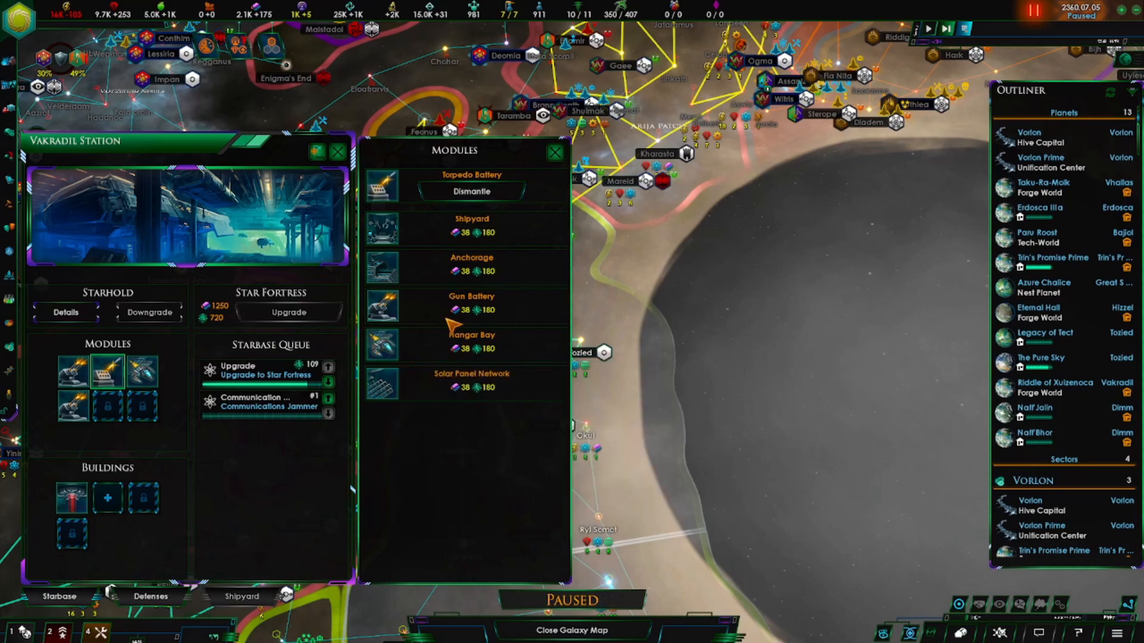
pyautogui.moveTo(470, 339)
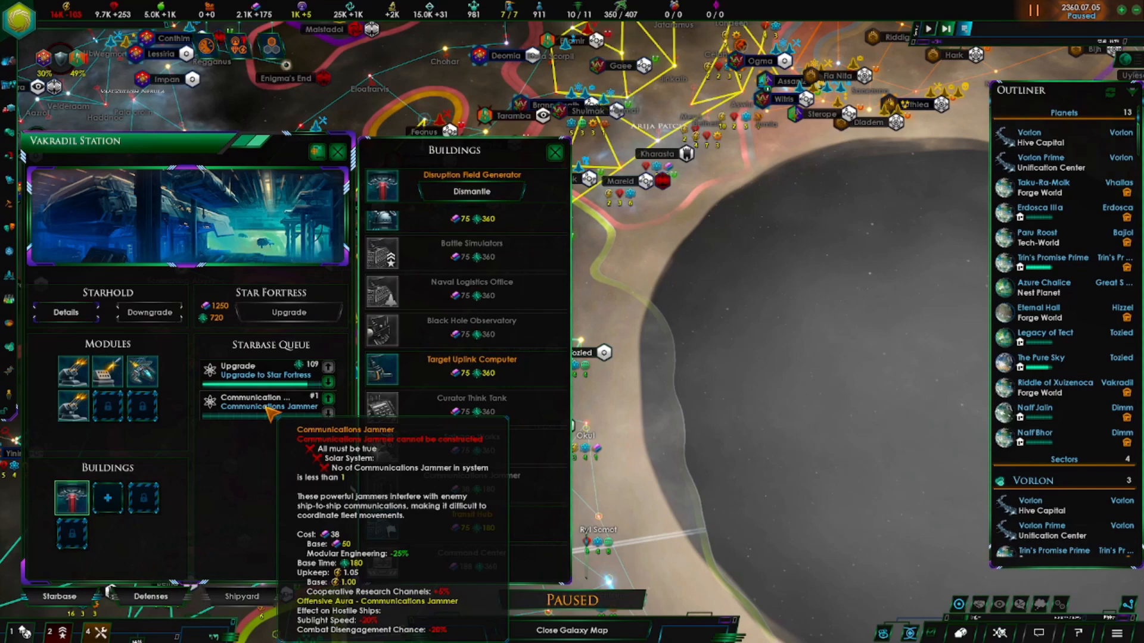
pyautogui.moveTo(471, 368)
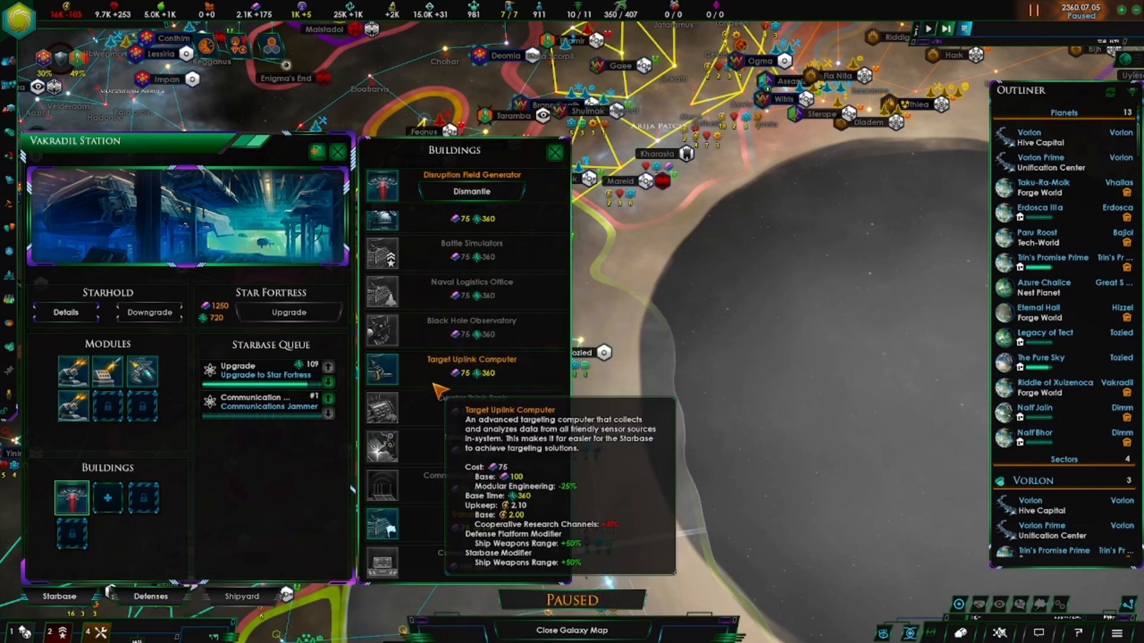
pyautogui.scroll(-3)
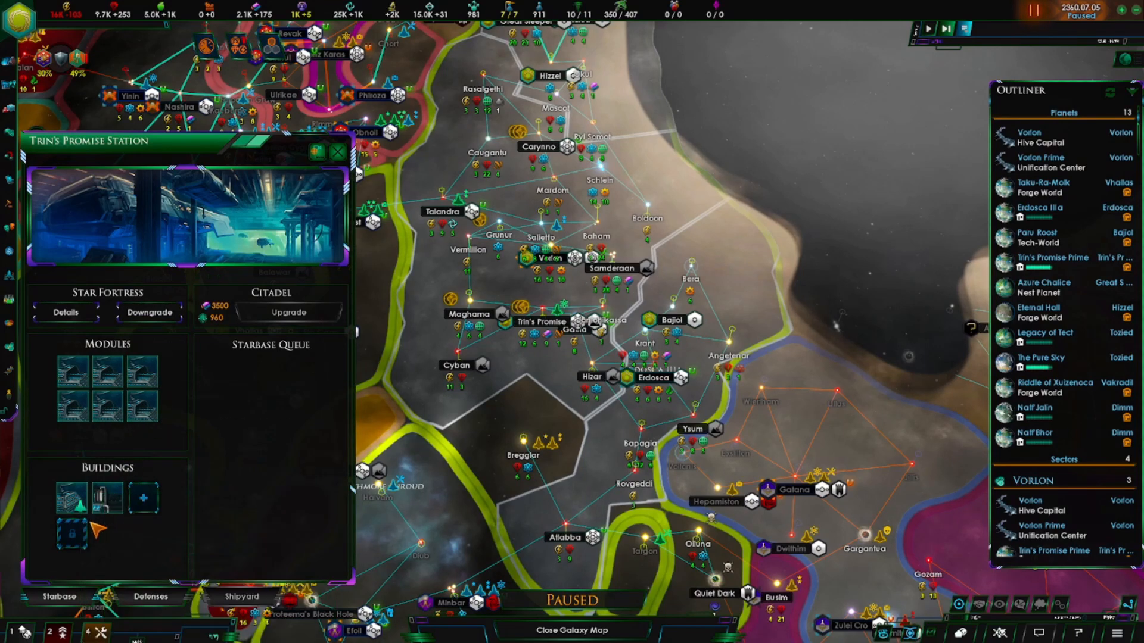
# List Trin's Promise Station's buildable options, including Crew Gestation Chambers, Hydroponics Bay and Listening Post.
pyautogui.click(144, 497)
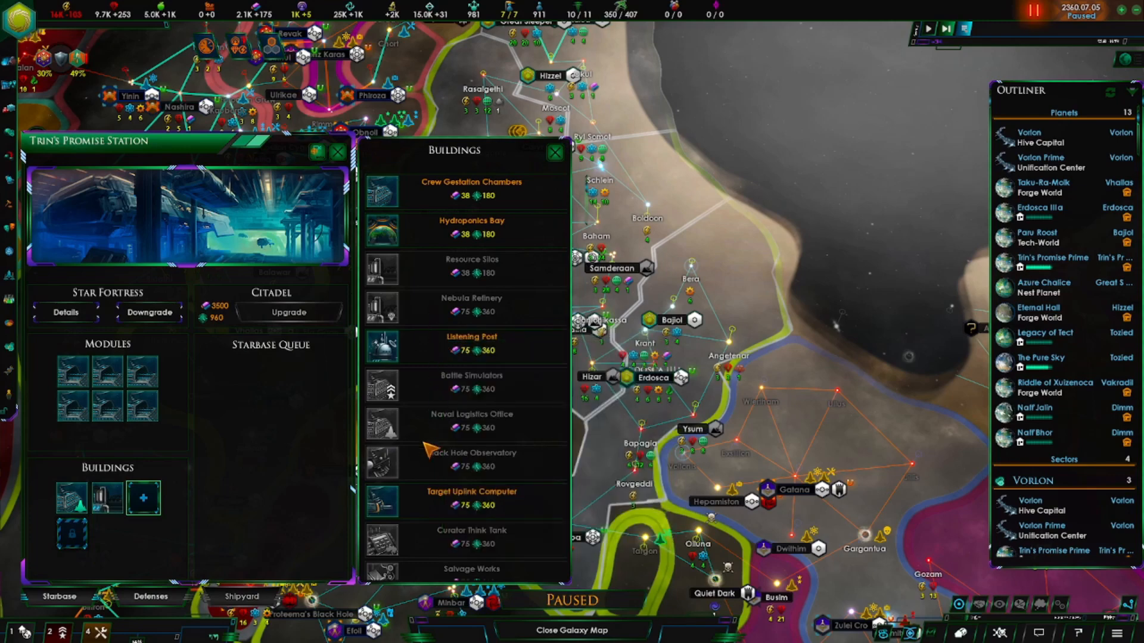
pyautogui.moveTo(471, 423)
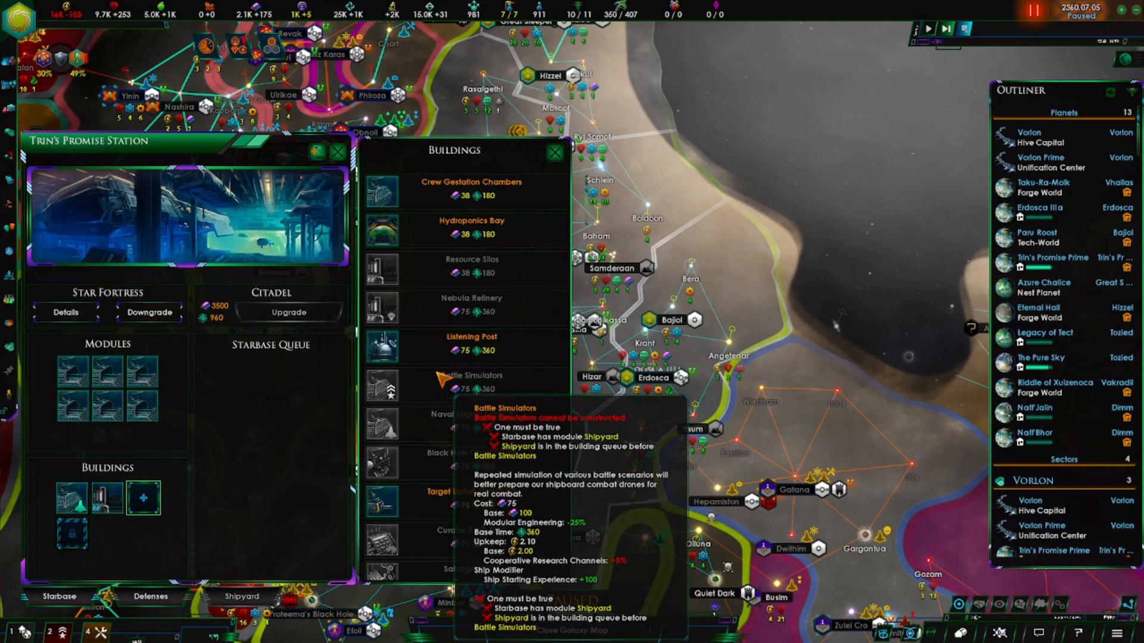
pyautogui.moveTo(471, 343)
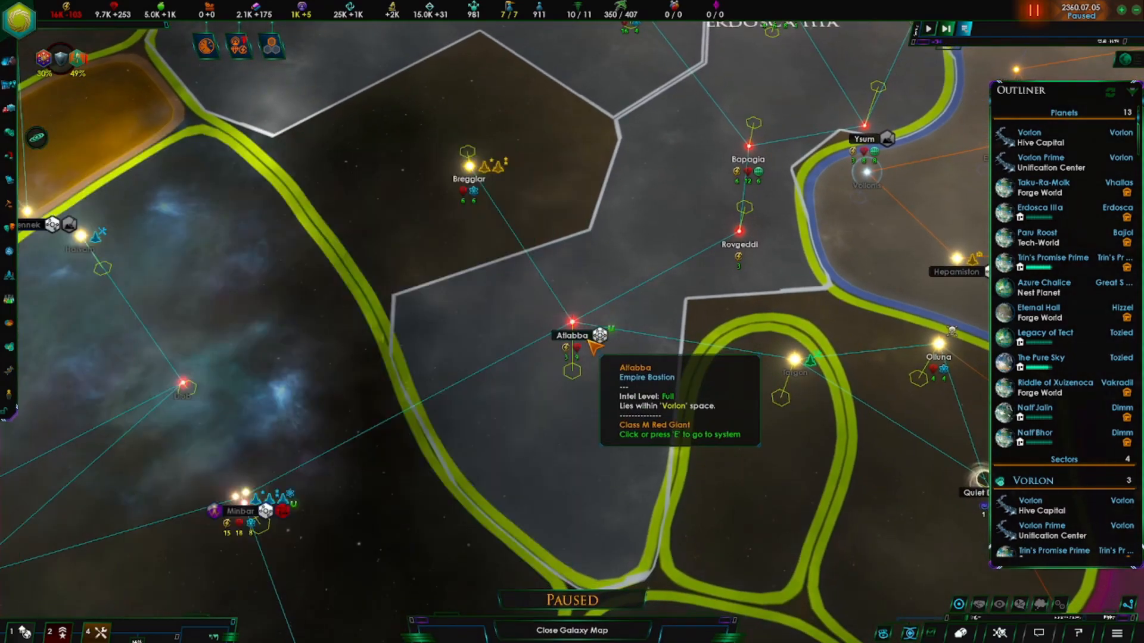
# Zoom the galaxy map over the southwestern systems around Atlabba and Minbar.
pyautogui.scroll(-3)
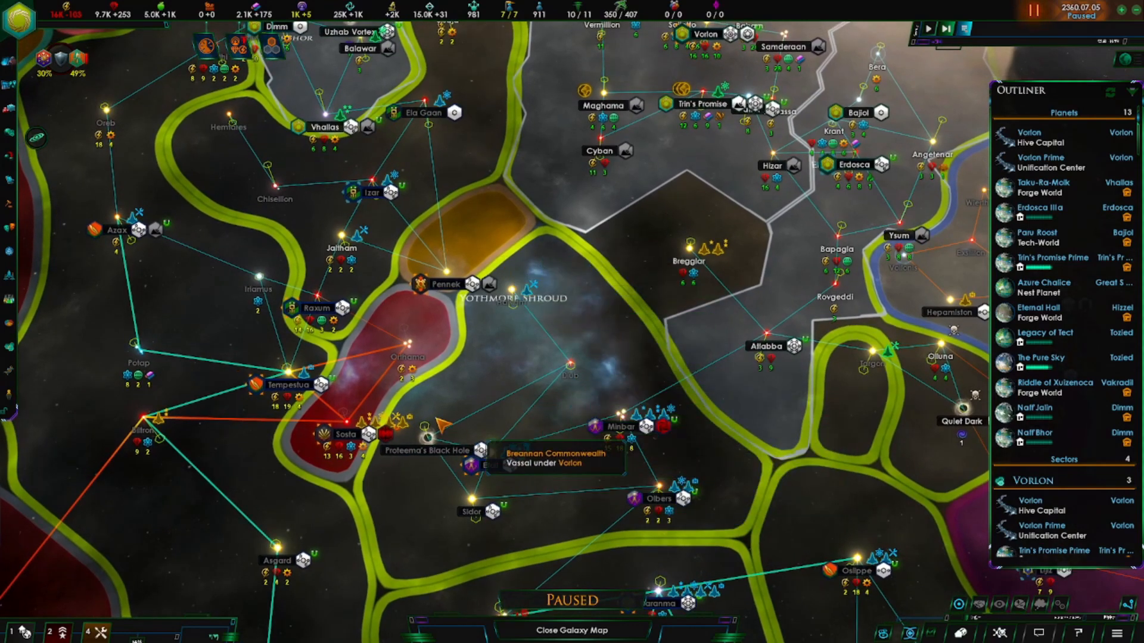
pyautogui.moveTo(653, 365)
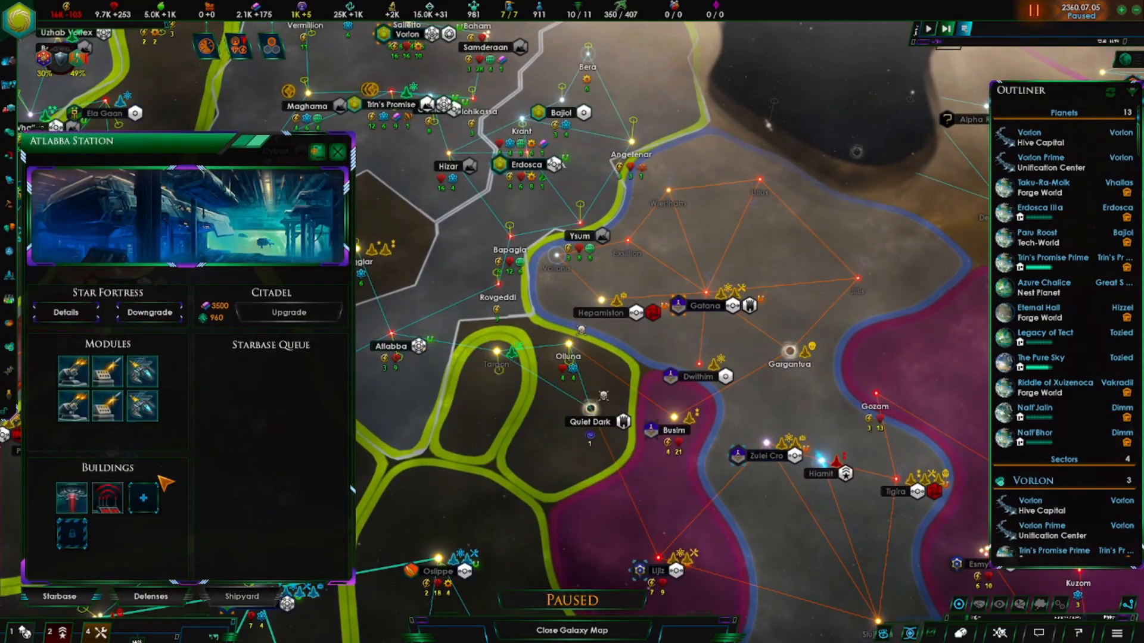
# Show Atlabba Station's building options: Crew Gestation Chambers, Resource Silos and Listening Post.
pyautogui.click(144, 498)
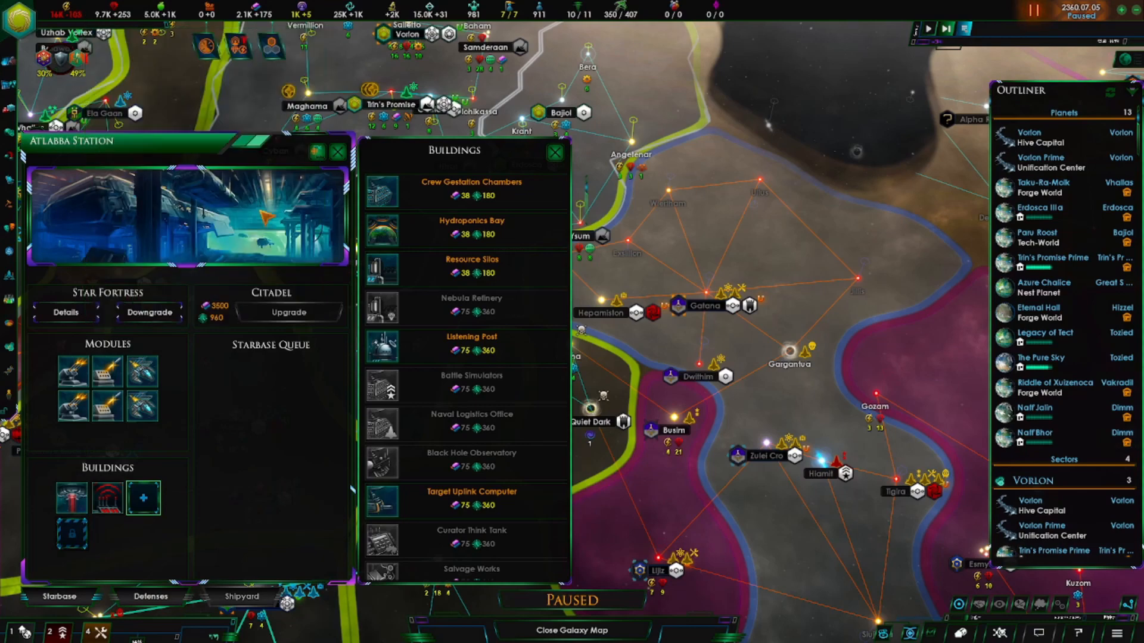
pyautogui.moveTo(471, 263)
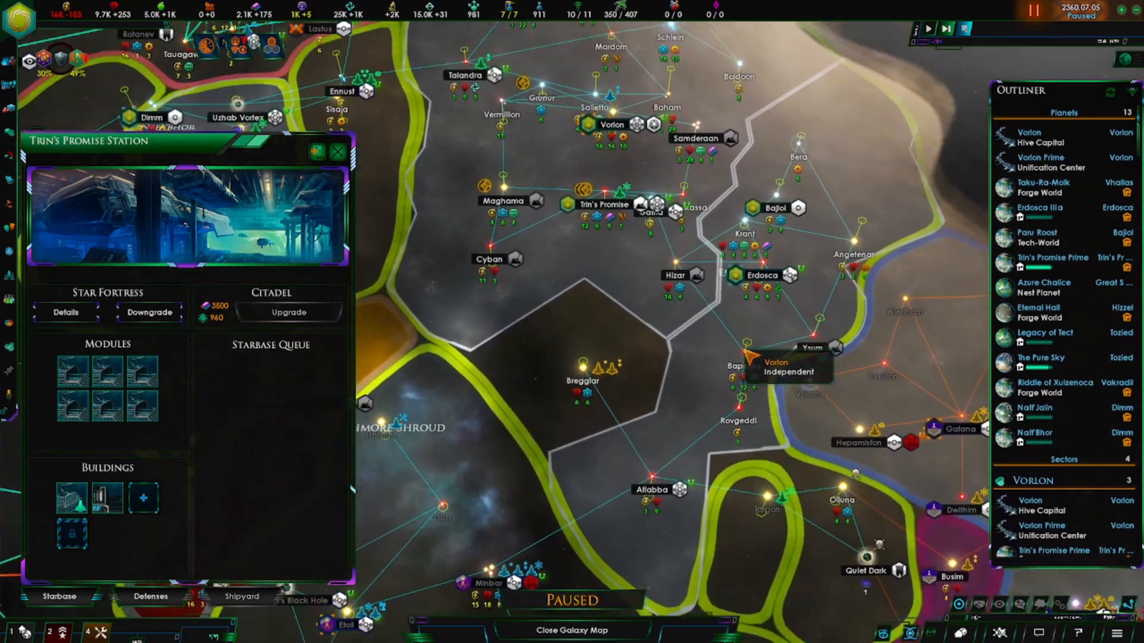
# Reopen Trin's Promise Station's building list: Crew Gestation Chambers, Hydroponics Bay, Listening Post.
pyautogui.click(783, 322)
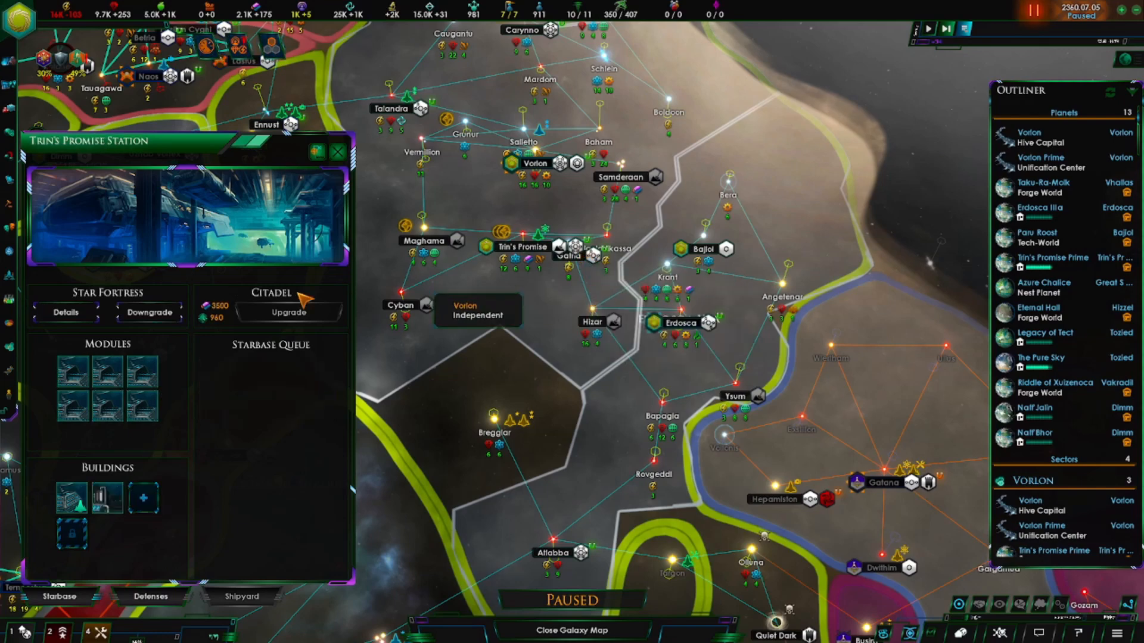
pyautogui.click(144, 498)
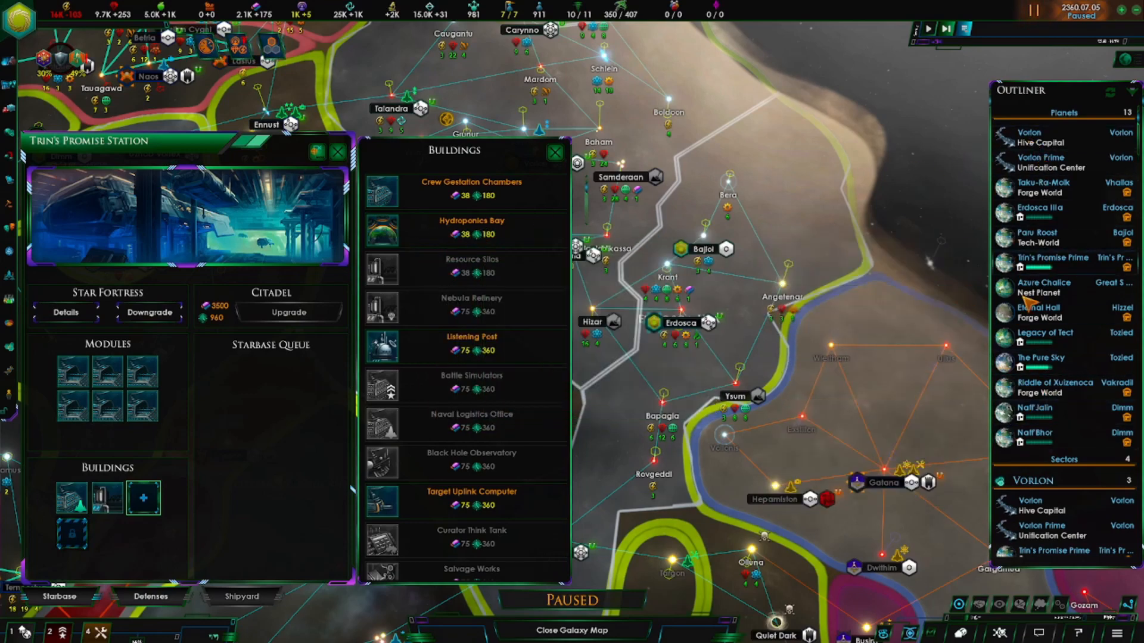
pyautogui.moveTo(1037, 312)
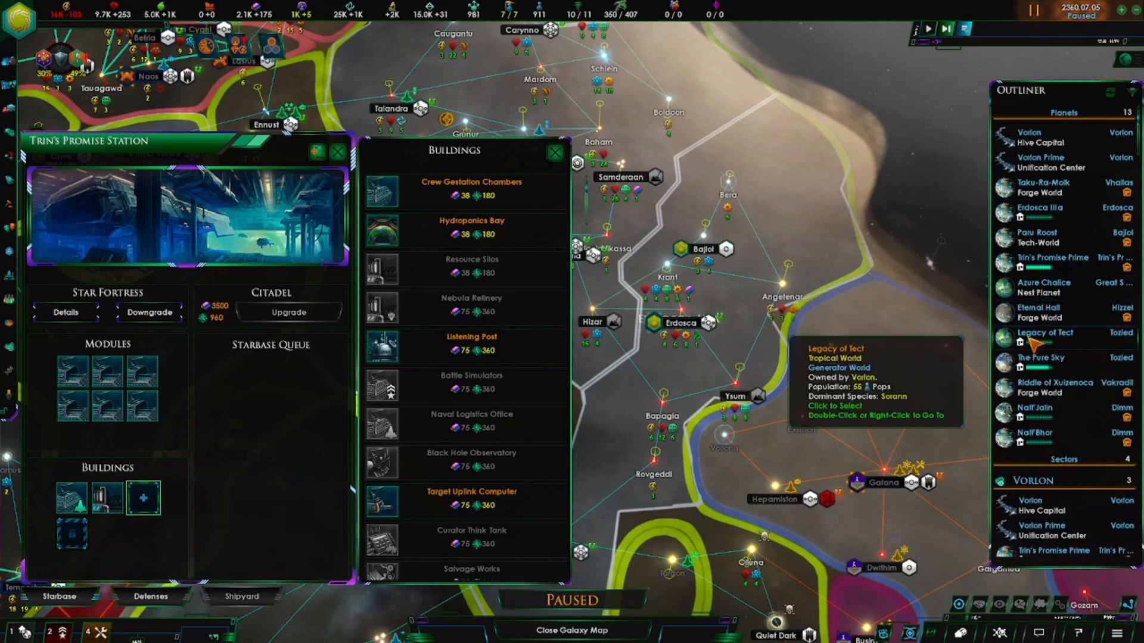
pyautogui.moveTo(471, 187)
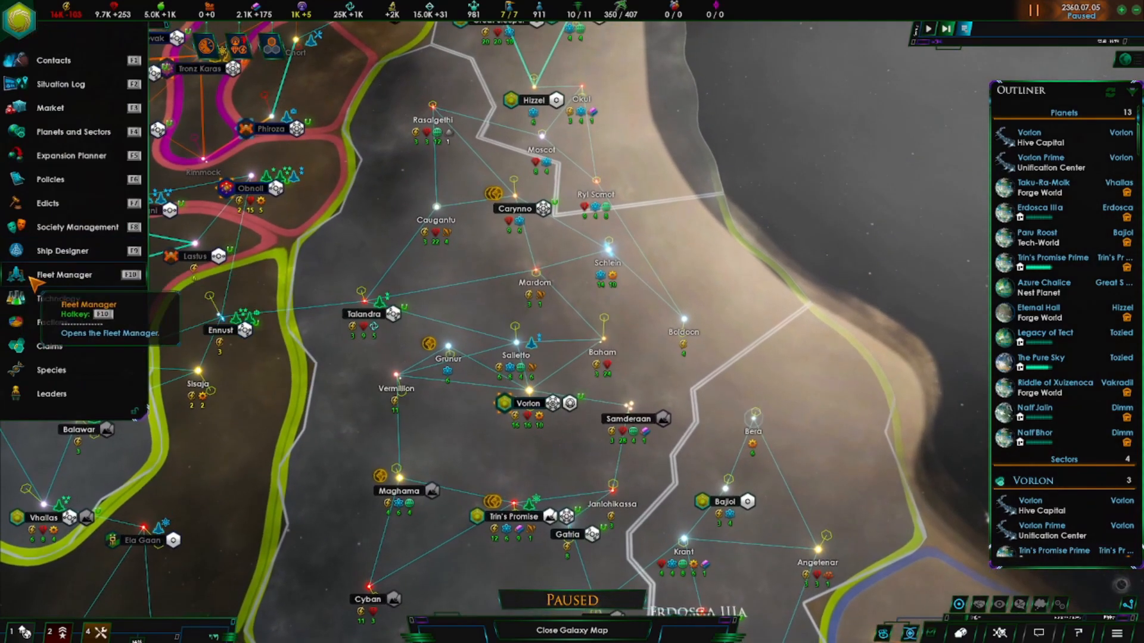
# View the Tactical Response Fleet in Fleet Manager: 100 of 130, corvettes through battleships.
pyautogui.click(64, 276)
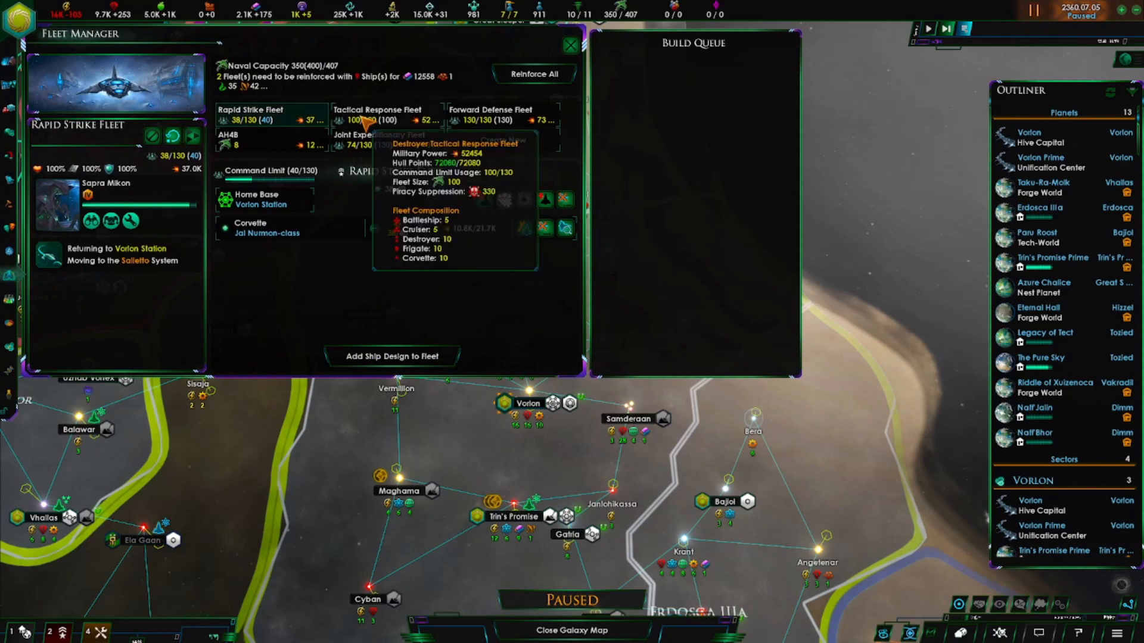
pyautogui.click(377, 120)
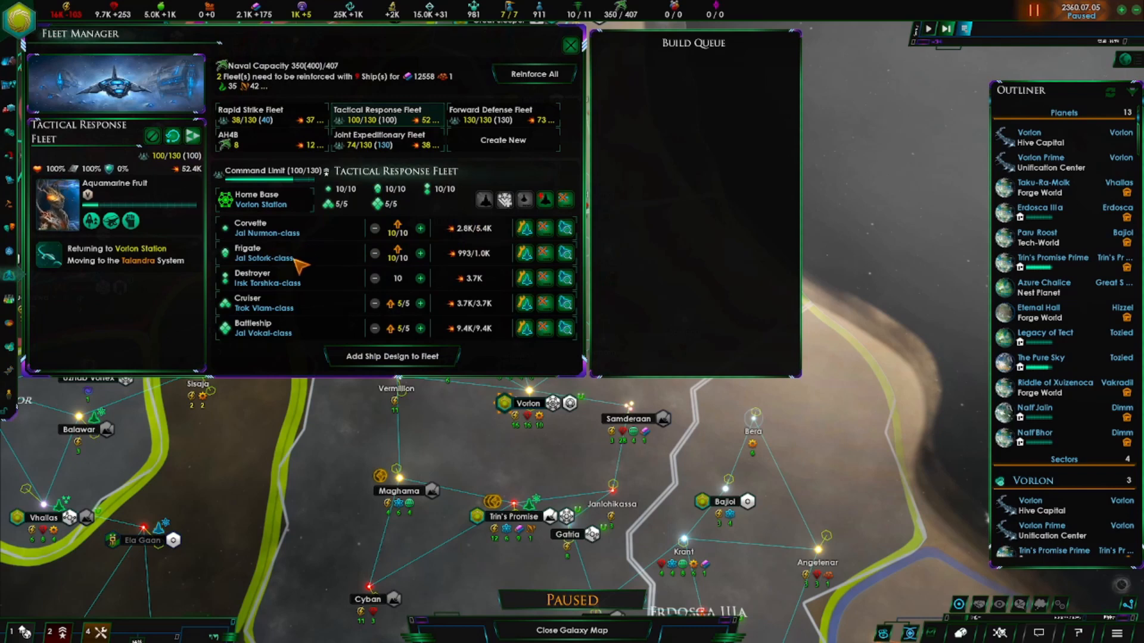
pyautogui.moveTo(310, 298)
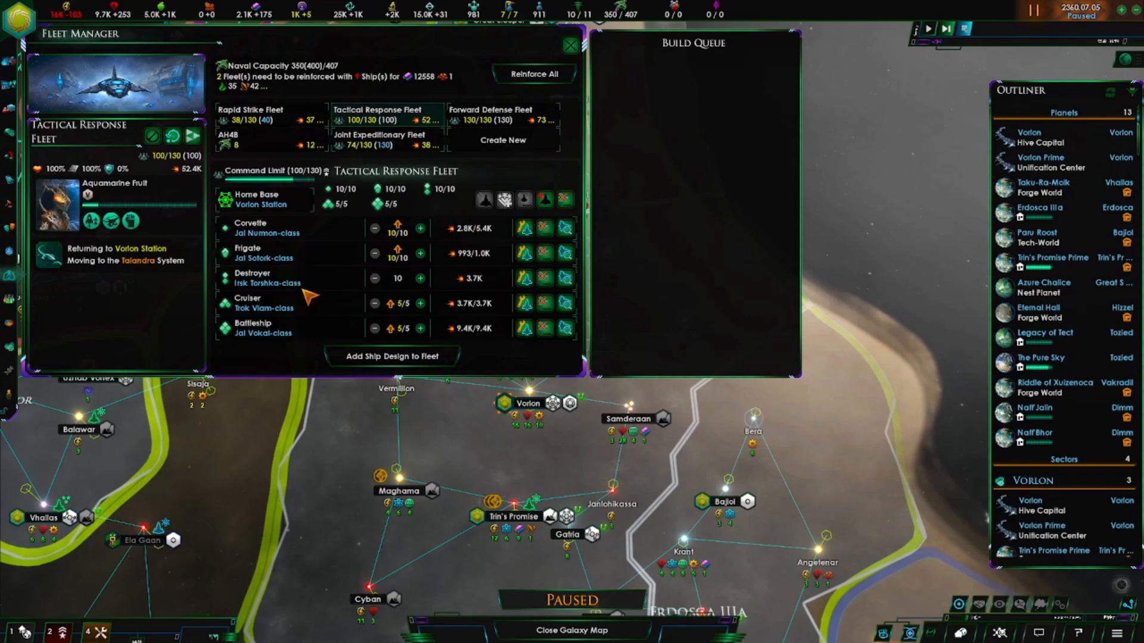
pyautogui.moveTo(419, 237)
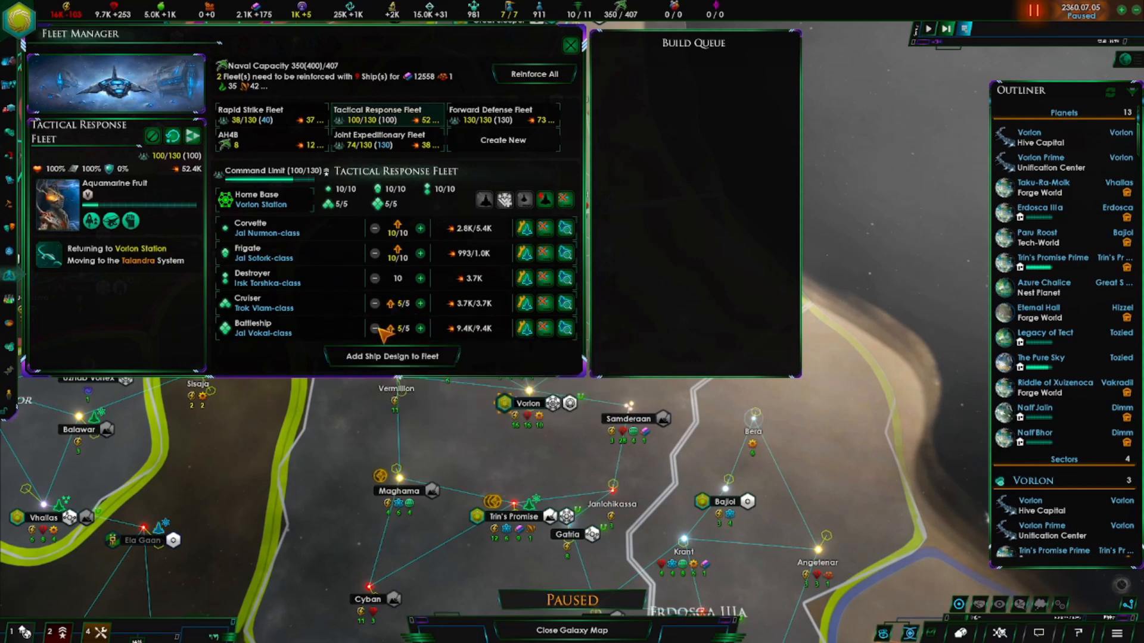
pyautogui.moveTo(375, 328)
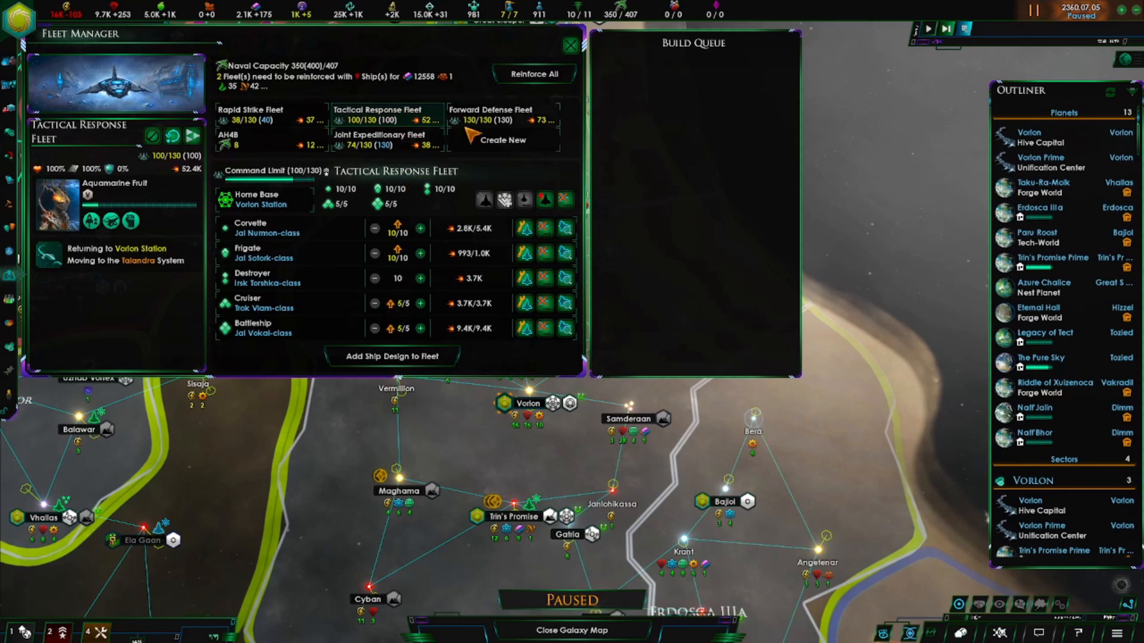
# Show the Forward Defense Fleet at 130 of 130, with 10 battleships and 5 destroyers.
pyautogui.click(493, 115)
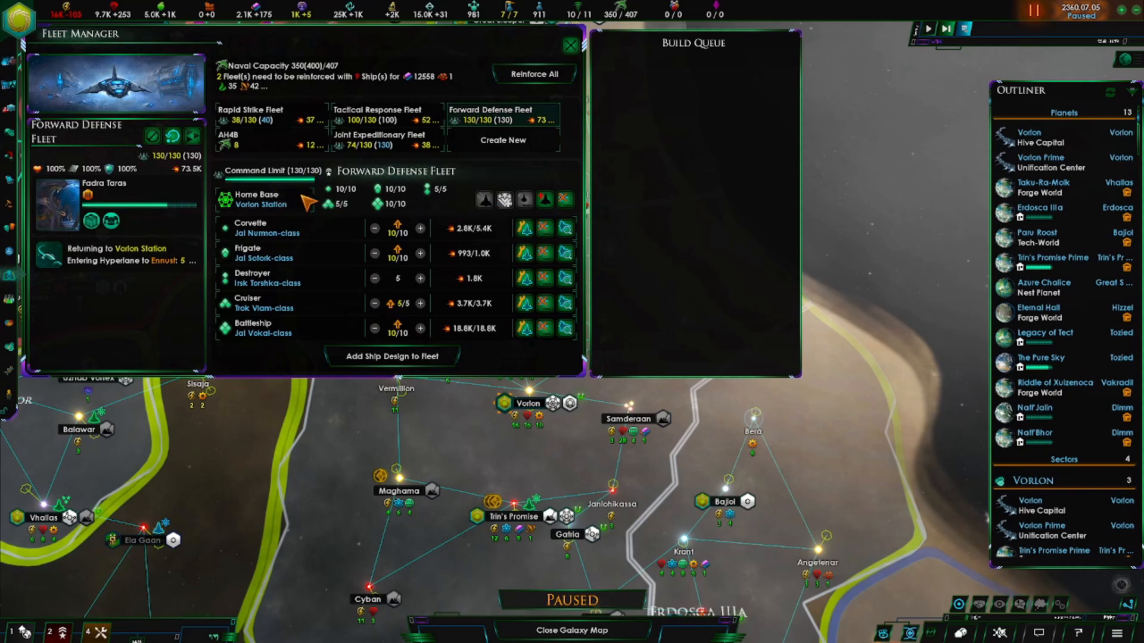
pyautogui.moveTo(292, 261)
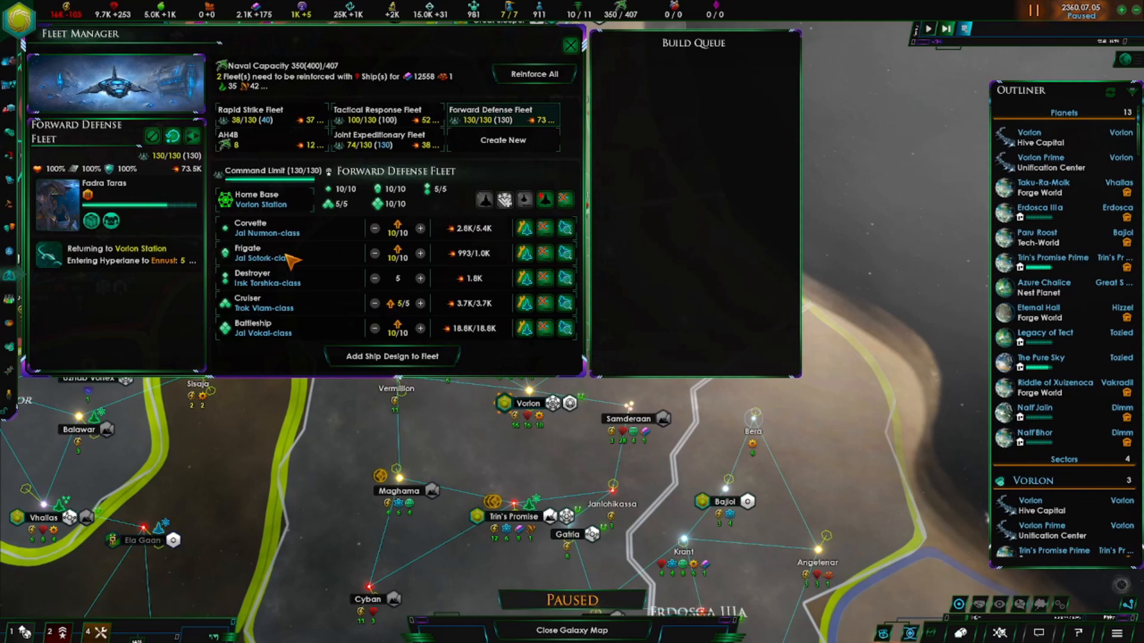
pyautogui.moveTo(295, 309)
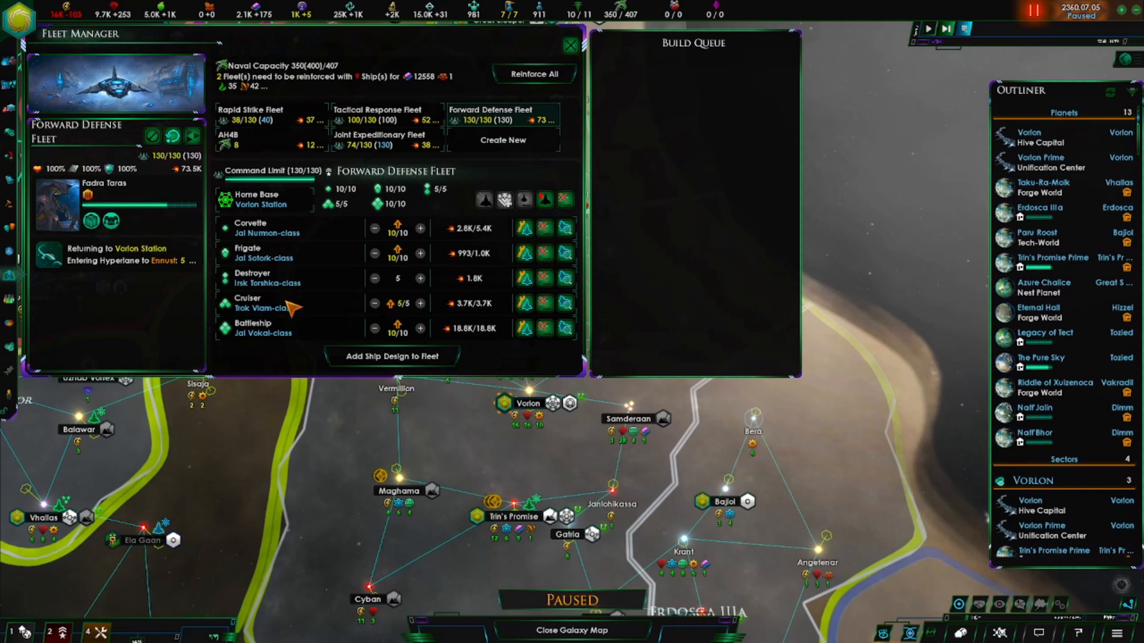
pyautogui.moveTo(295, 334)
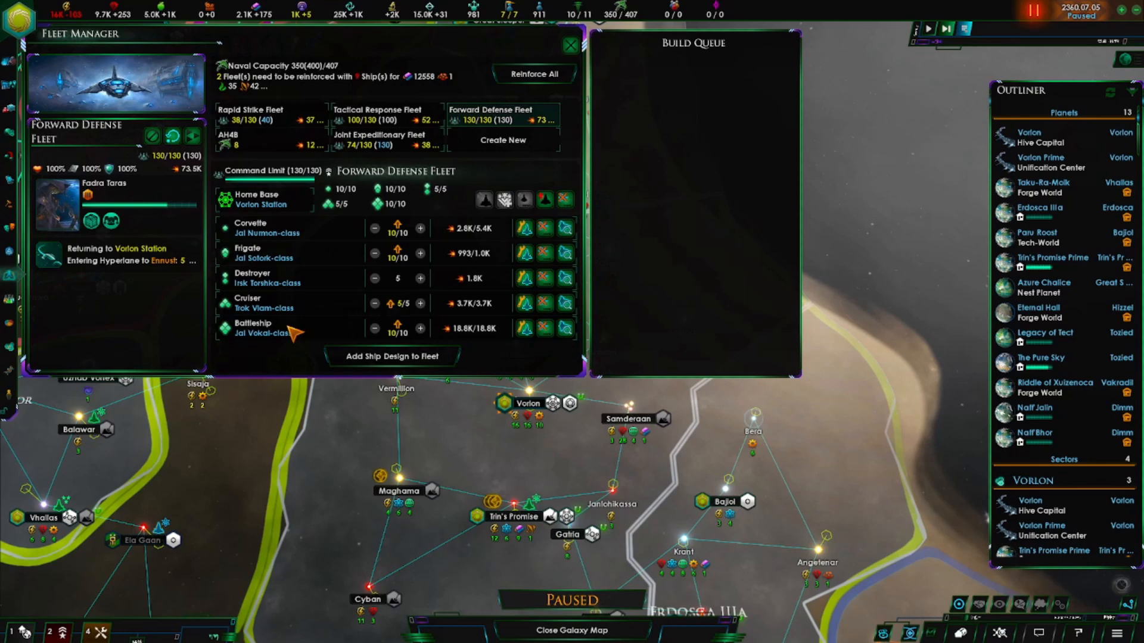
pyautogui.moveTo(295, 325)
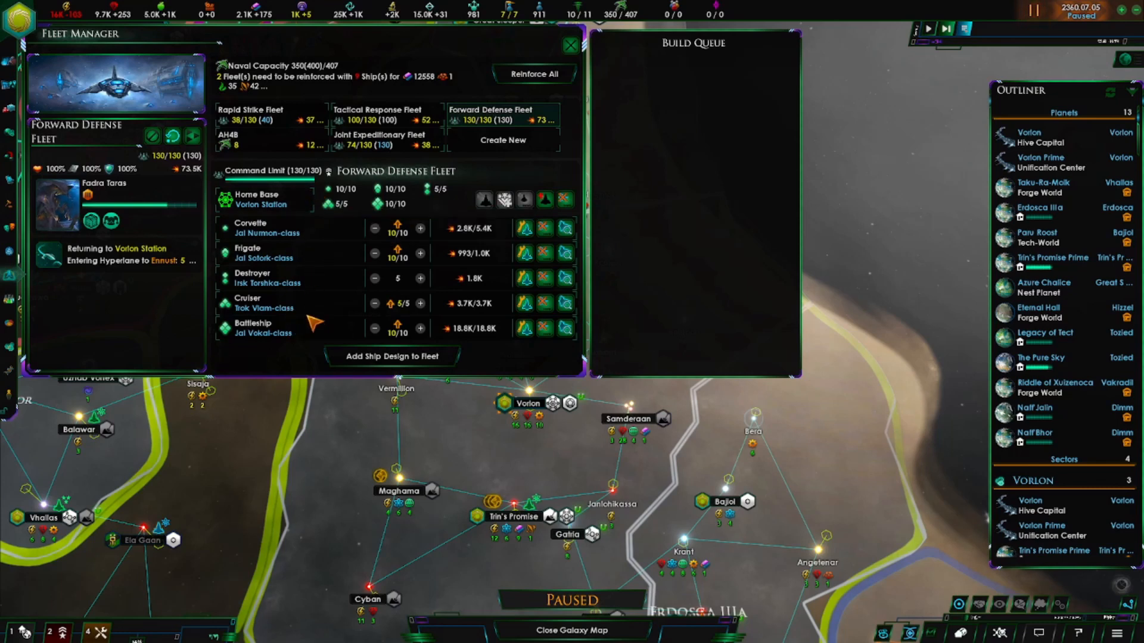
pyautogui.moveTo(312, 354)
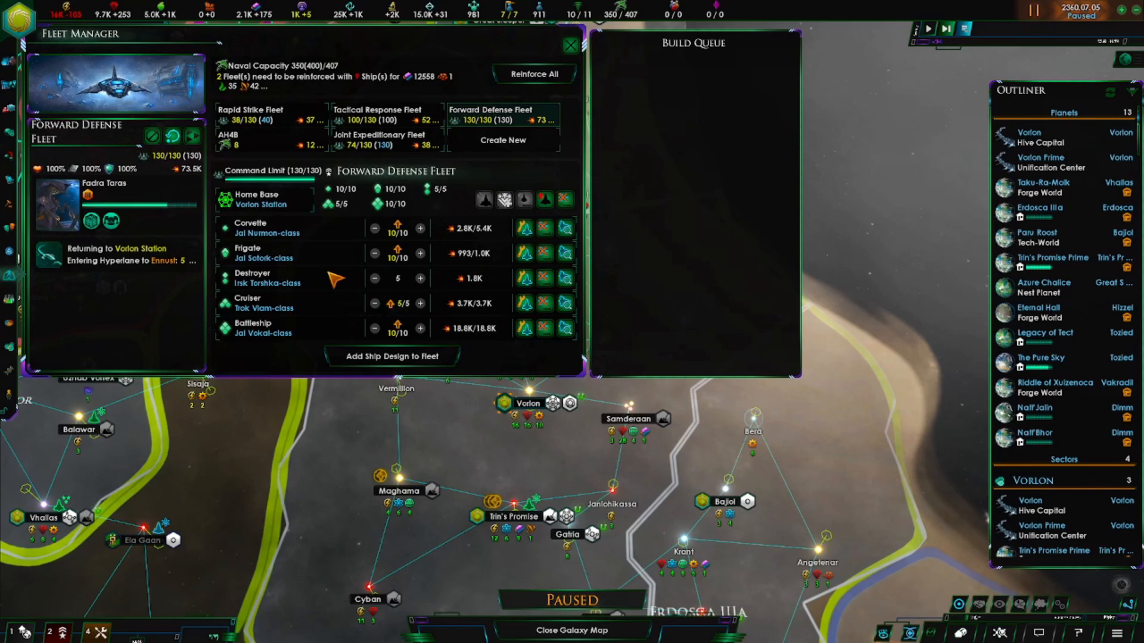
pyautogui.moveTo(398, 343)
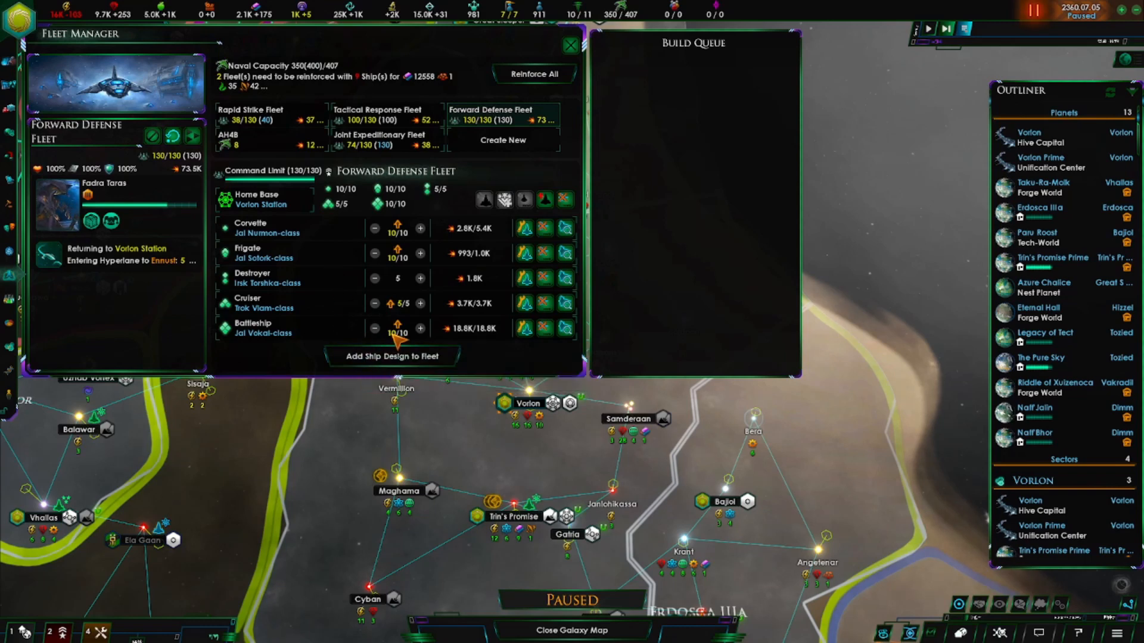
pyautogui.moveTo(420, 329)
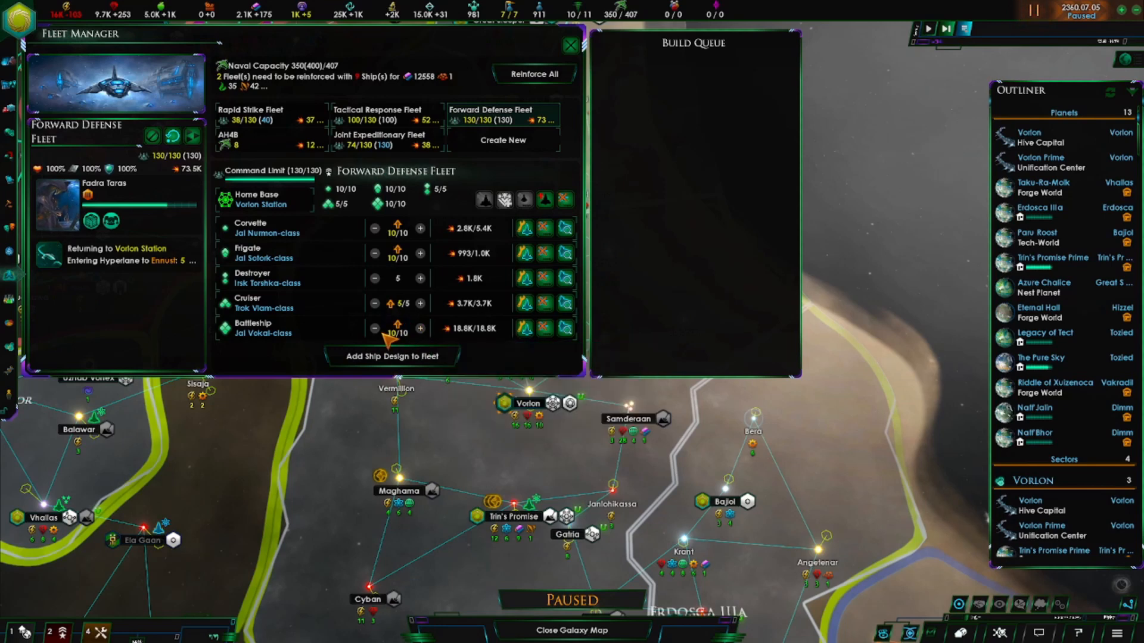
pyautogui.moveTo(321, 323)
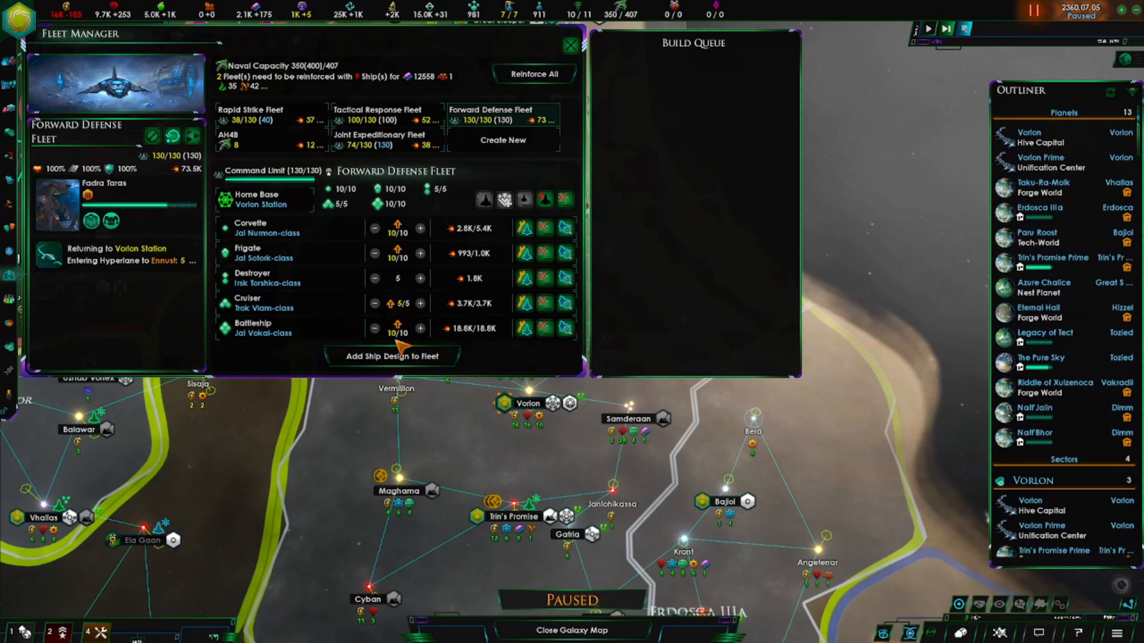
pyautogui.moveTo(292, 140)
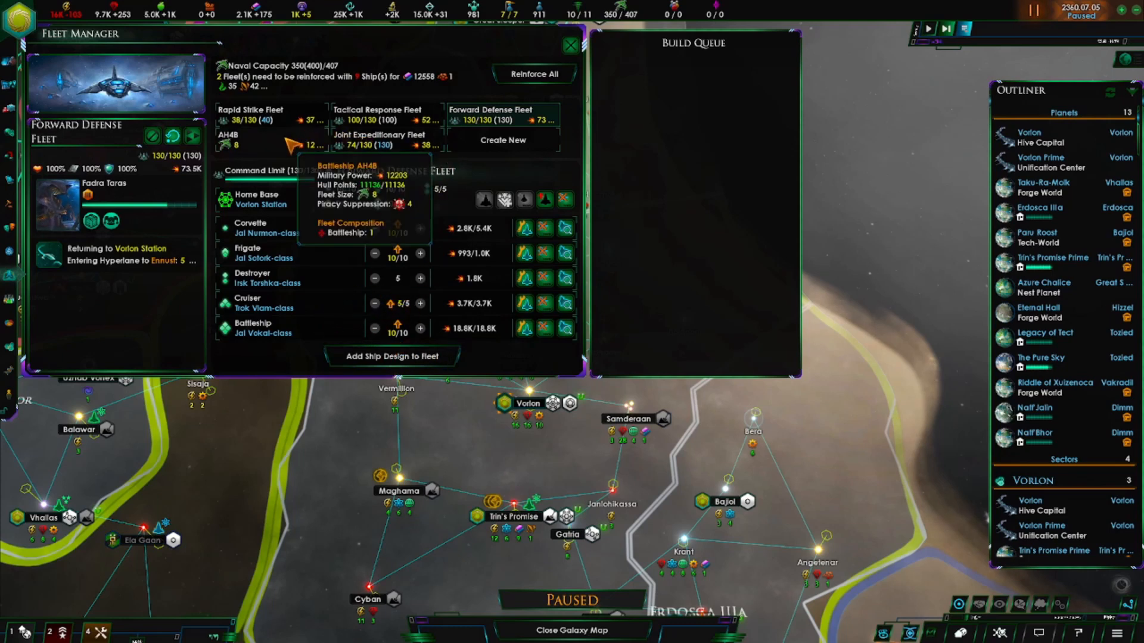
pyautogui.click(380, 139)
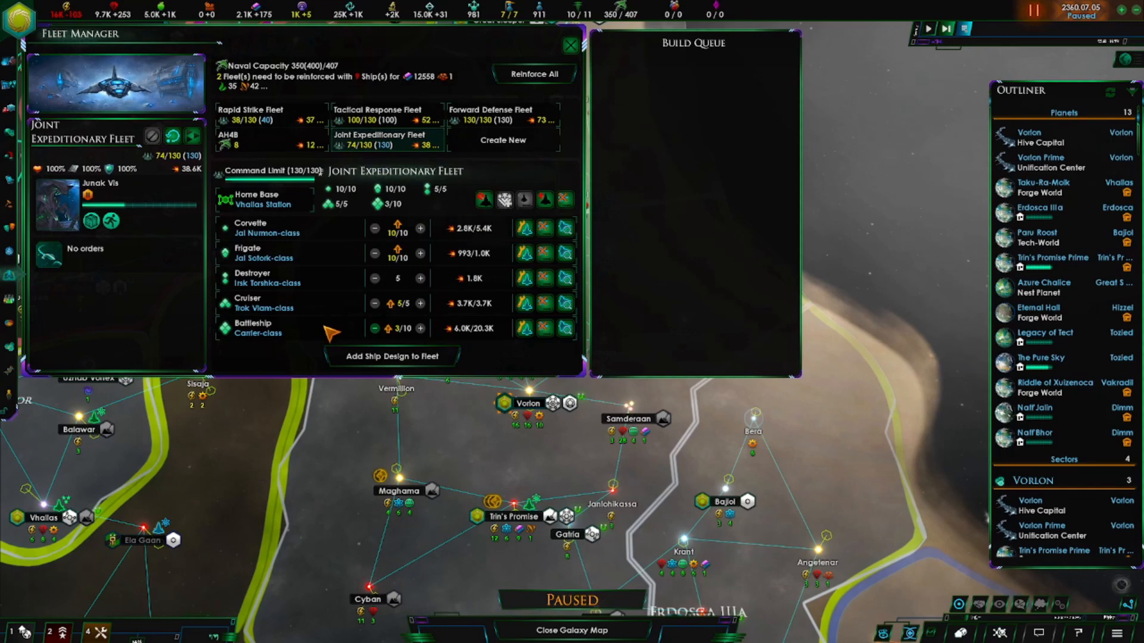
pyautogui.moveTo(420, 302)
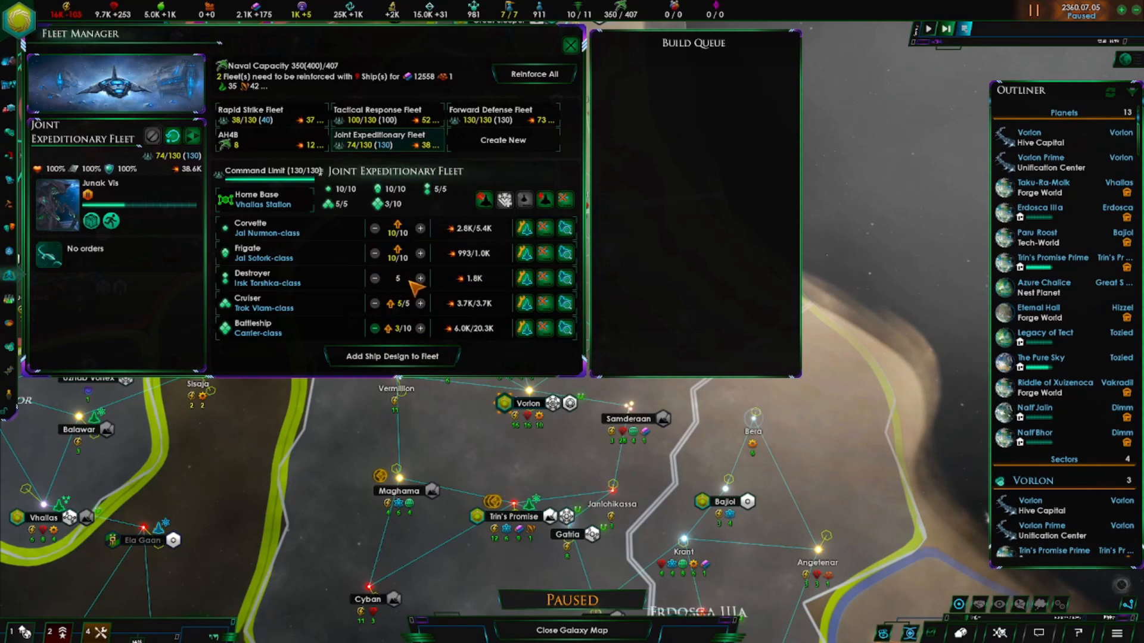
pyautogui.moveTo(321, 263)
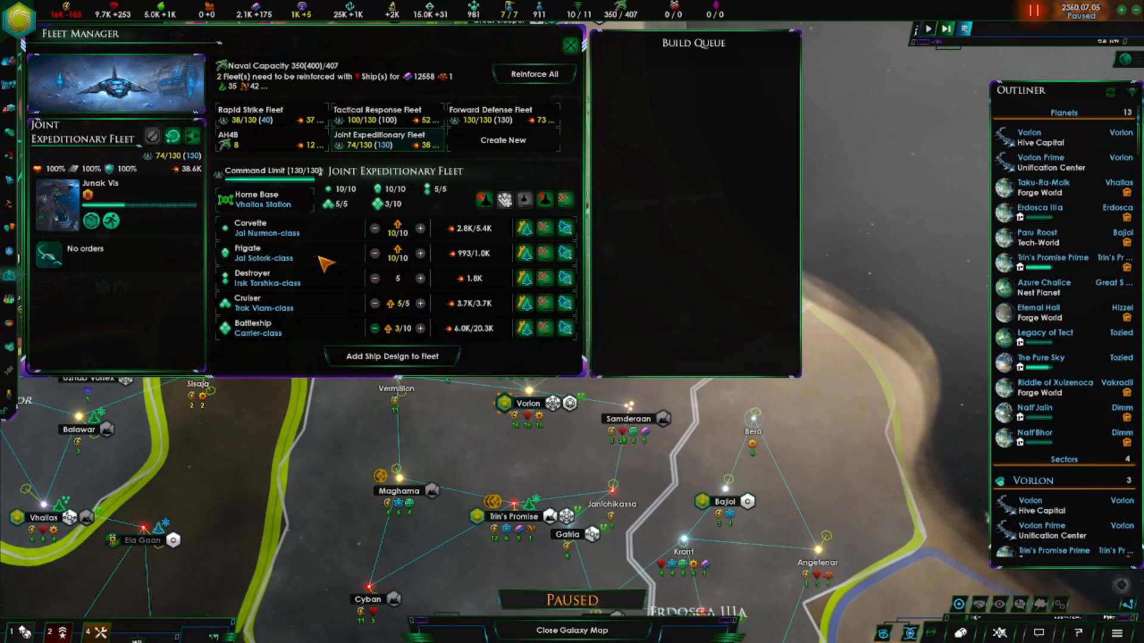
pyautogui.moveTo(412, 262)
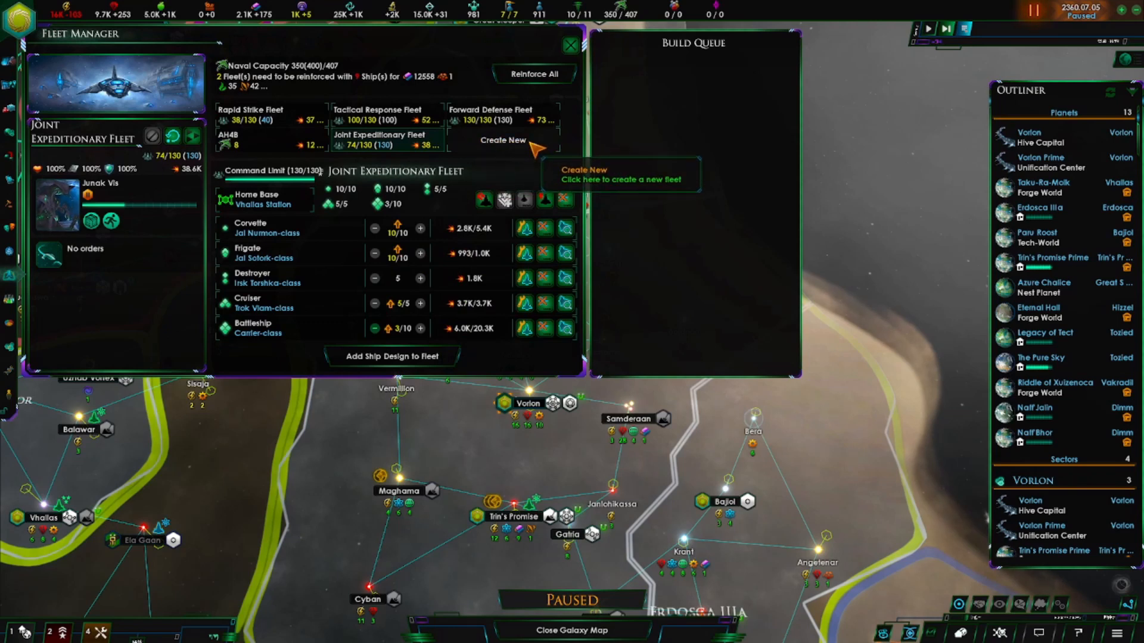
# Create a fleet of 3 Jal Nurmon corvettes plus one frigate, destroyer, cruiser and Carrier battleship.
pyautogui.click(503, 140)
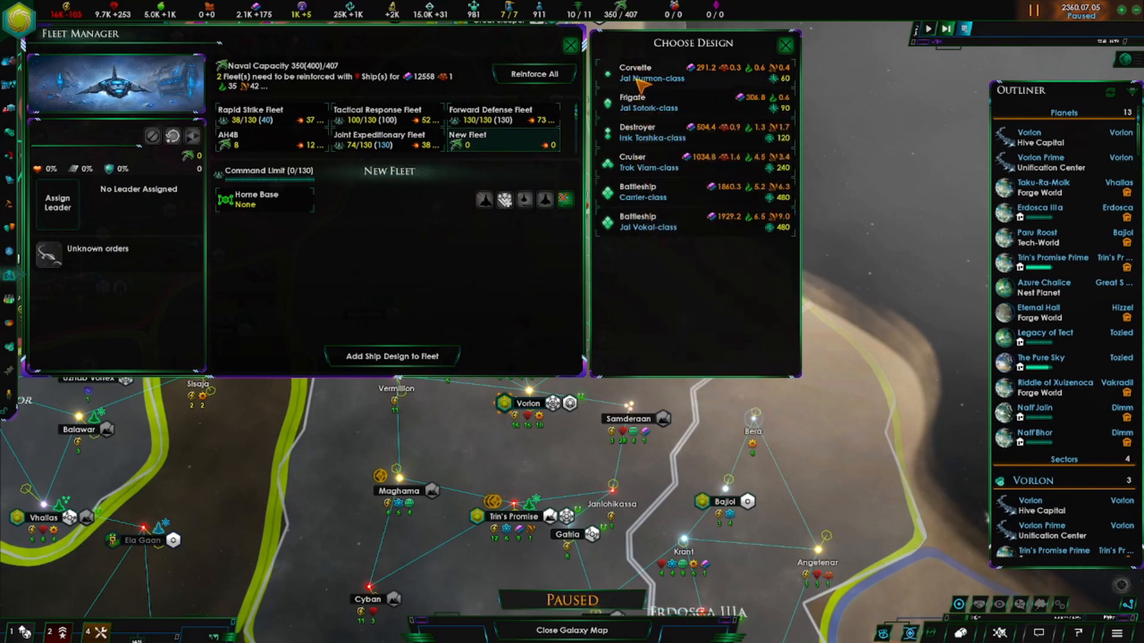
pyautogui.click(649, 137)
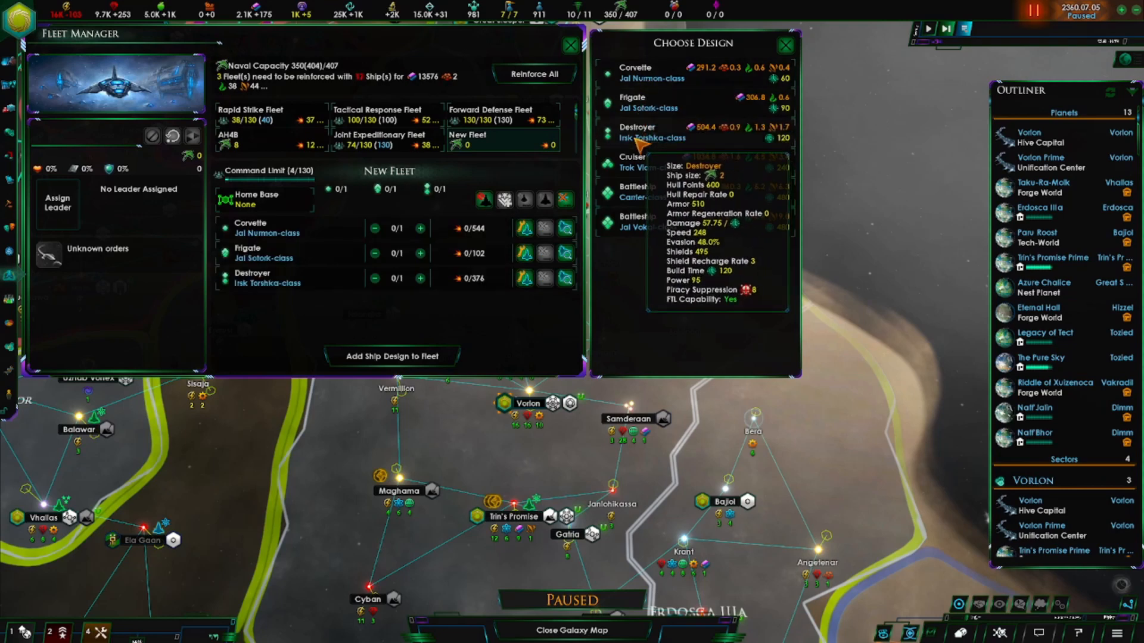
pyautogui.click(648, 161)
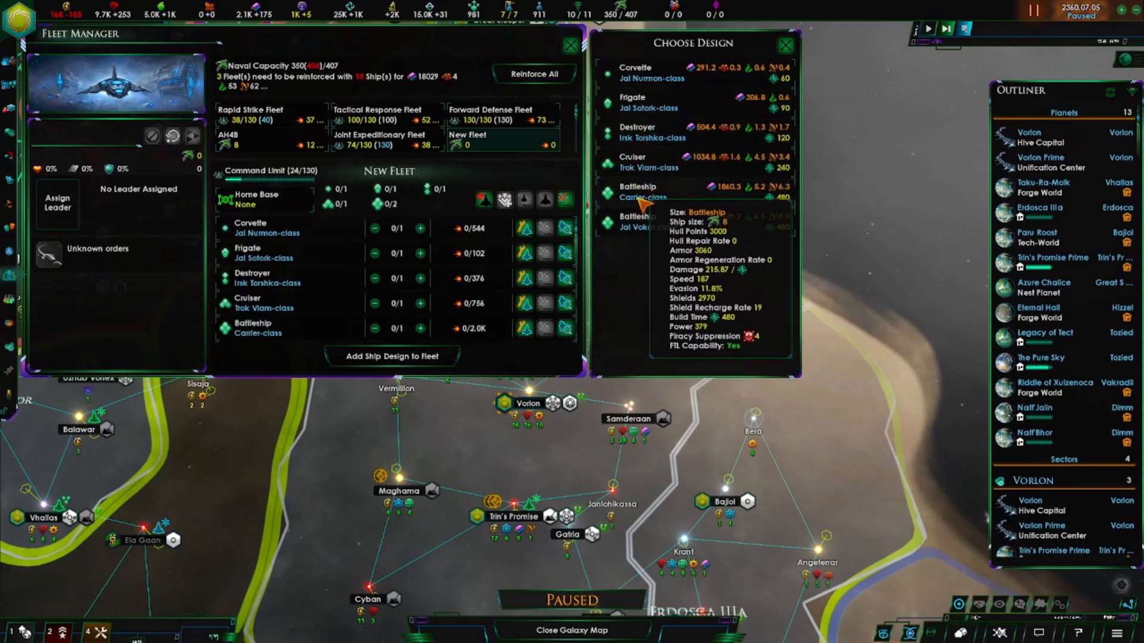
pyautogui.moveTo(638, 222)
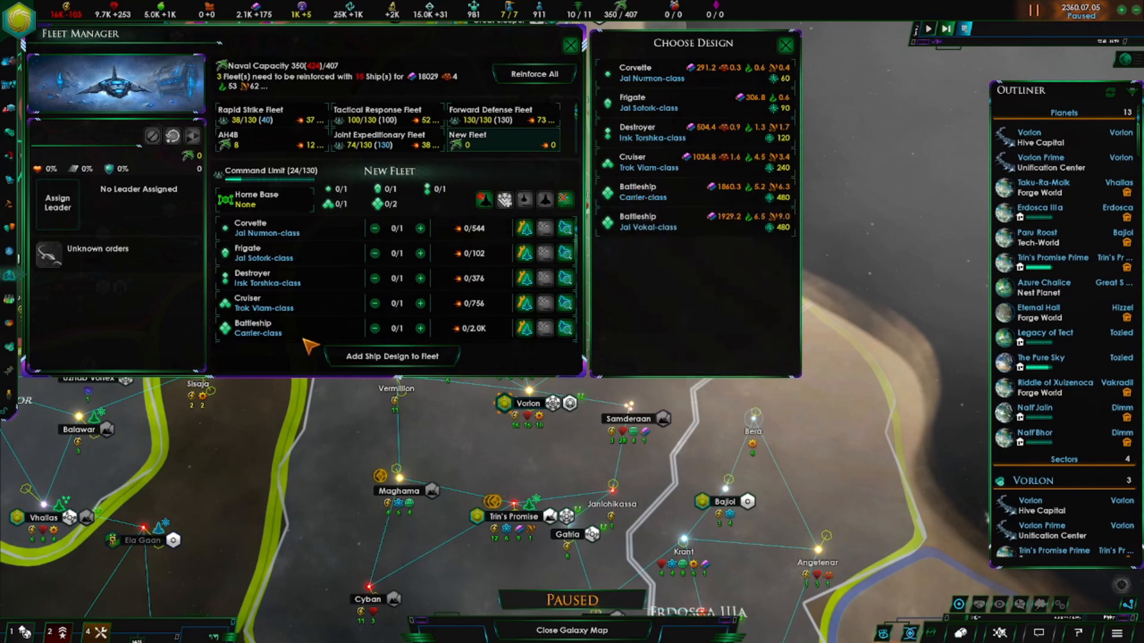
pyautogui.moveTo(423, 292)
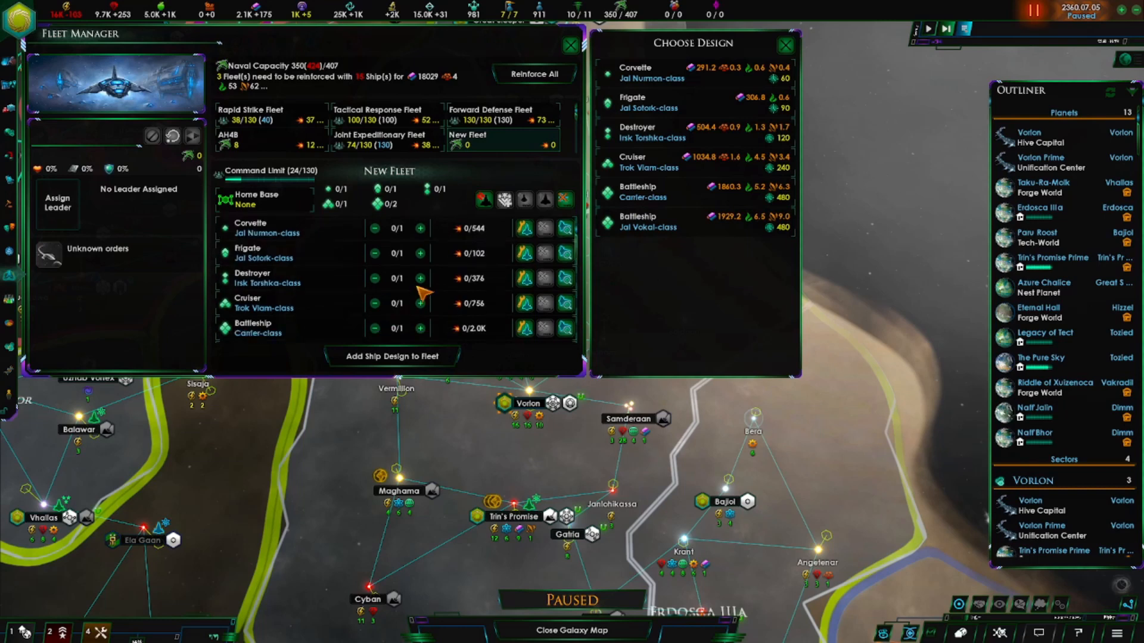
pyautogui.moveTo(426, 252)
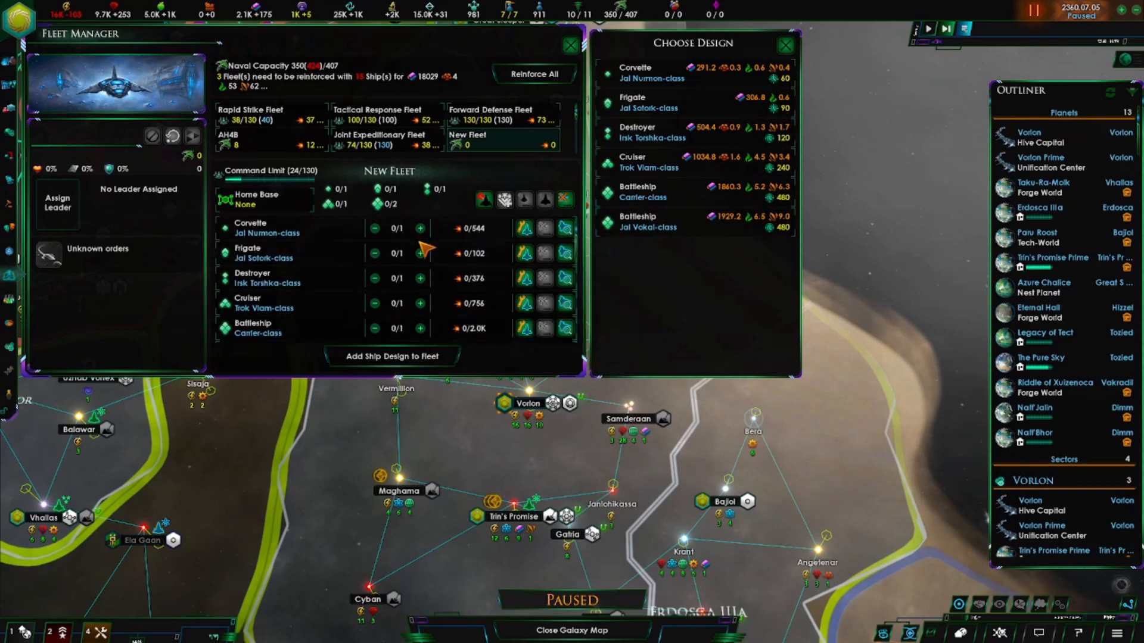
pyautogui.moveTo(420, 229)
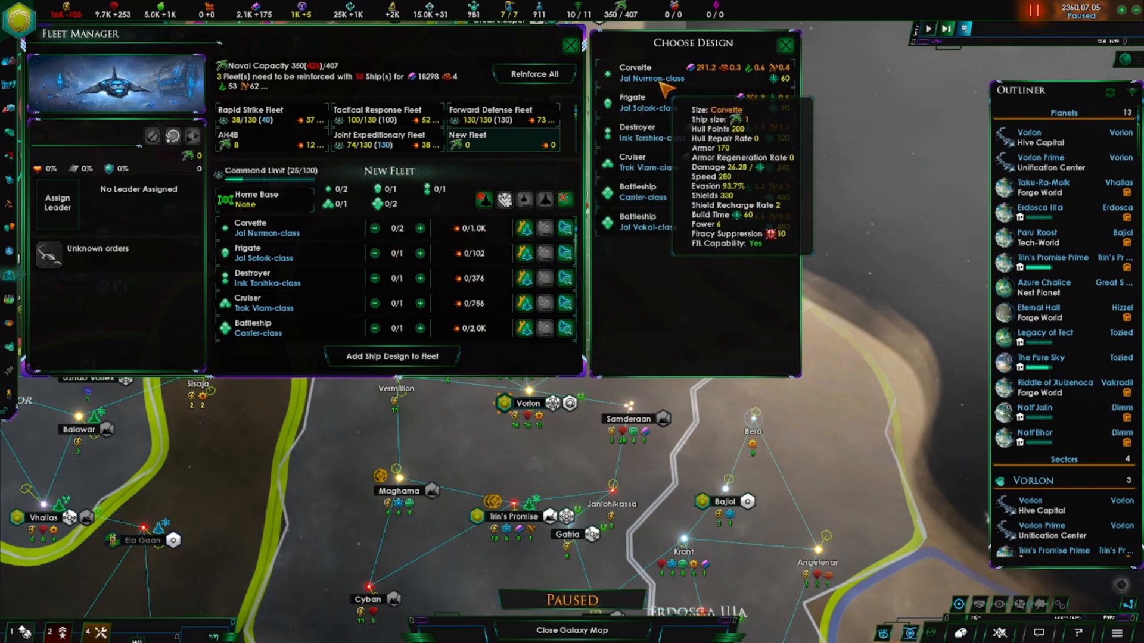
pyautogui.click(420, 228)
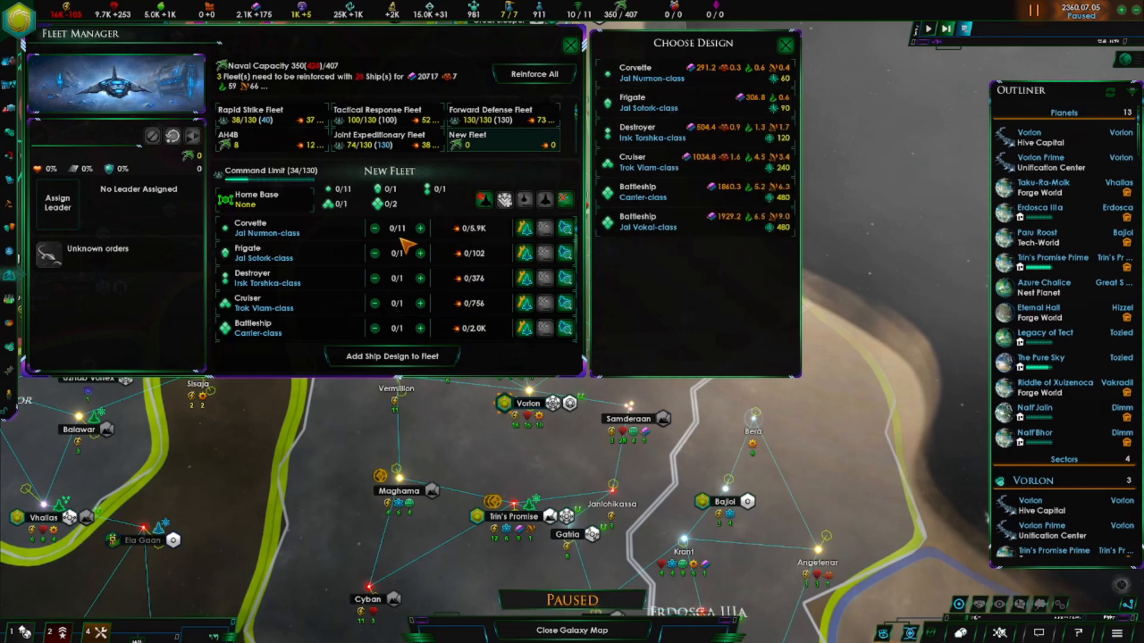
pyautogui.click(374, 228)
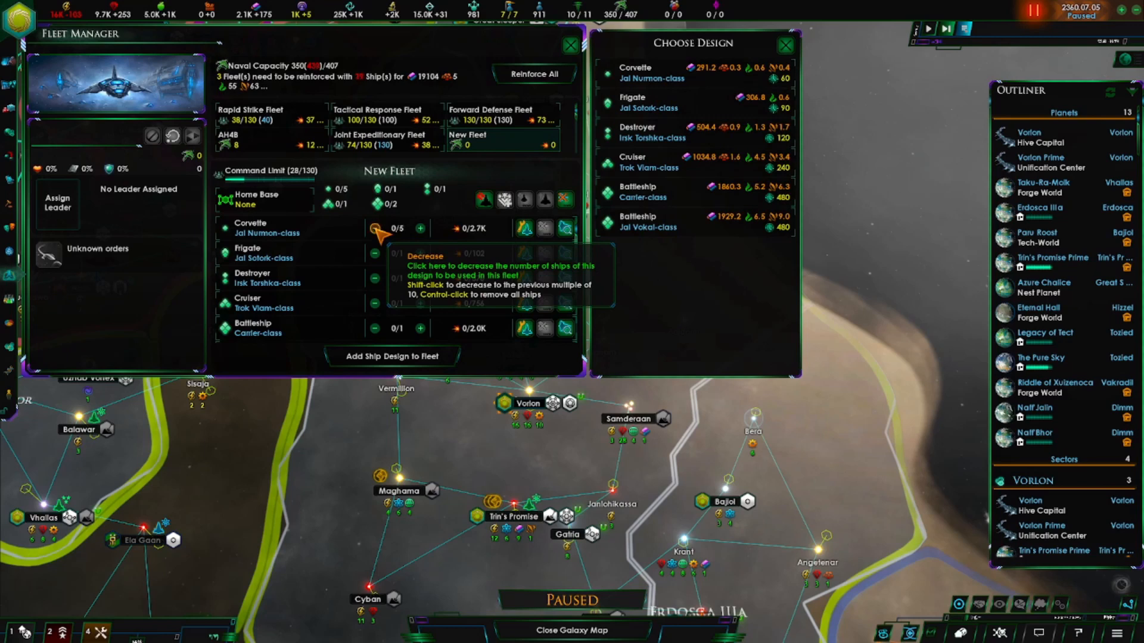
pyautogui.click(374, 228)
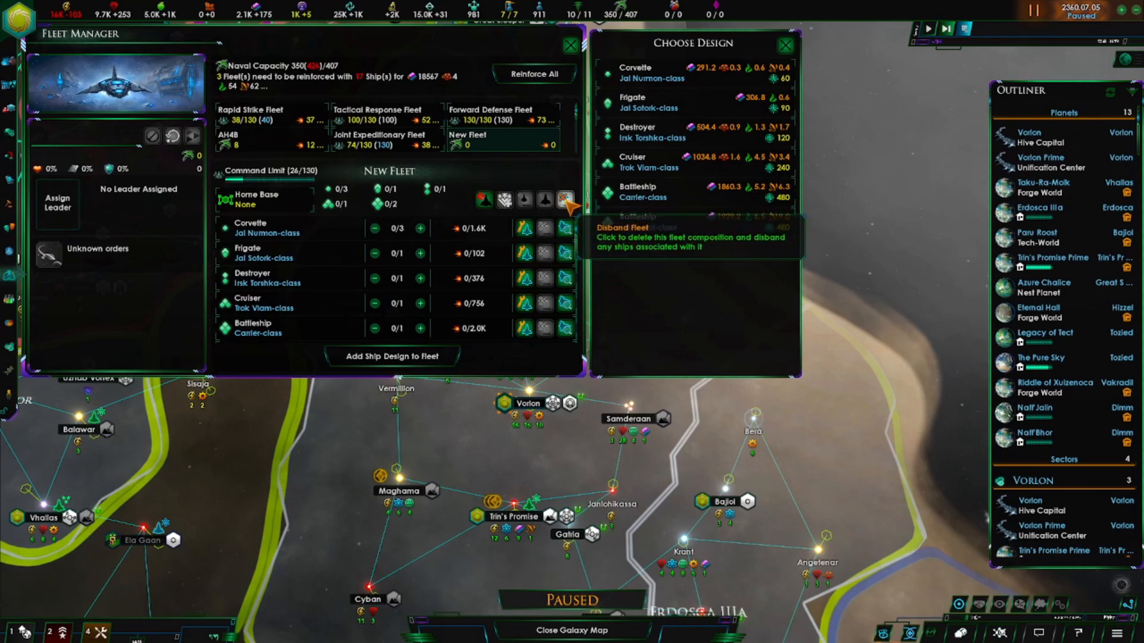
pyautogui.moveTo(484, 199)
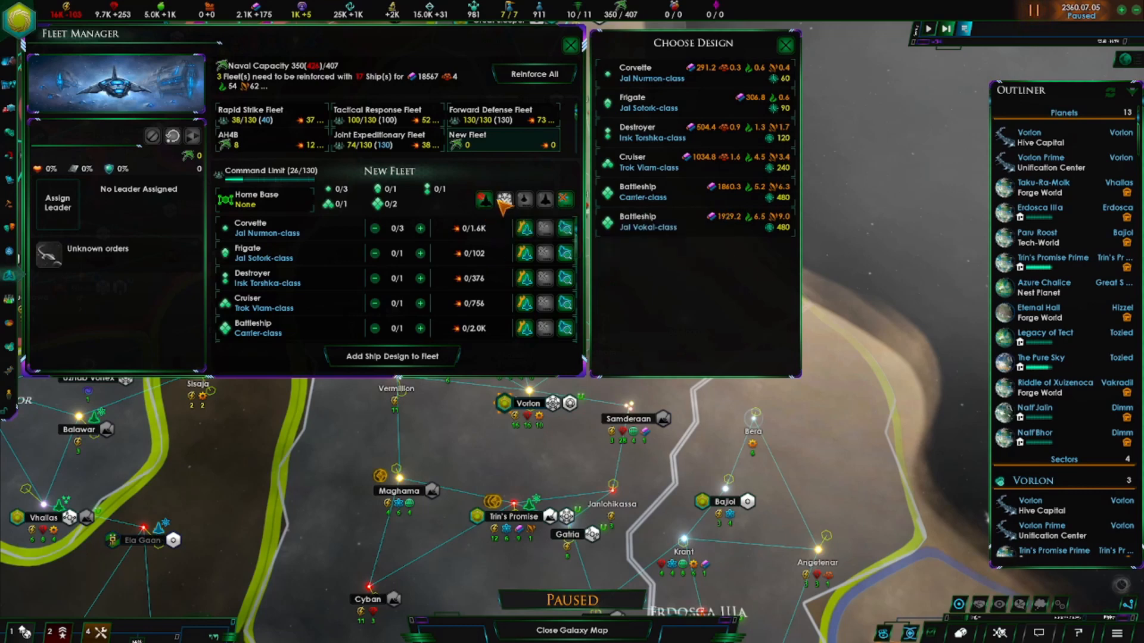
pyautogui.moveTo(514, 204)
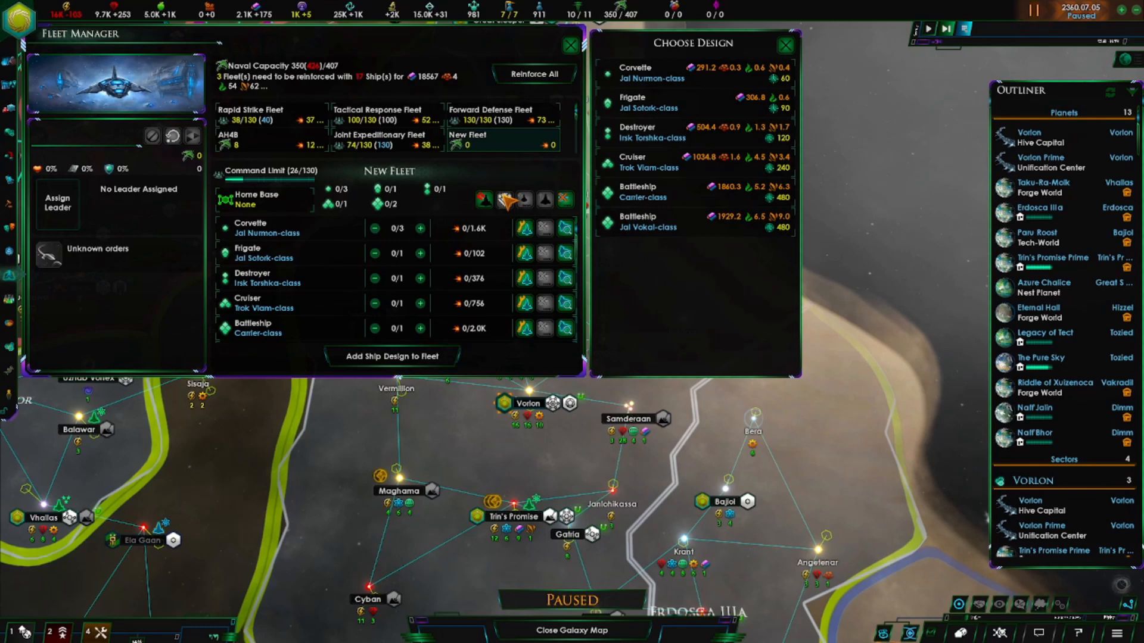
pyautogui.moveTo(507, 208)
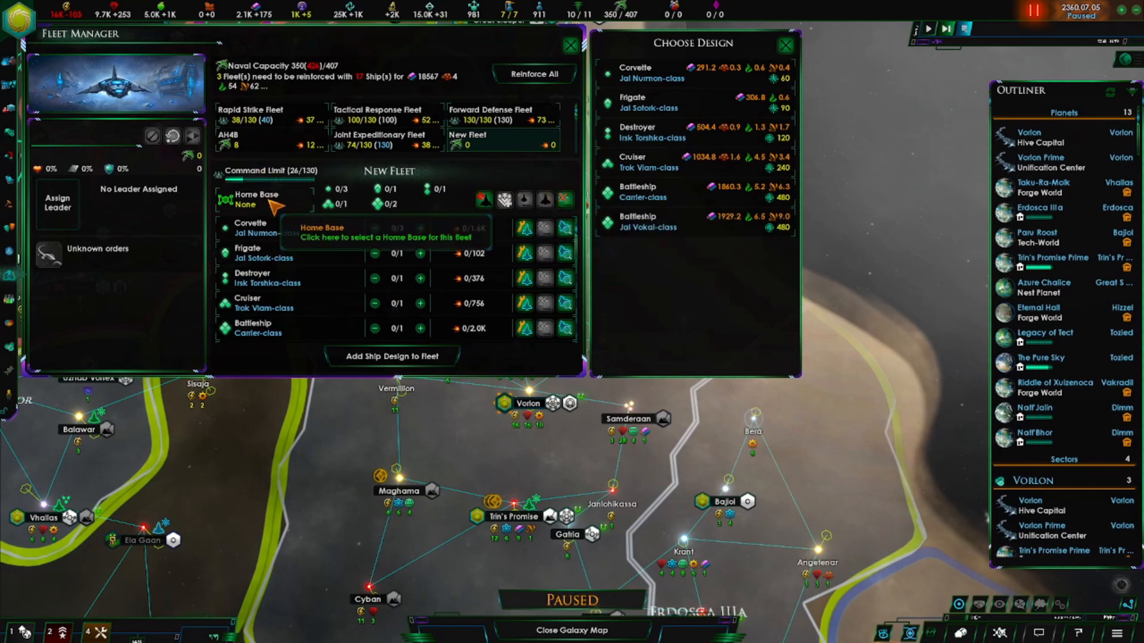
# List home base options including Atlabba, Talandra and Vakradil bastions and Trin's Promise anchorage.
pyautogui.click(256, 199)
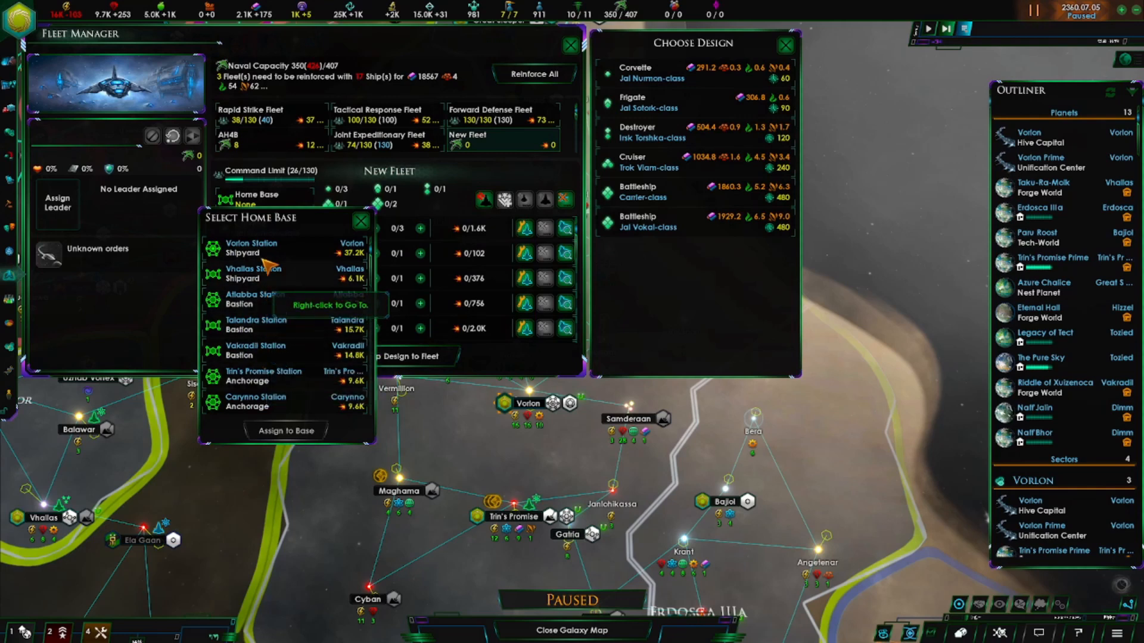
pyautogui.moveTo(270, 274)
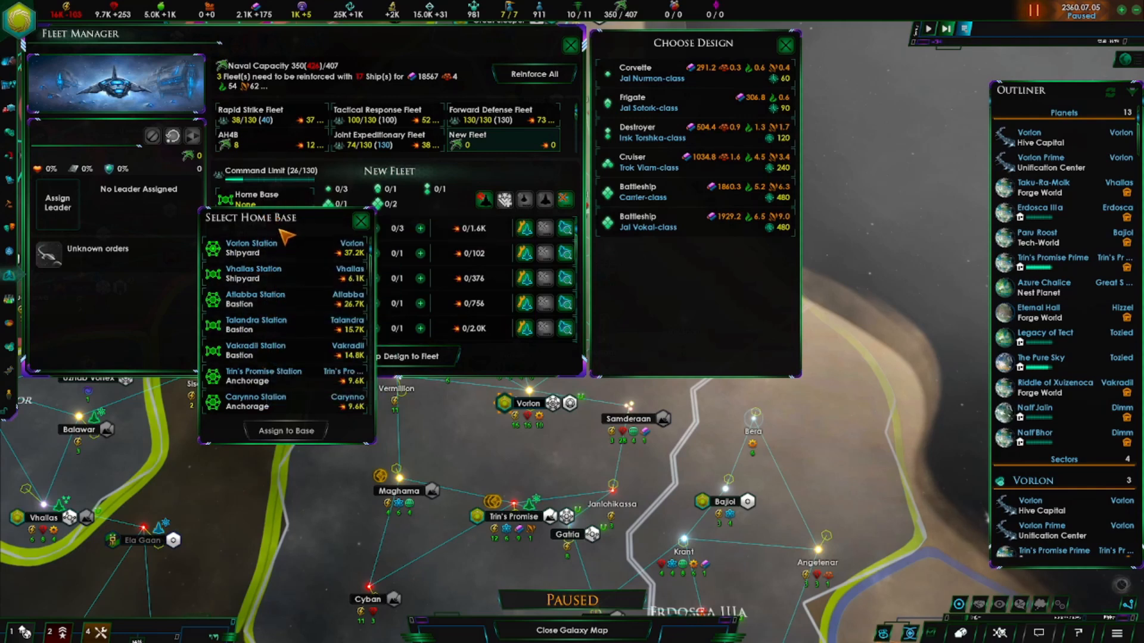
pyautogui.moveTo(286, 273)
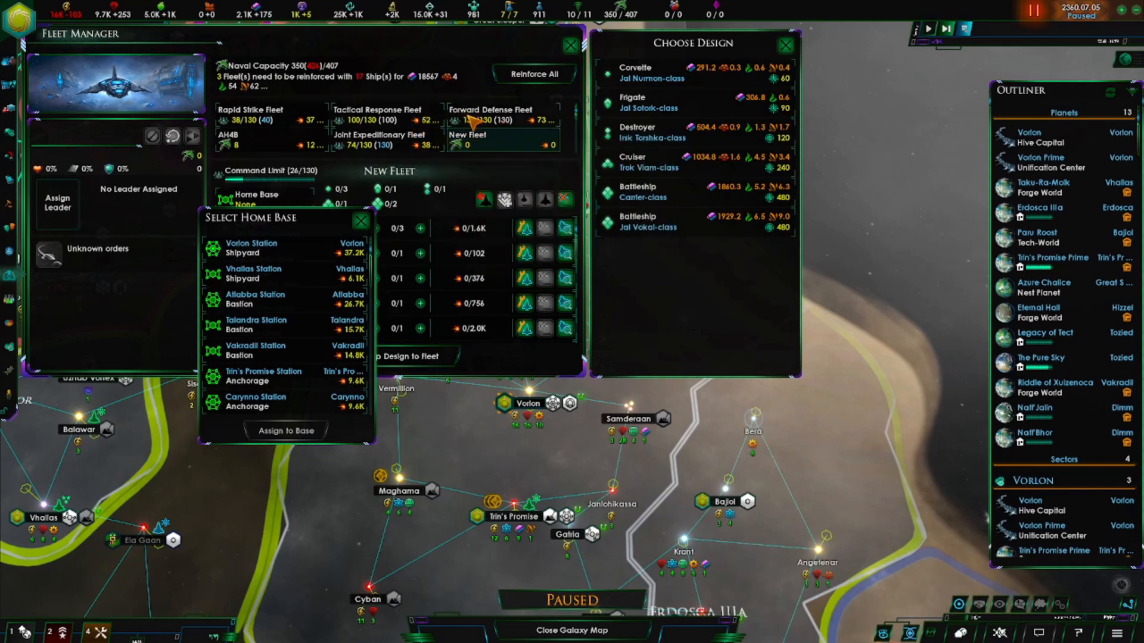
pyautogui.moveTo(434, 156)
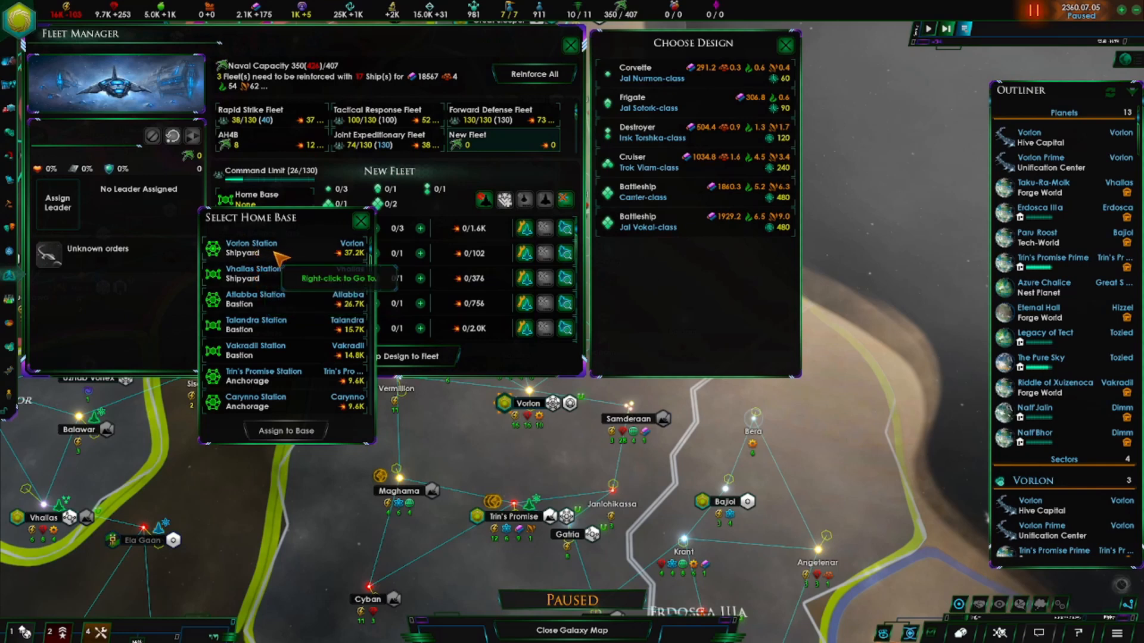
pyautogui.moveTo(277, 279)
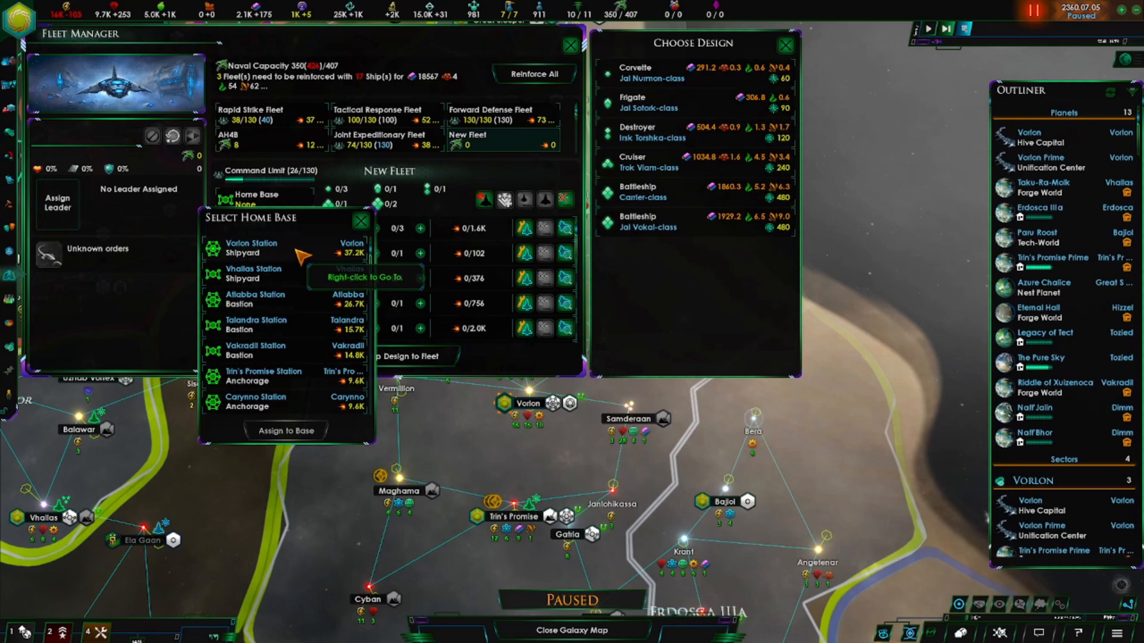
pyautogui.moveTo(303, 248)
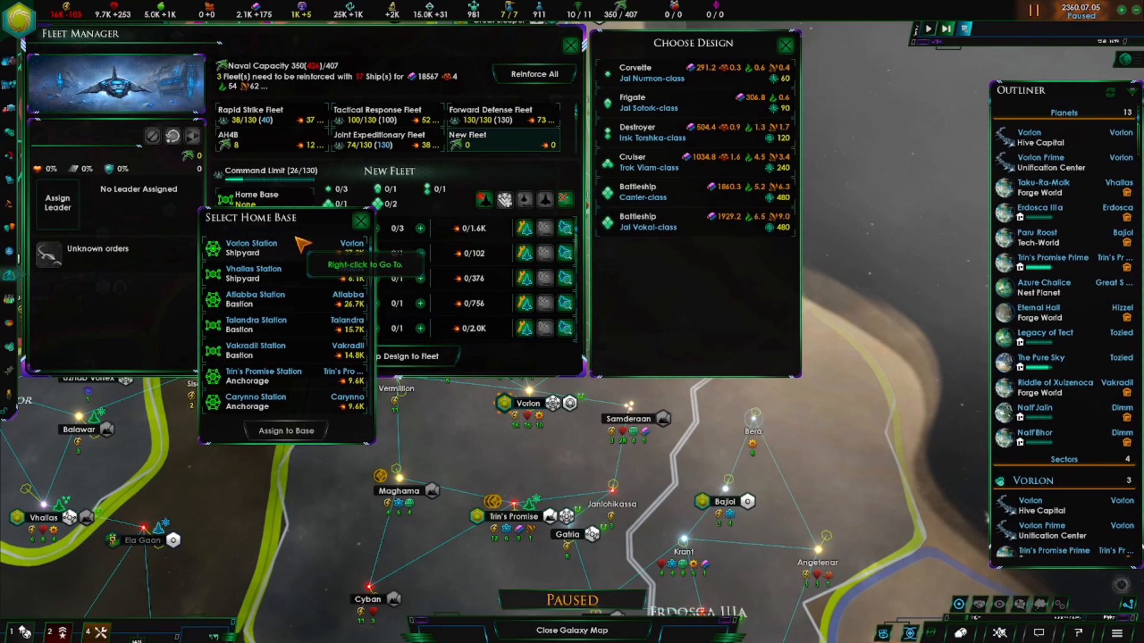
pyautogui.moveTo(359, 221)
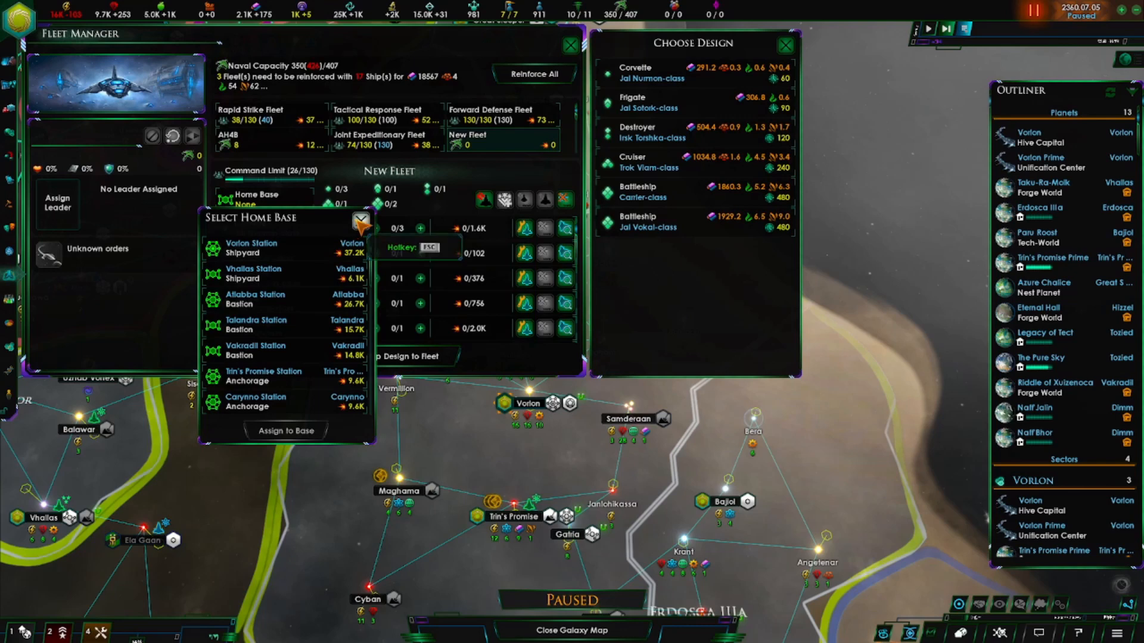
# Dismiss the home base list unassigned and queue two Jal Nurmon corvettes at Vorlon Station via Reinforce All.
pyautogui.click(360, 221)
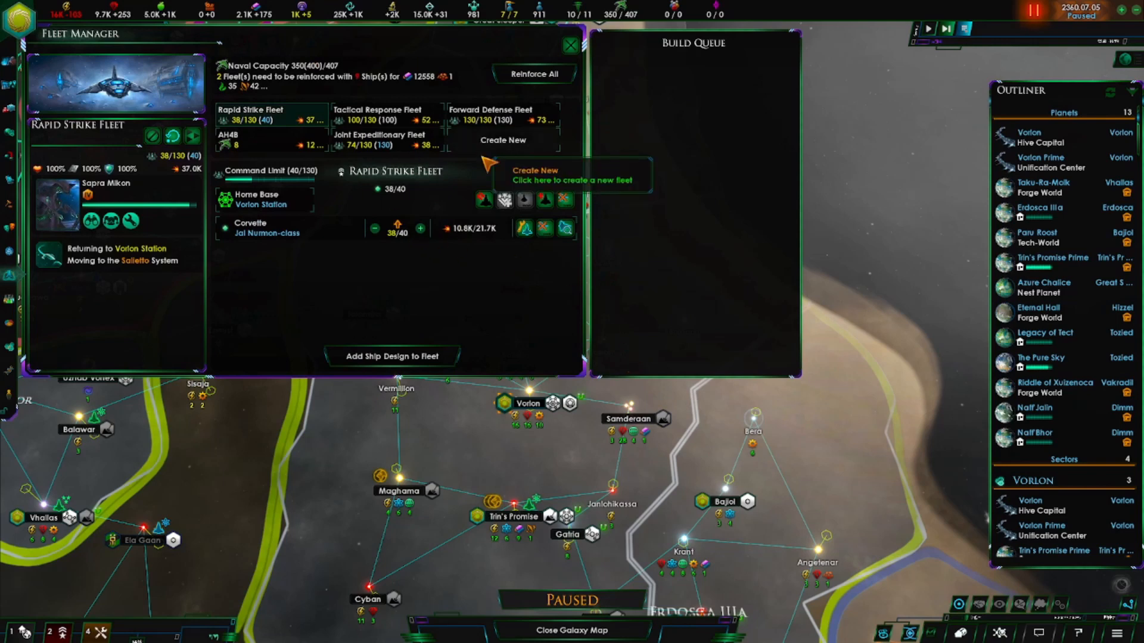
pyautogui.moveTo(533, 74)
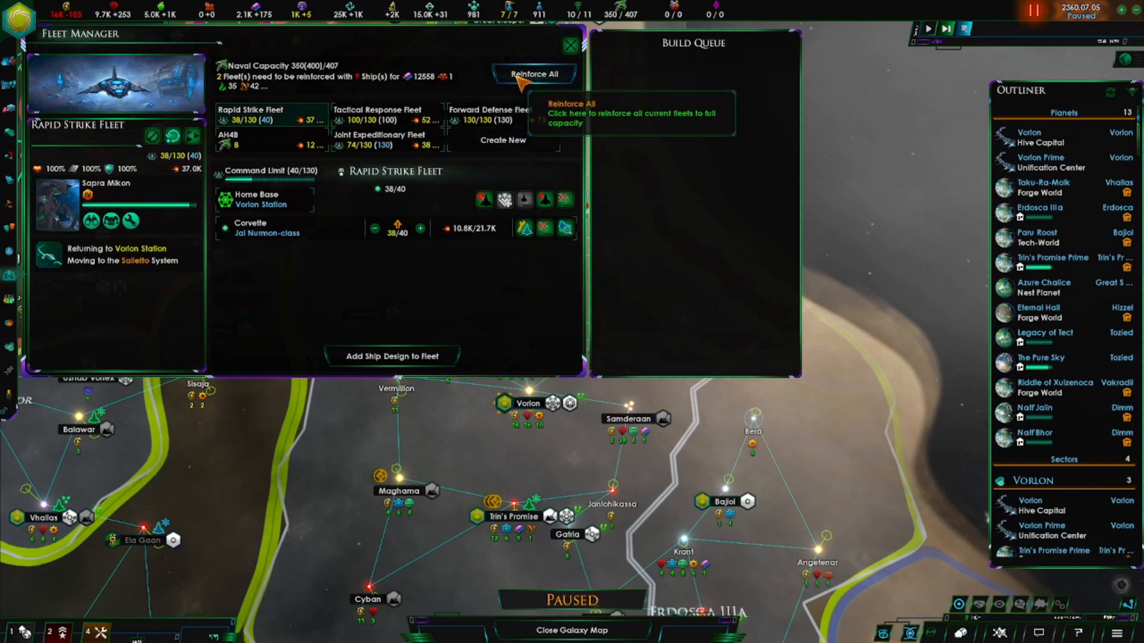
pyautogui.moveTo(325, 120)
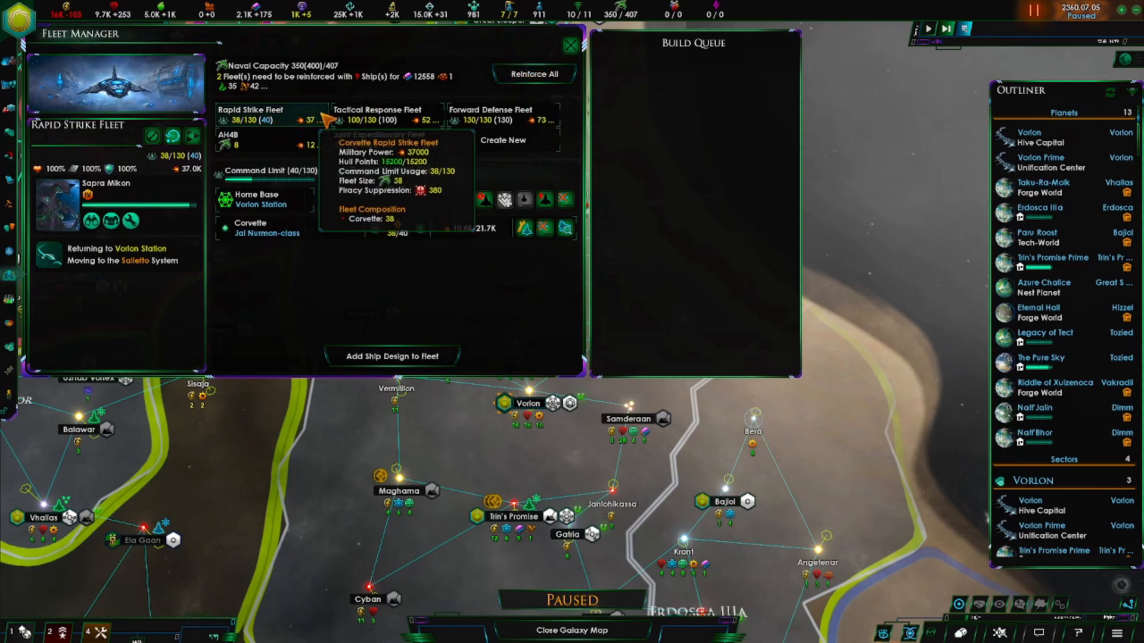
pyautogui.moveTo(379, 139)
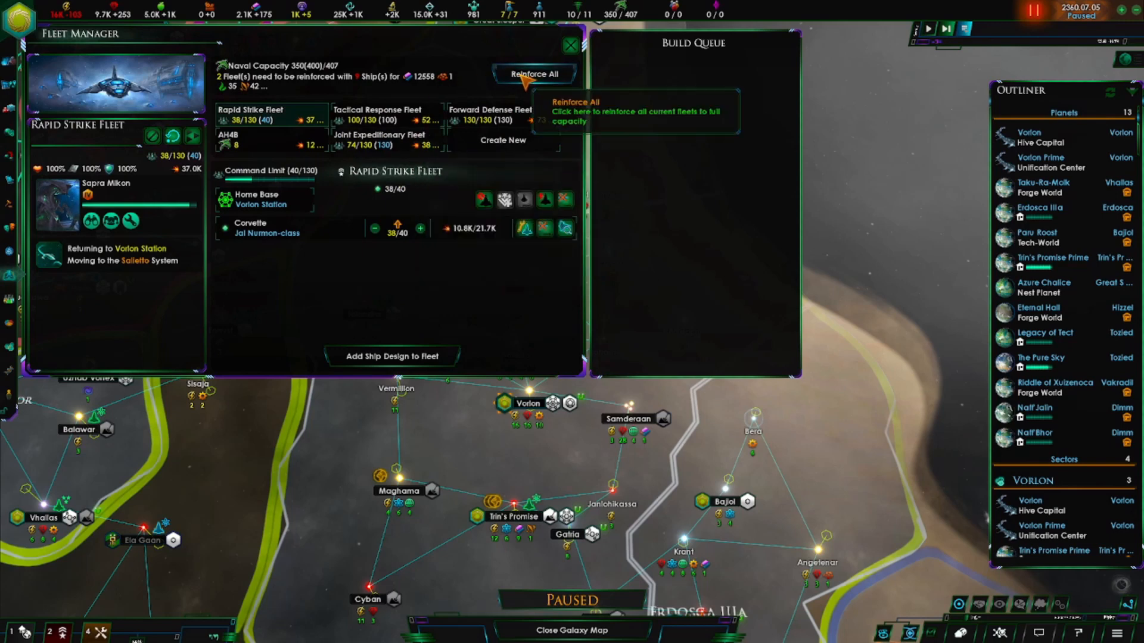
pyautogui.moveTo(266, 22)
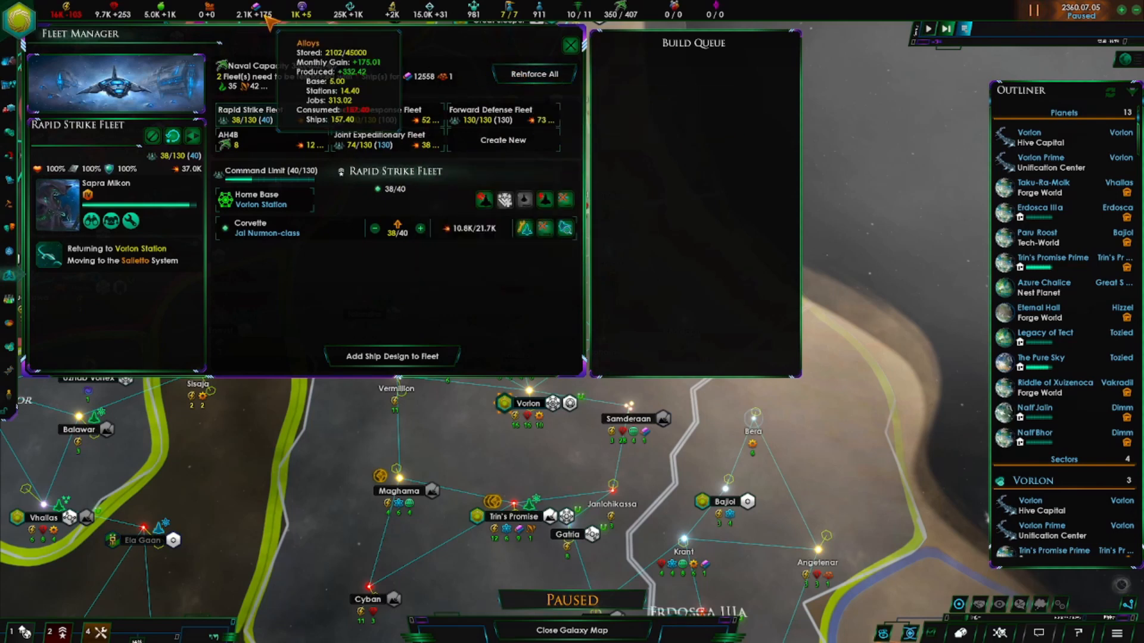
pyautogui.moveTo(534, 74)
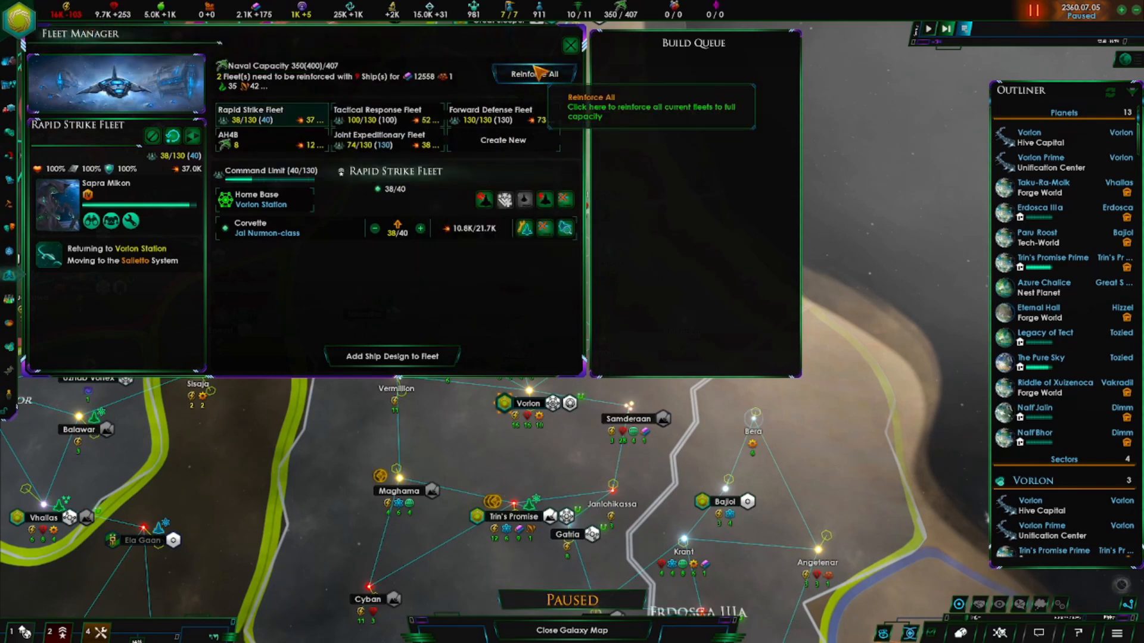
pyautogui.moveTo(380, 69)
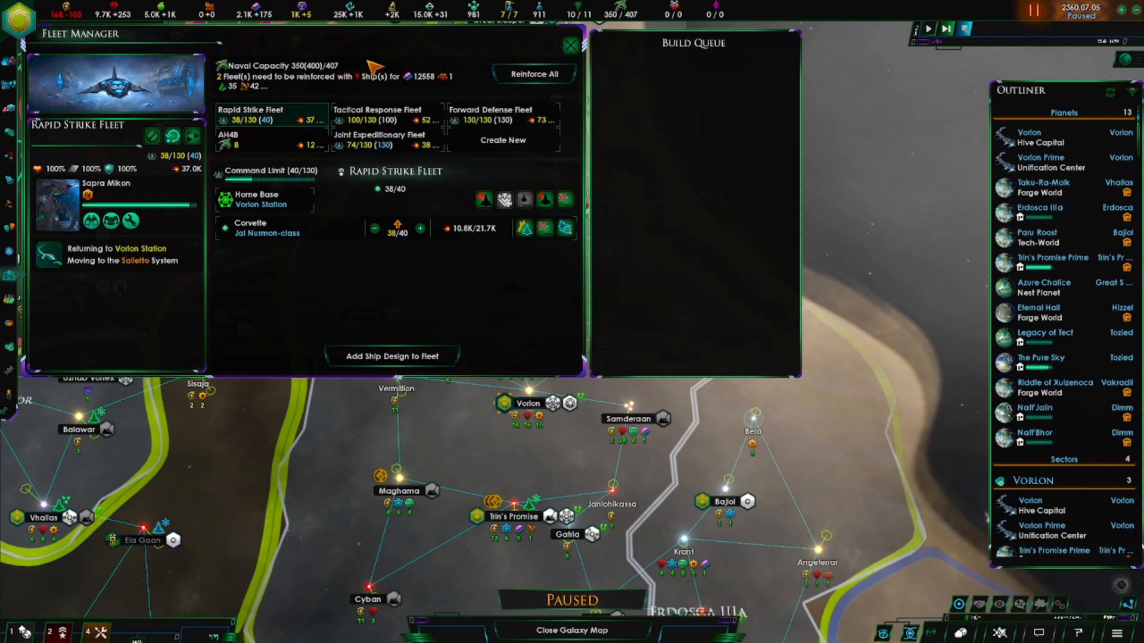
pyautogui.moveTo(315, 110)
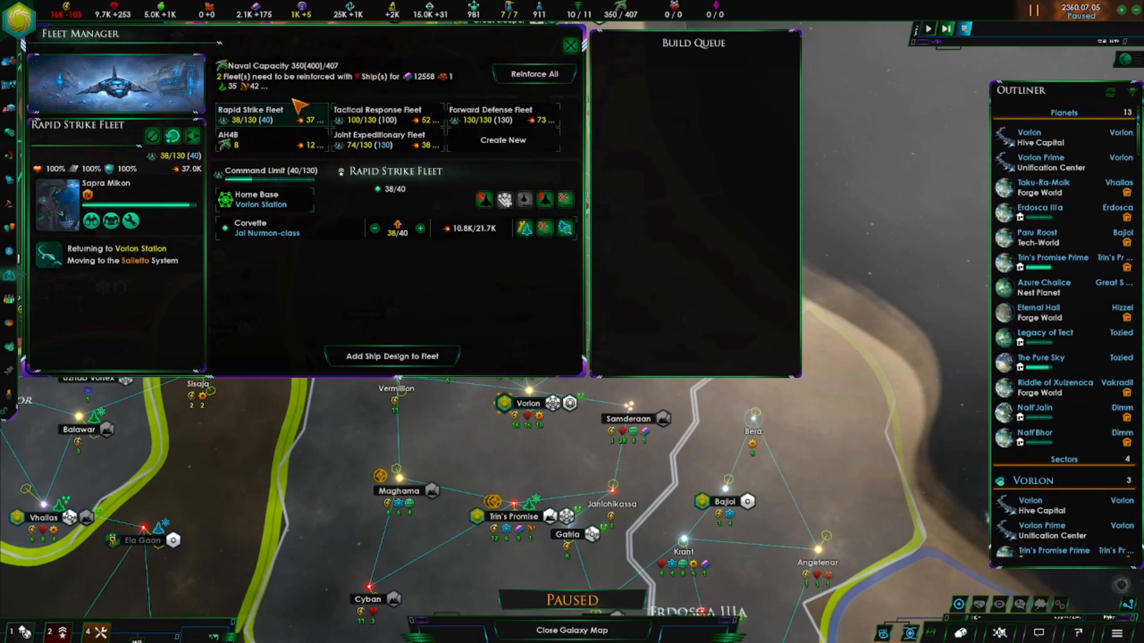
pyautogui.moveTo(299, 69)
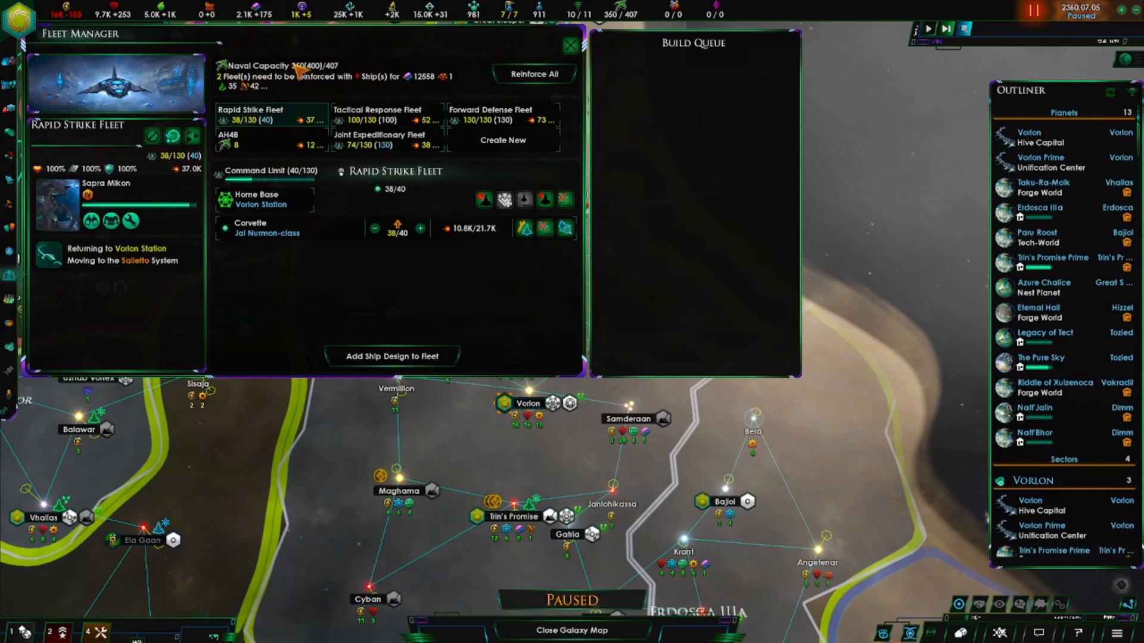
pyautogui.moveTo(336, 78)
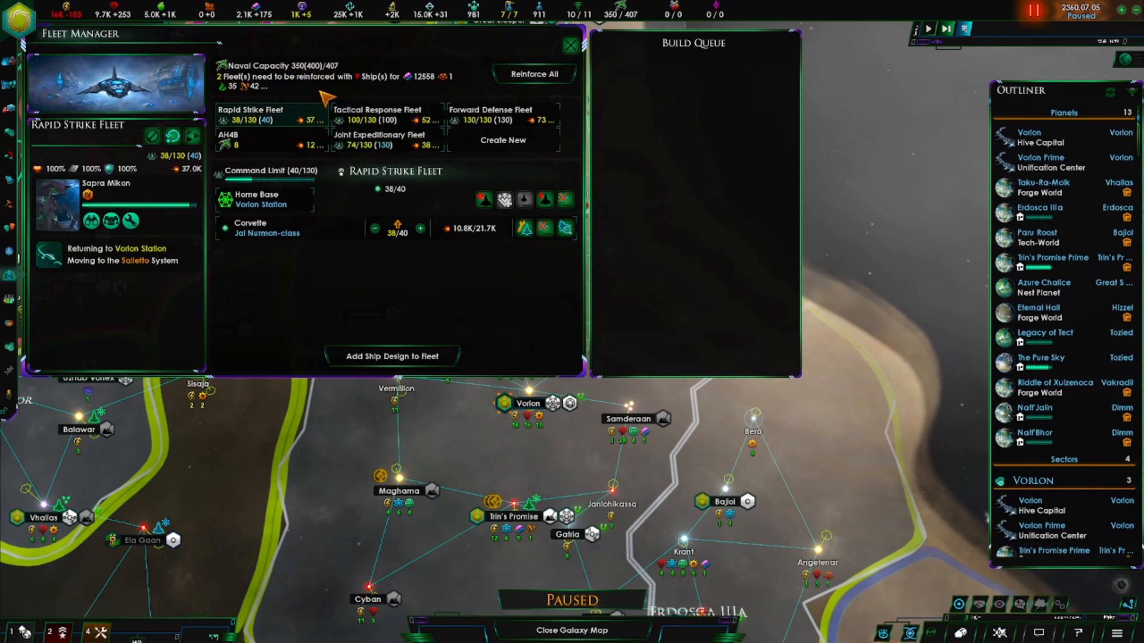
pyautogui.moveTo(328, 98)
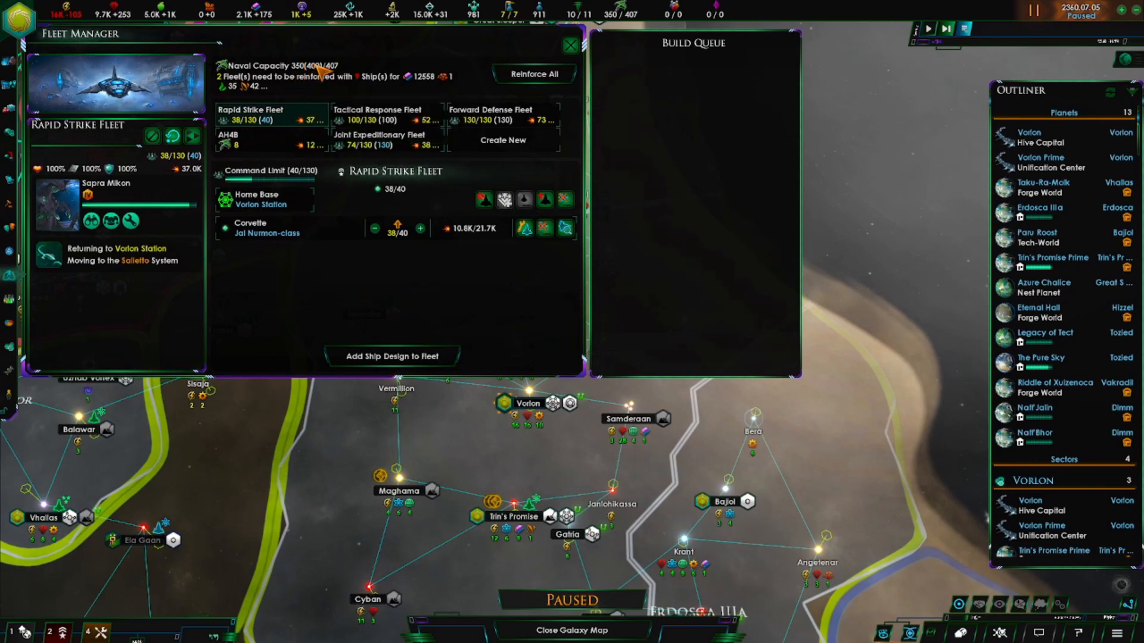
pyautogui.moveTo(335, 82)
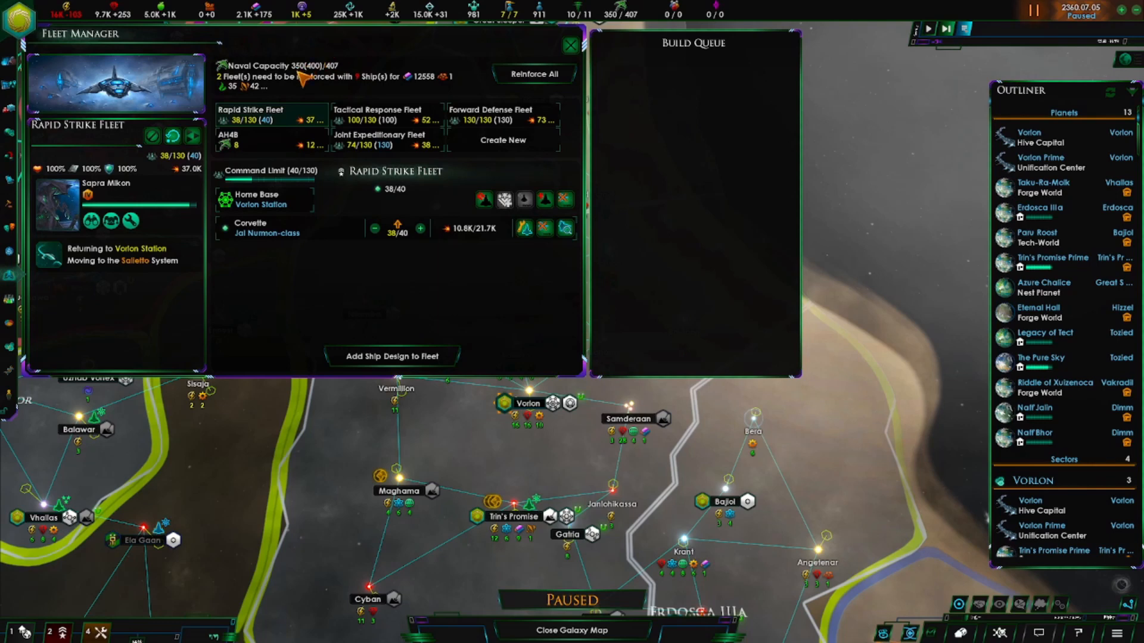
pyautogui.moveTo(534, 74)
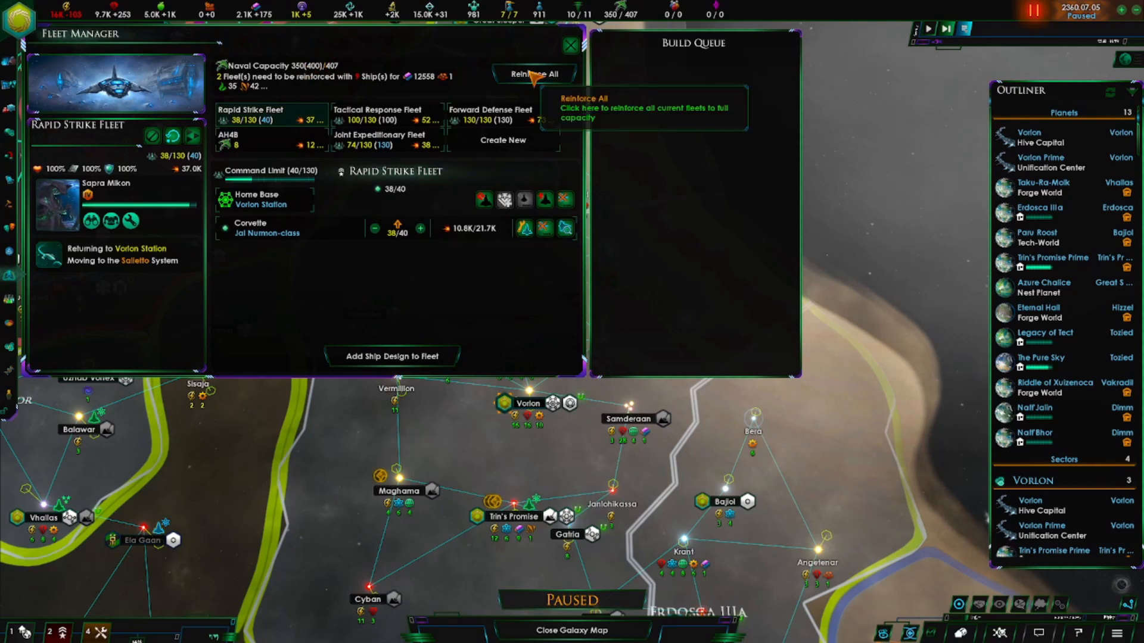
pyautogui.click(535, 75)
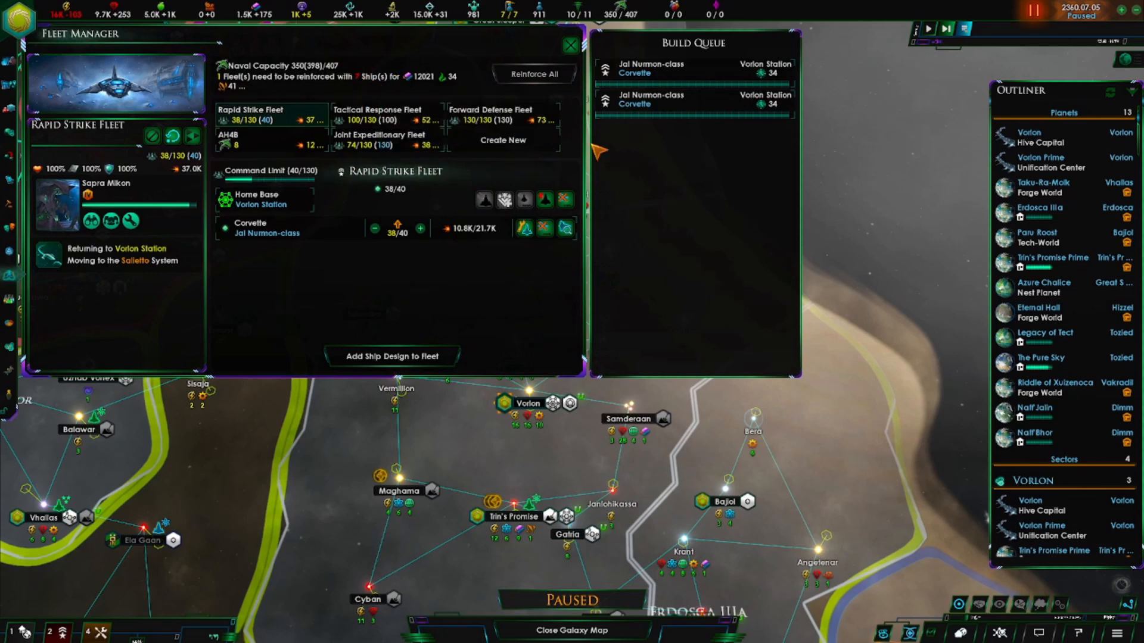
pyautogui.moveTo(280, 121)
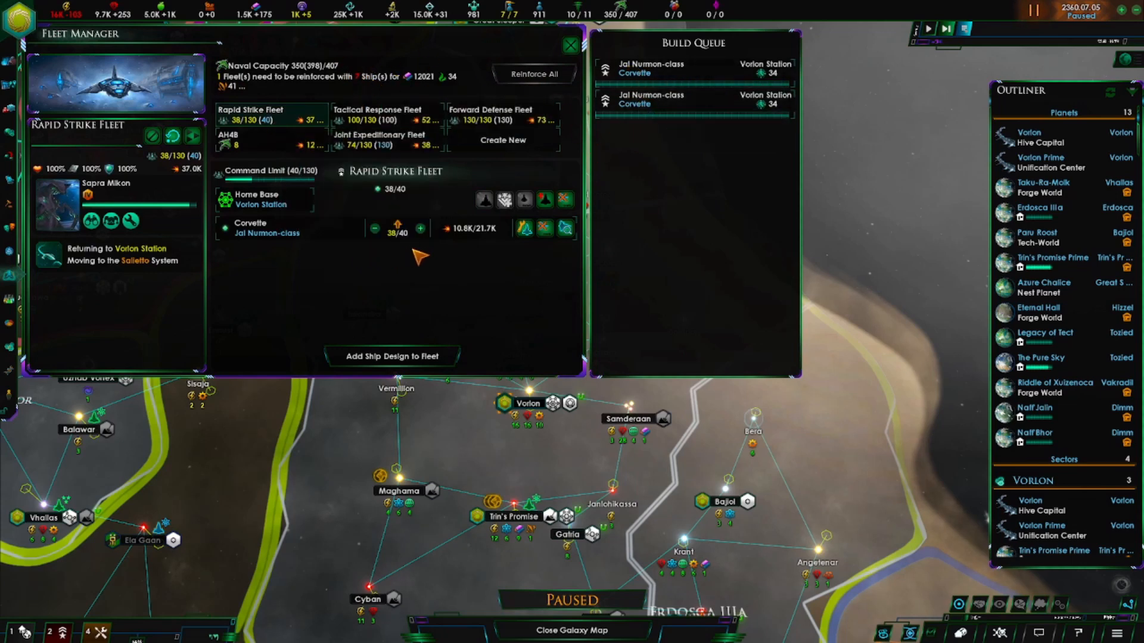
pyautogui.moveTo(412, 240)
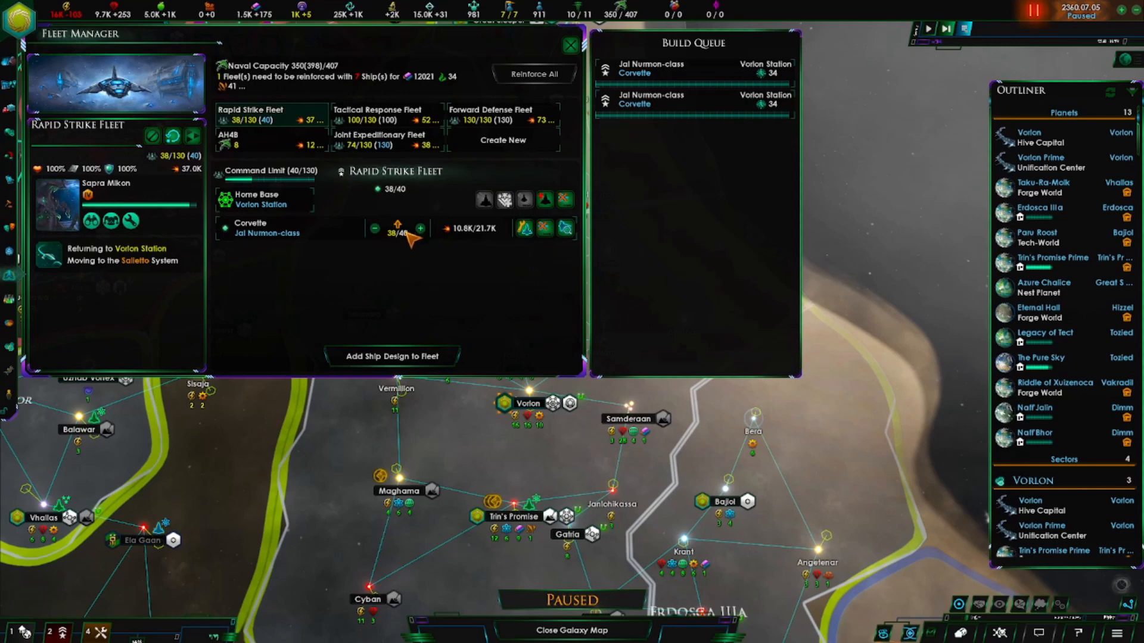
# Compare the Tactical Response, Forward Defense and Joint Expeditionary fleets, then show the Traditions screen.
pyautogui.click(387, 115)
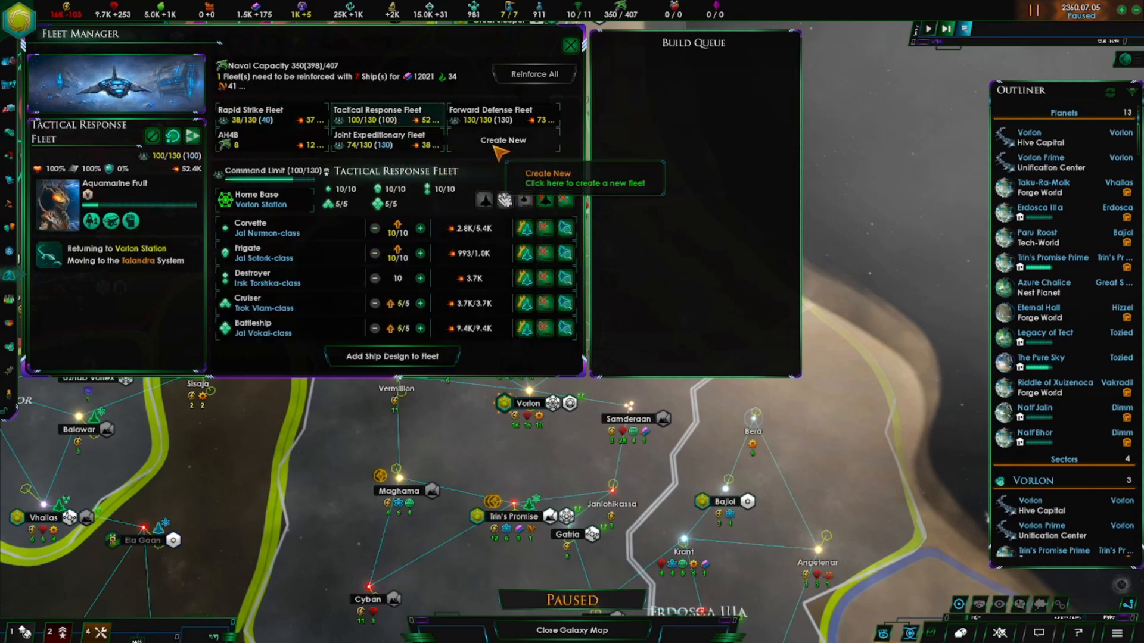
pyautogui.click(498, 113)
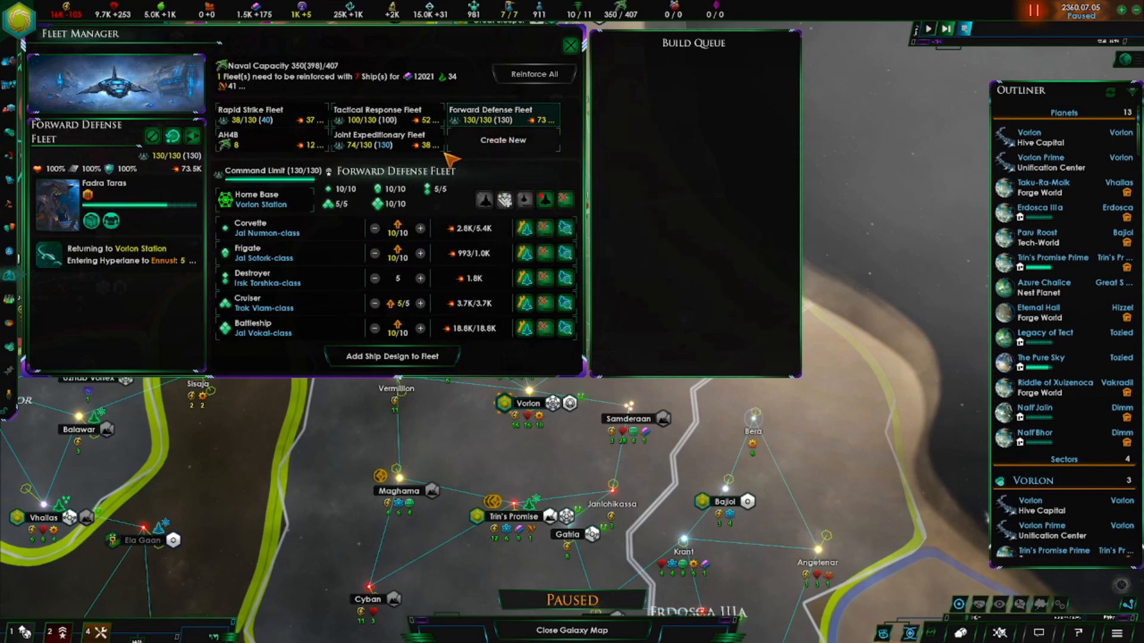
pyautogui.click(379, 140)
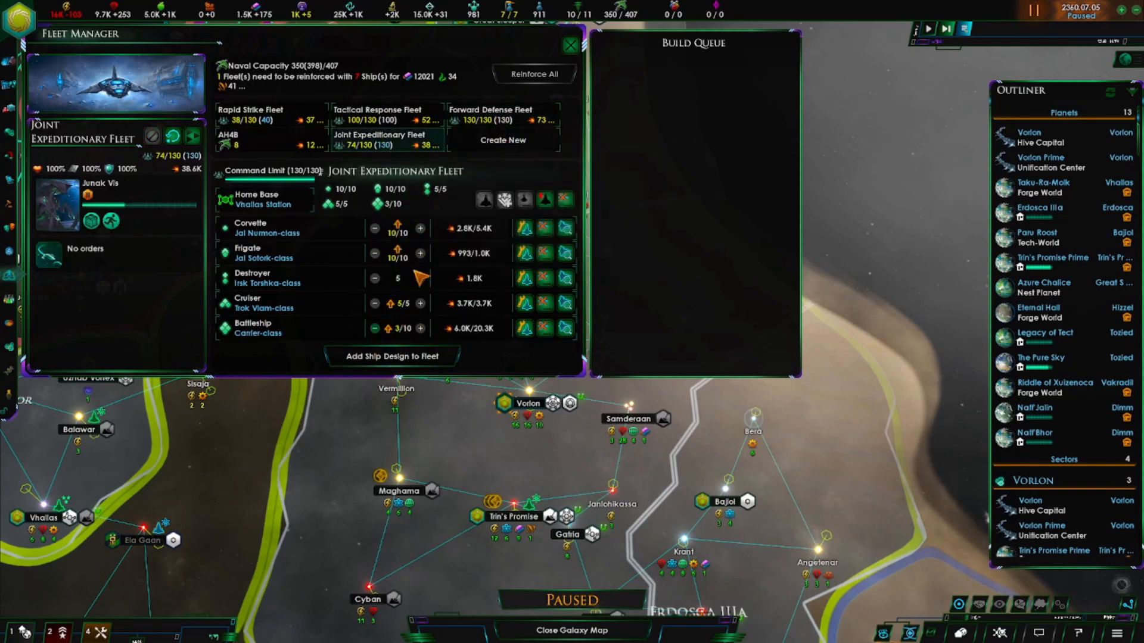
pyautogui.moveTo(485, 199)
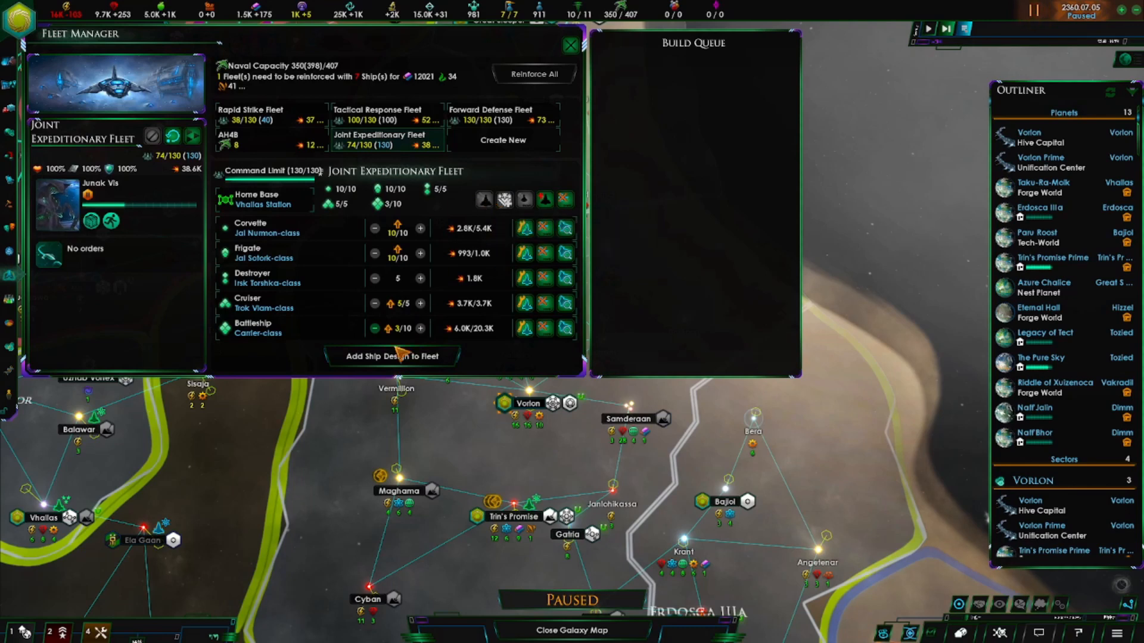
pyautogui.click(390, 357)
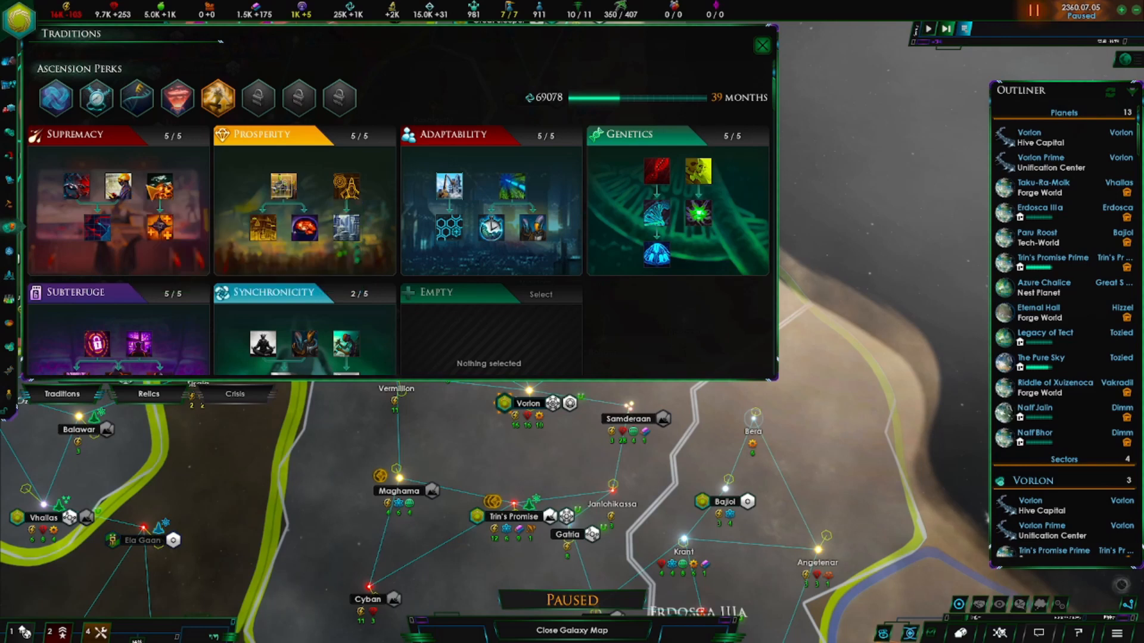
pyautogui.moveTo(159, 189)
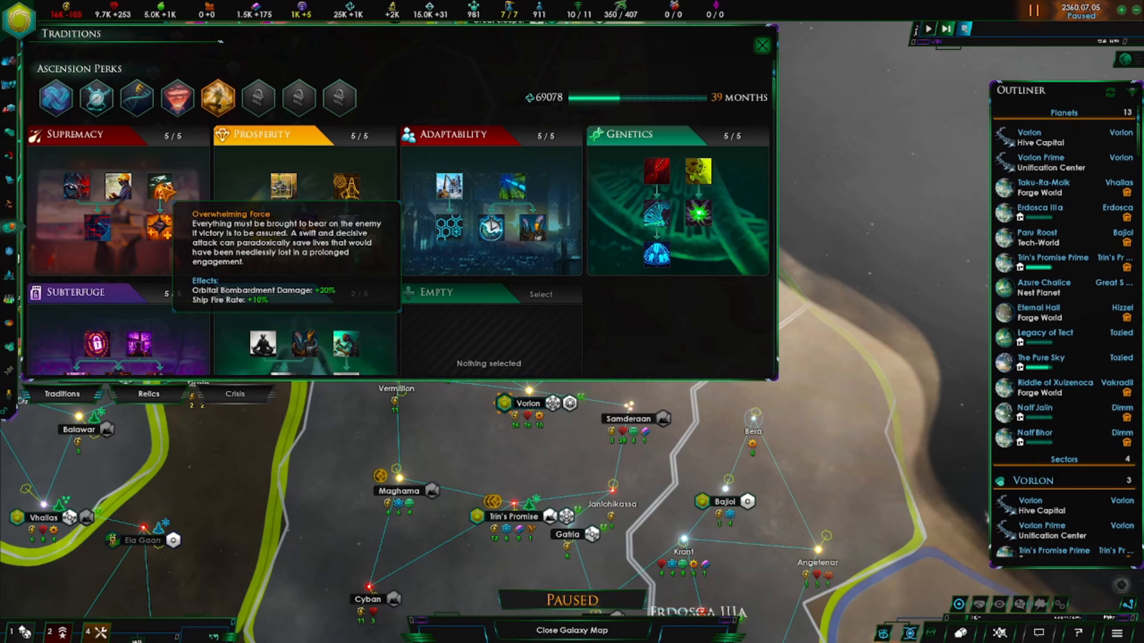
pyautogui.moveTo(98, 234)
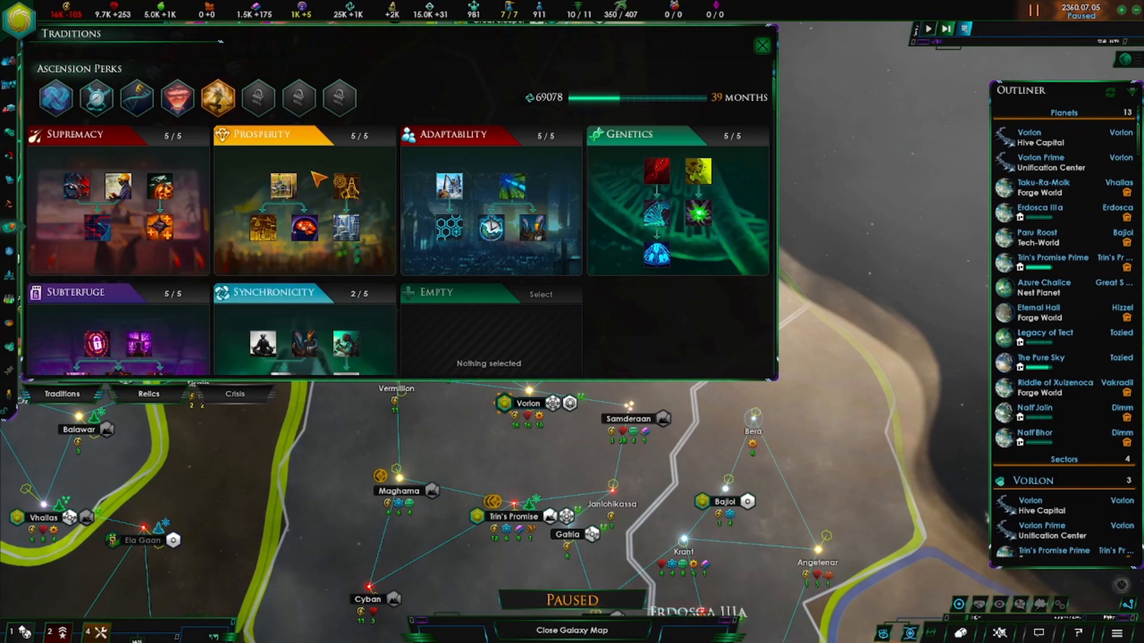
pyautogui.moveTo(348, 186)
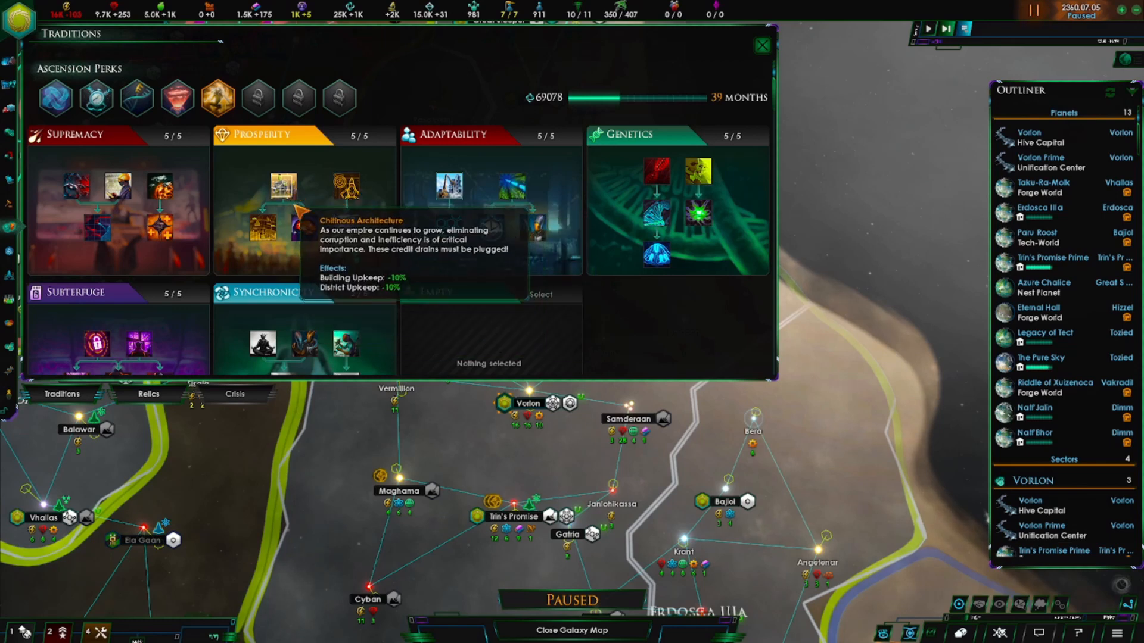
pyautogui.moveTo(343, 204)
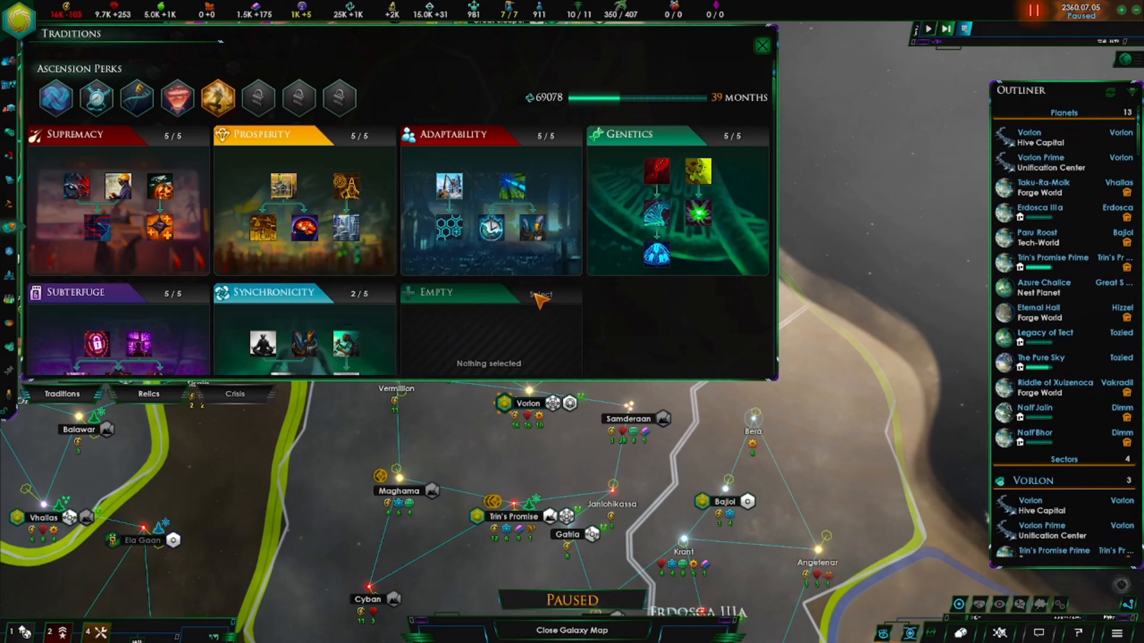
pyautogui.moveTo(467, 179)
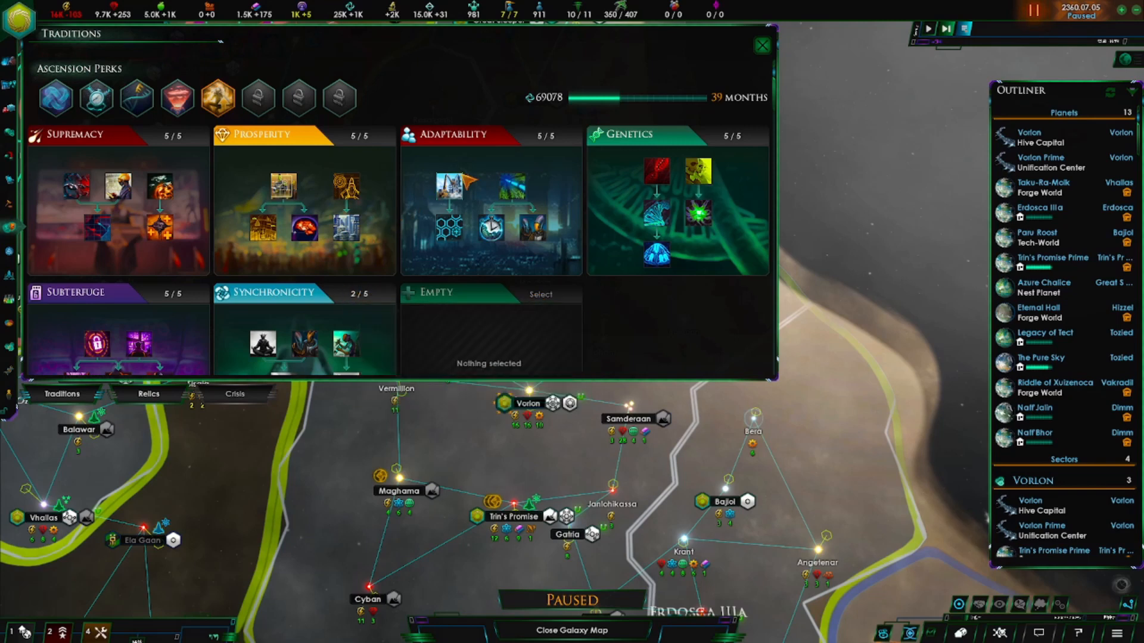
pyautogui.moveTo(198, 75)
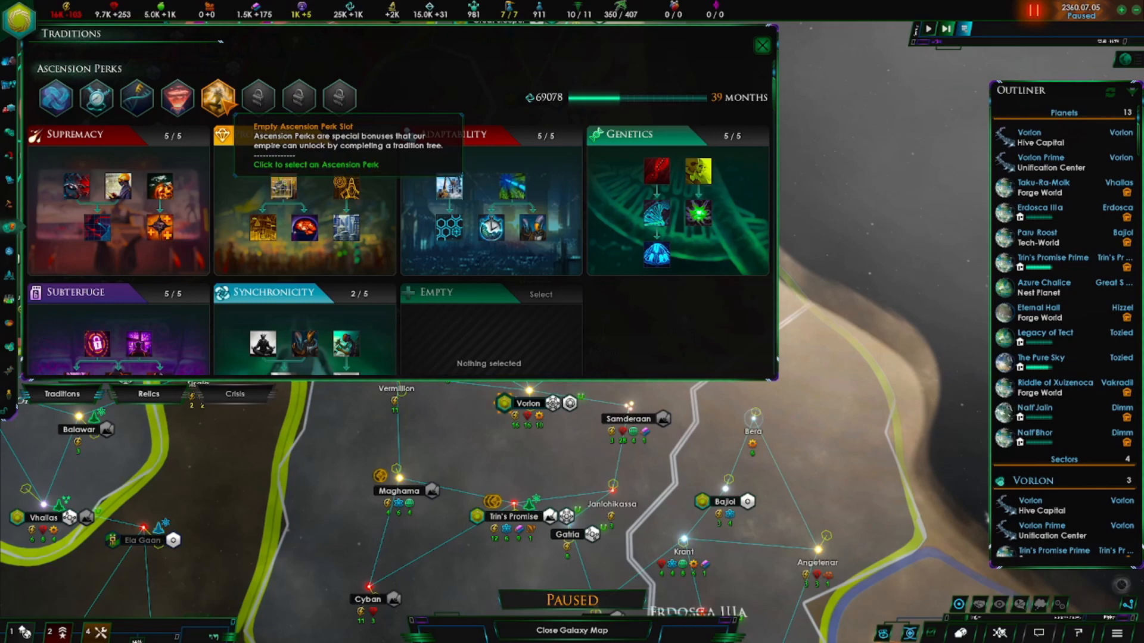
pyautogui.click(218, 97)
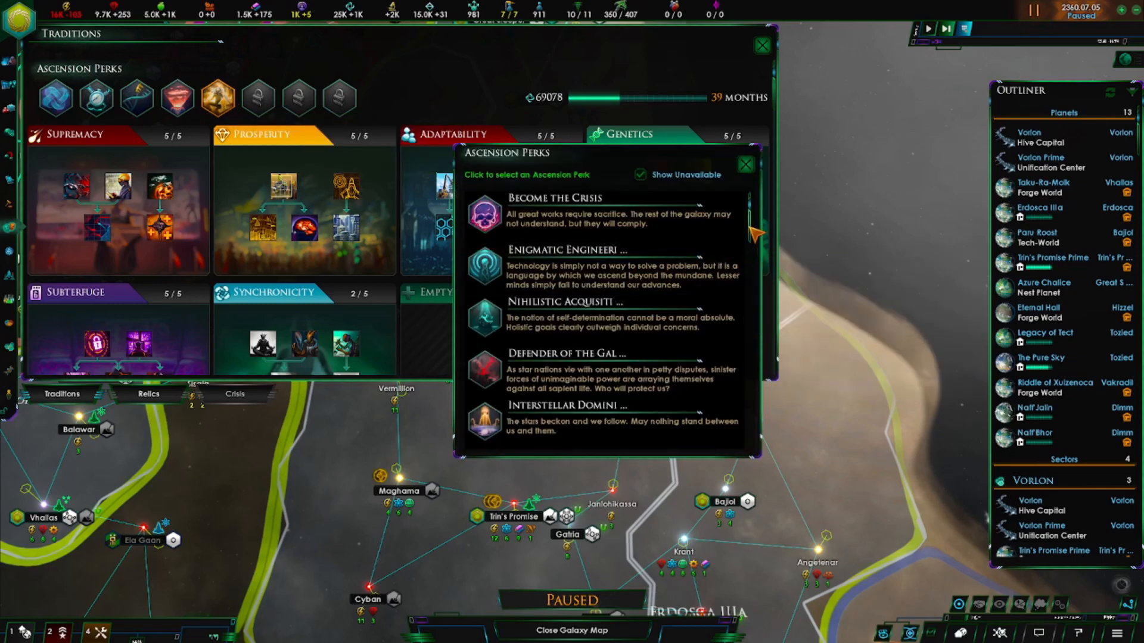
pyautogui.scroll(-3)
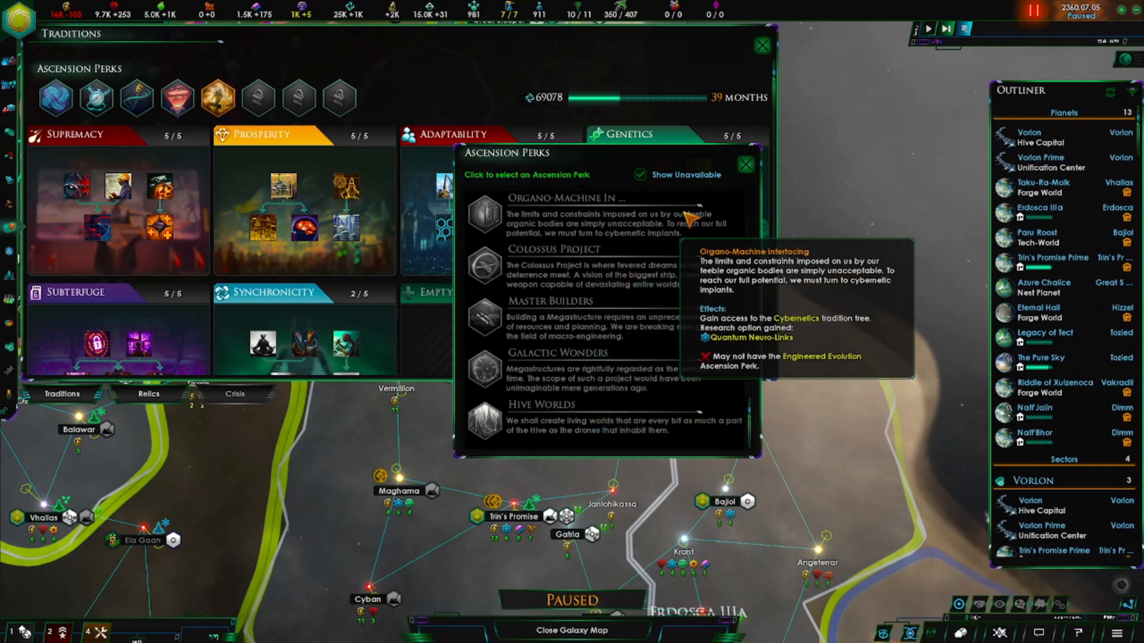
pyautogui.moveTo(744, 165)
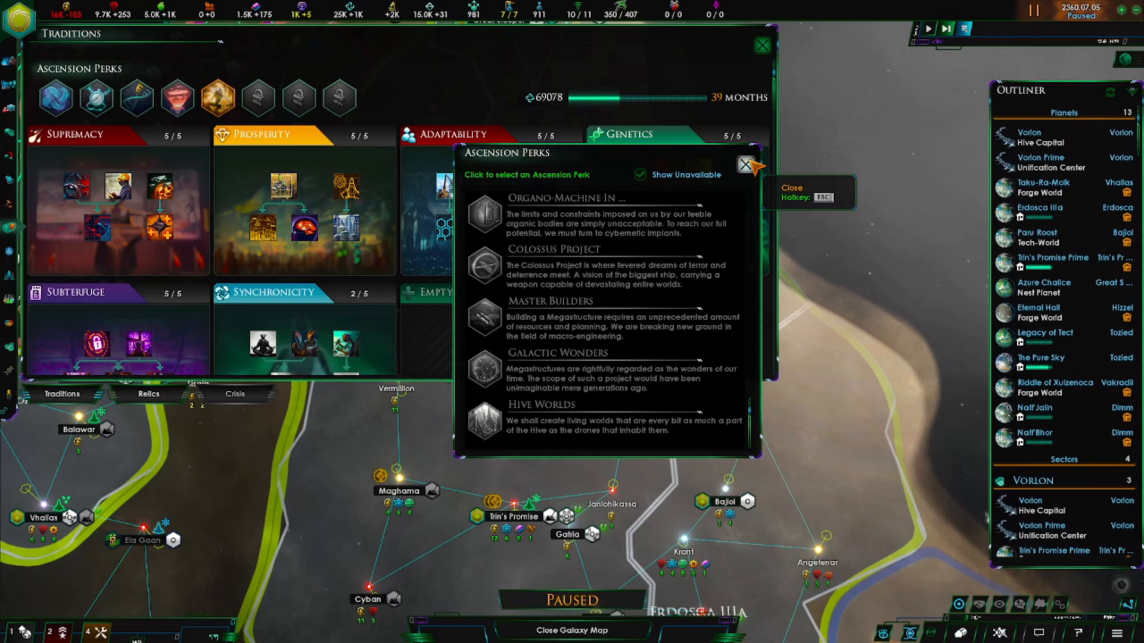
pyautogui.click(743, 165)
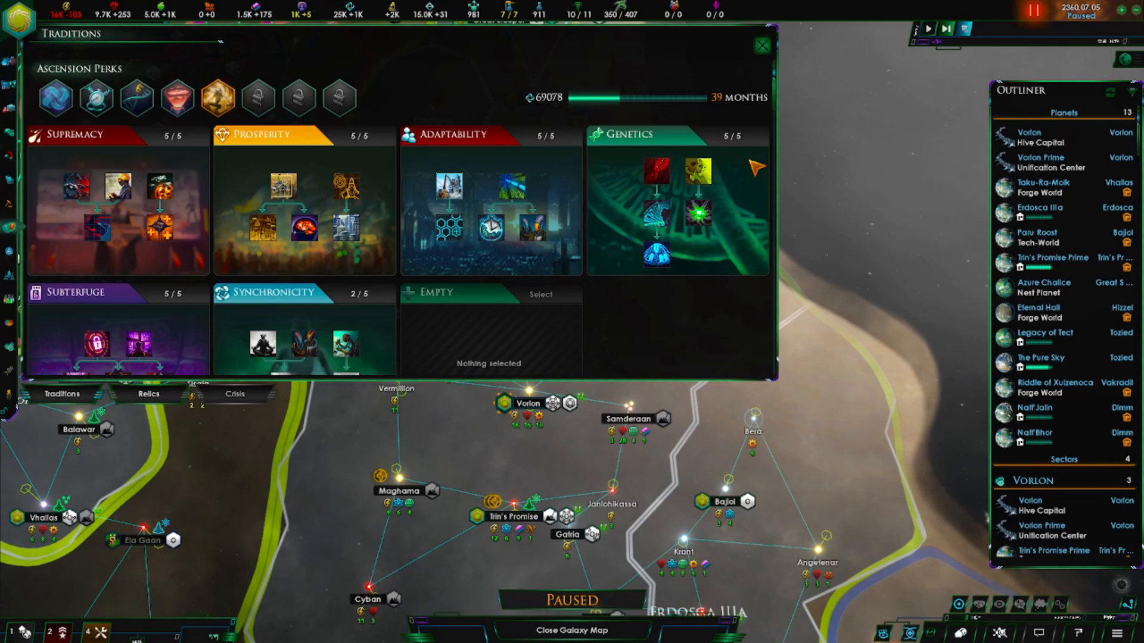
pyautogui.moveTo(736, 181)
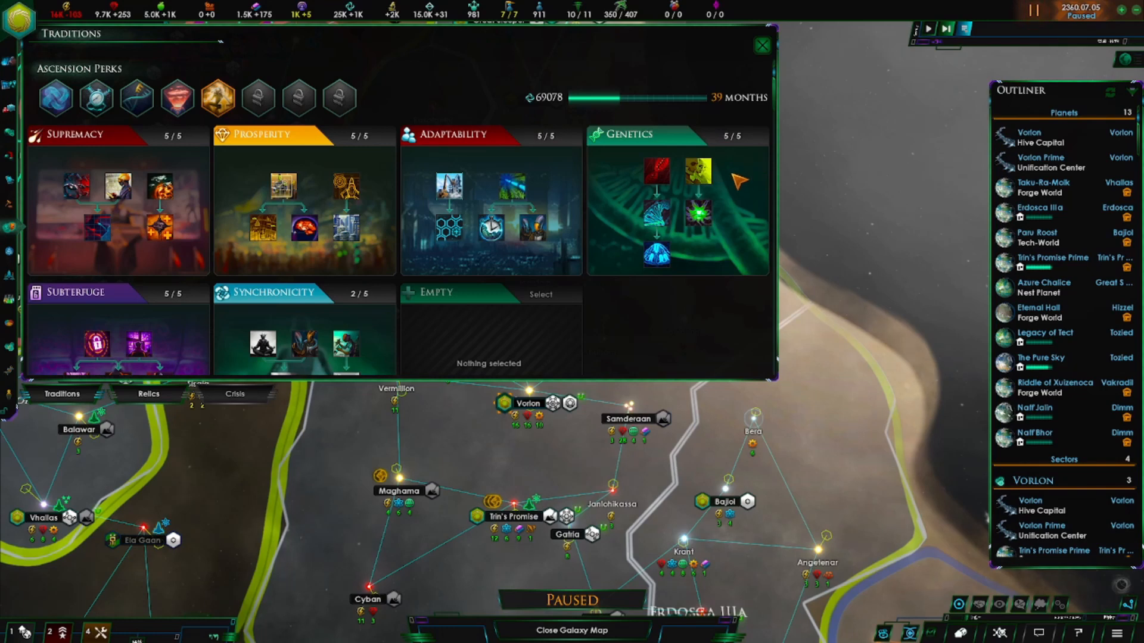
pyautogui.moveTo(562, 175)
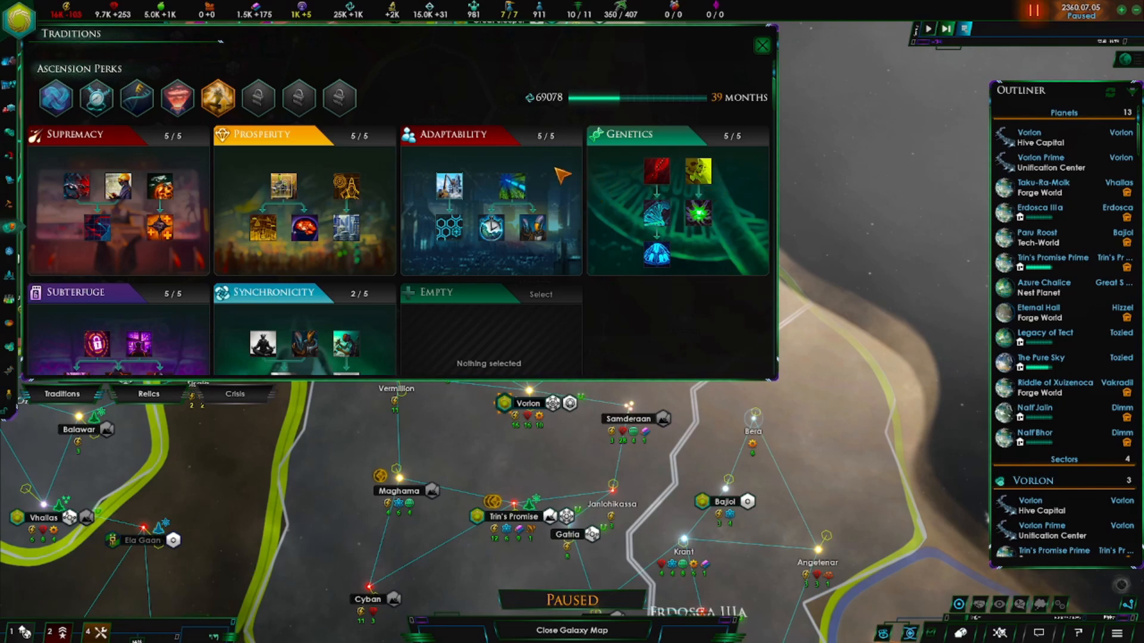
pyautogui.moveTo(624, 171)
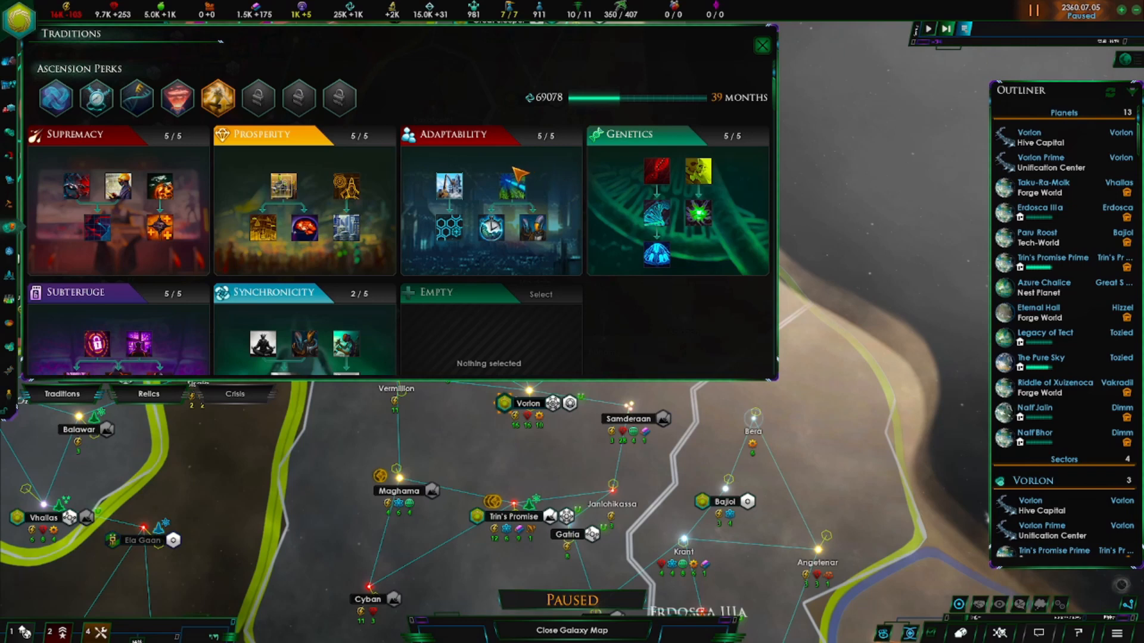
pyautogui.moveTo(558, 168)
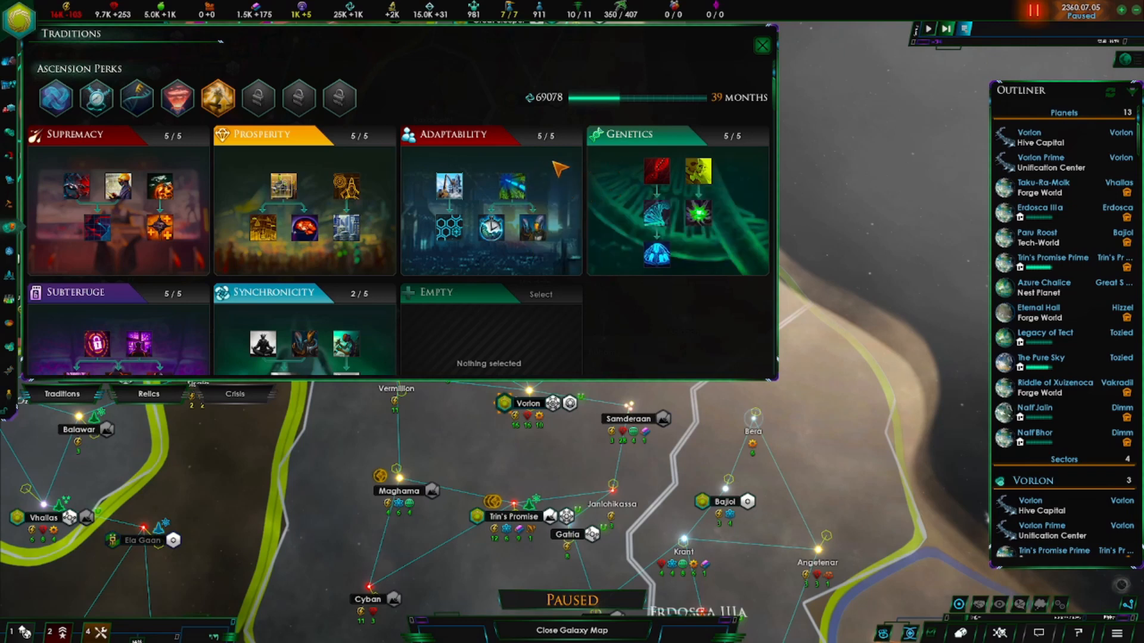
pyautogui.moveTo(518, 185)
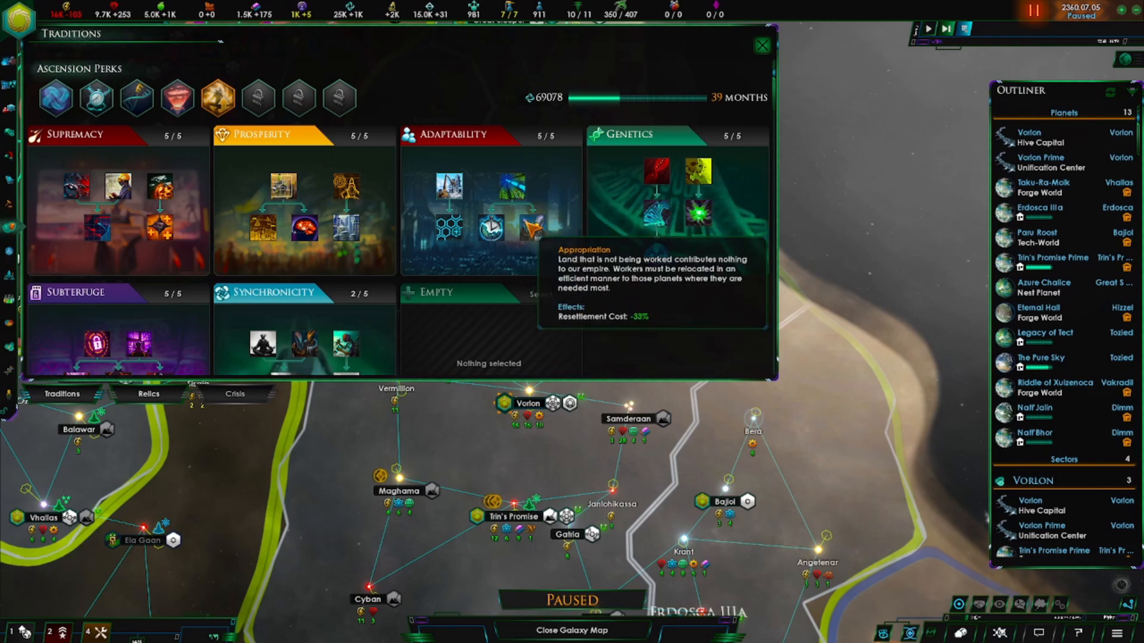
pyautogui.moveTo(450, 188)
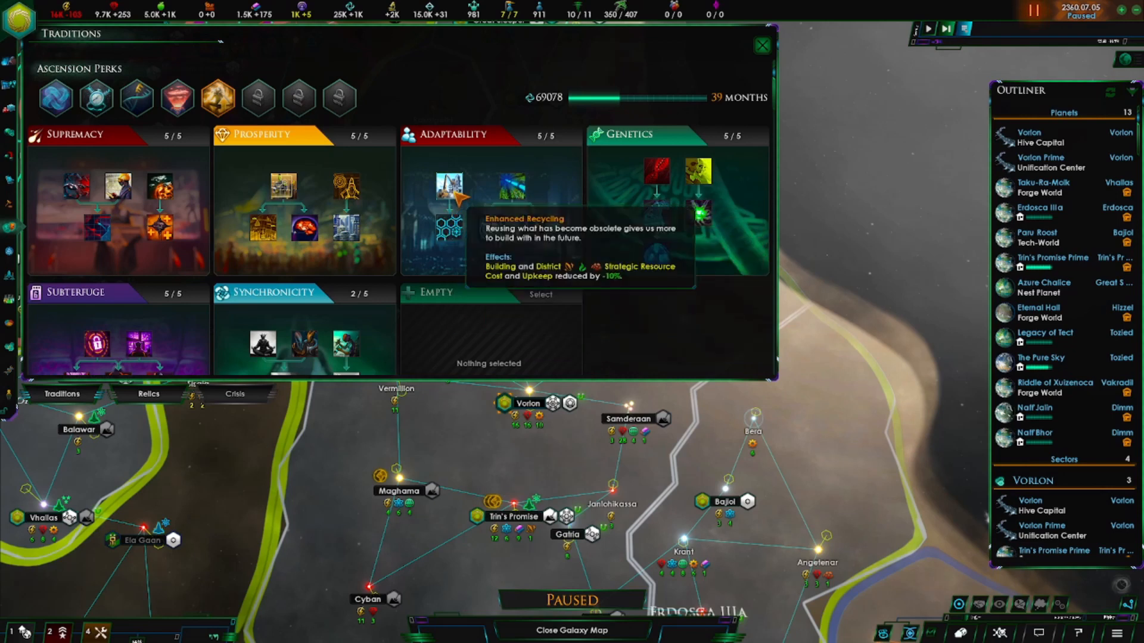
pyautogui.moveTo(655, 173)
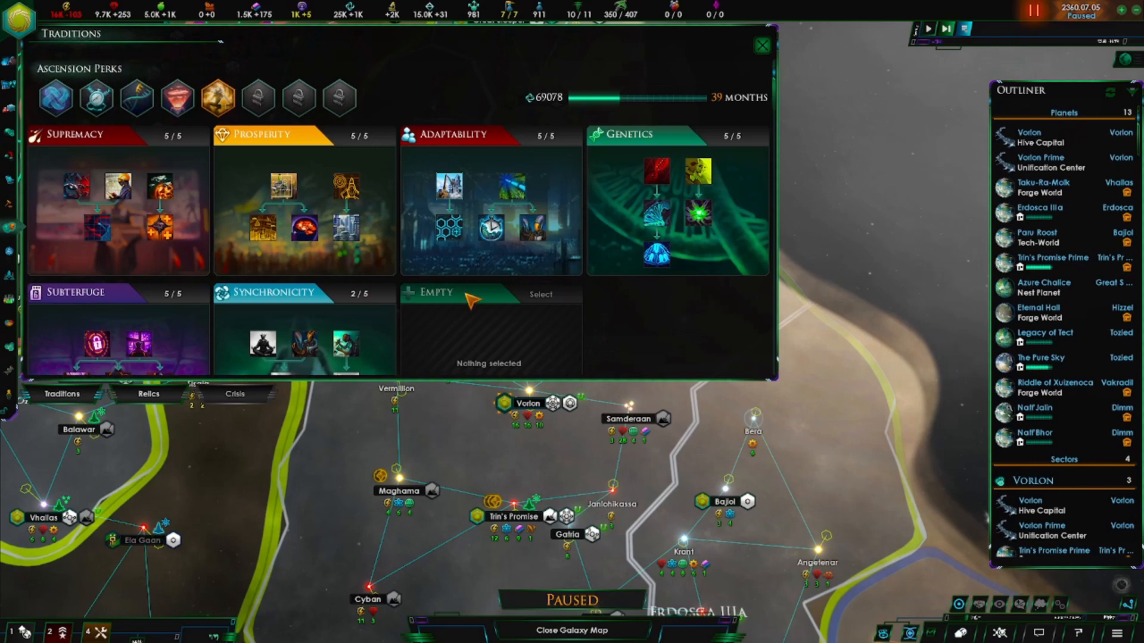
pyautogui.moveTo(763, 45)
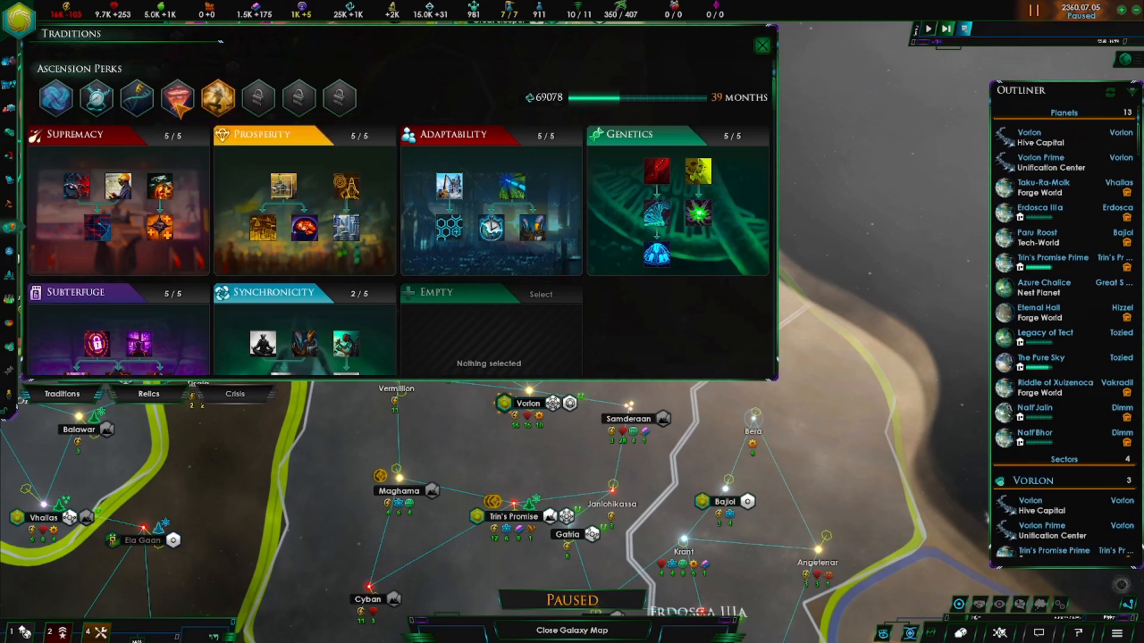
pyautogui.moveTo(178, 97)
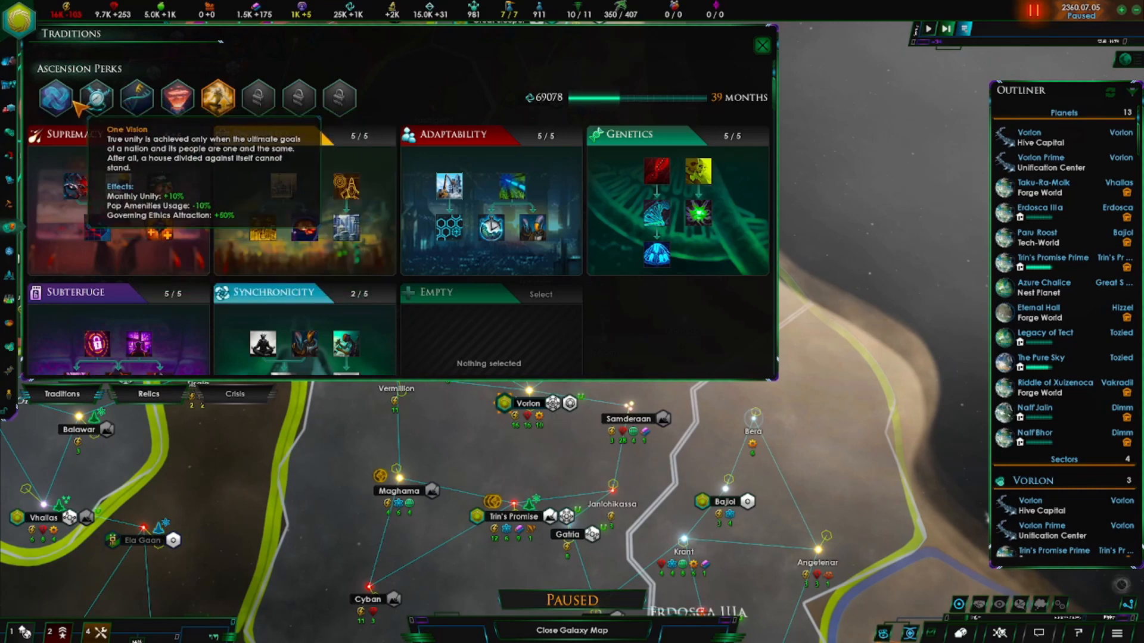
pyautogui.moveTo(217, 98)
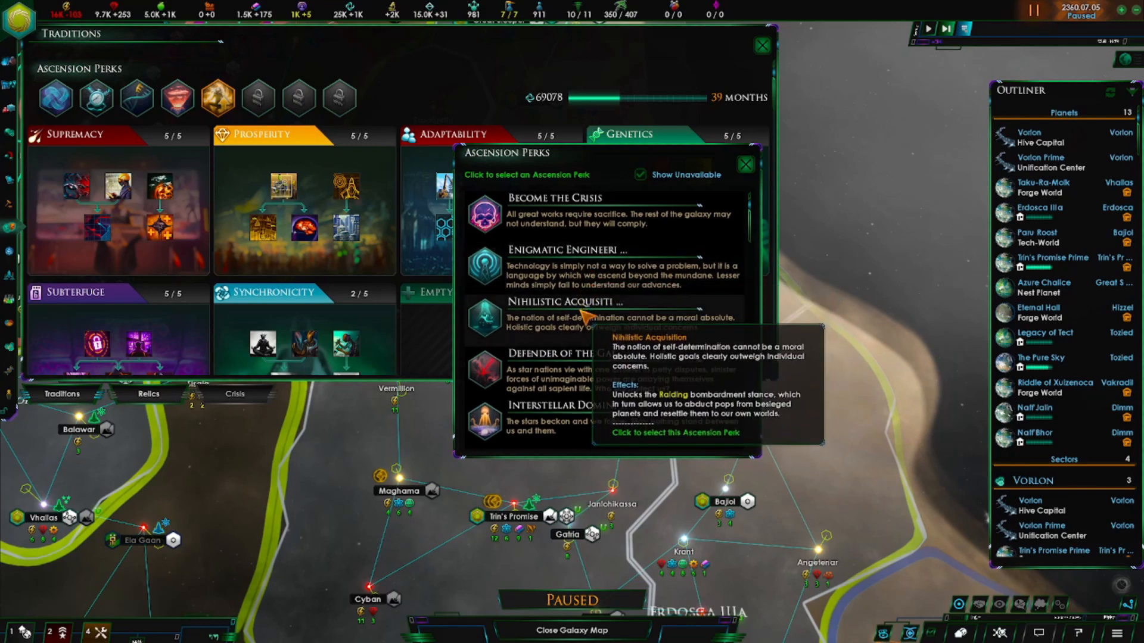
pyautogui.moveTo(583, 368)
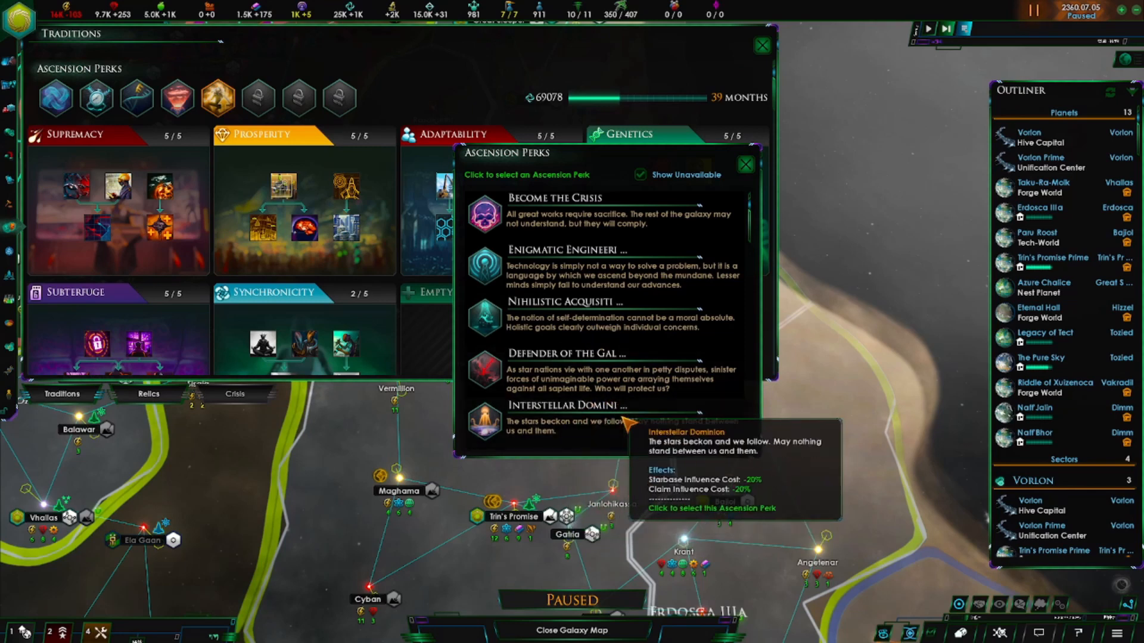
# Browse the ascension perk list, close it without choosing, and exit the Traditions screen.
pyautogui.scroll(-3)
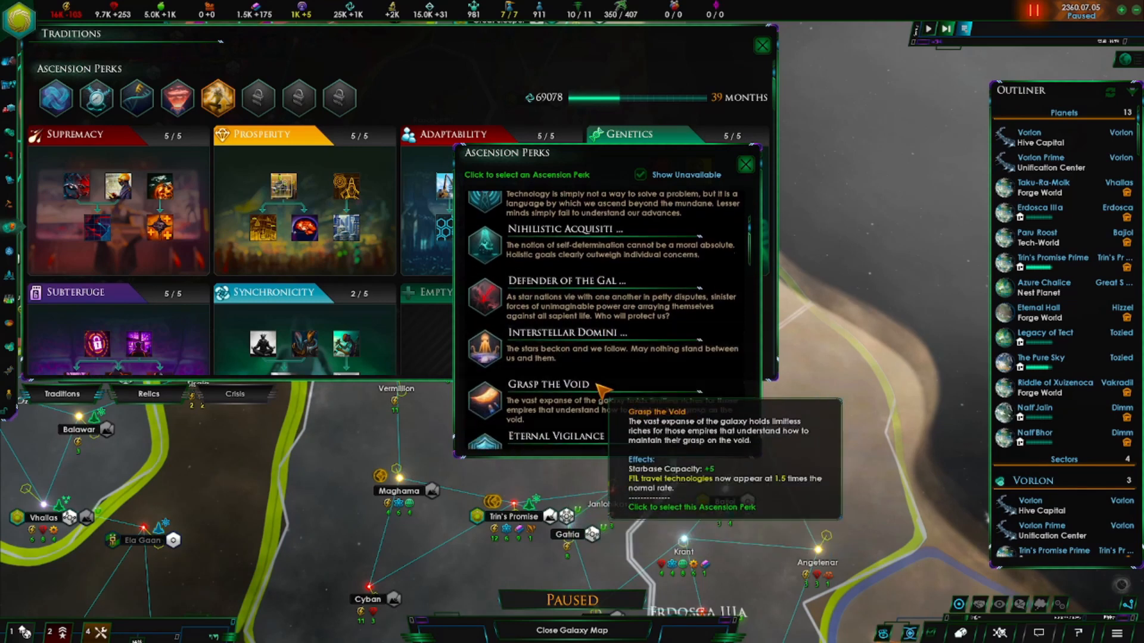
pyautogui.scroll(-3)
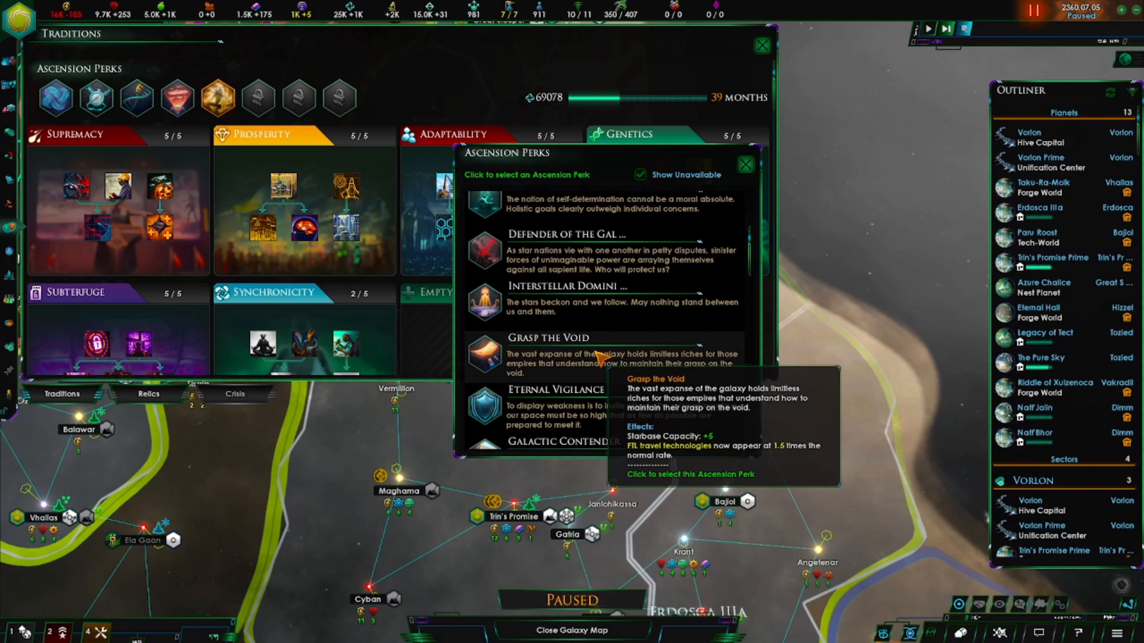
pyautogui.scroll(-3)
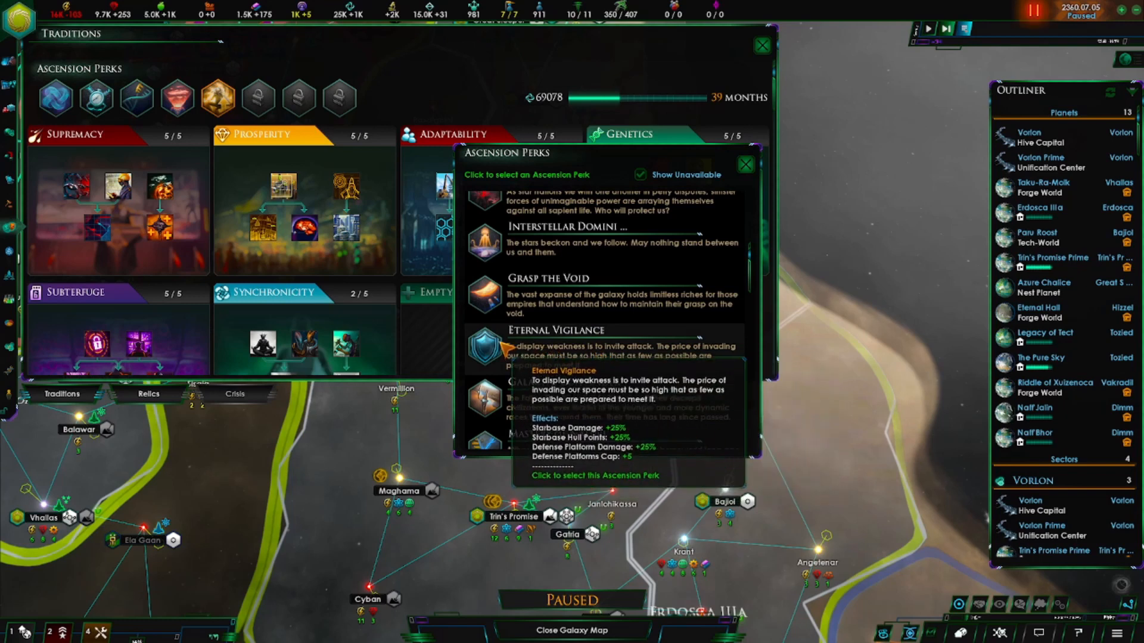
pyautogui.moveTo(583, 397)
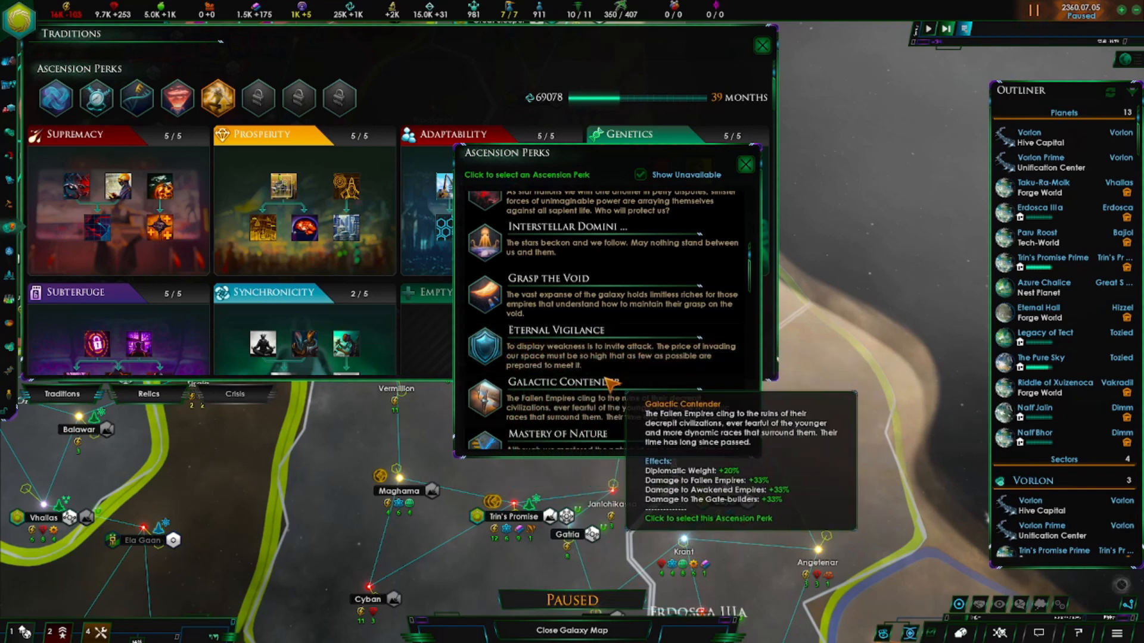
pyautogui.moveTo(434, 430)
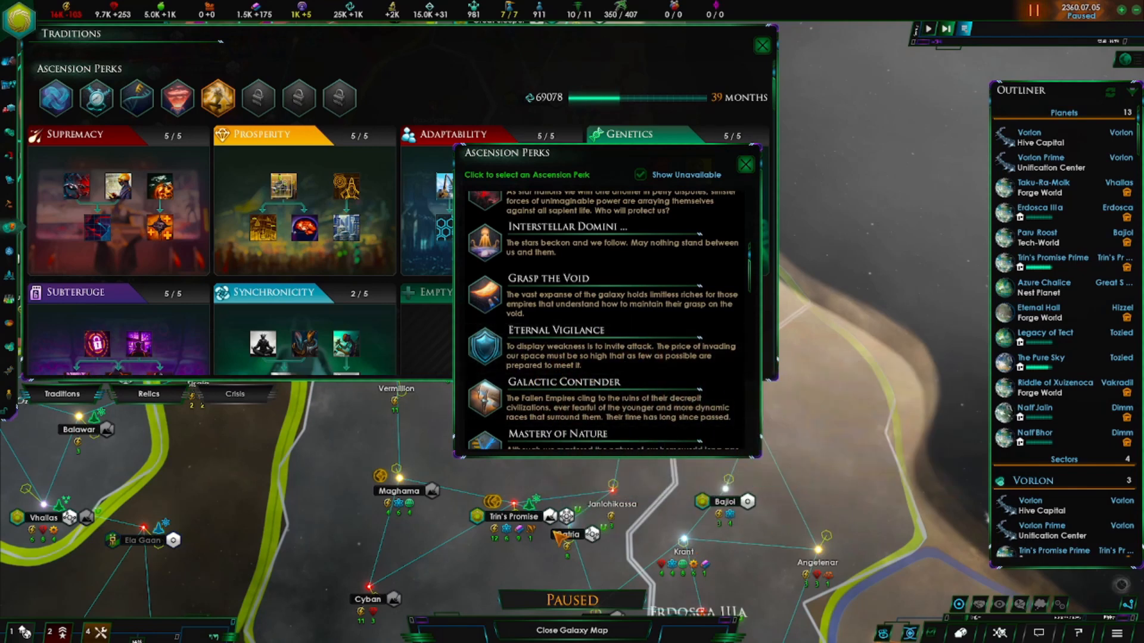
pyautogui.moveTo(620, 358)
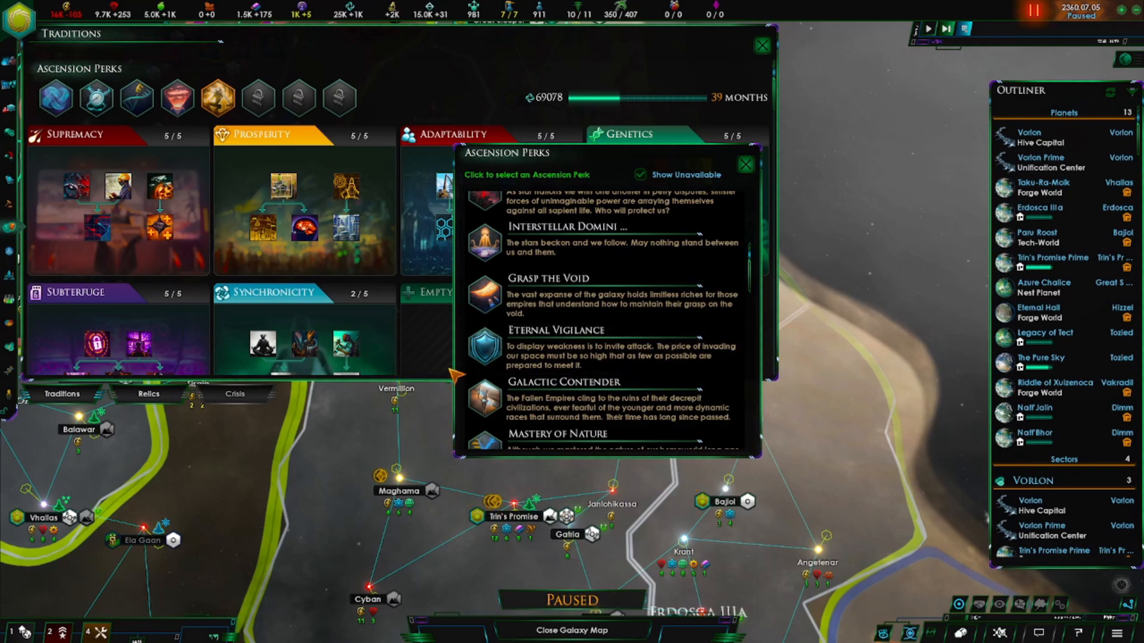
pyautogui.moveTo(580, 343)
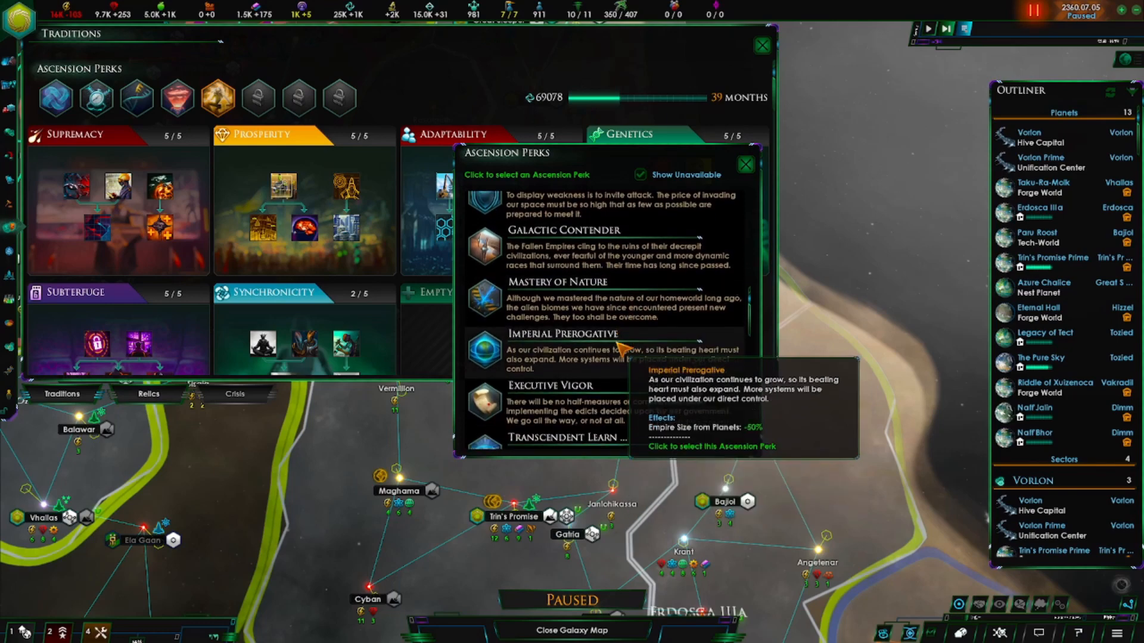
pyautogui.scroll(-3)
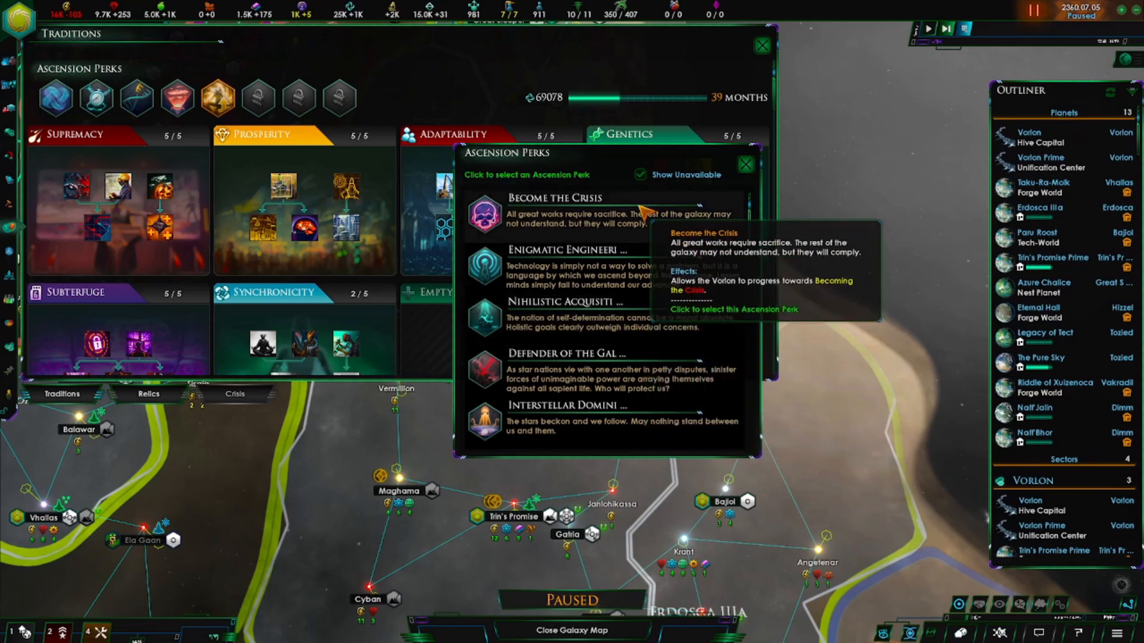
pyautogui.moveTo(623, 391)
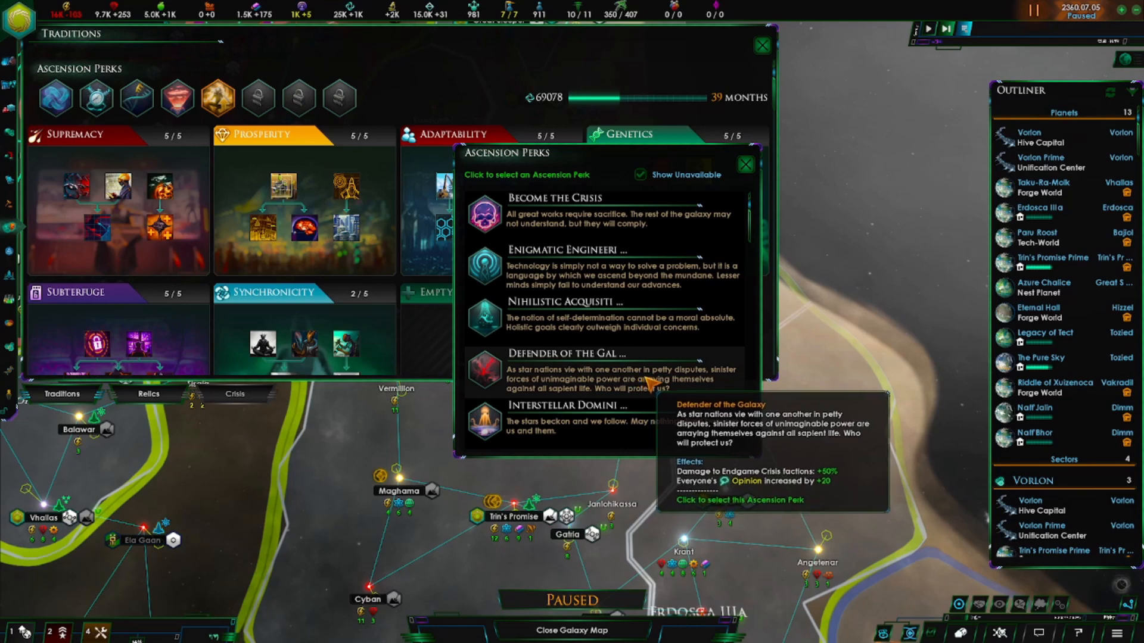
pyautogui.moveTo(649, 419)
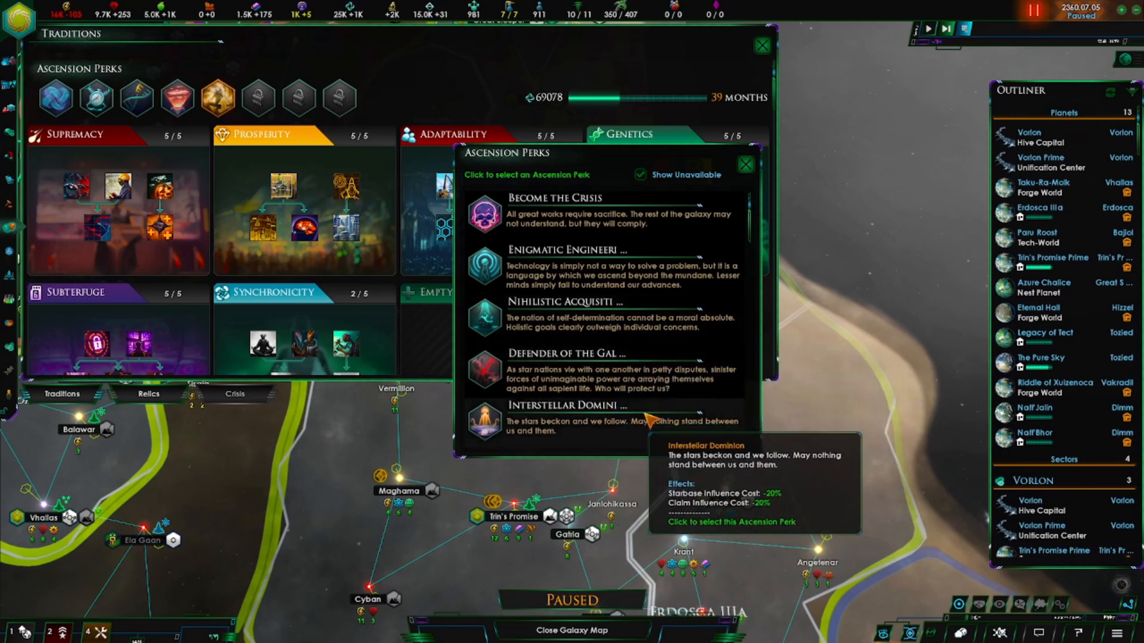
pyautogui.click(744, 164)
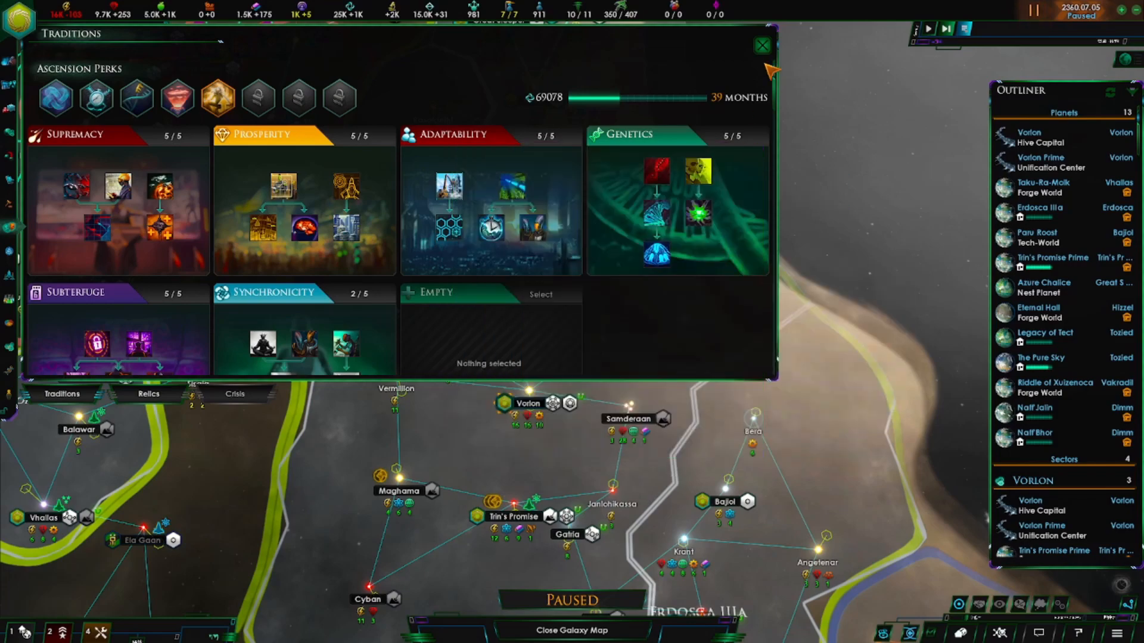
pyautogui.click(763, 44)
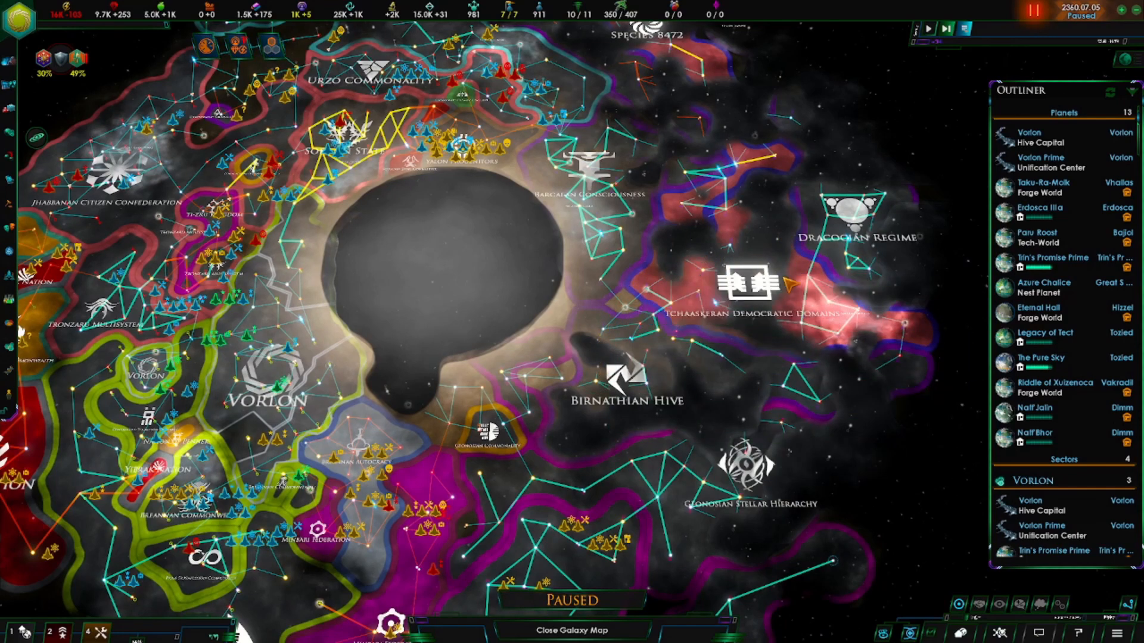
pyautogui.moveTo(702, 396)
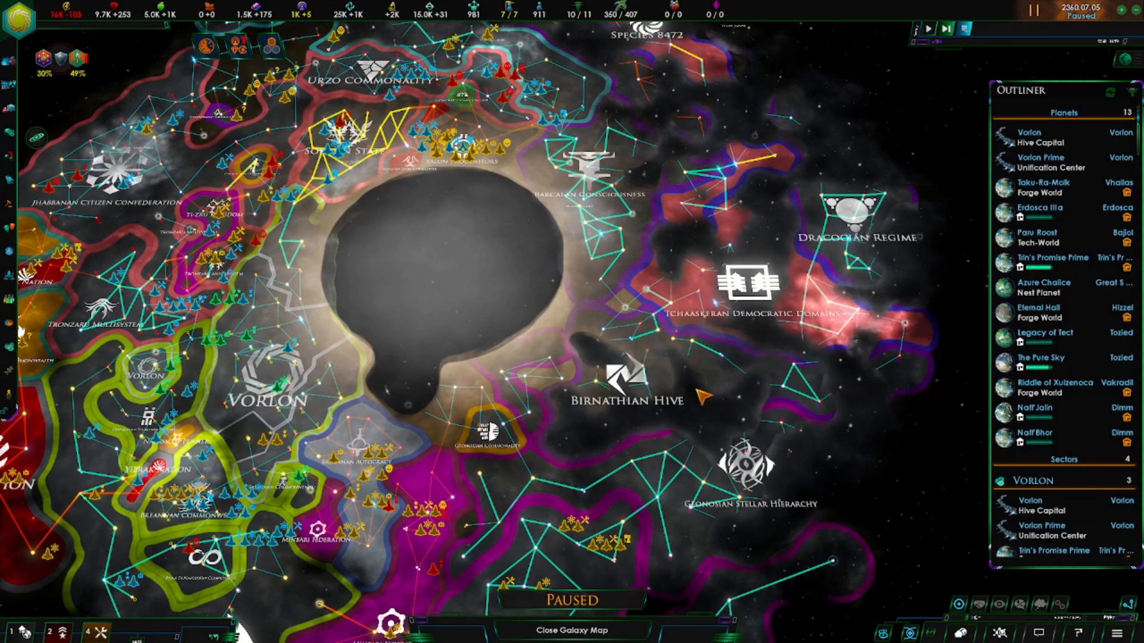
pyautogui.moveTo(772, 239)
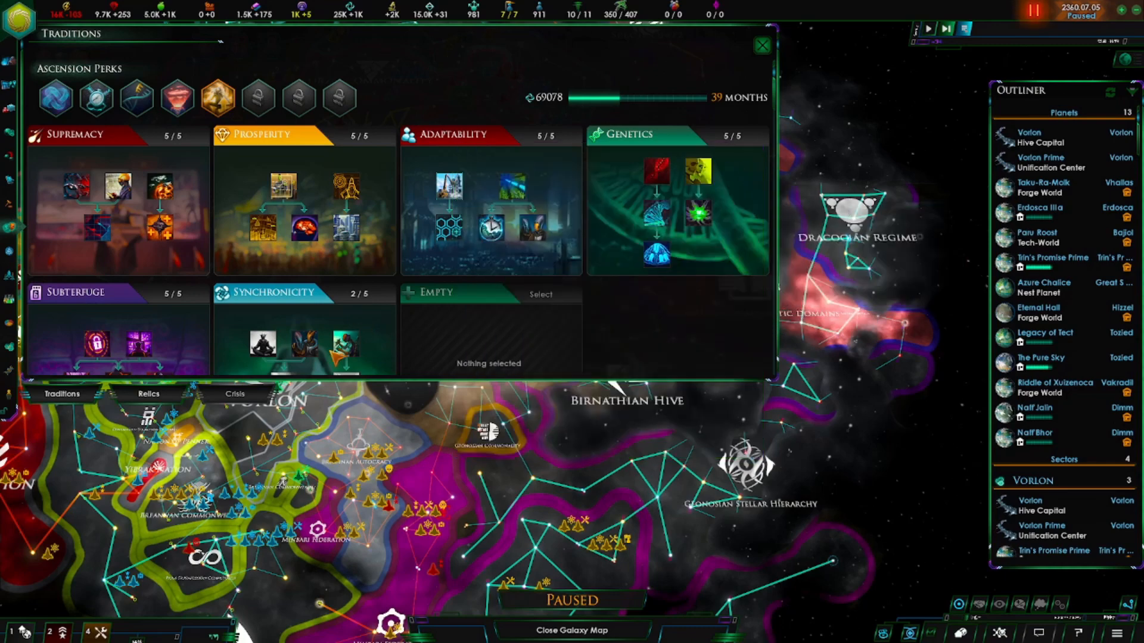
pyautogui.moveTo(234, 394)
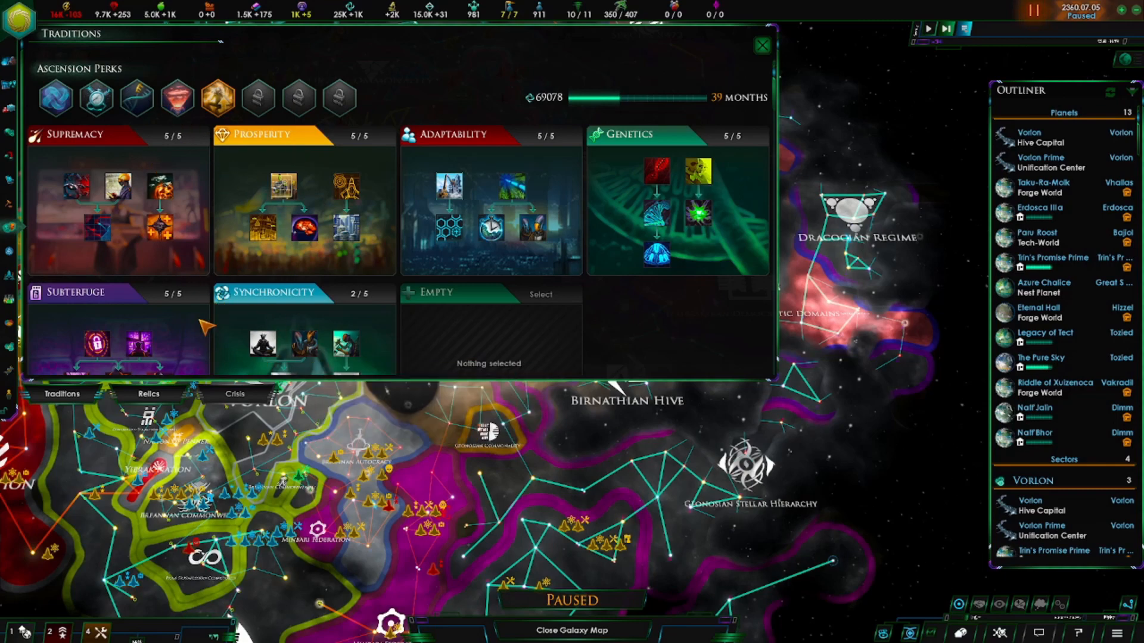
pyautogui.moveTo(248, 197)
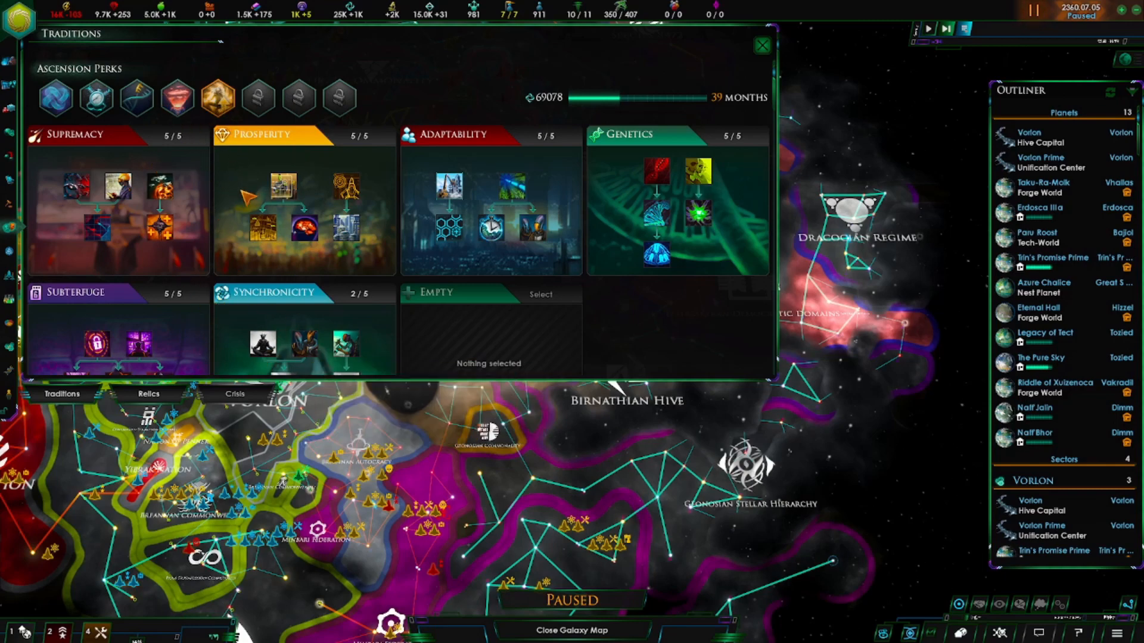
pyautogui.moveTo(762, 45)
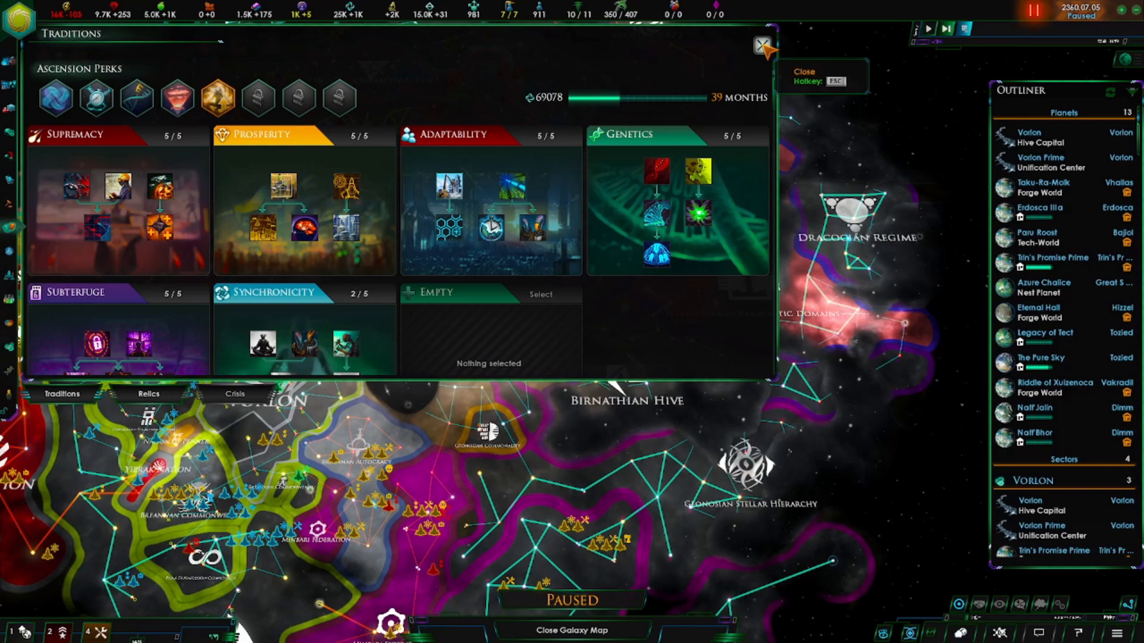
pyautogui.click(762, 45)
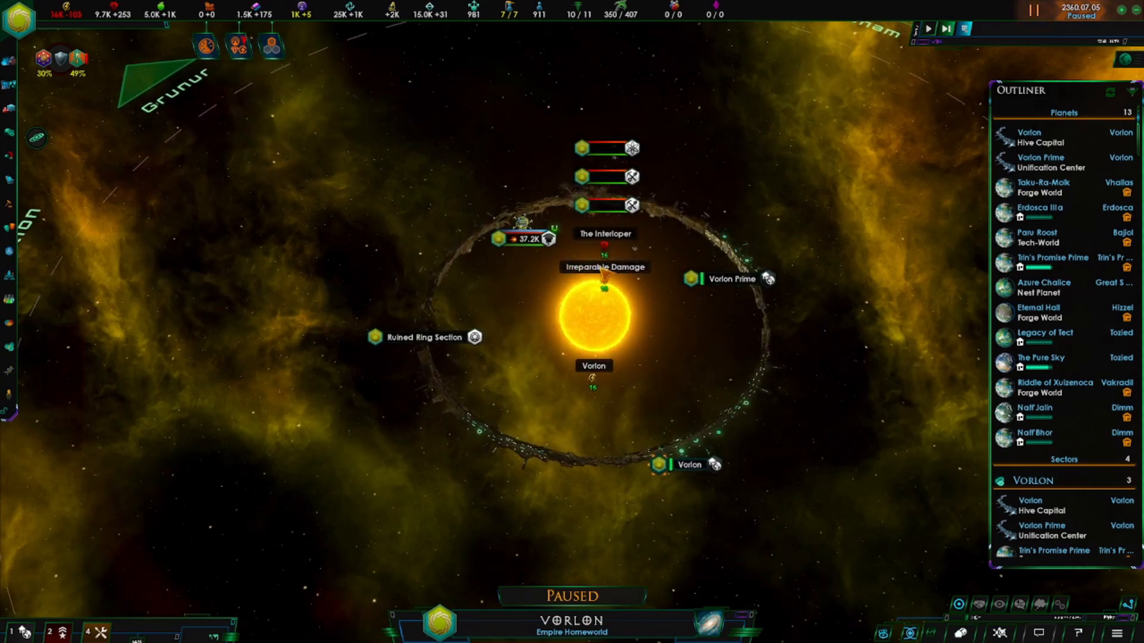
pyautogui.moveTo(638, 341)
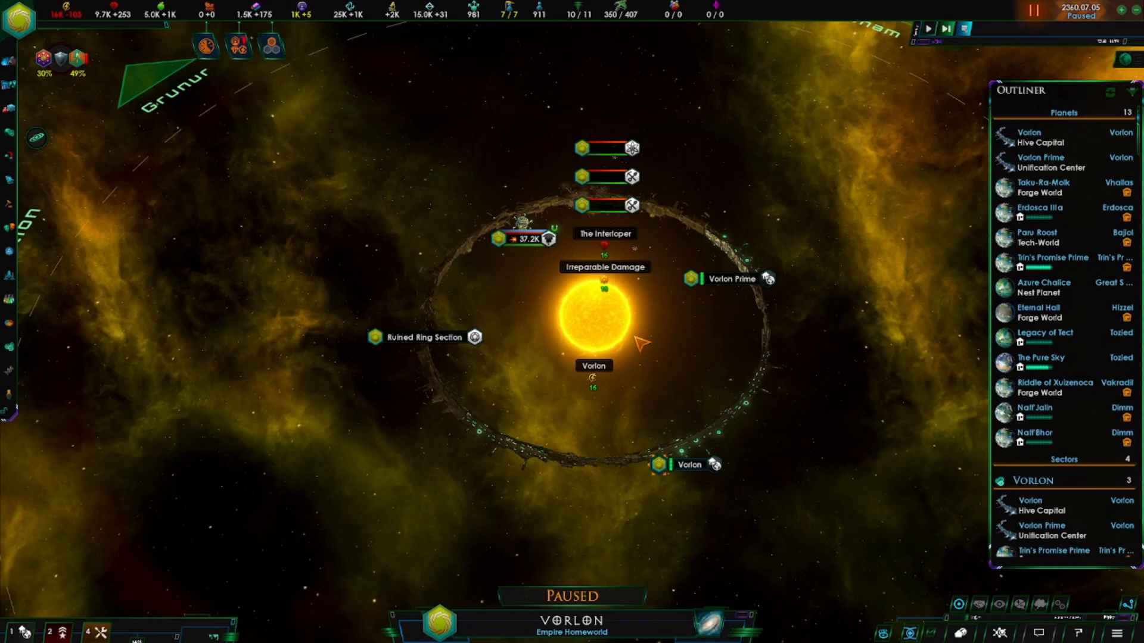
pyautogui.moveTo(629, 374)
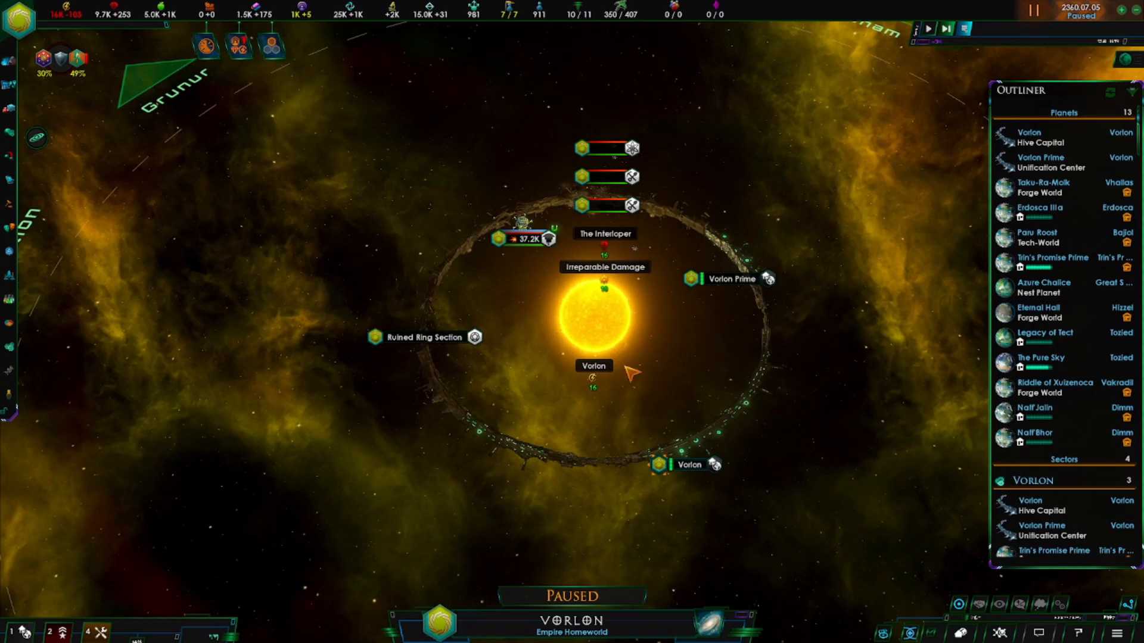
pyautogui.moveTo(631, 383)
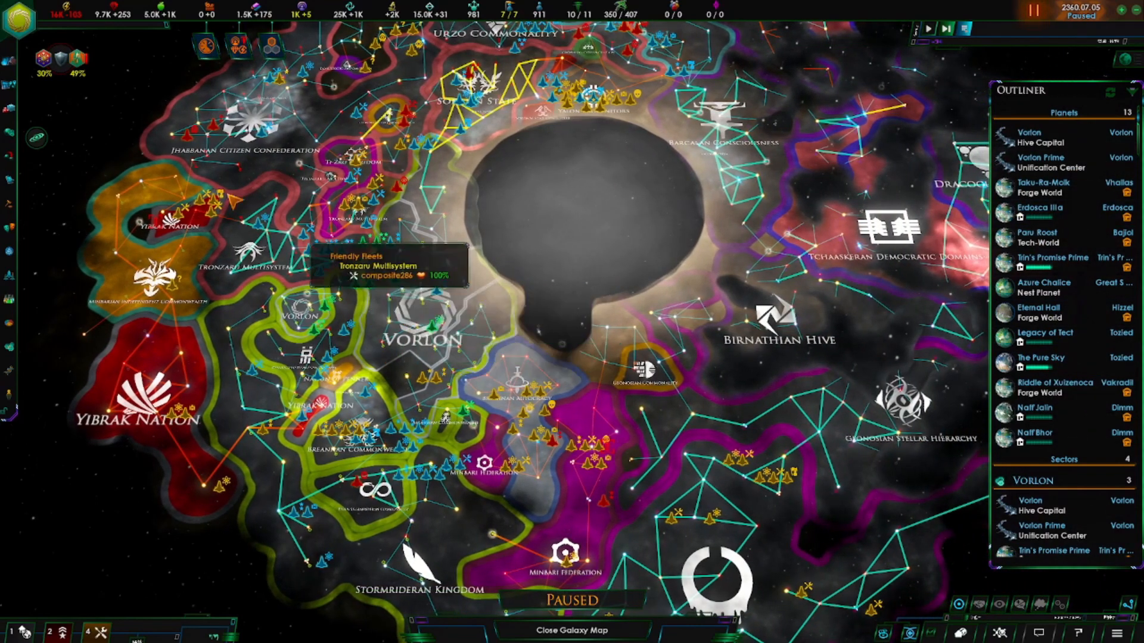
pyautogui.moveTo(777, 172)
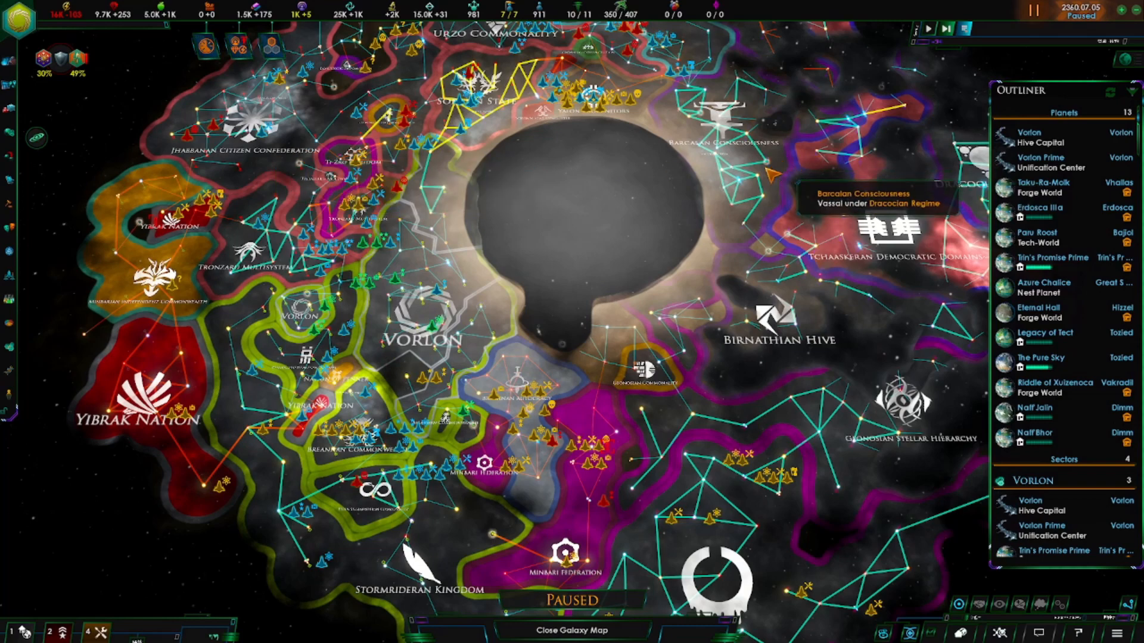
pyautogui.moveTo(591, 144)
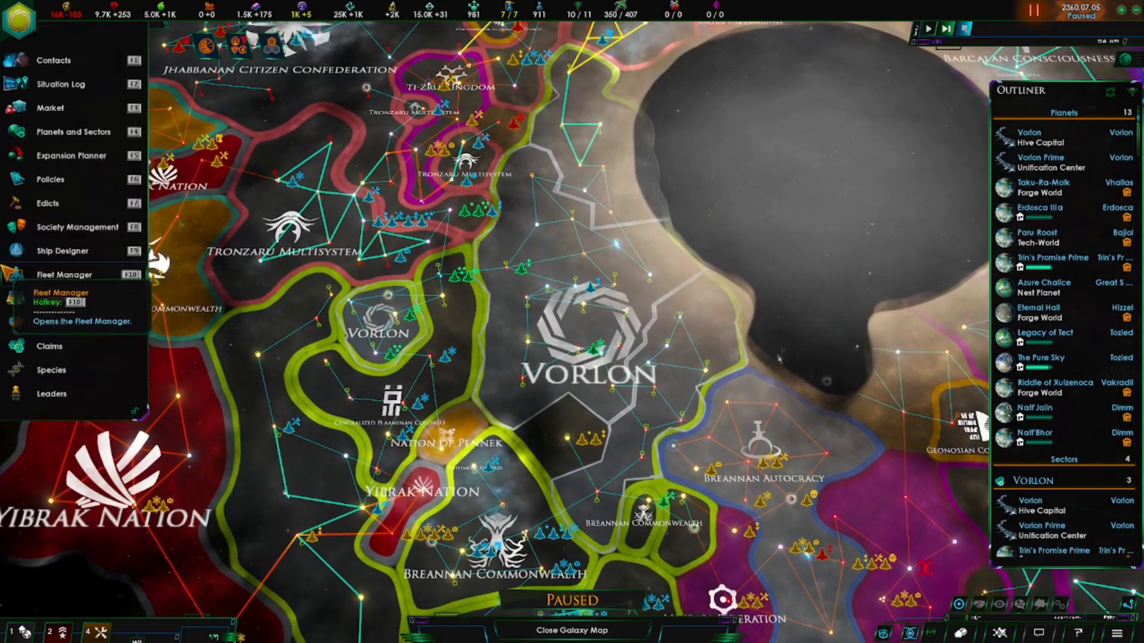
pyautogui.click(62, 274)
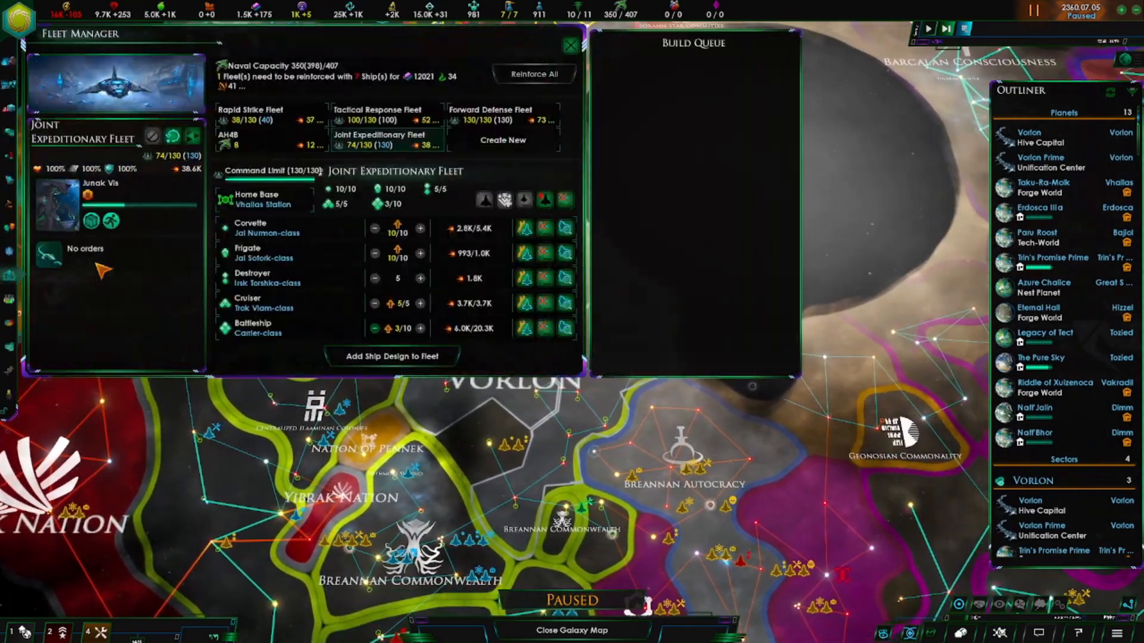
pyautogui.moveTo(343, 175)
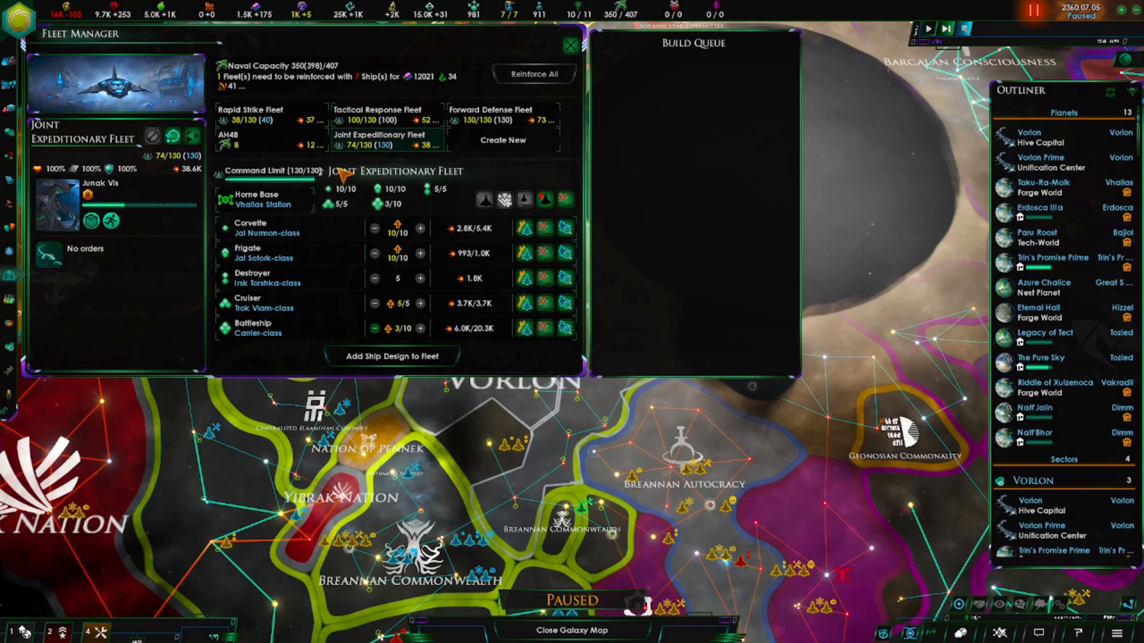
pyautogui.moveTo(386, 233)
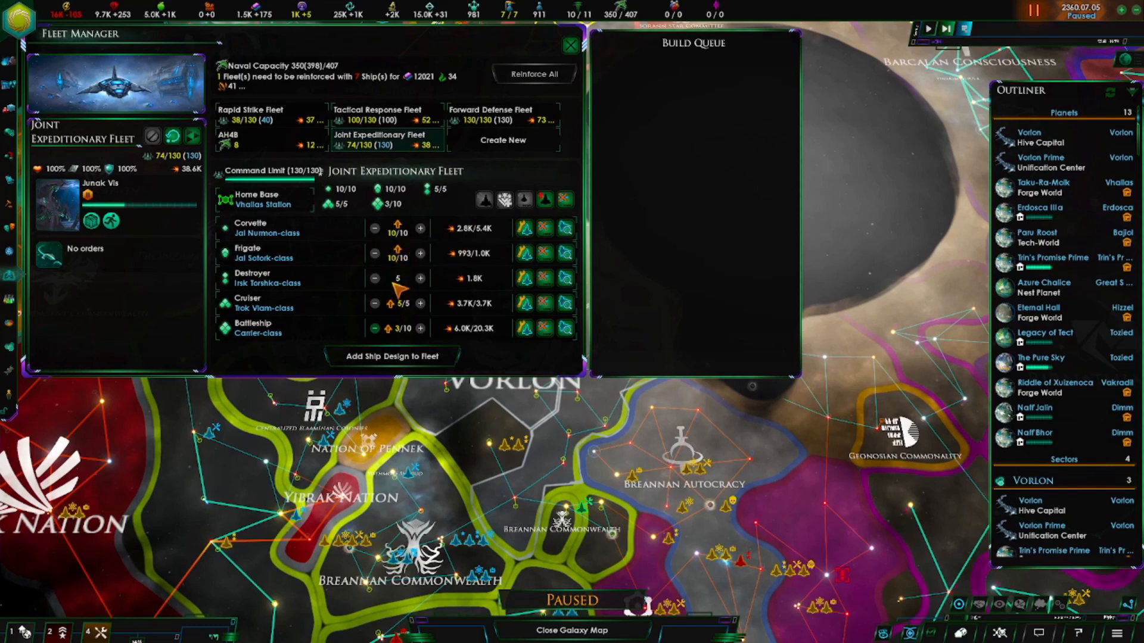
pyautogui.moveTo(409, 162)
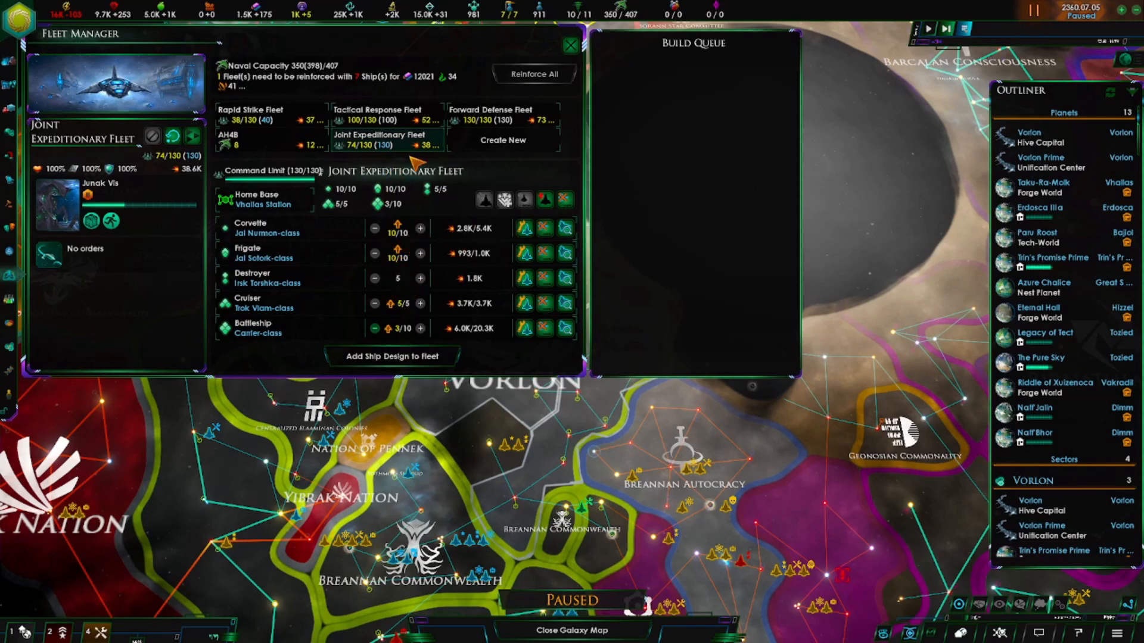
pyautogui.moveTo(338, 335)
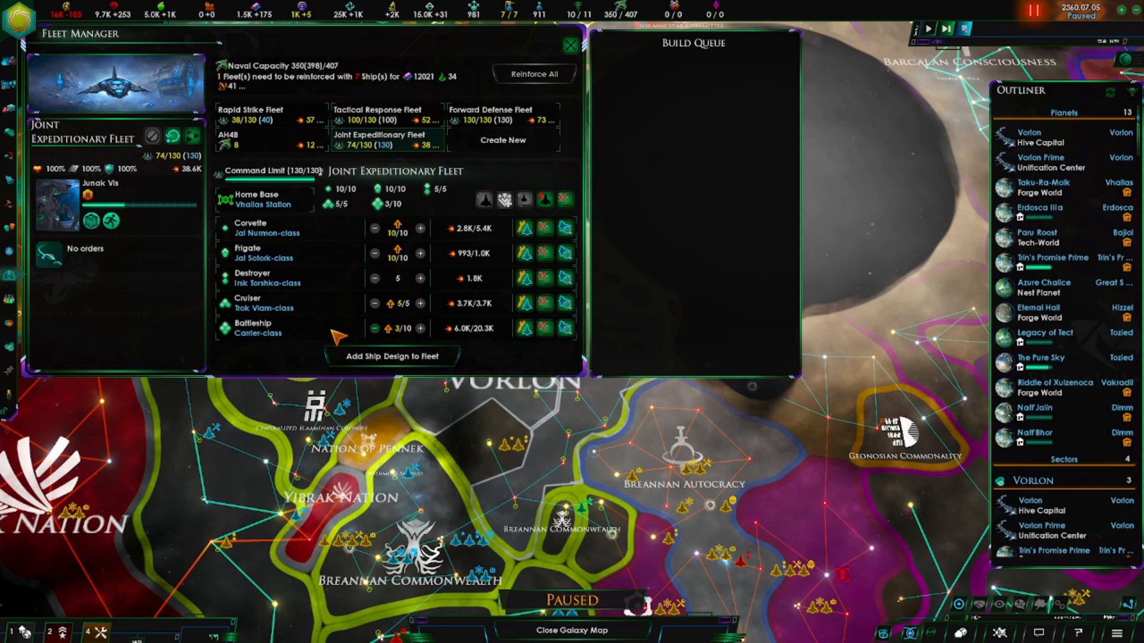
pyautogui.moveTo(337, 309)
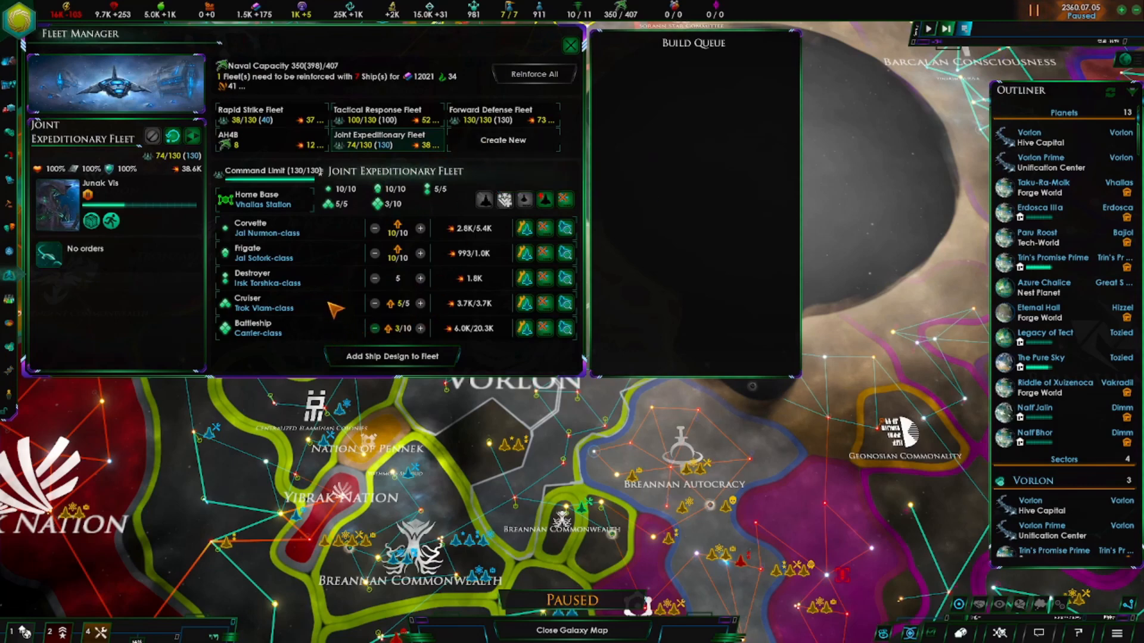
pyautogui.moveTo(331, 331)
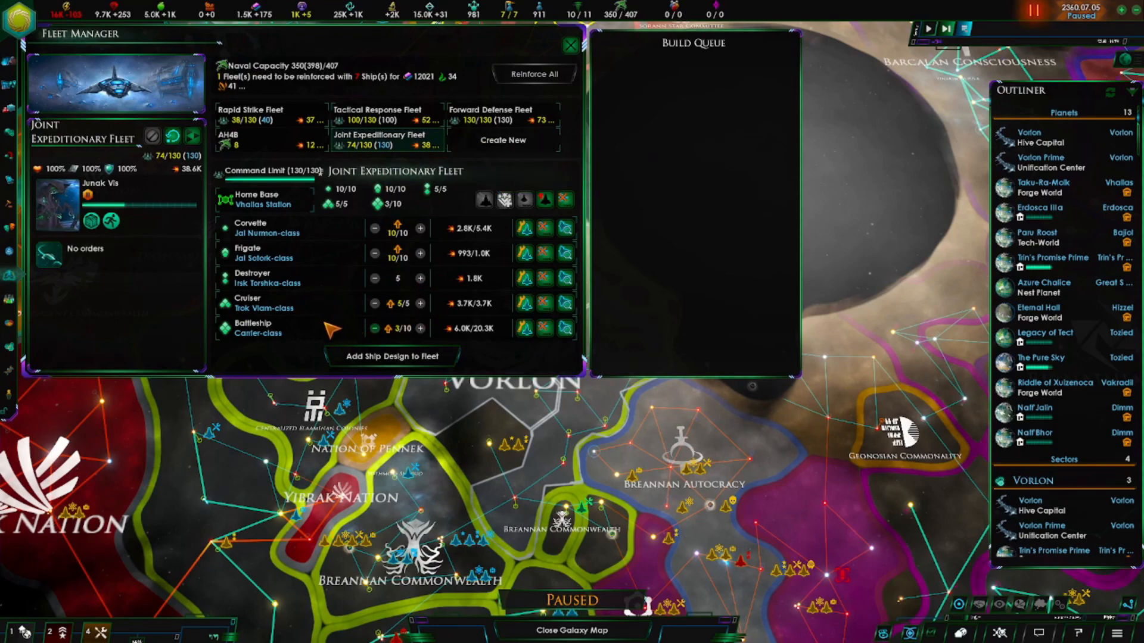
pyautogui.moveTo(332, 257)
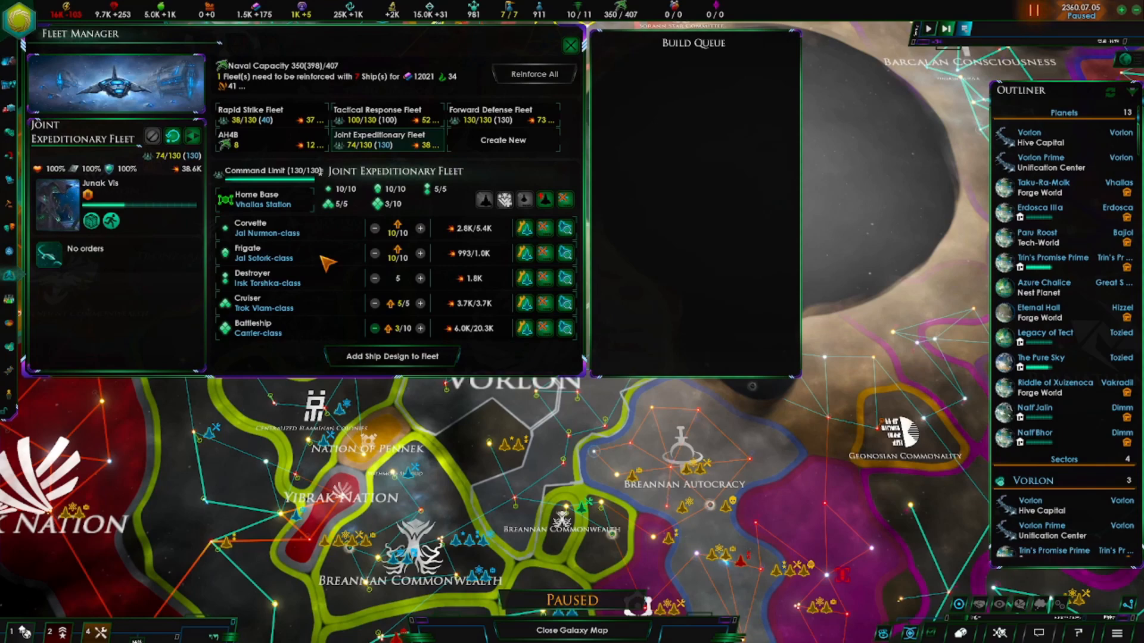
pyautogui.moveTo(319, 230)
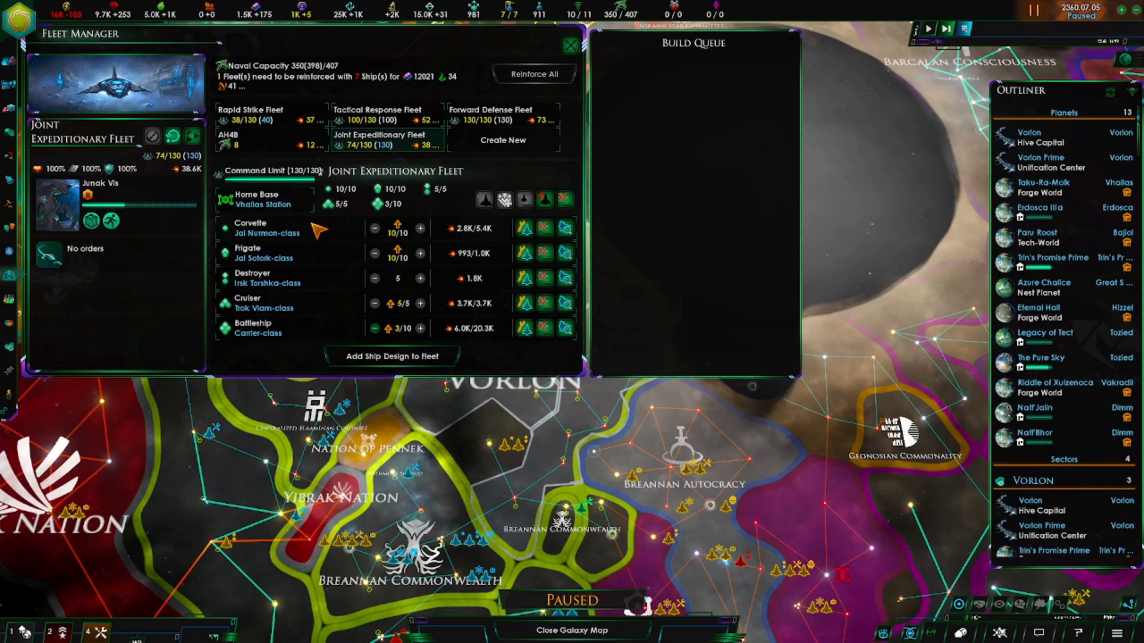
pyautogui.moveTo(285, 239)
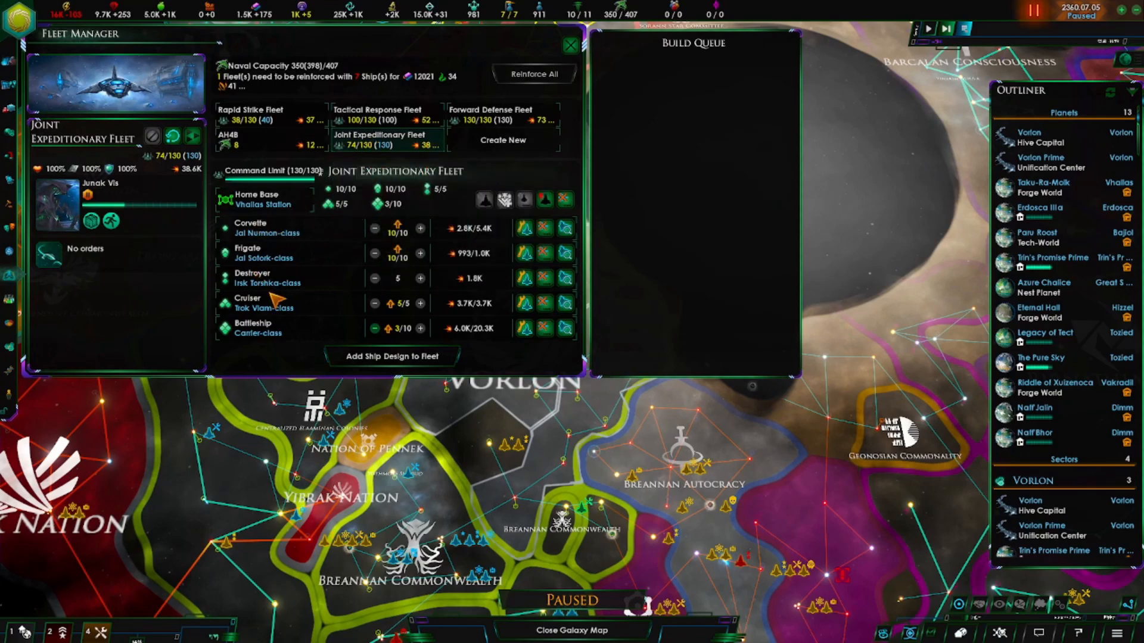
pyautogui.moveTo(256, 232)
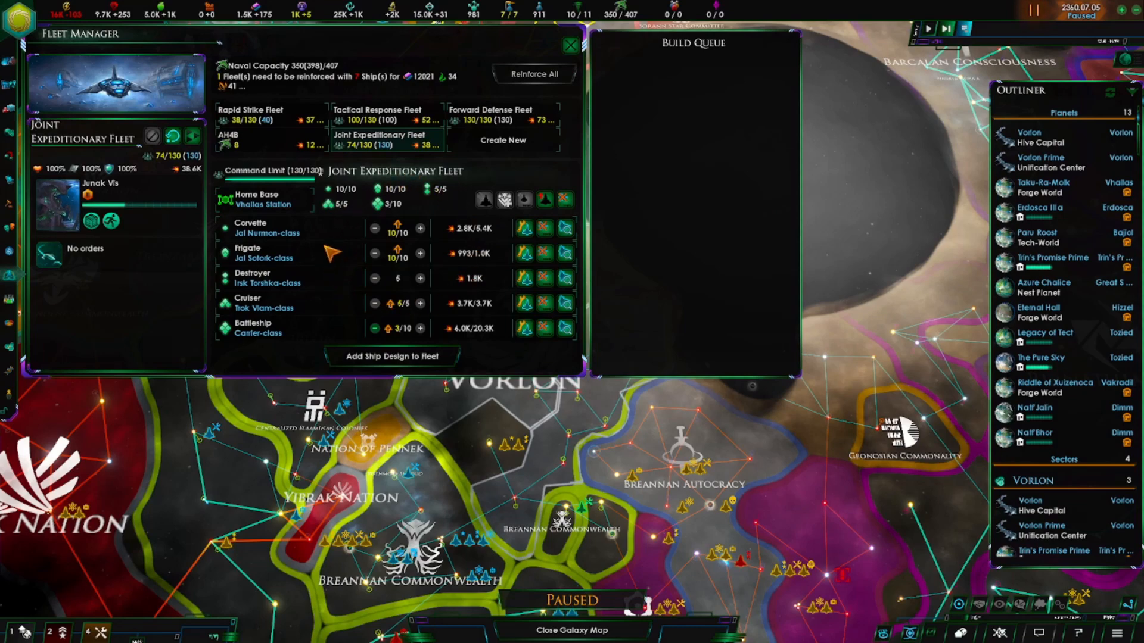
pyautogui.moveTo(384, 303)
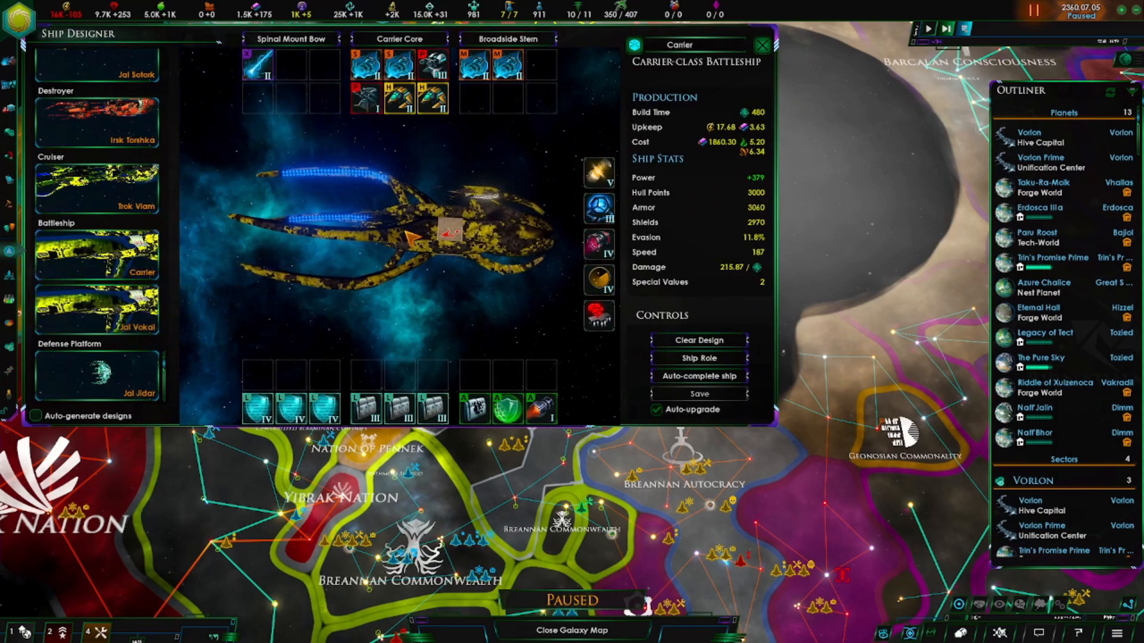
pyautogui.moveTo(328, 139)
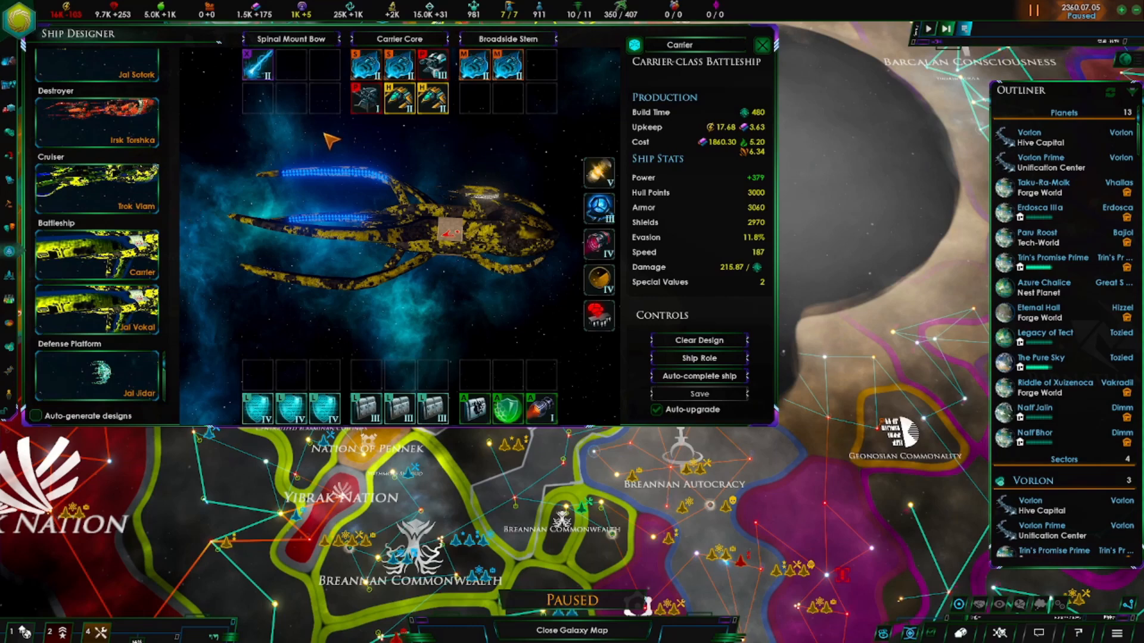
# Inspect the Jal Nurmon corvette, Irsk Torshka destroyer and Carrier battleship designs in turn.
pyautogui.click(96, 240)
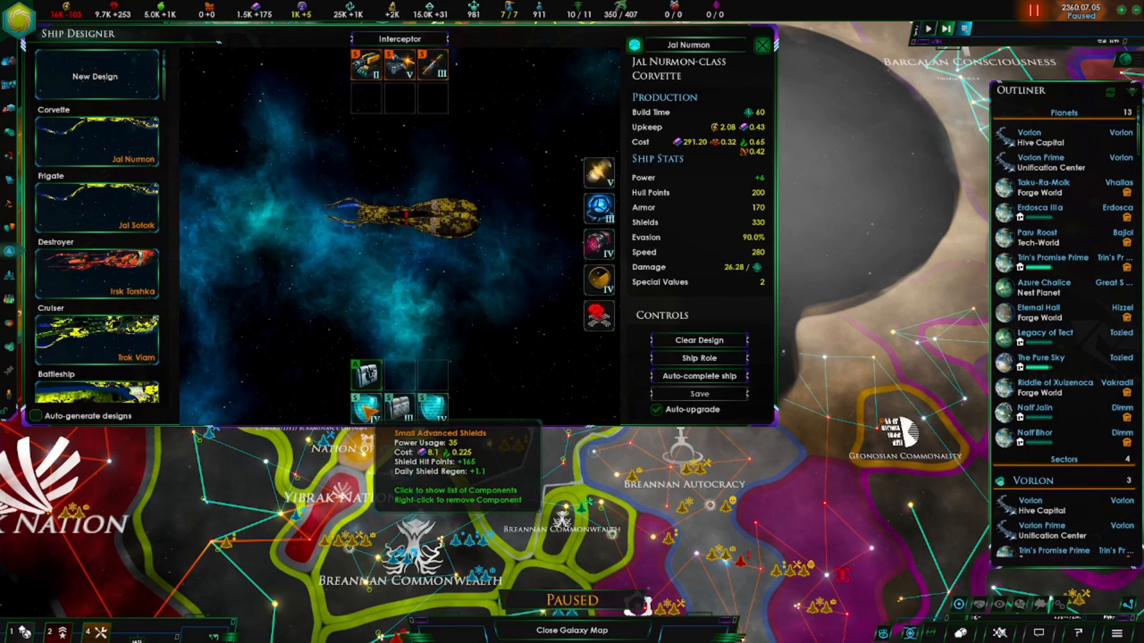
pyautogui.moveTo(398, 406)
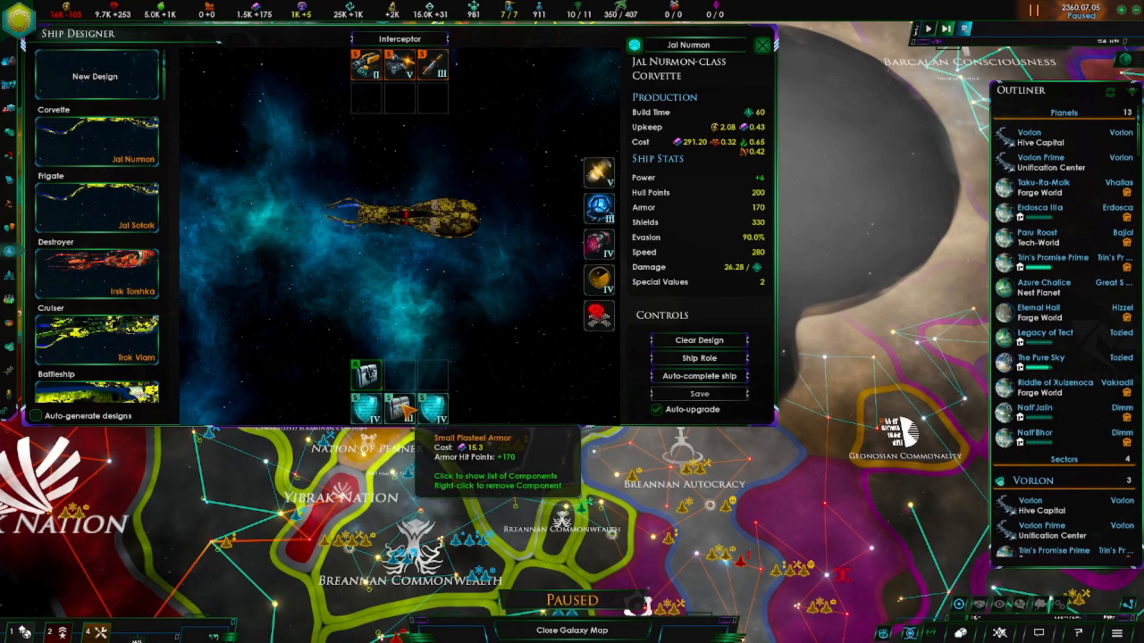
pyautogui.click(97, 206)
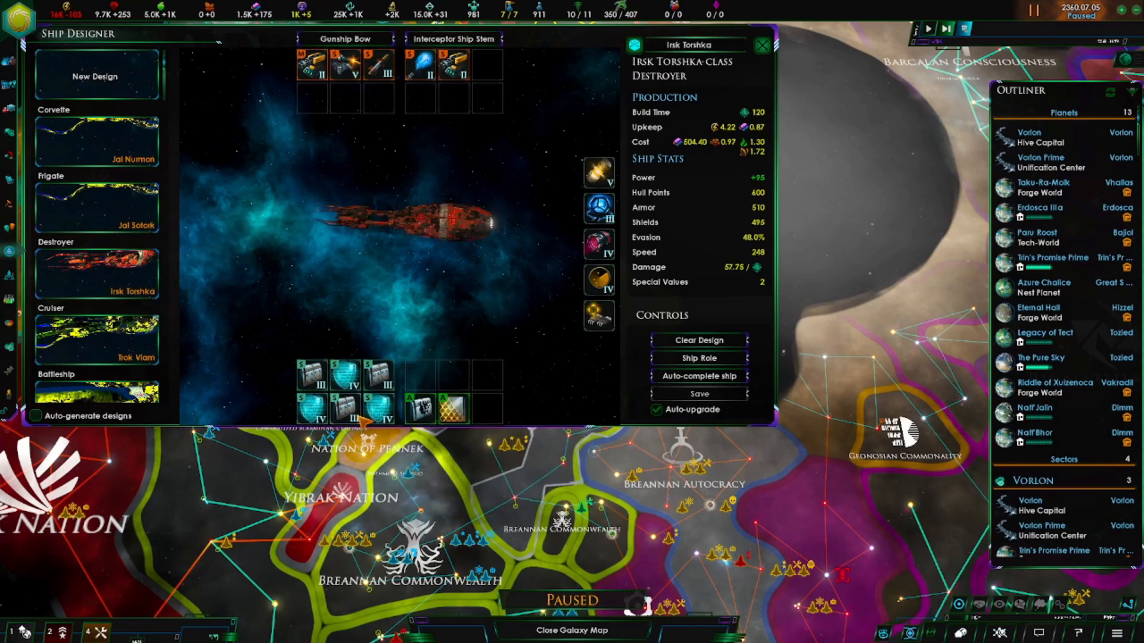
pyautogui.click(97, 338)
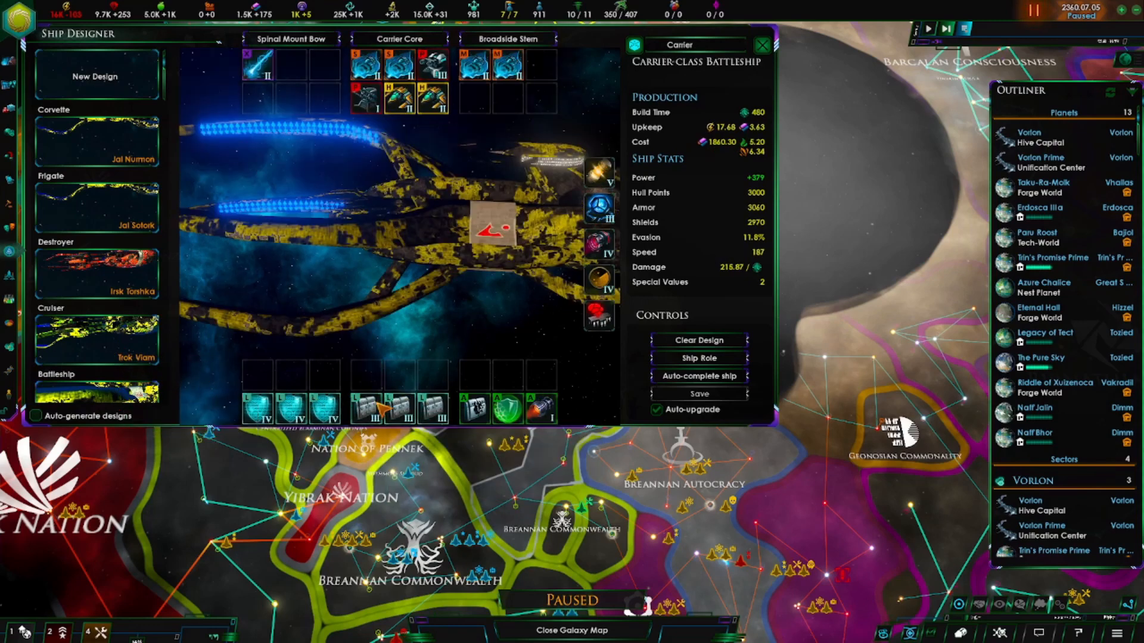
pyautogui.moveTo(401, 343)
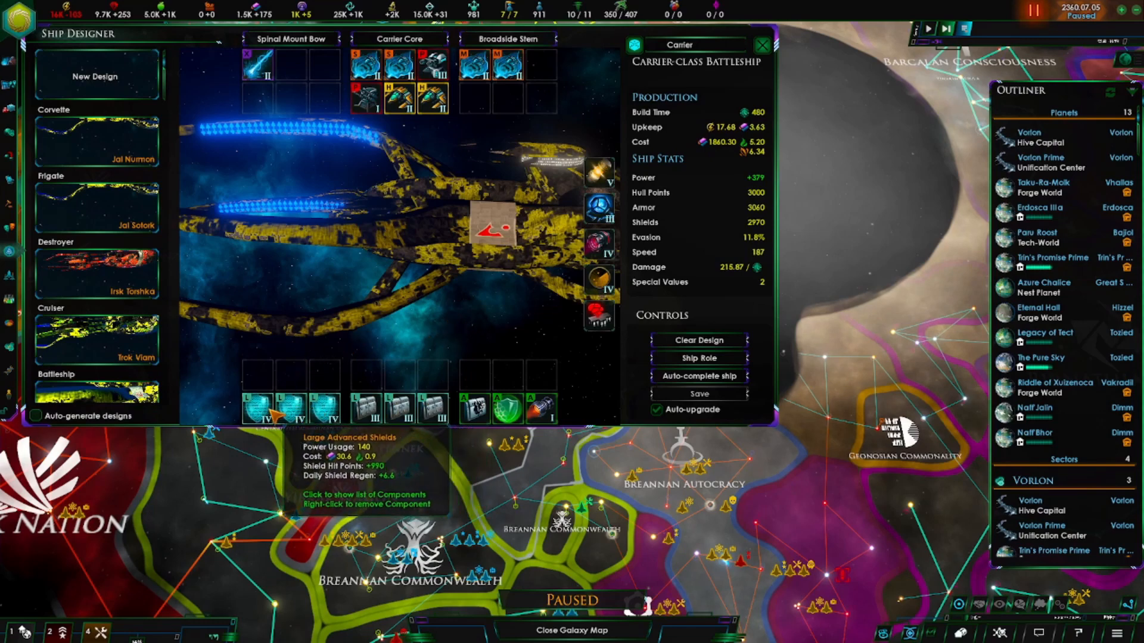
pyautogui.moveTo(398, 406)
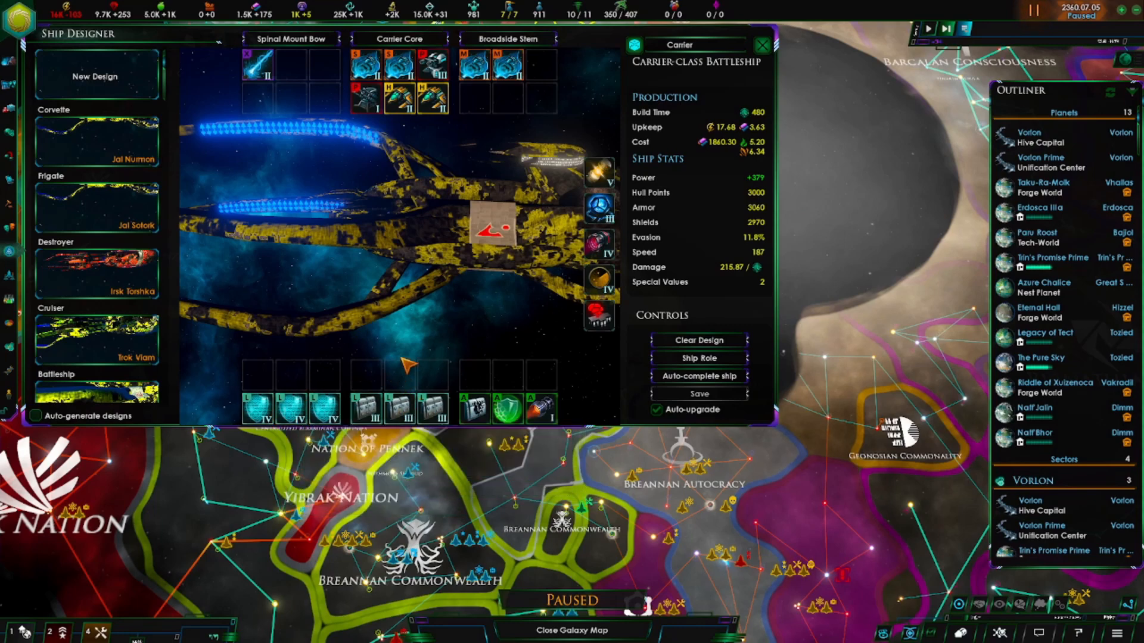
pyautogui.moveTo(321, 383)
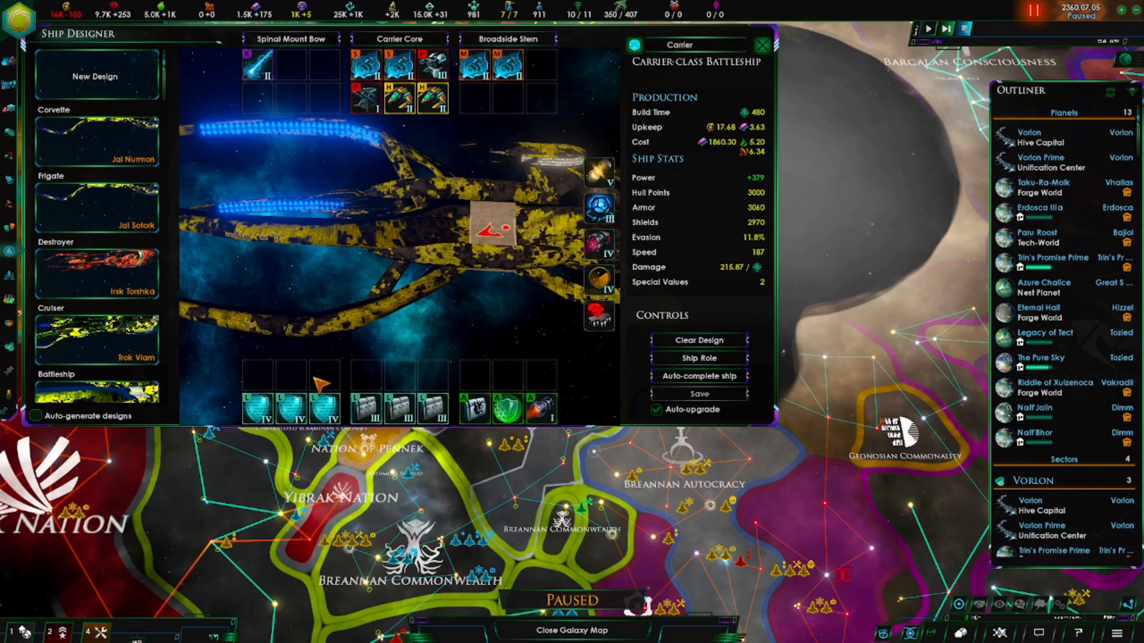
pyautogui.moveTo(363, 384)
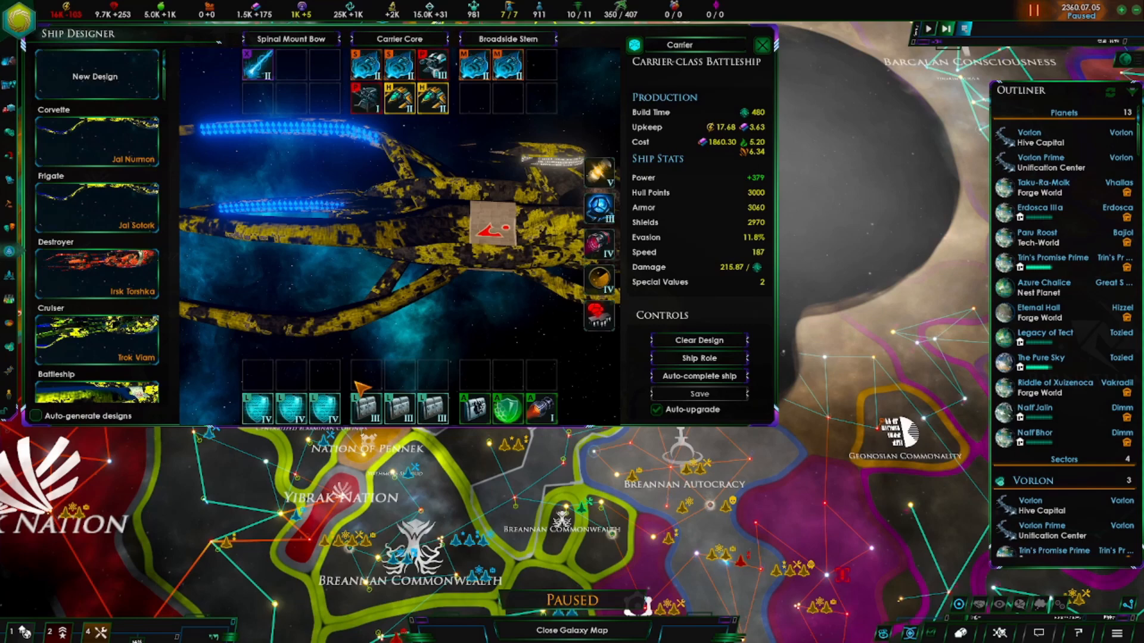
pyautogui.moveTo(379, 383)
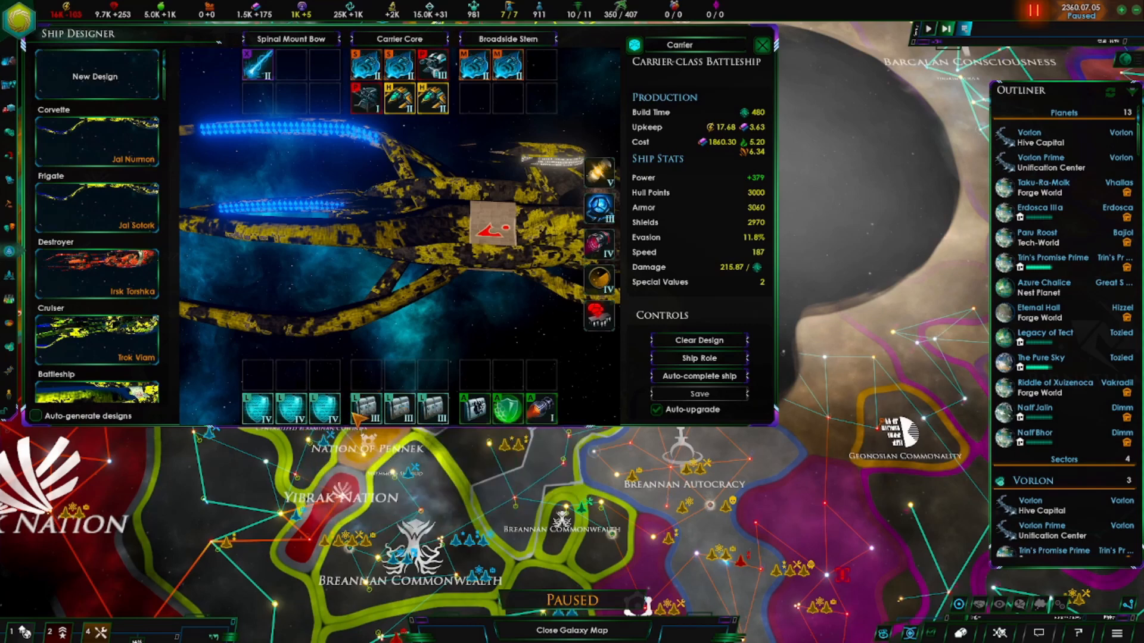
pyautogui.moveTo(290, 407)
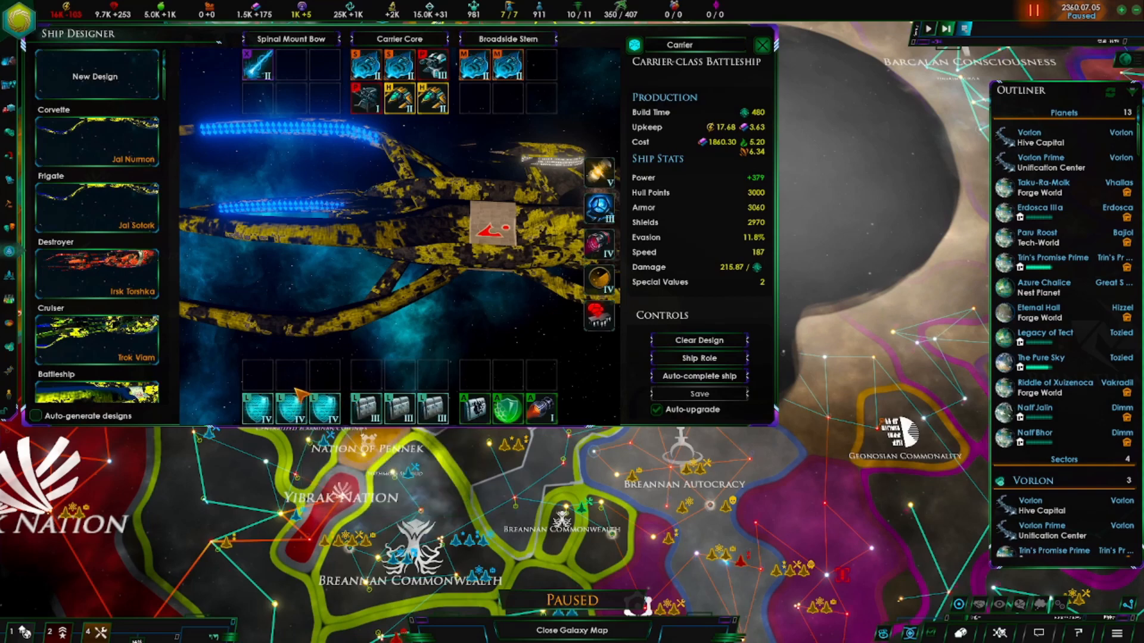
pyautogui.moveTo(372, 371)
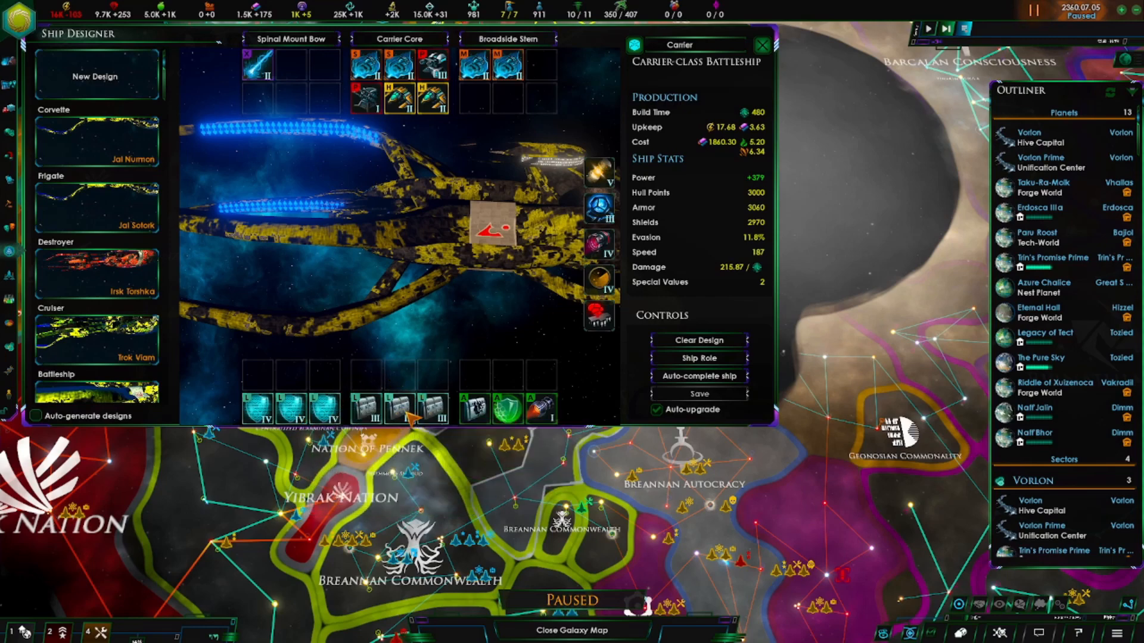
pyautogui.moveTo(399, 412)
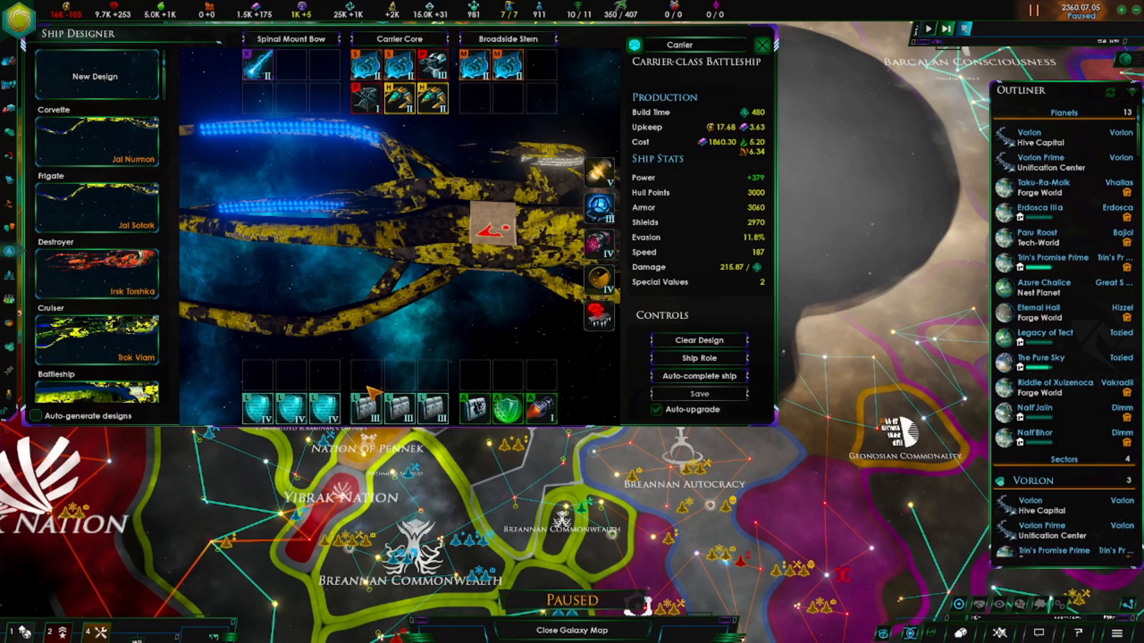
pyautogui.moveTo(270, 392)
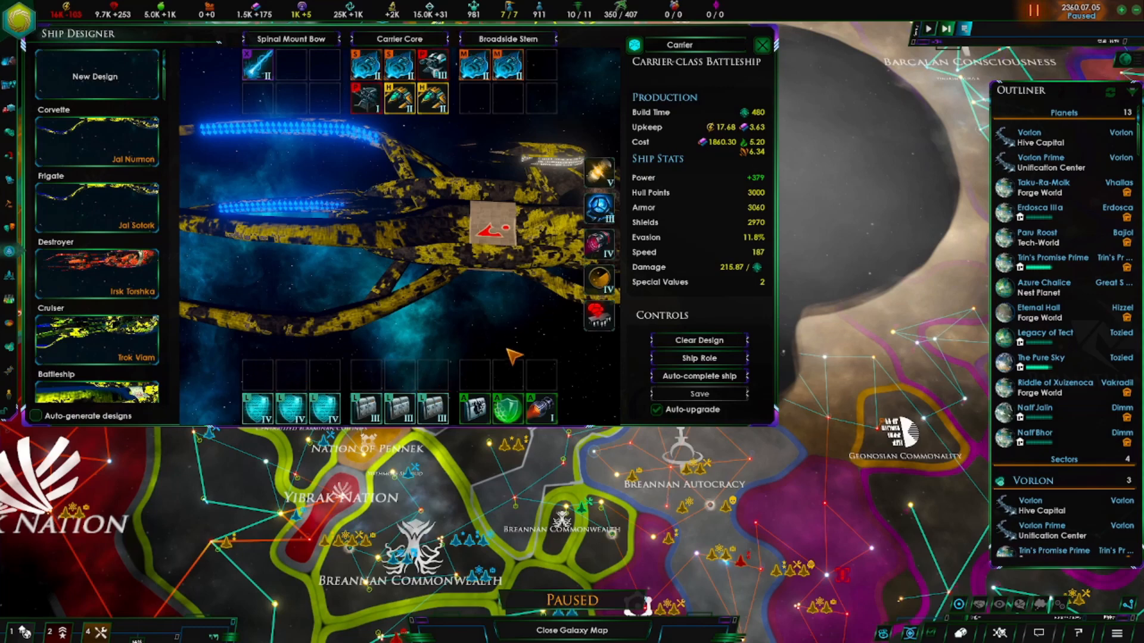
pyautogui.moveTo(259, 416)
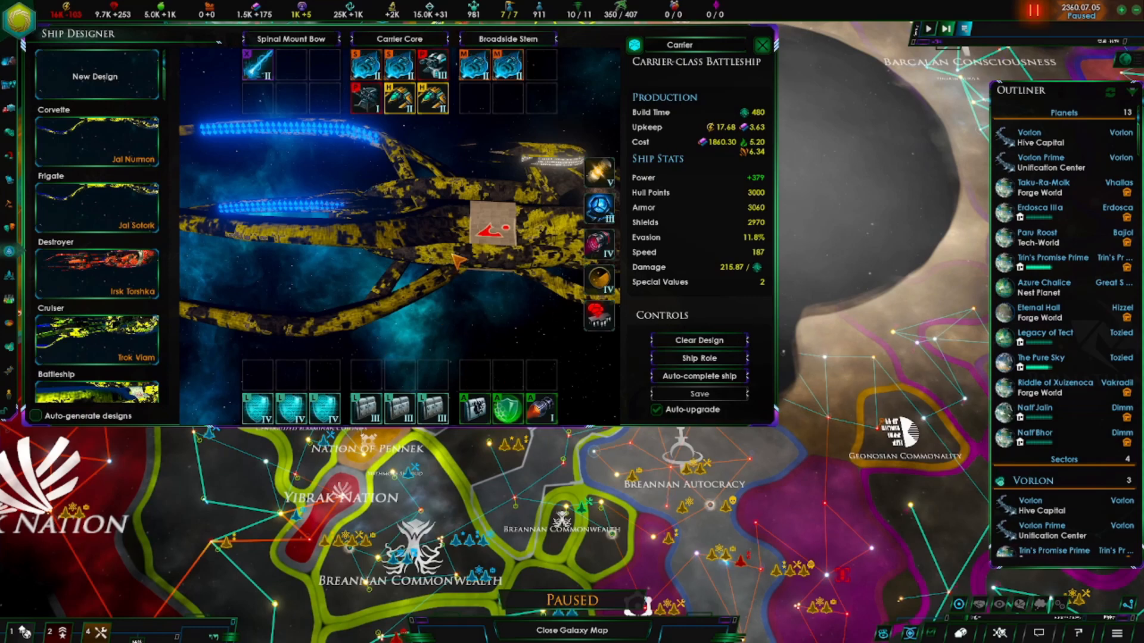
pyautogui.moveTo(763, 46)
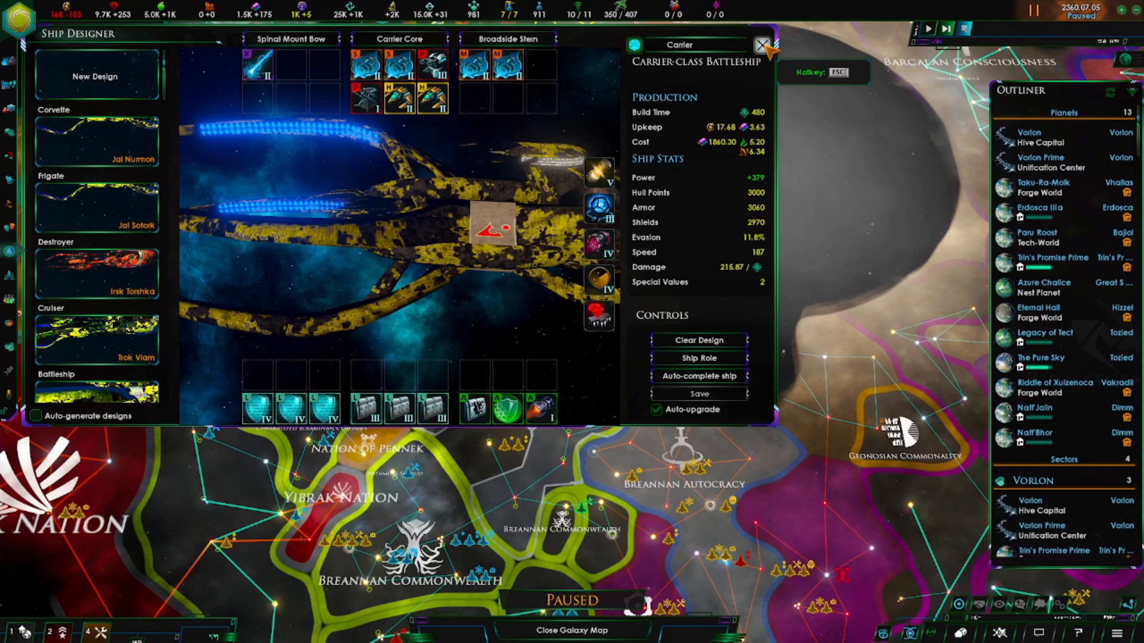